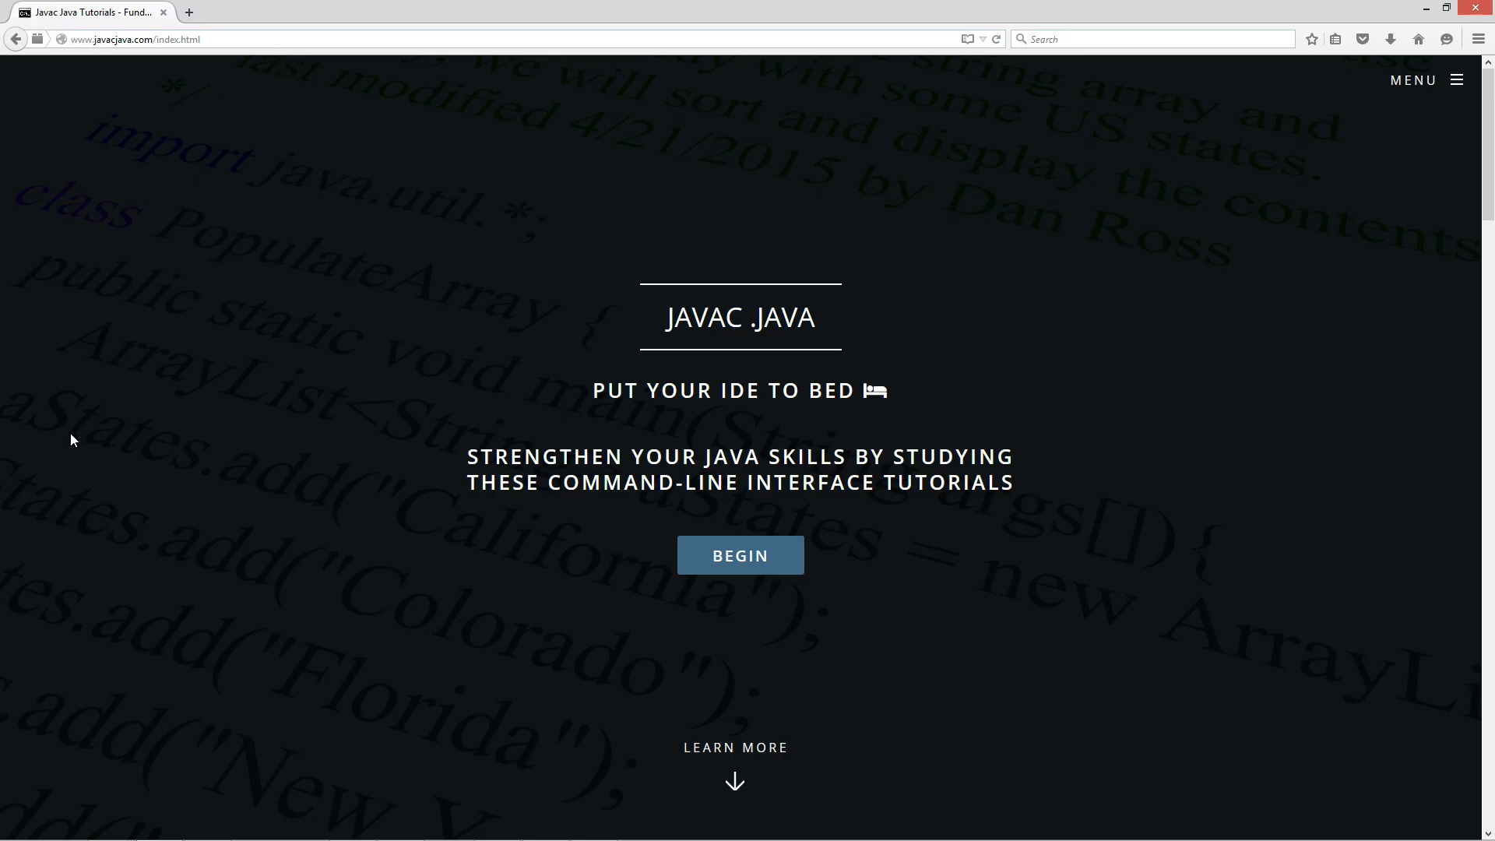
# Open the 'While Loop Statment' tutorial from the javacjava.com tutorials table
pyautogui.click(740, 555)
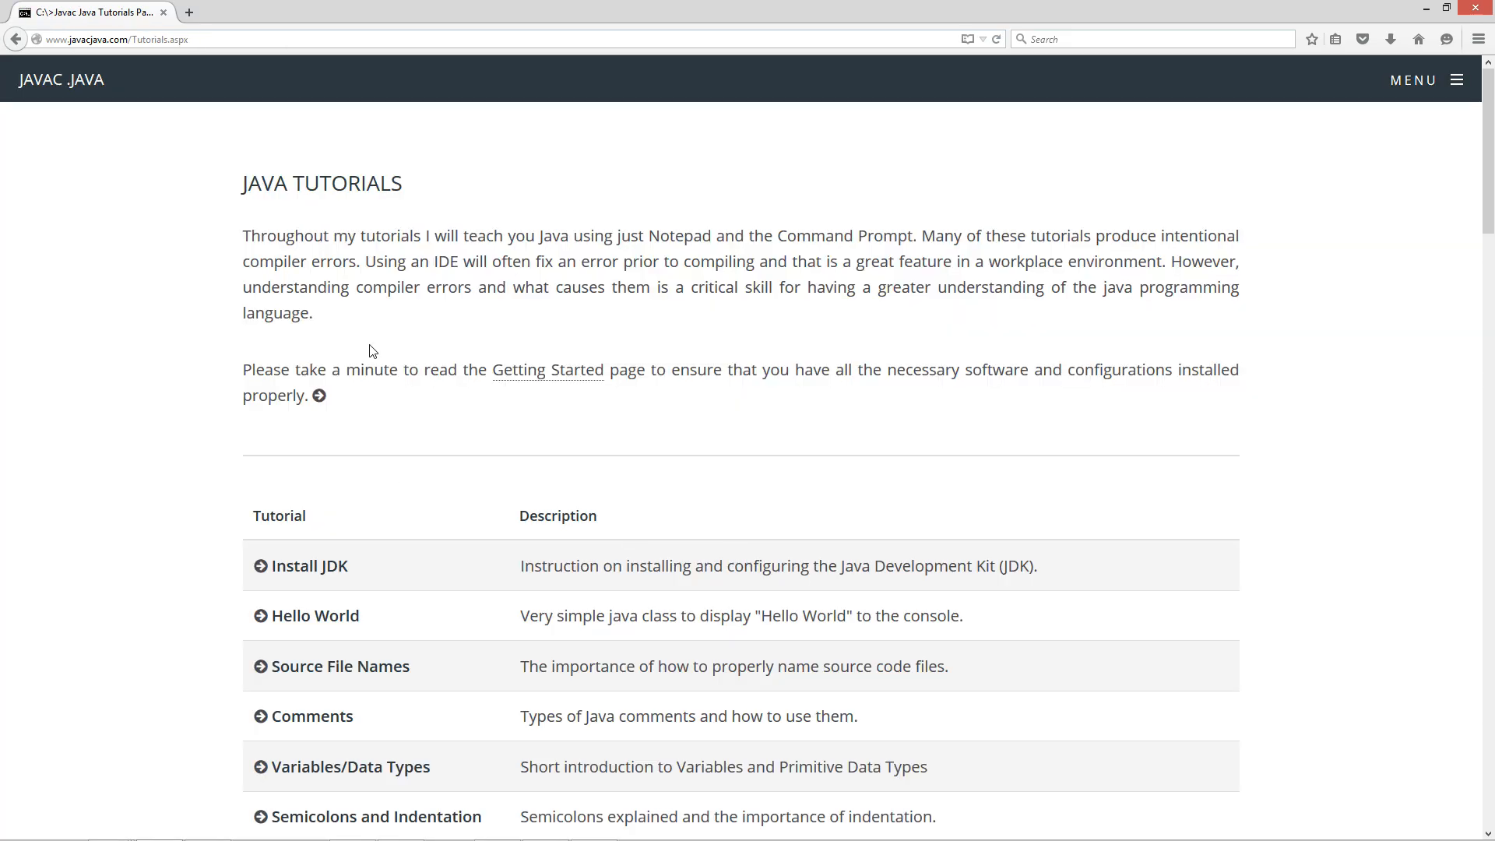
pyautogui.scroll(-3)
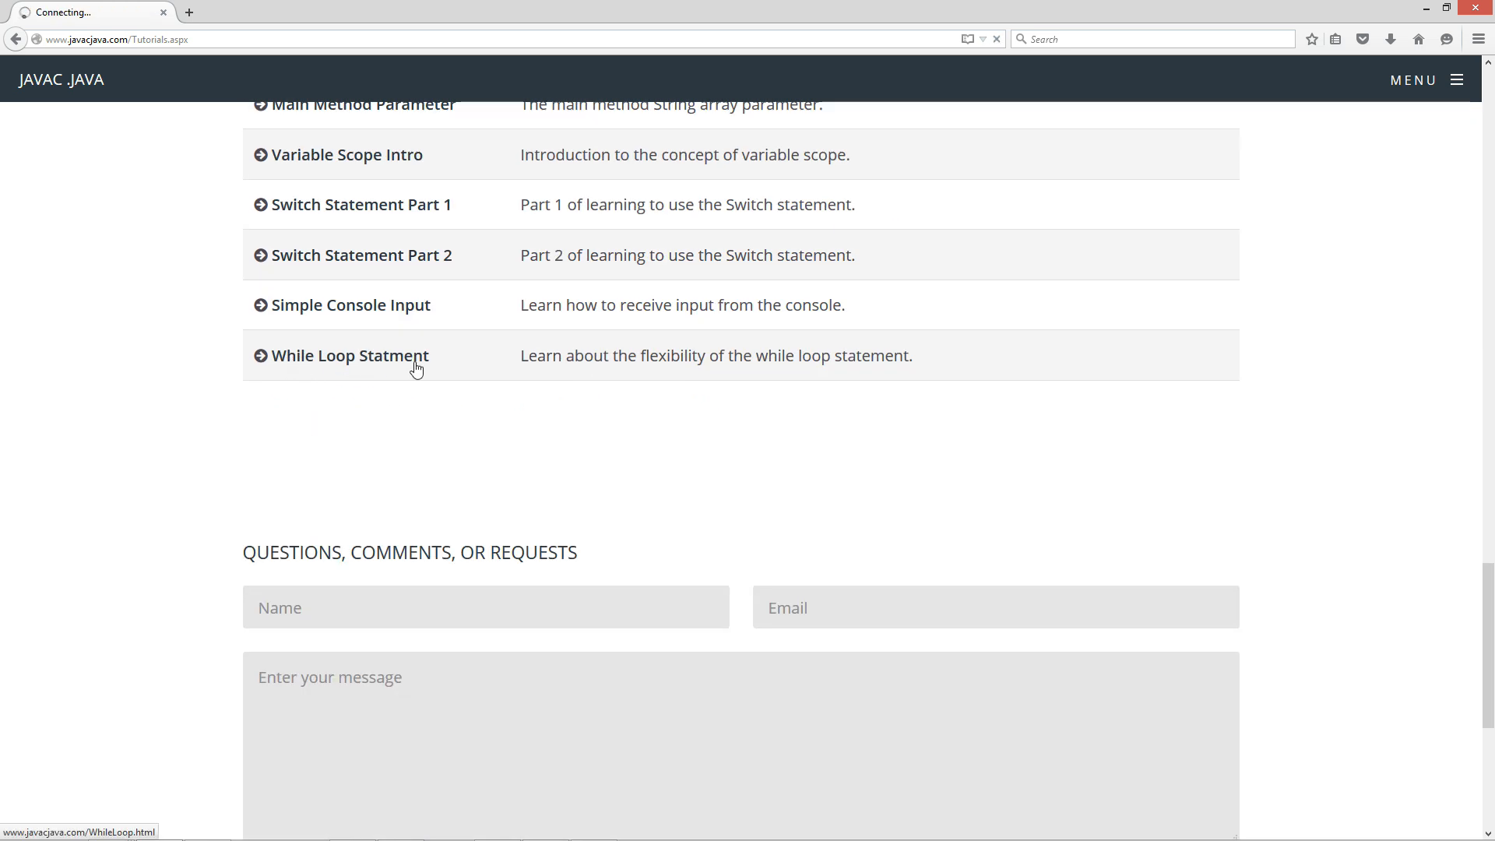
pyautogui.click(345, 355)
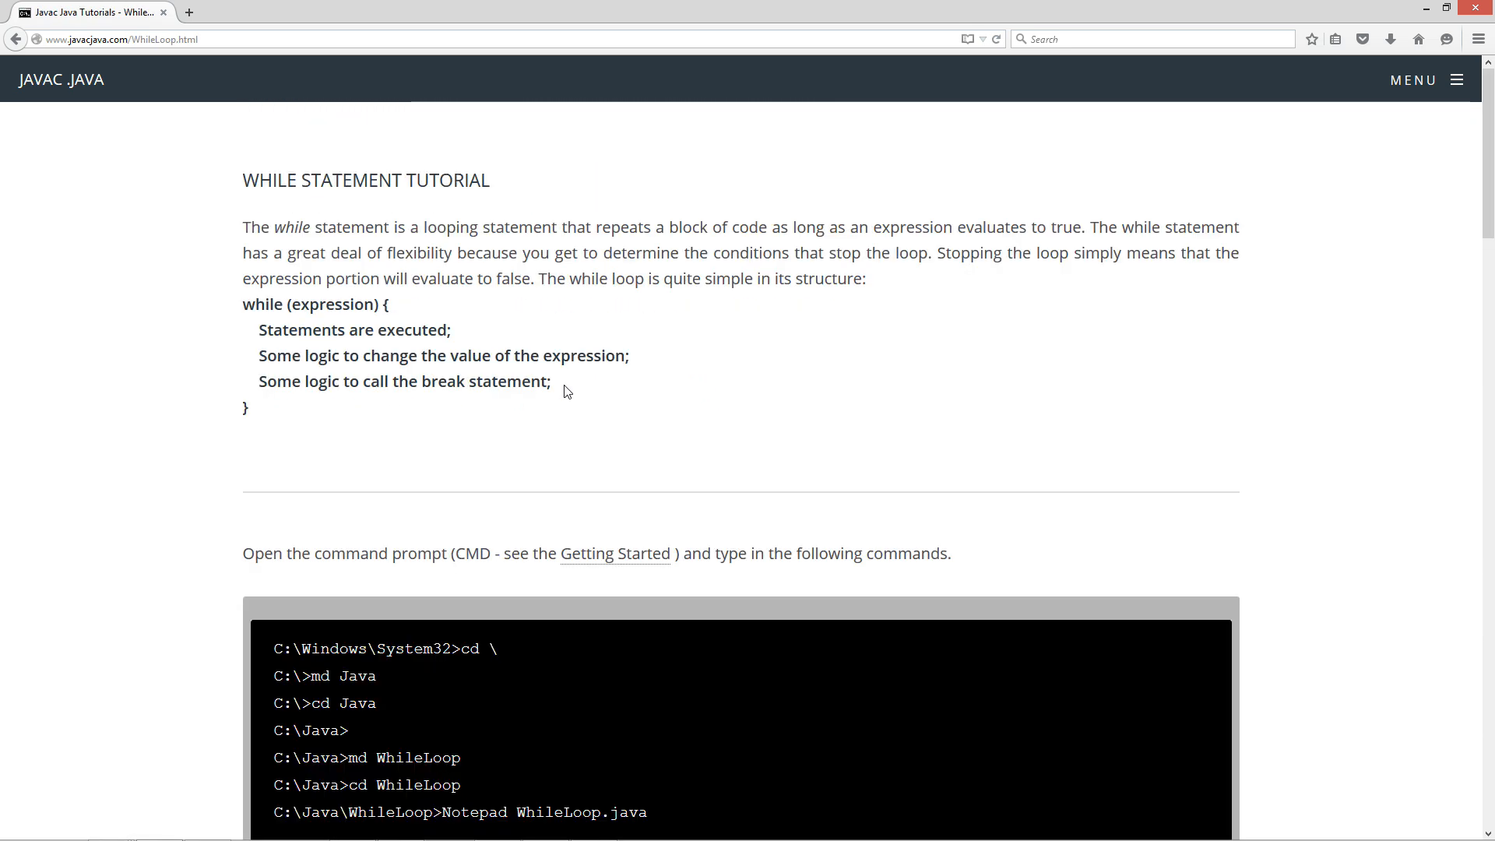
pyautogui.moveTo(521, 317)
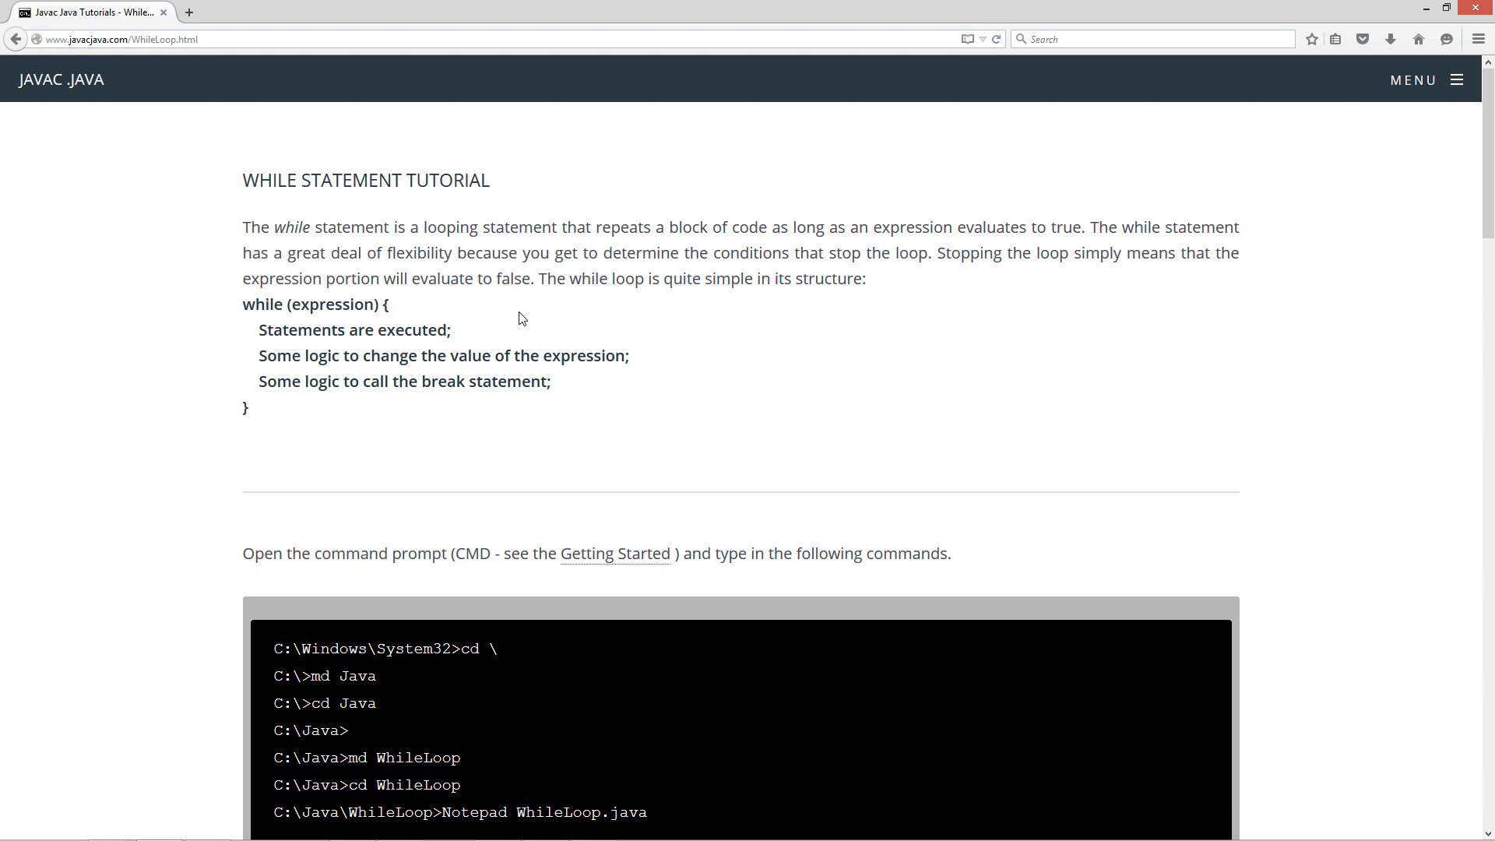
pyautogui.moveTo(873, 331)
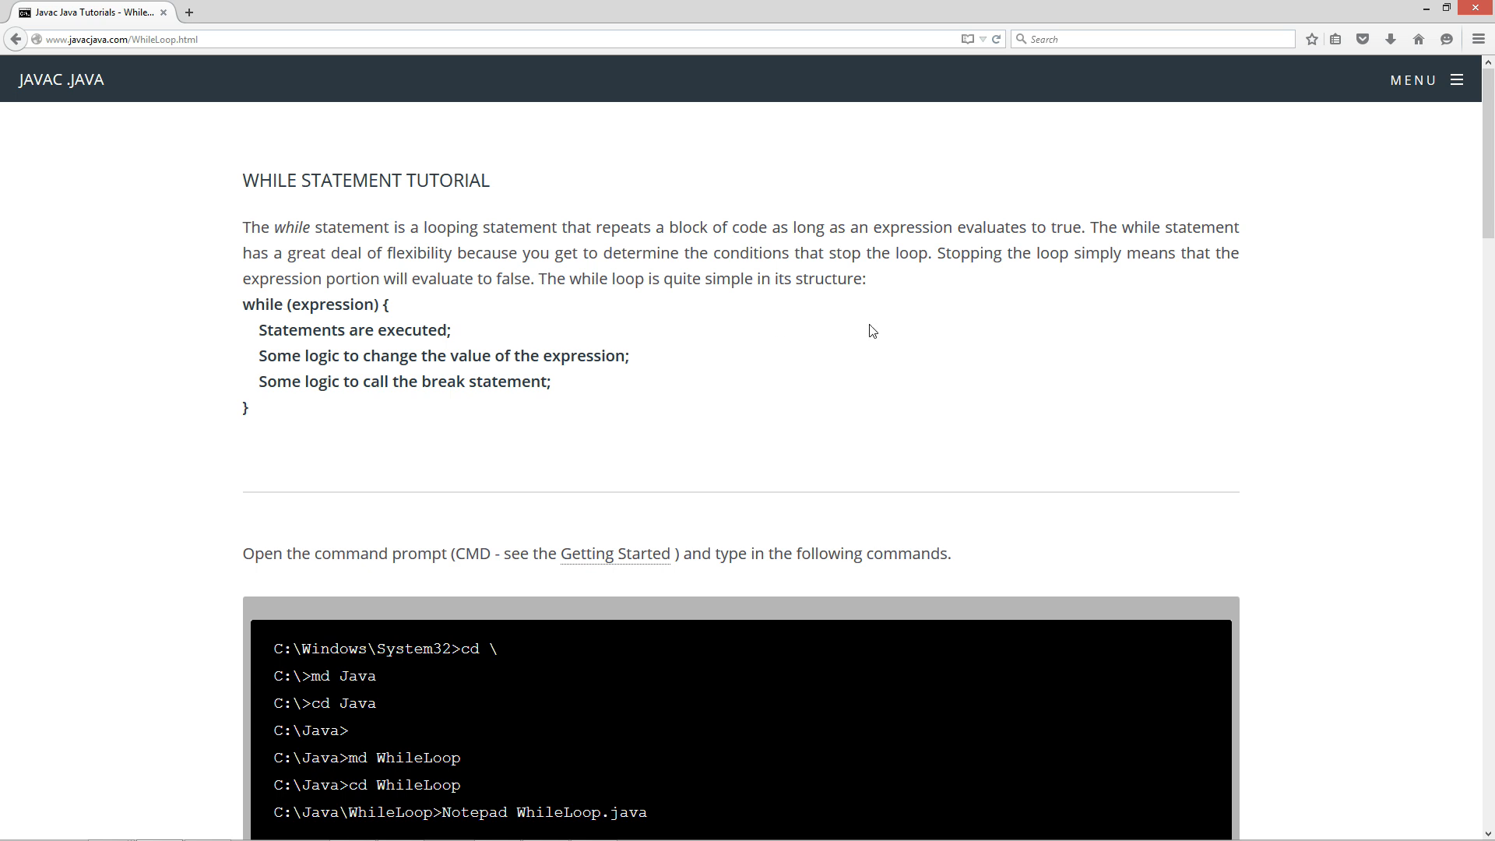
pyautogui.moveTo(665, 326)
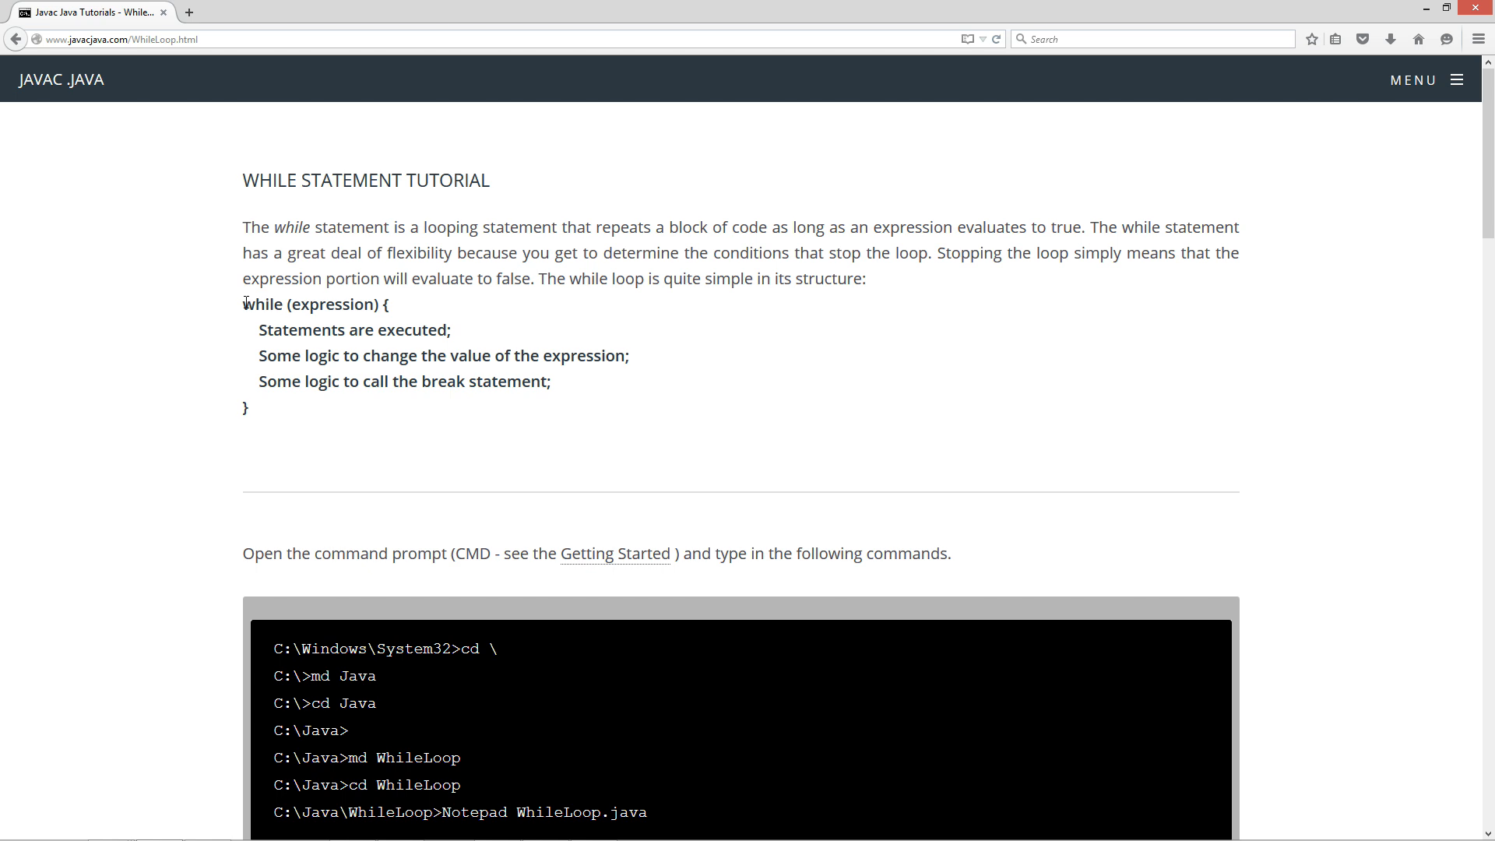
pyautogui.doubleClick(262, 304)
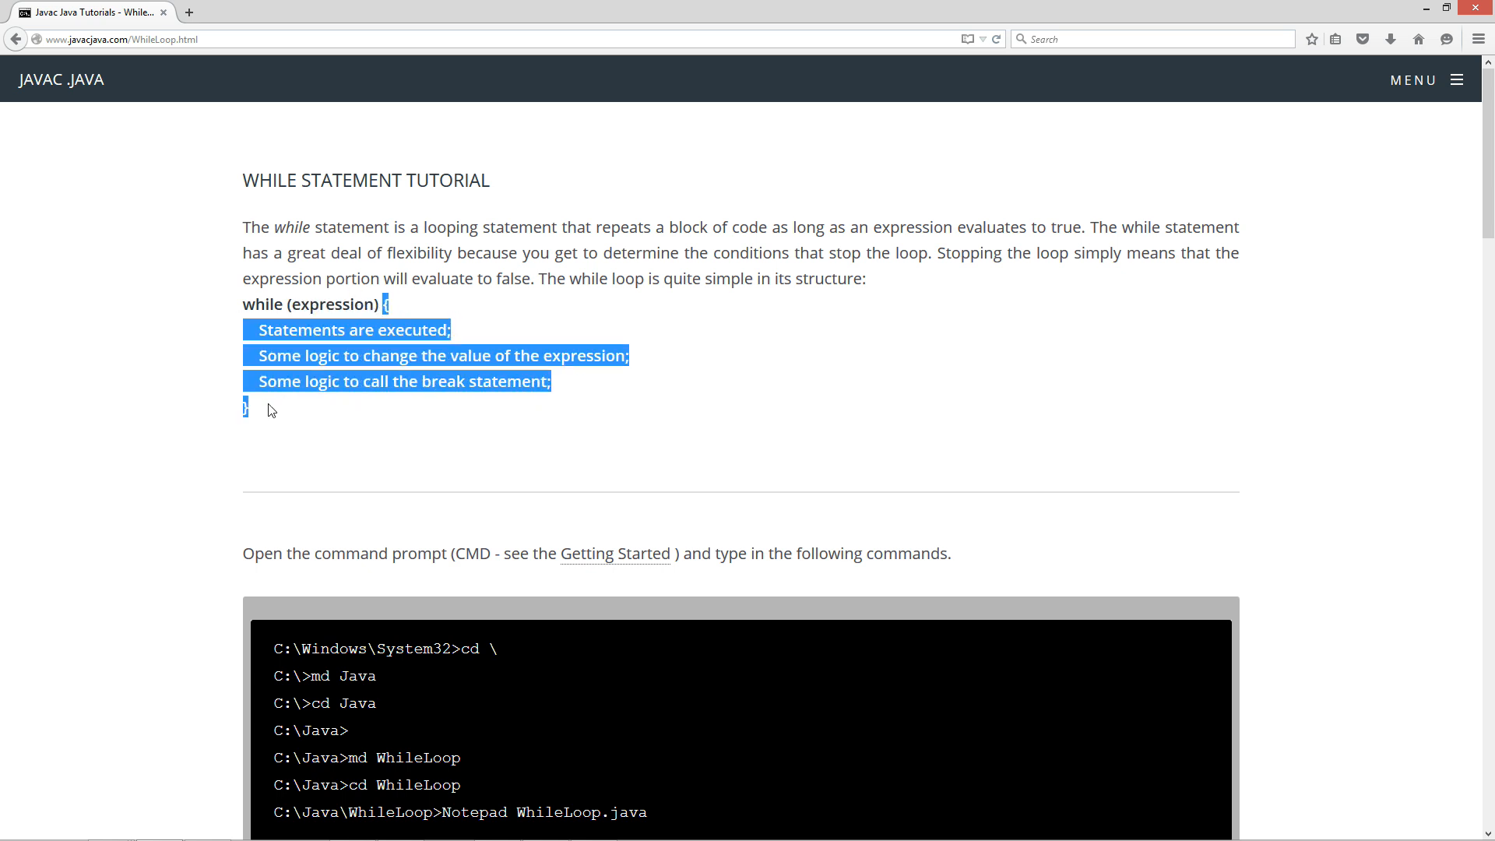
pyautogui.moveTo(394, 315)
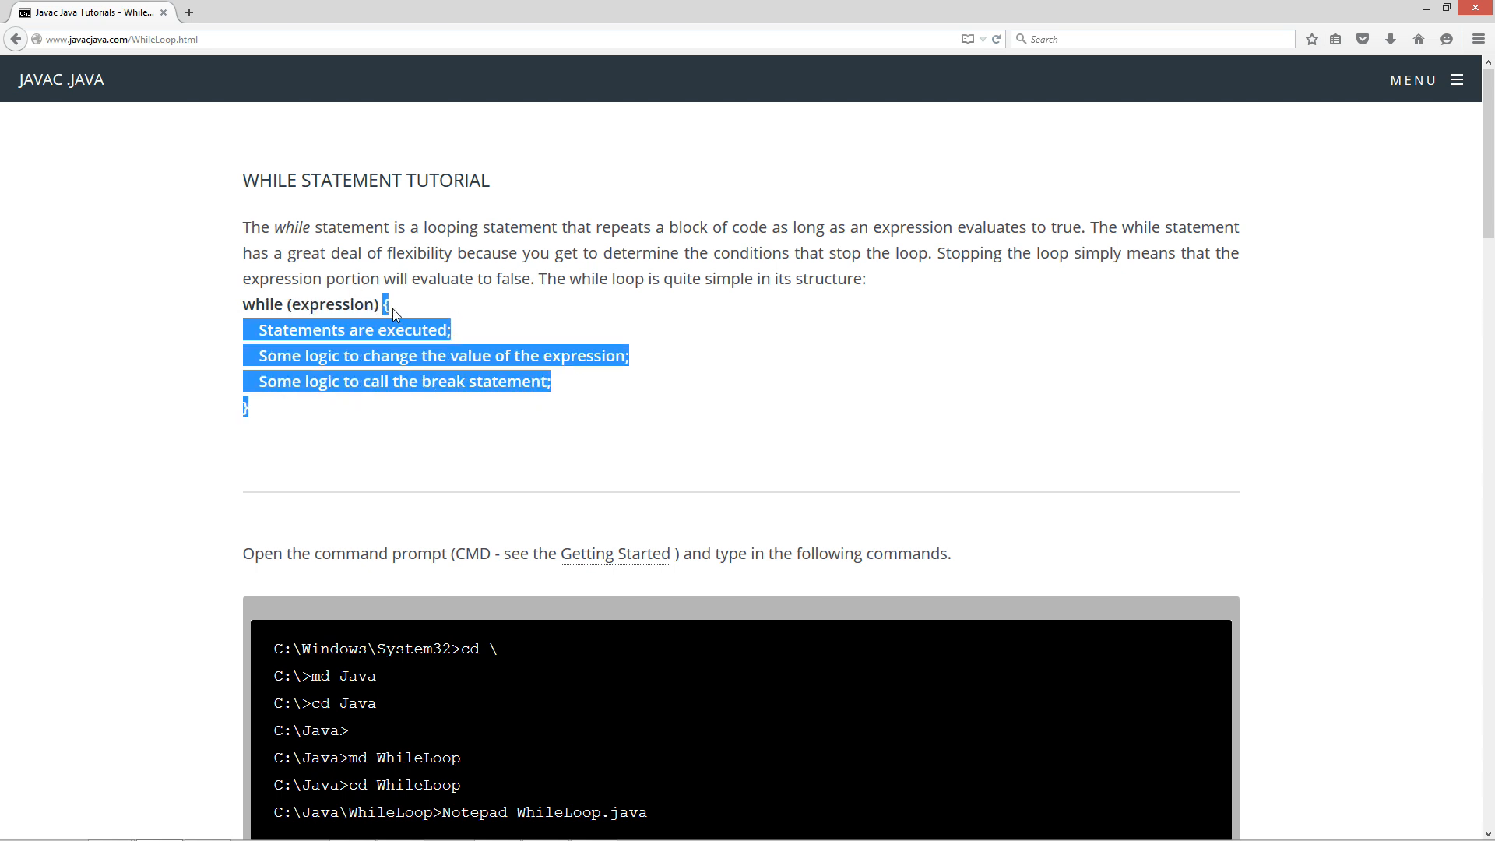
pyautogui.moveTo(257, 428)
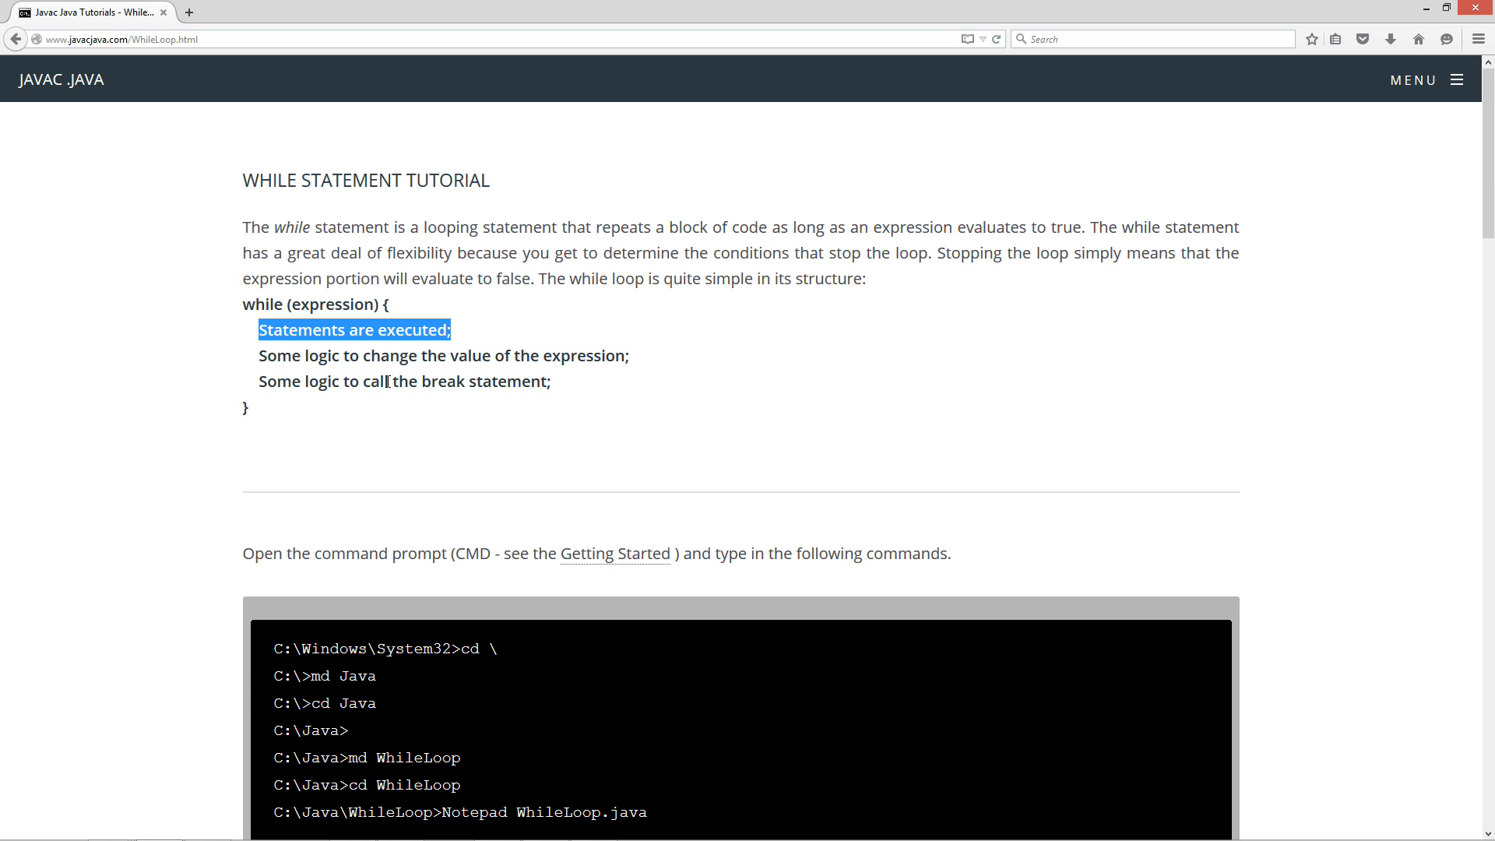
pyautogui.doubleClick(443, 381)
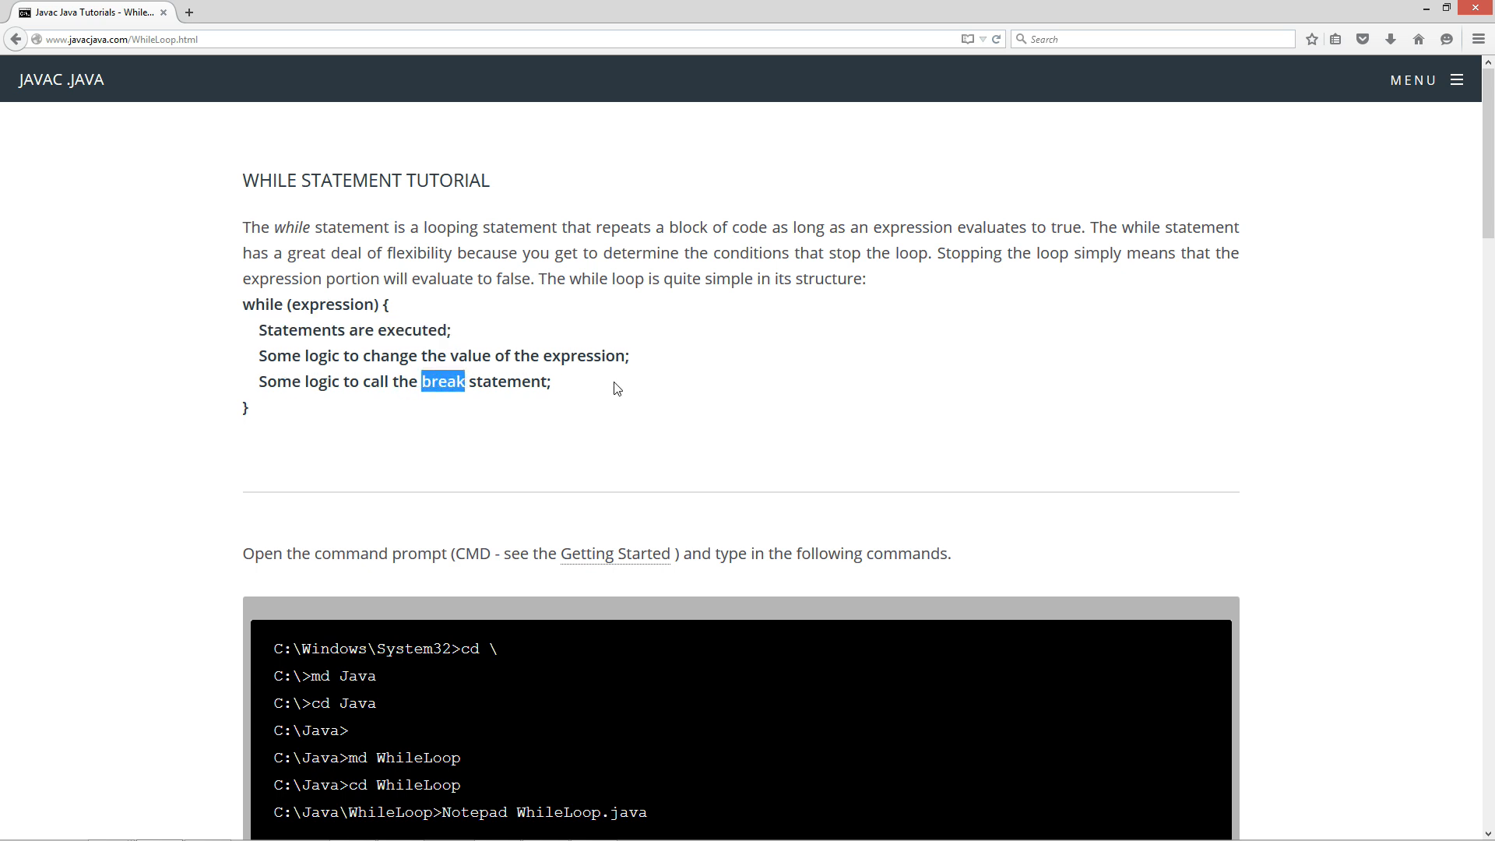
pyautogui.scroll(-3)
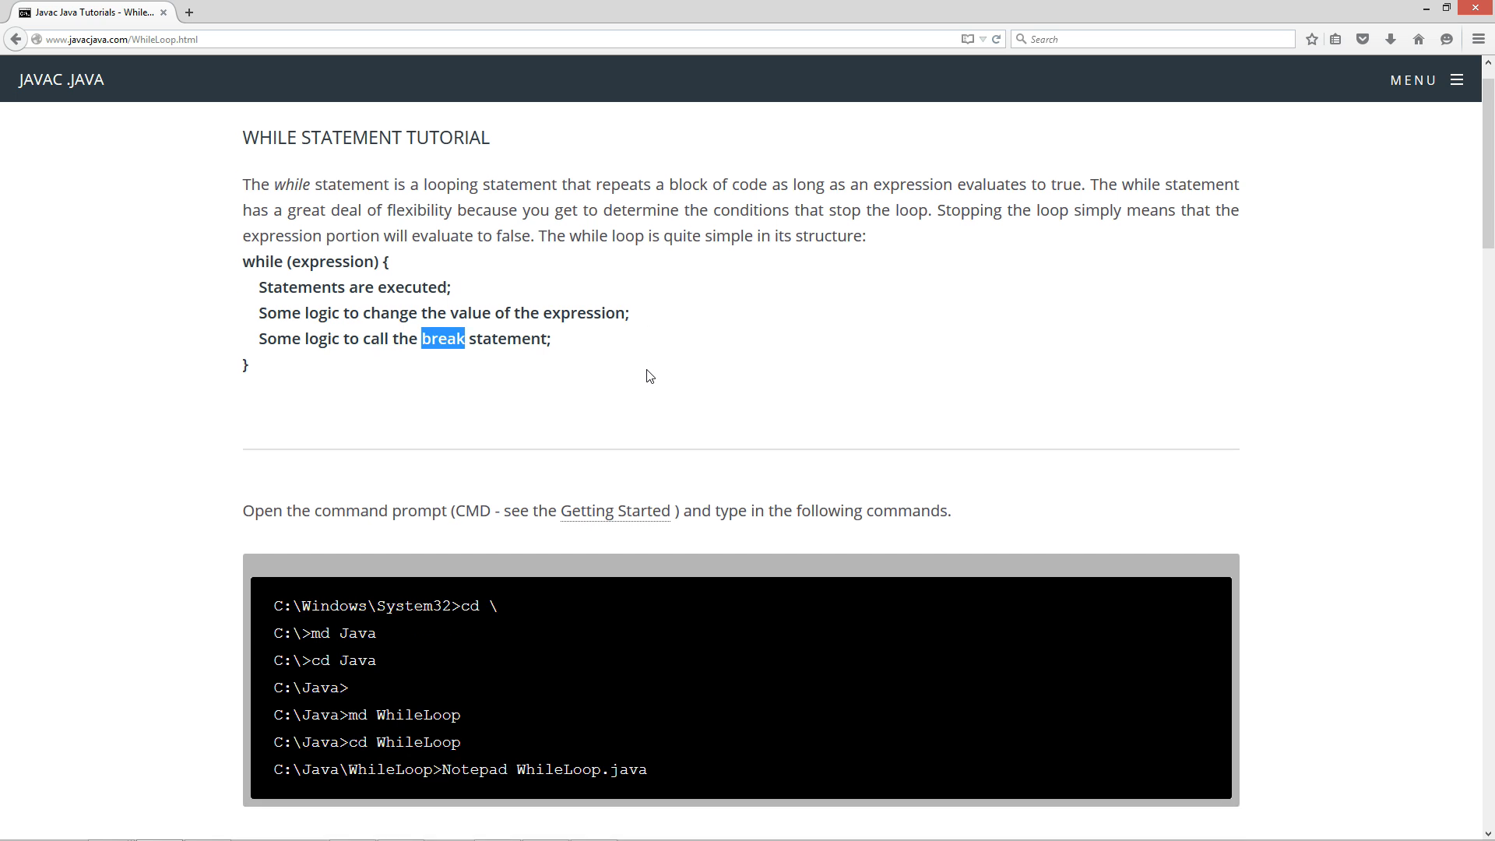
pyautogui.scroll(-3)
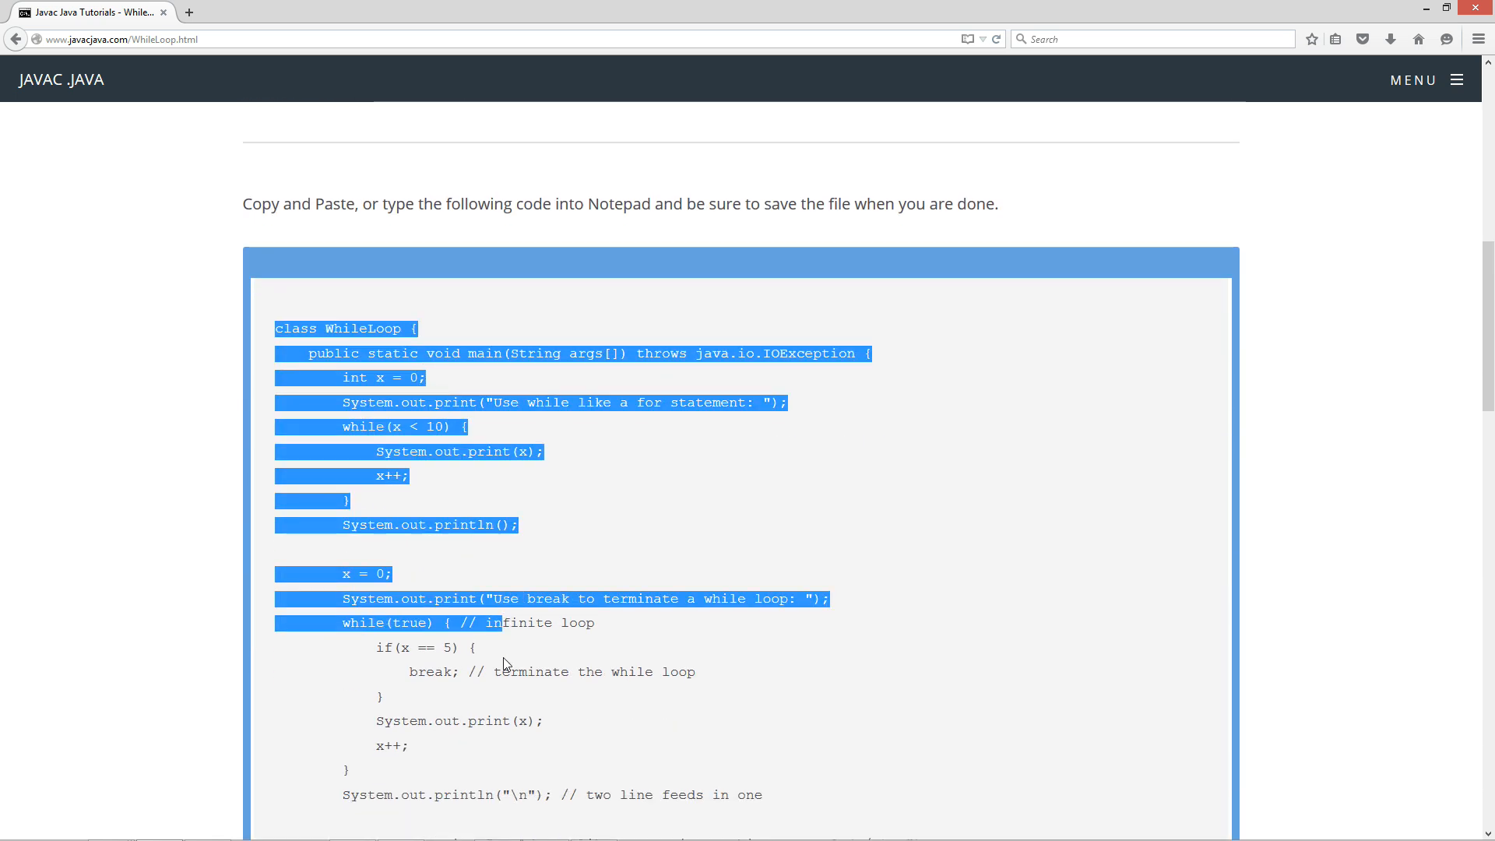
# Scroll down to reveal the rest of the WhileLoop sample code
pyautogui.scroll(-3)
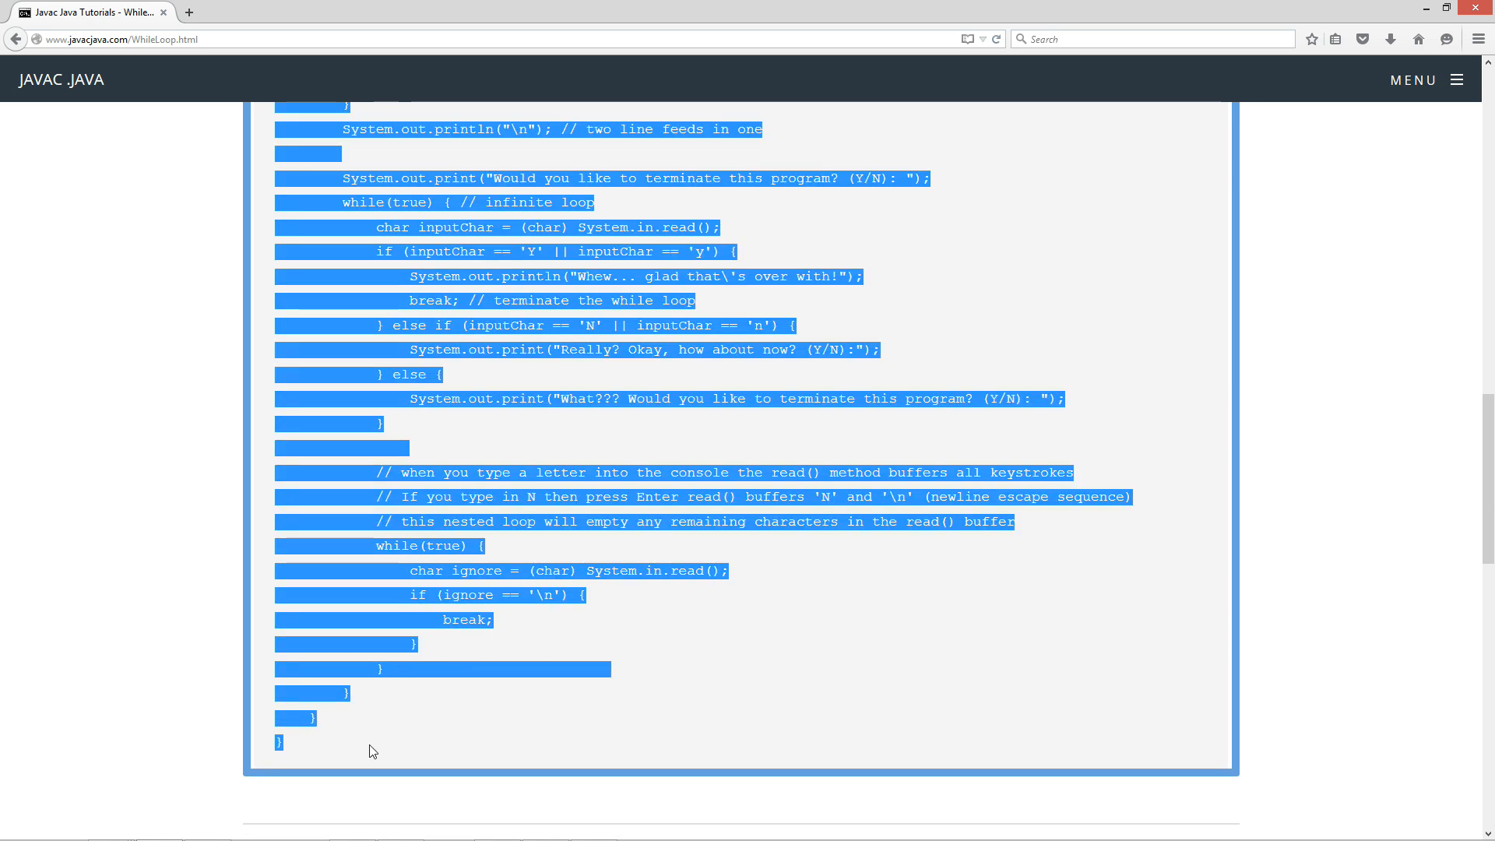
pyautogui.moveTo(618, 406)
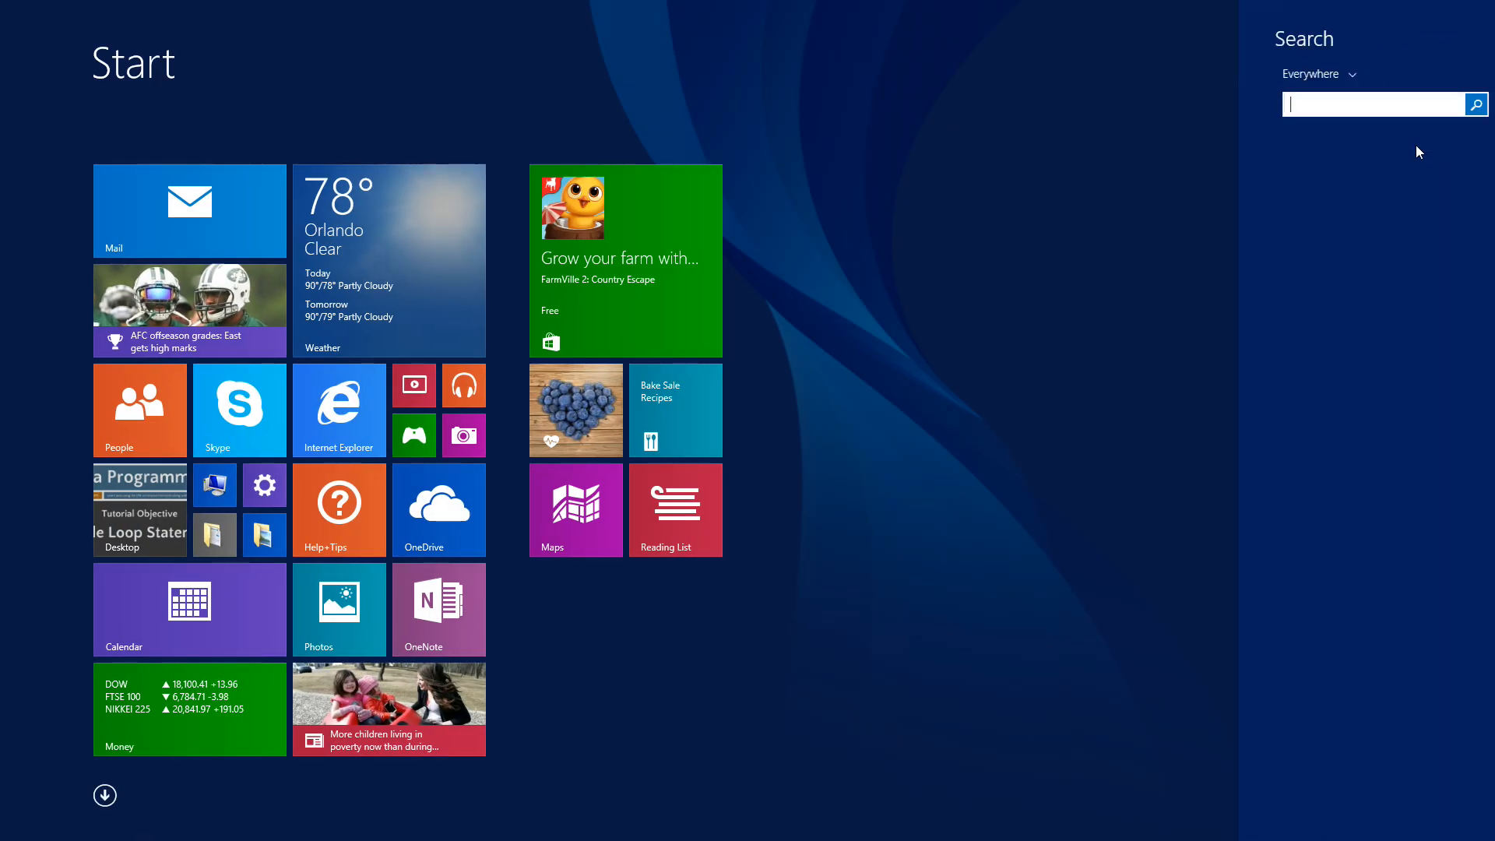
# Search the Start screen for 'cmd' and launch Command Prompt
pyautogui.write('cmd')
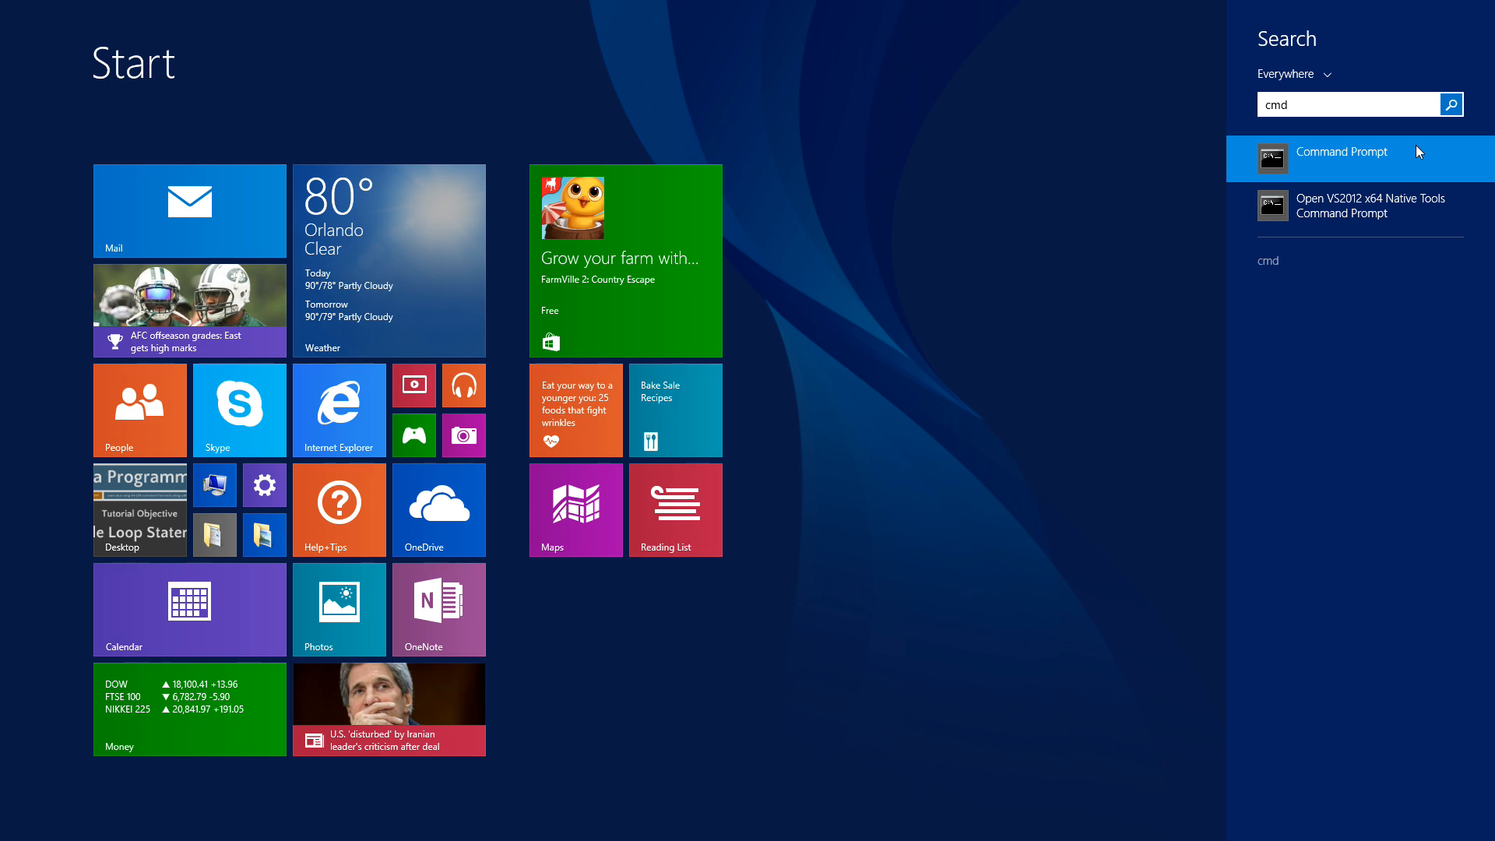
pyautogui.click(1341, 151)
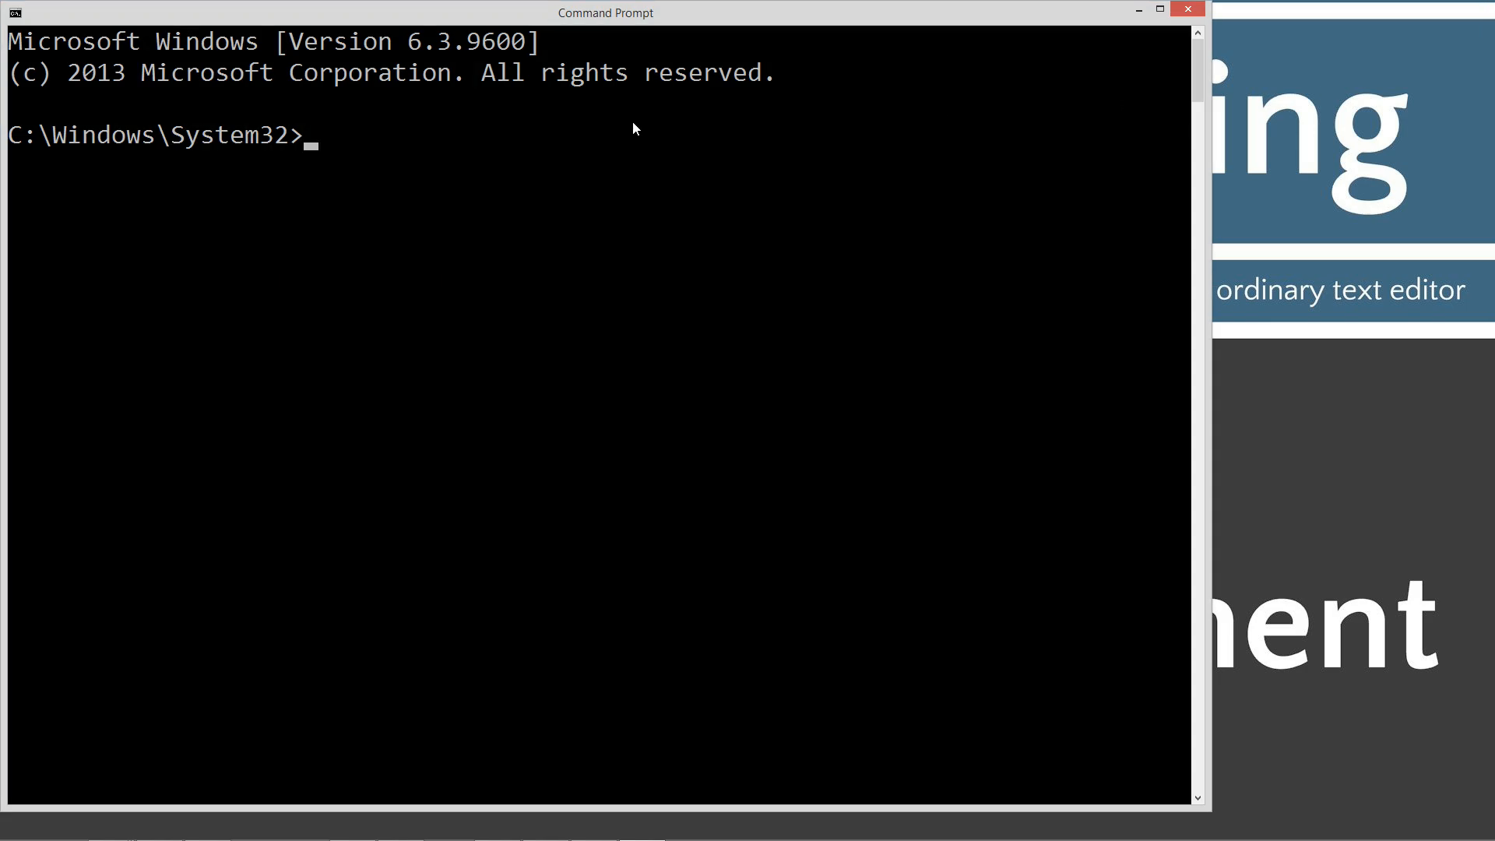
# Display javac's usage options, then clear the console with cls
pyautogui.write('j')
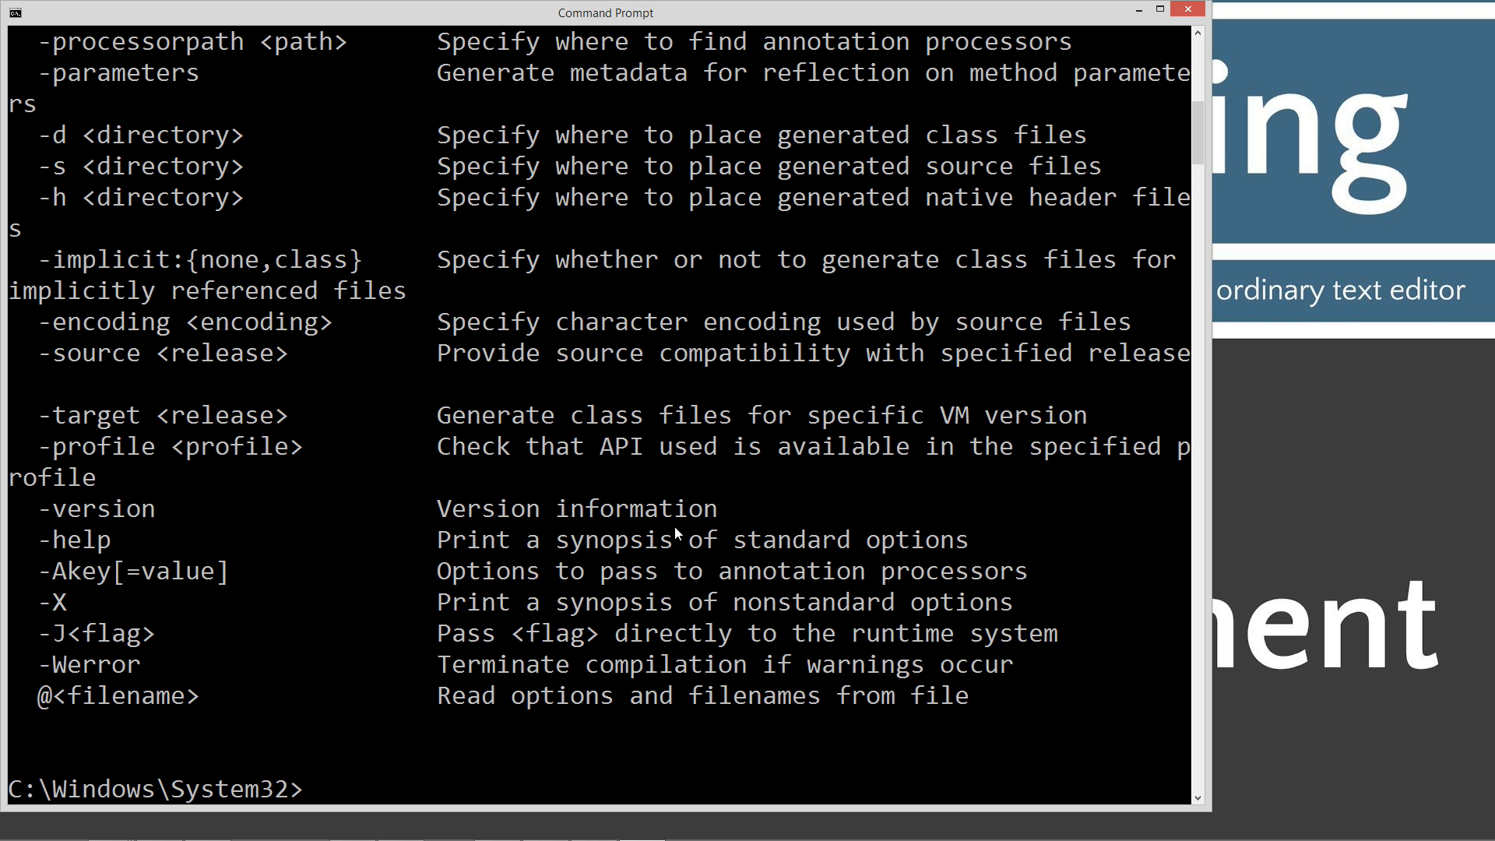
pyautogui.moveTo(219, 642)
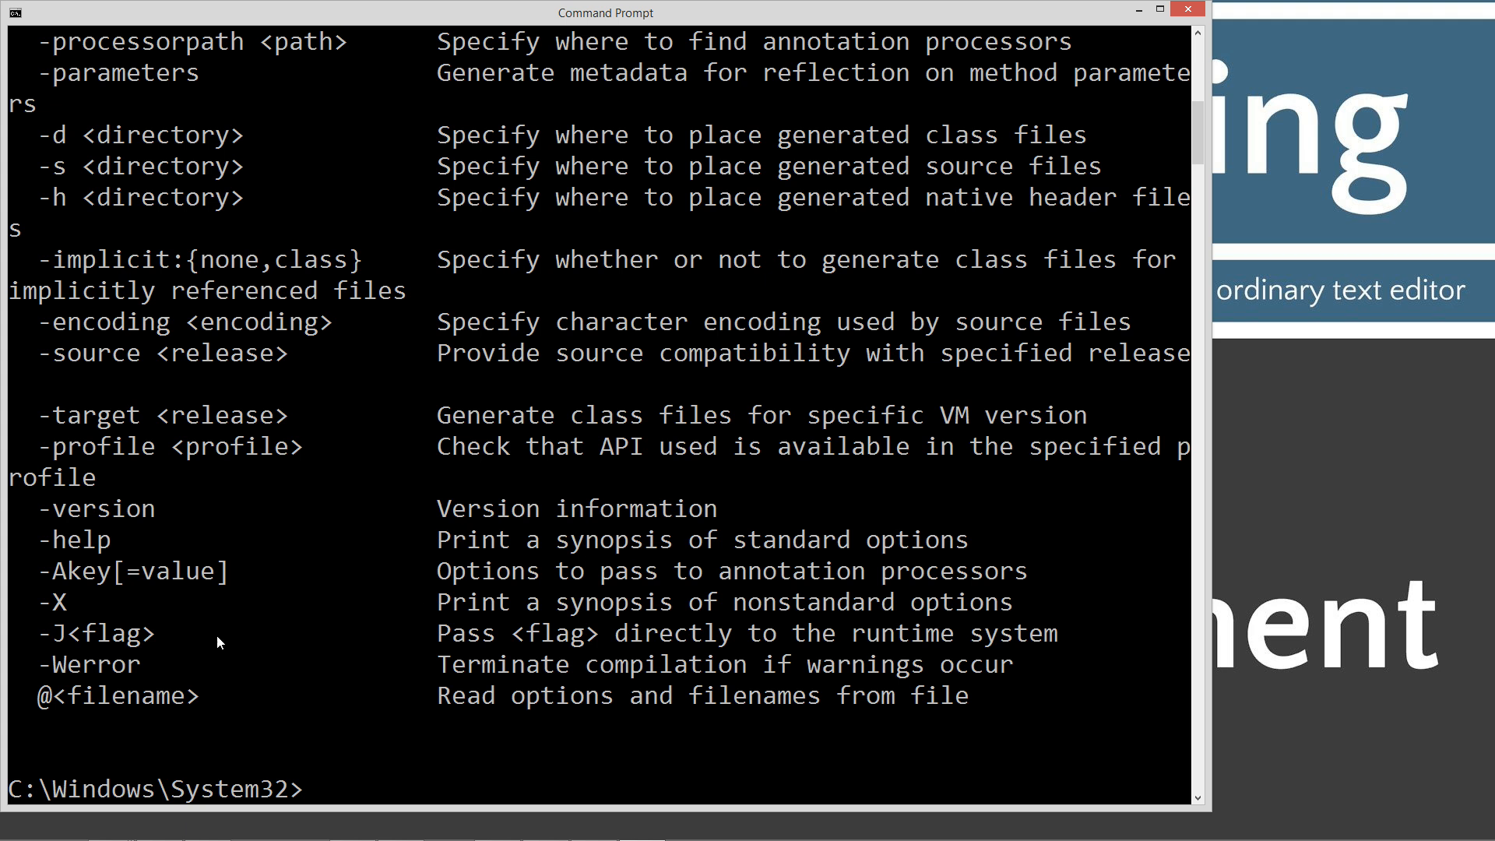
pyautogui.write('cls')
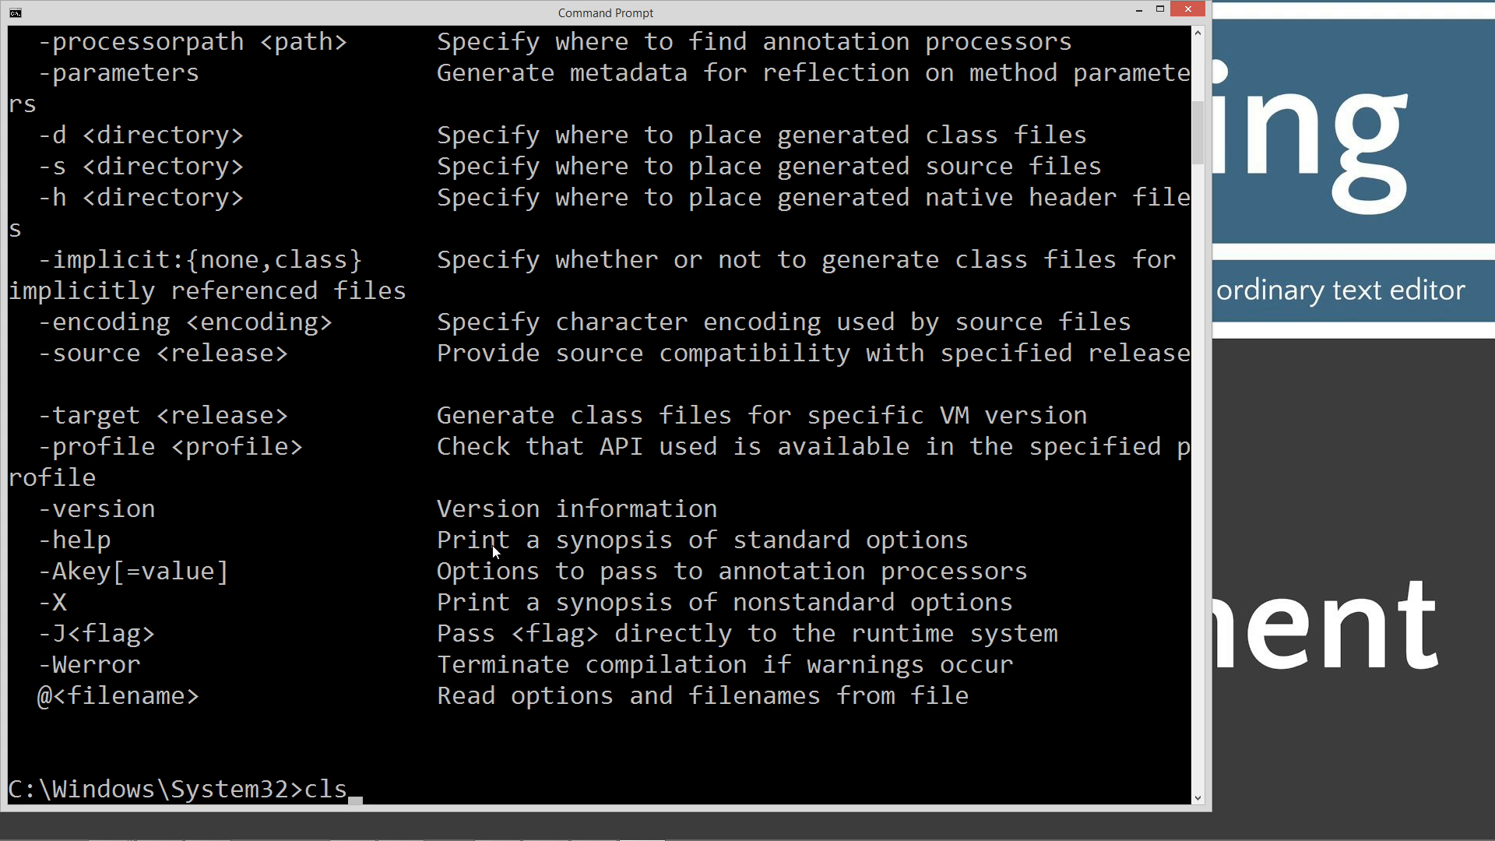
pyautogui.write('cd \\')
pyautogui.write('m')
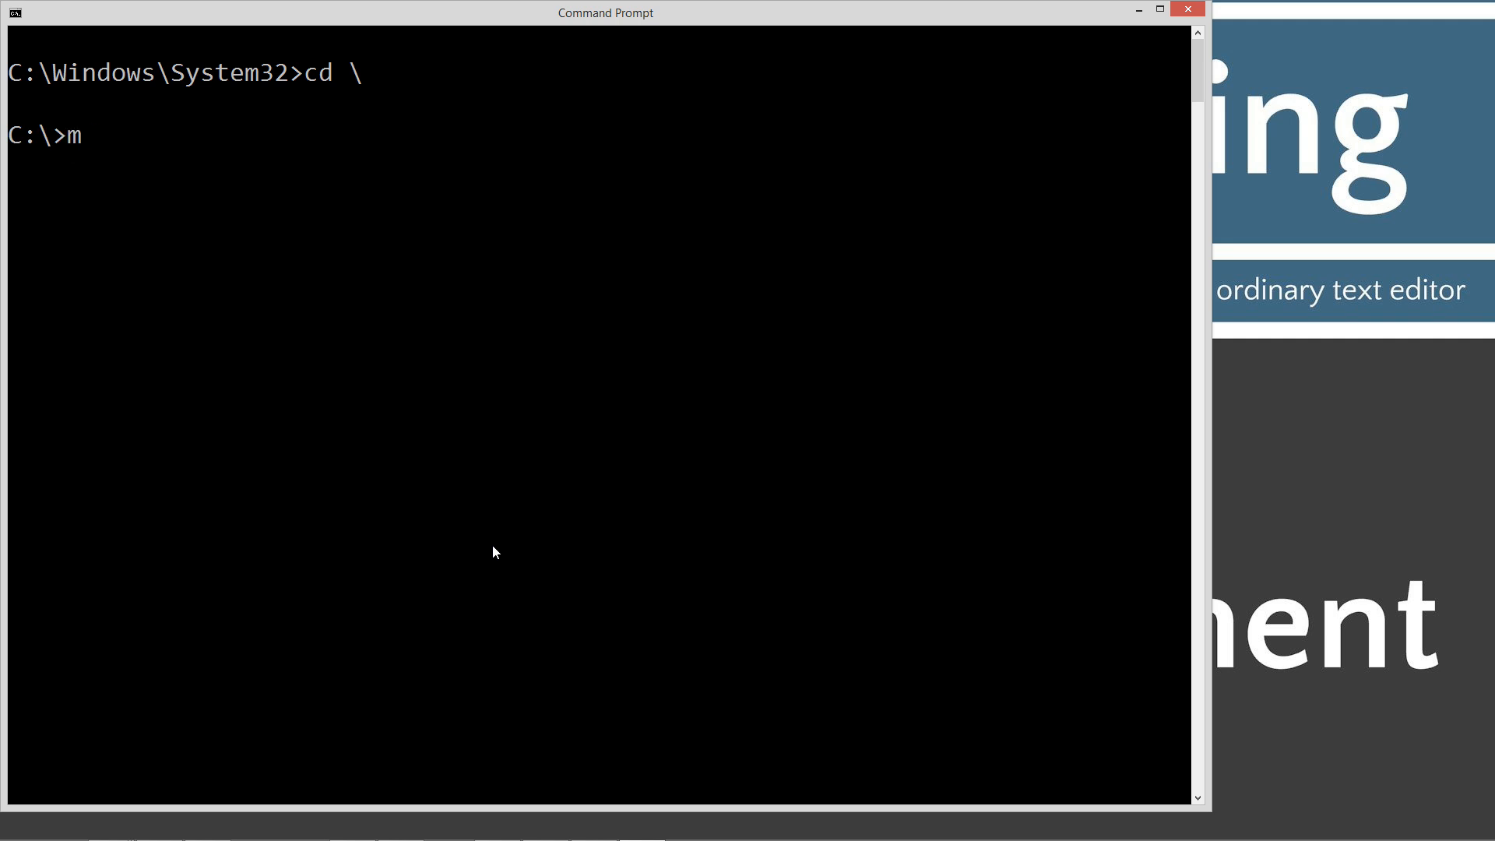
# Create the C:\Java\WhileLoop folder and move into it
pyautogui.write('d Java')
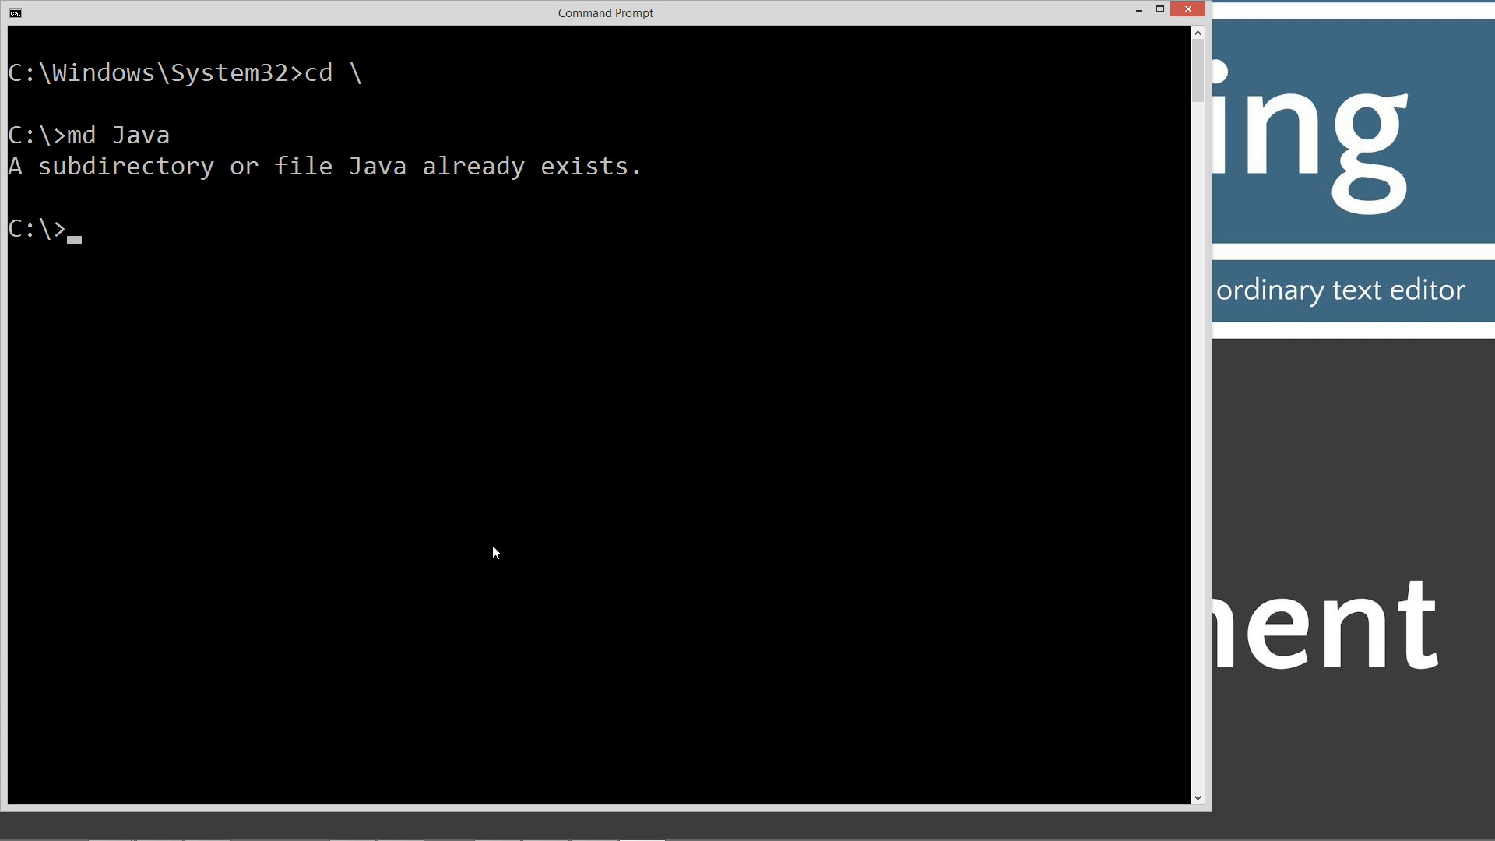
pyautogui.write('cd Java')
pyautogui.write('m')
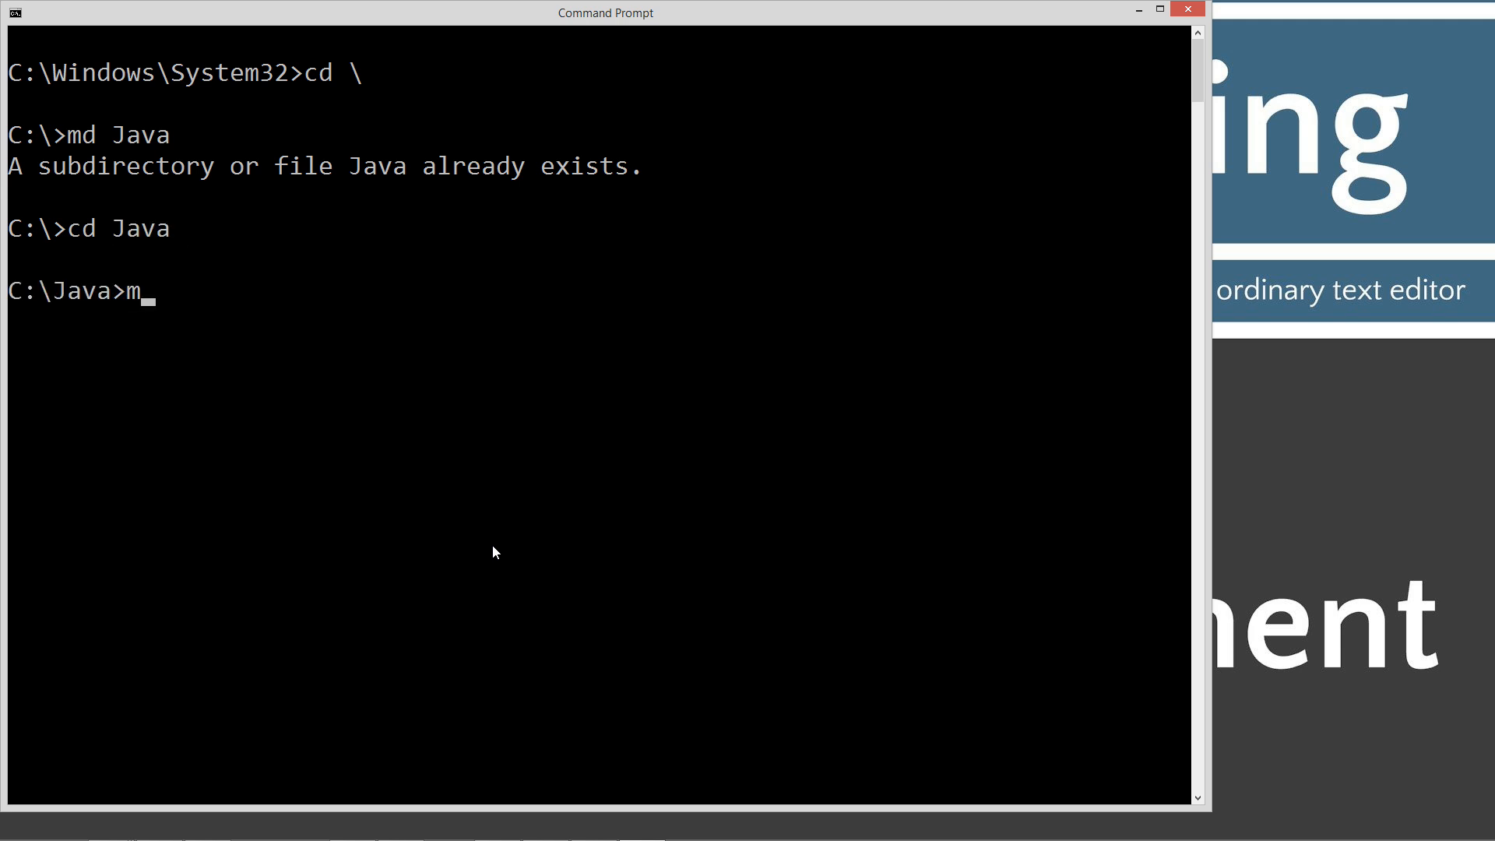
pyautogui.write('d Wh')
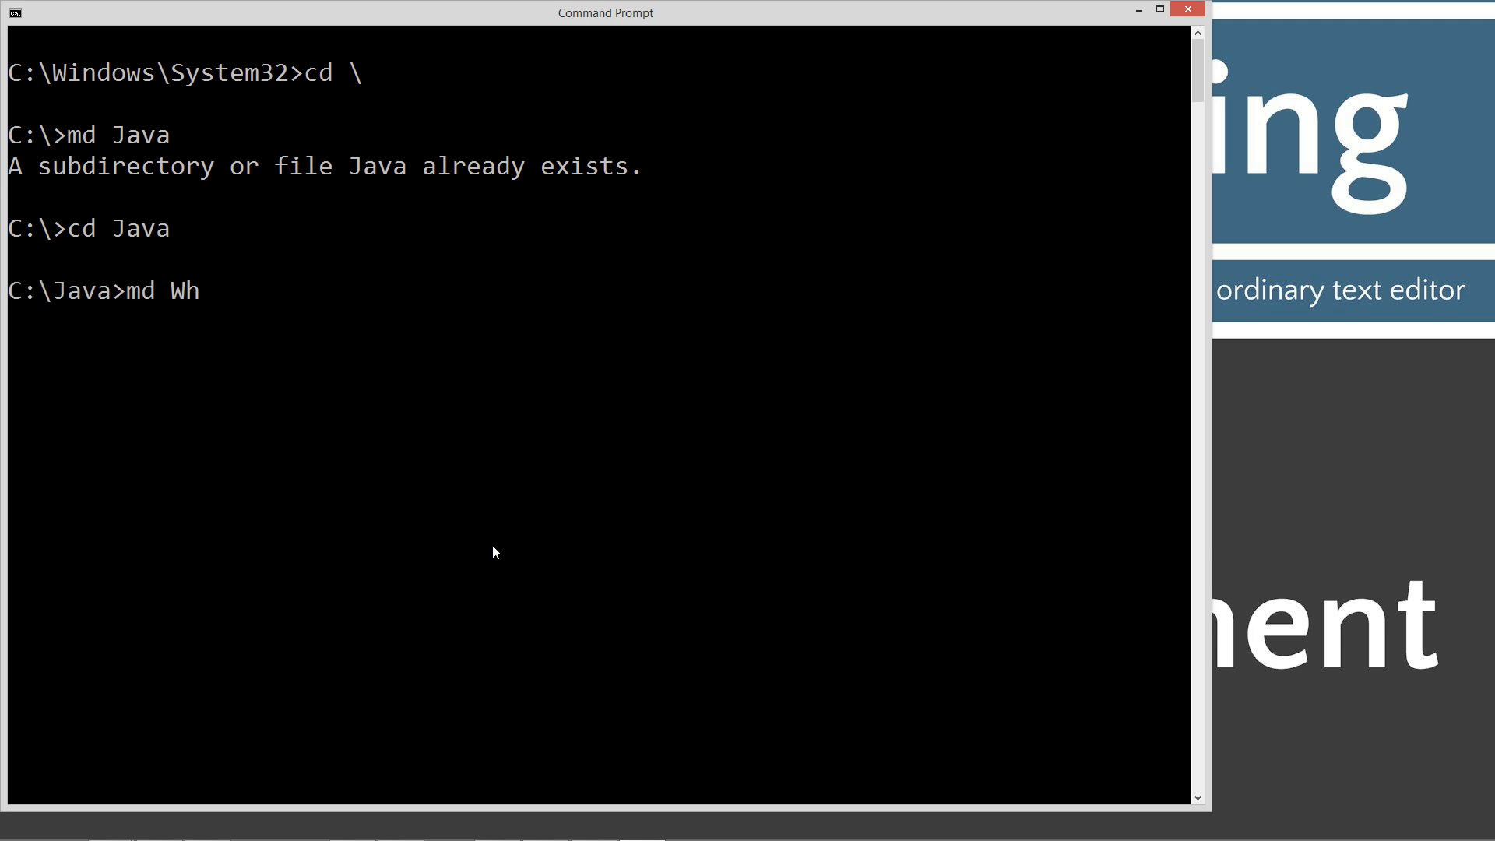
pyautogui.write('ileLoop')
pyautogui.write('cd')
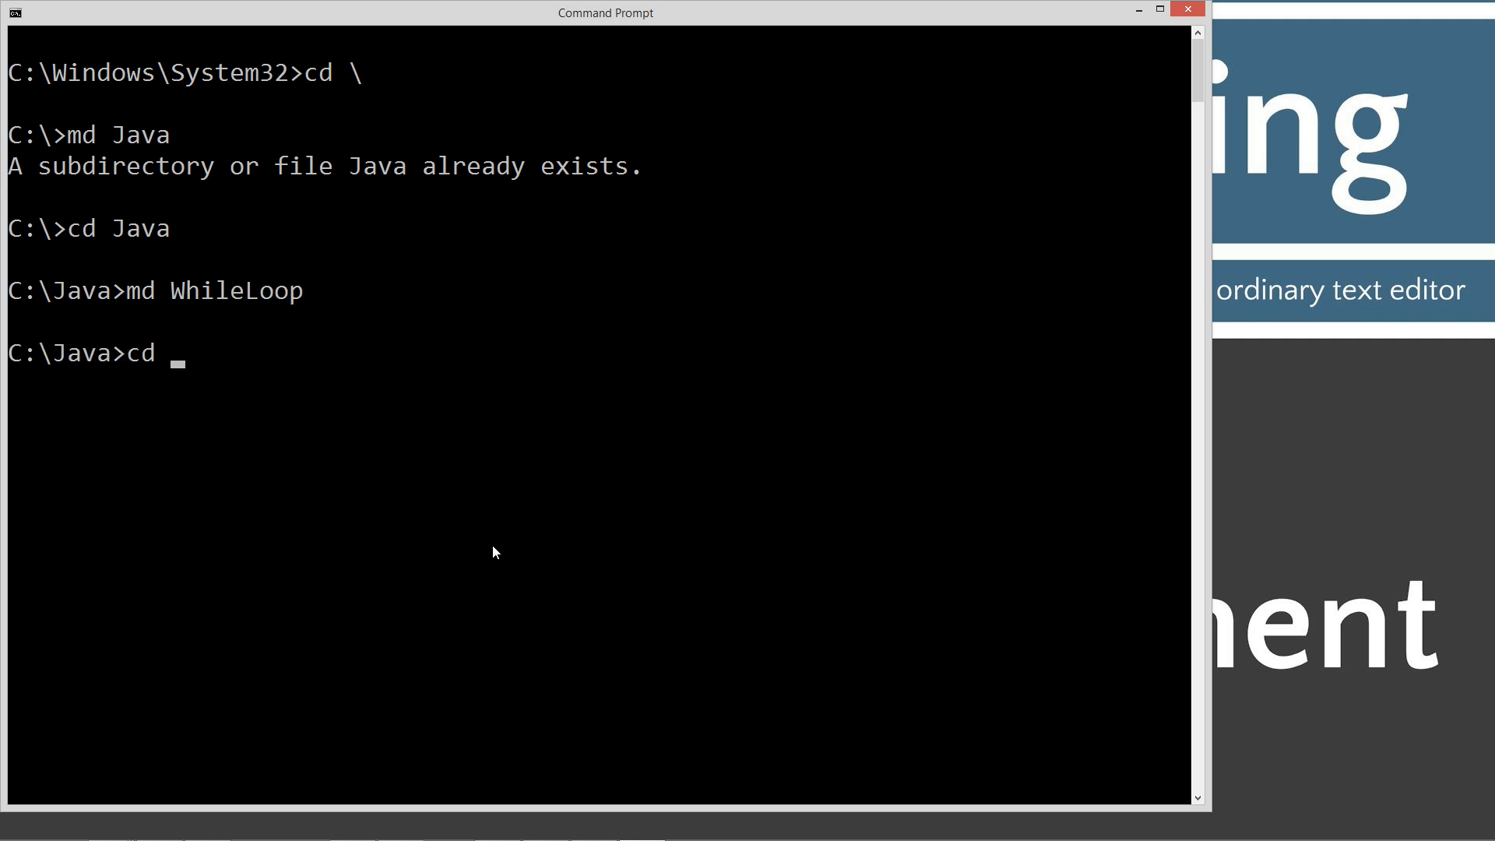
pyautogui.write('WhileLoop')
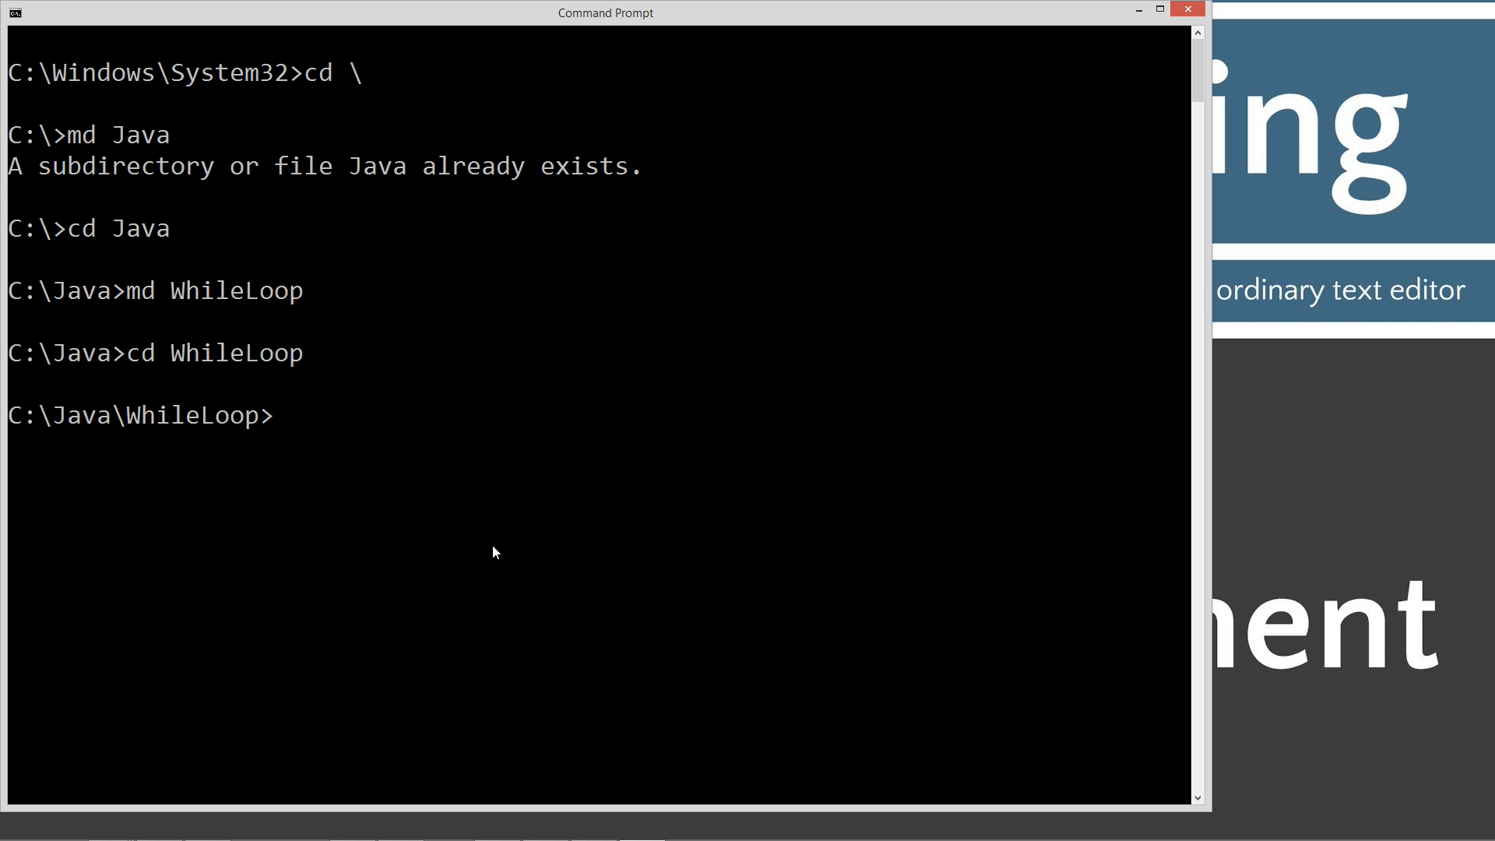
# Open WhileLoop.java in Notepad from the WhileLoop folder
pyautogui.write('notepad Whil')
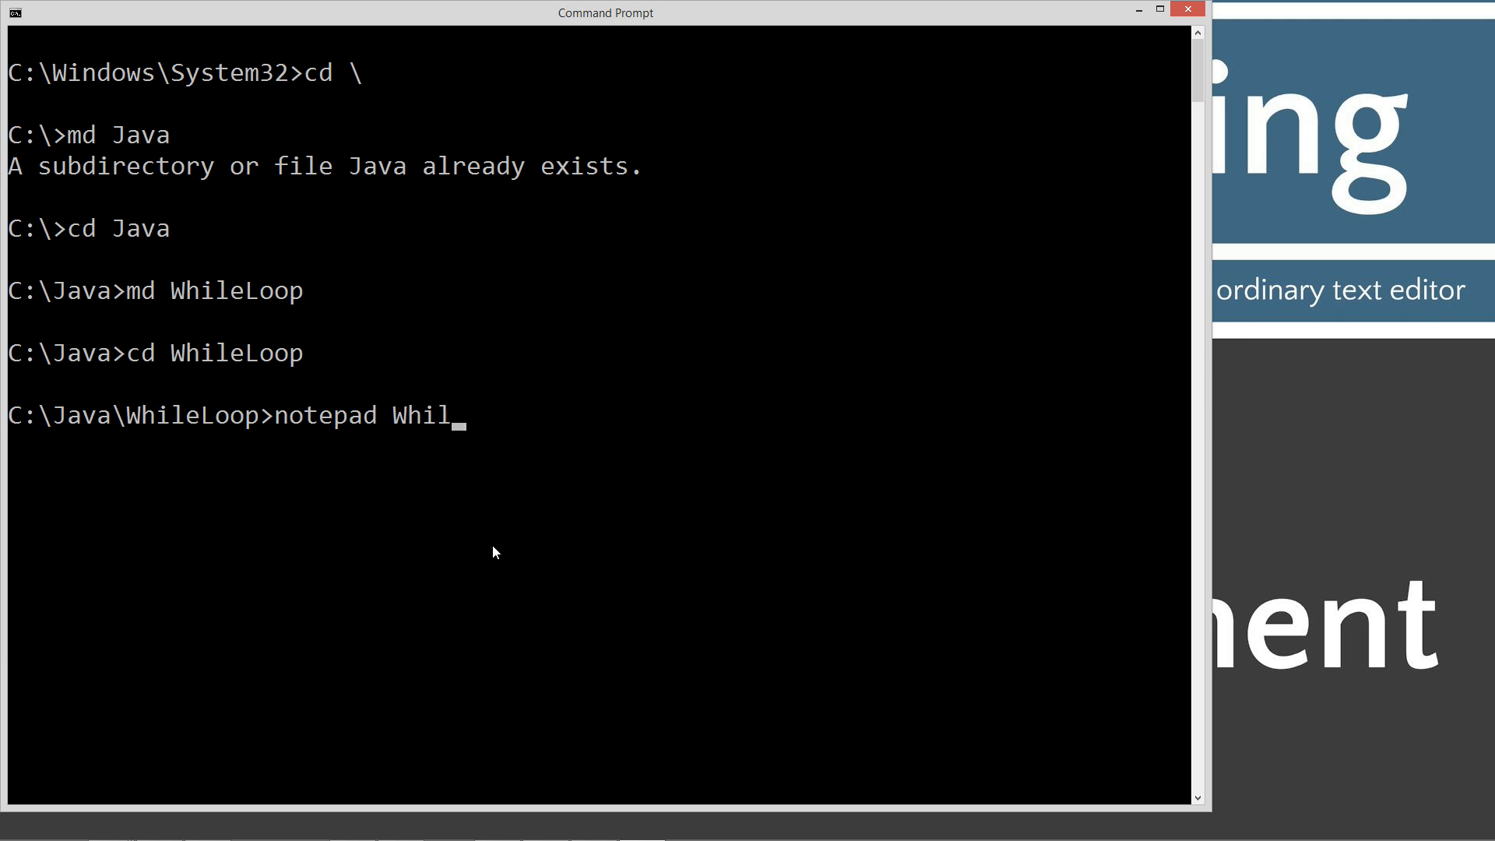
pyautogui.write('eLoop.j')
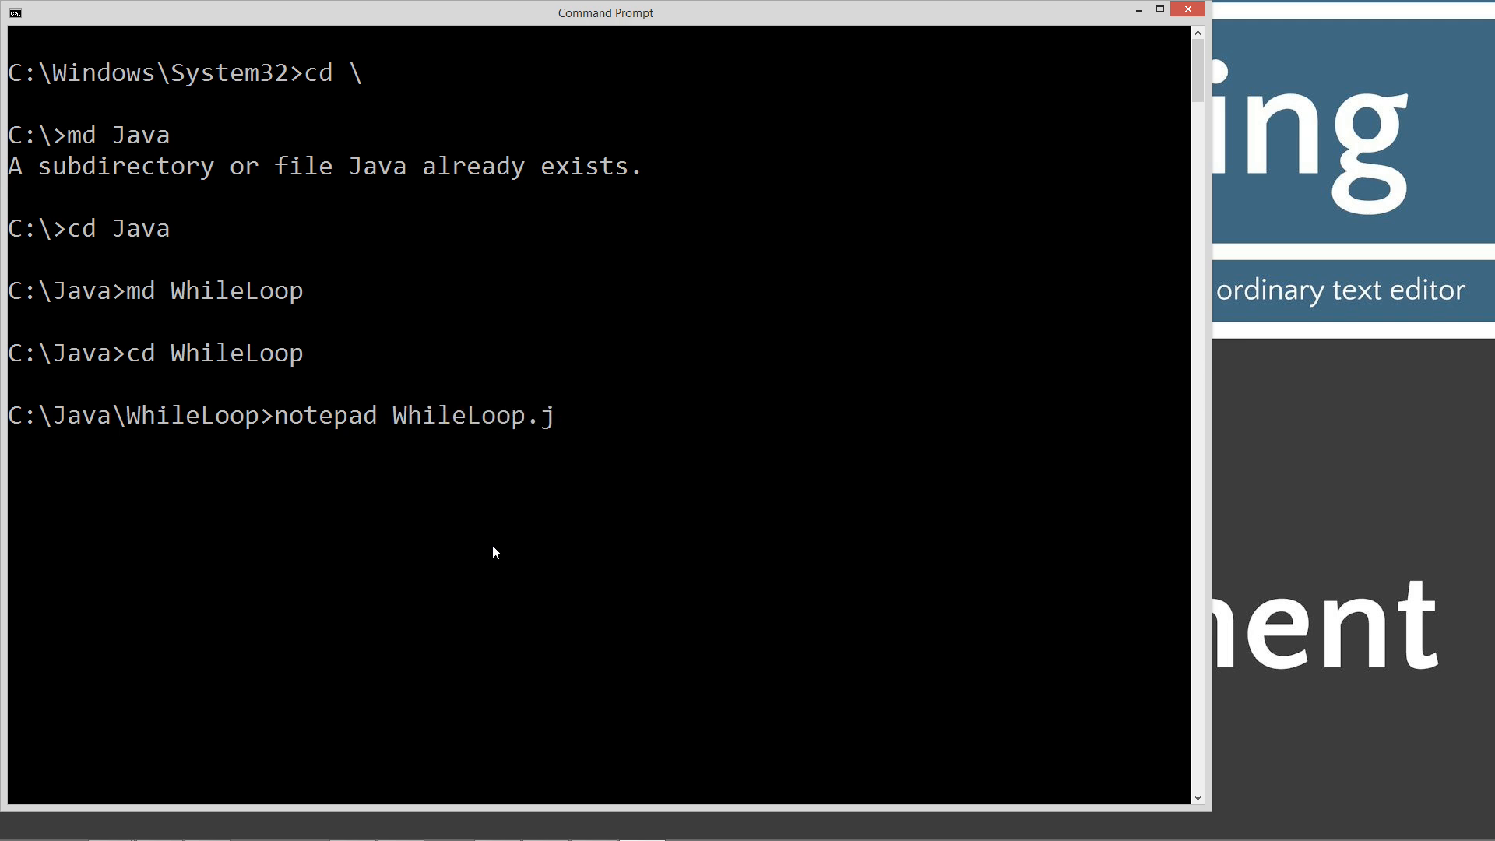
pyautogui.write('ava')
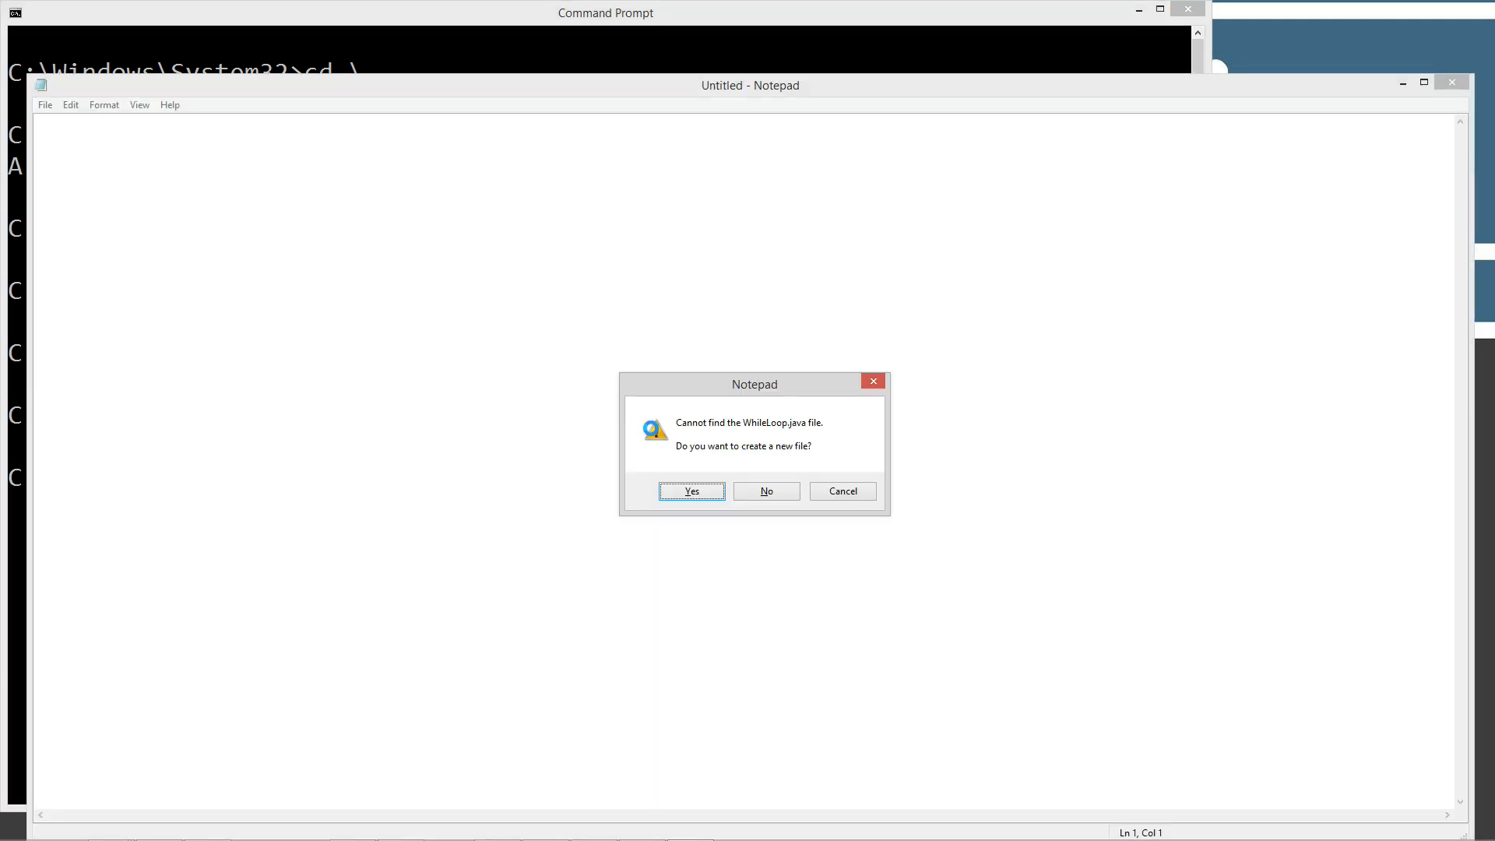
# Confirm creating WhileLoop.java and paste the copied WhileLoop program into it
pyautogui.click(691, 492)
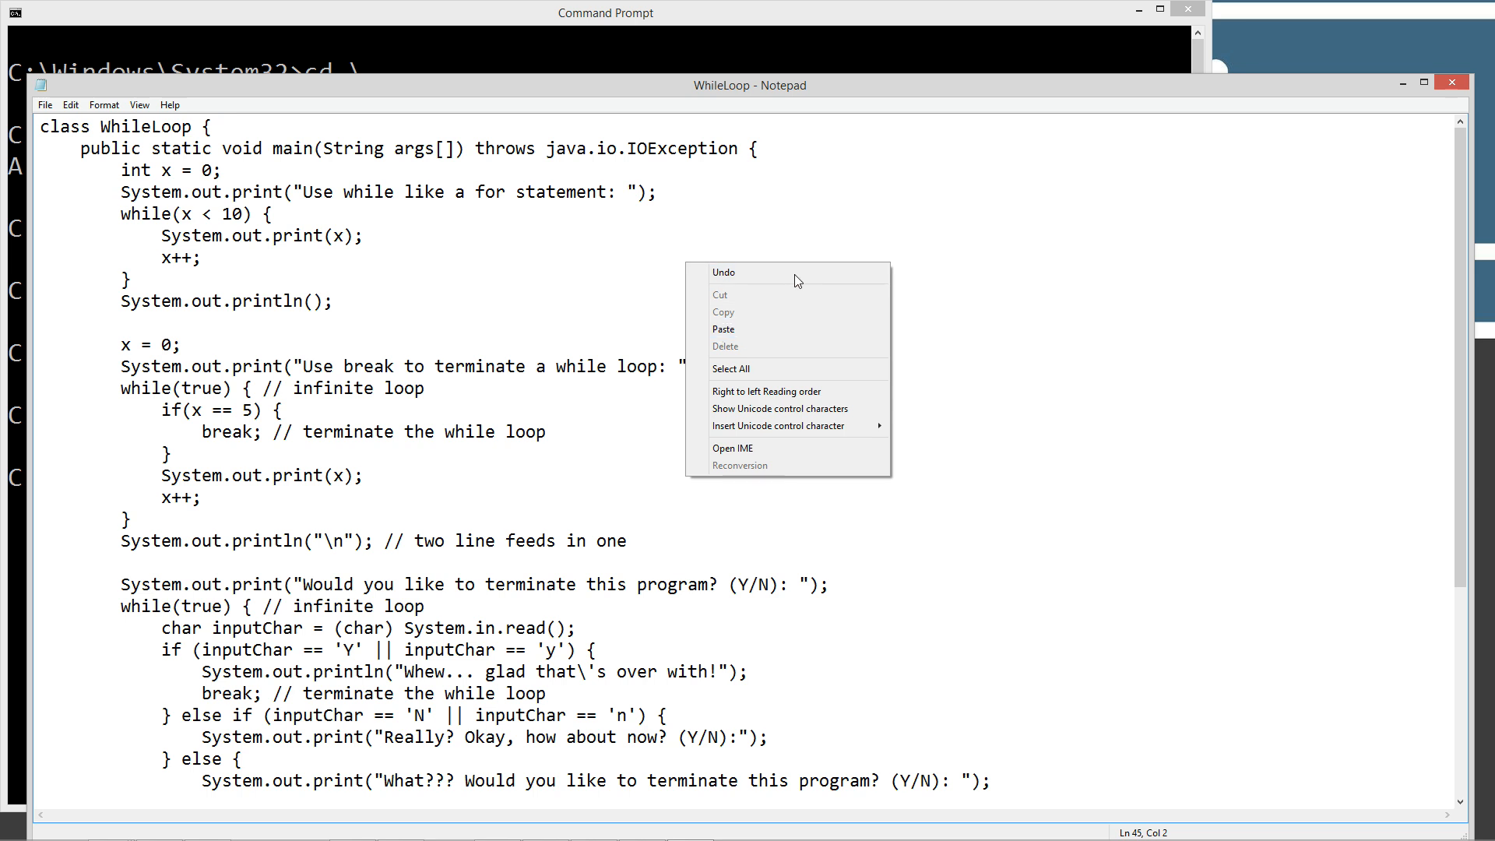
pyautogui.click(45, 104)
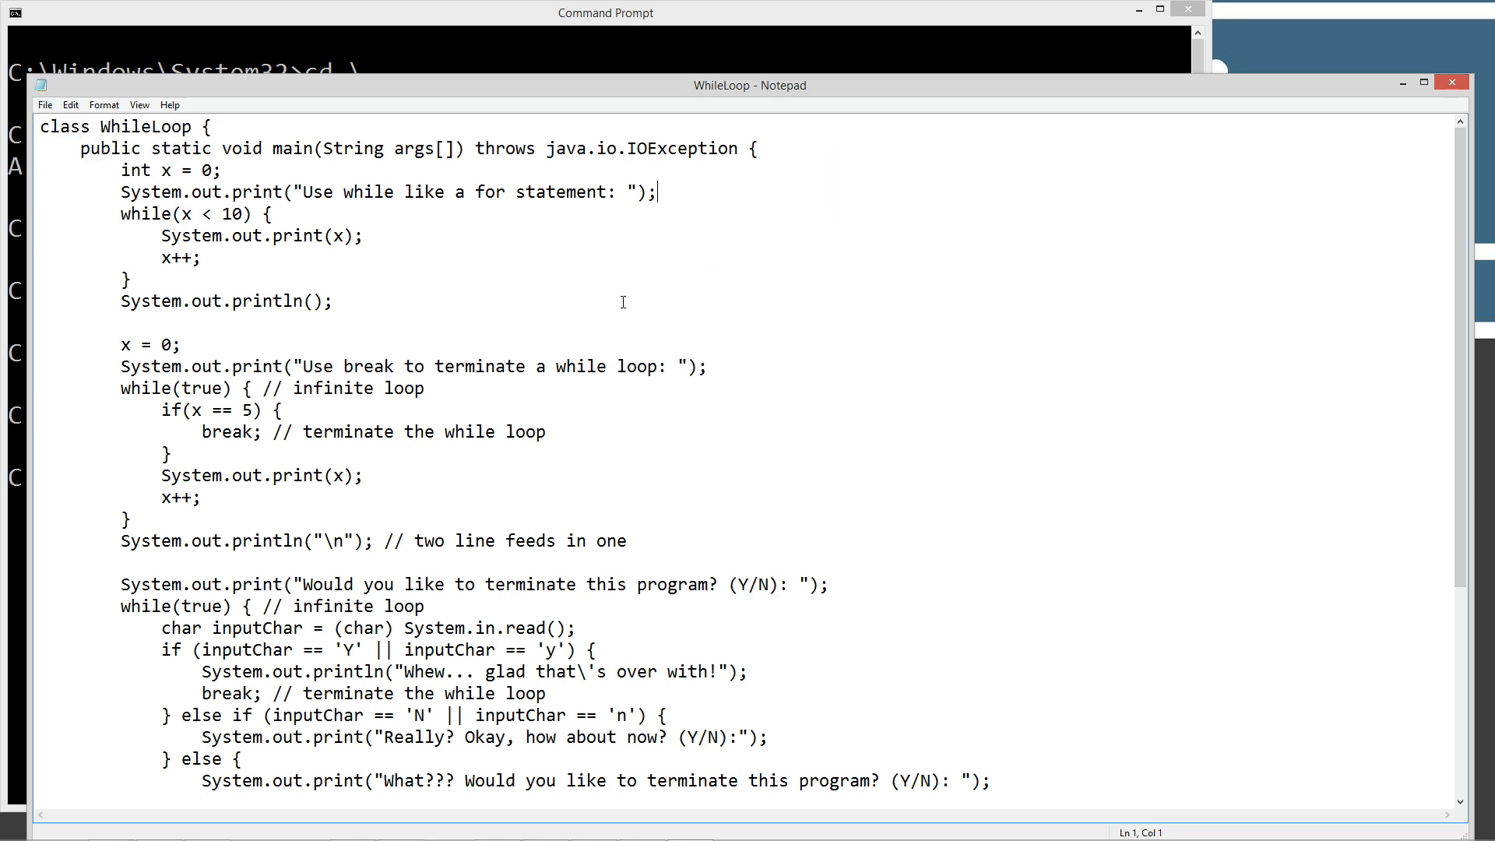
pyautogui.moveTo(318, 313)
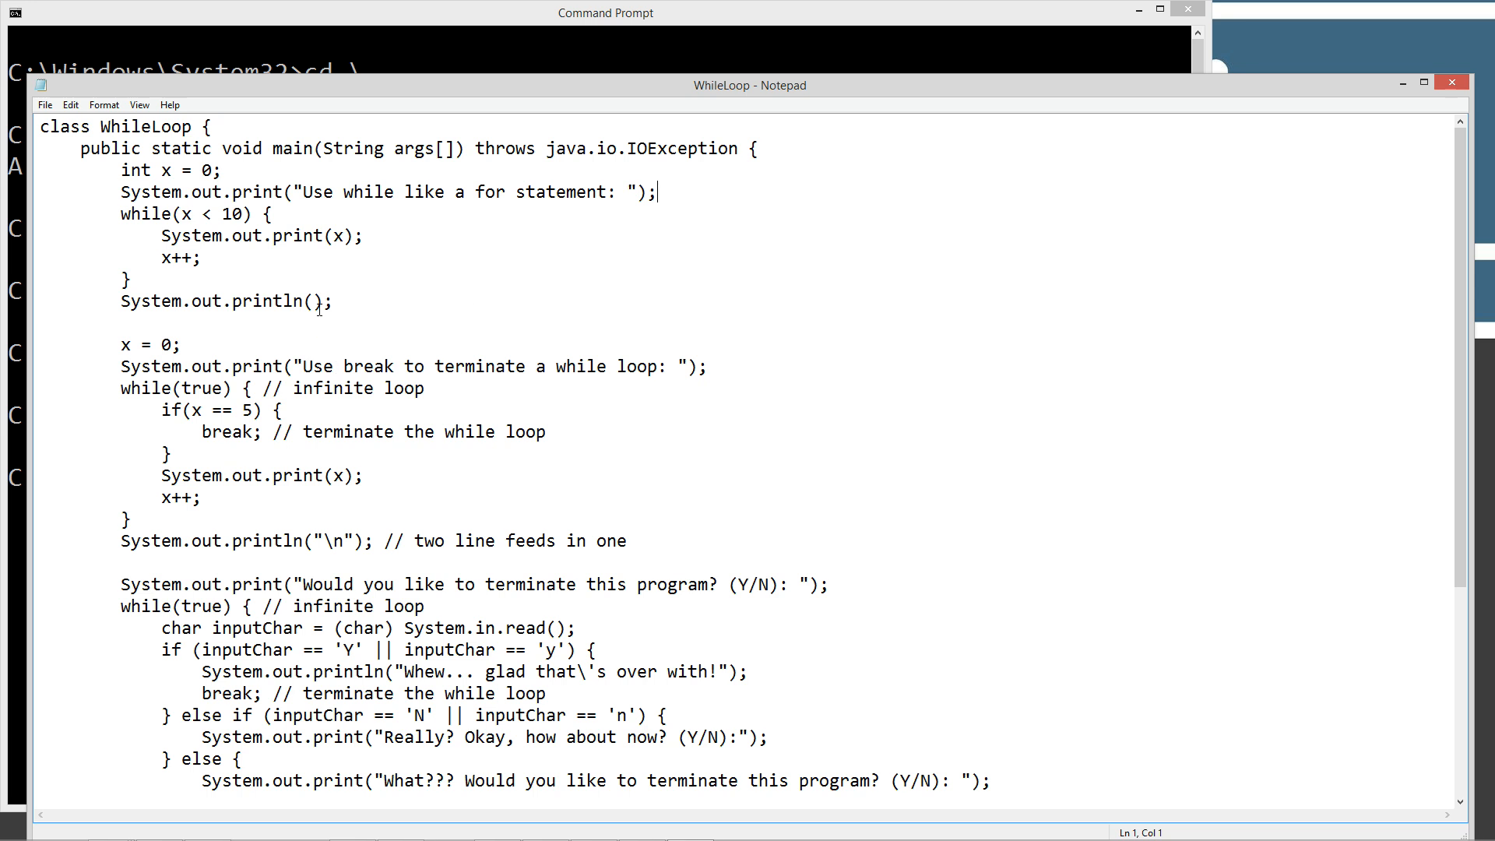
pyautogui.moveTo(119, 170); pyautogui.dragTo(332, 301)
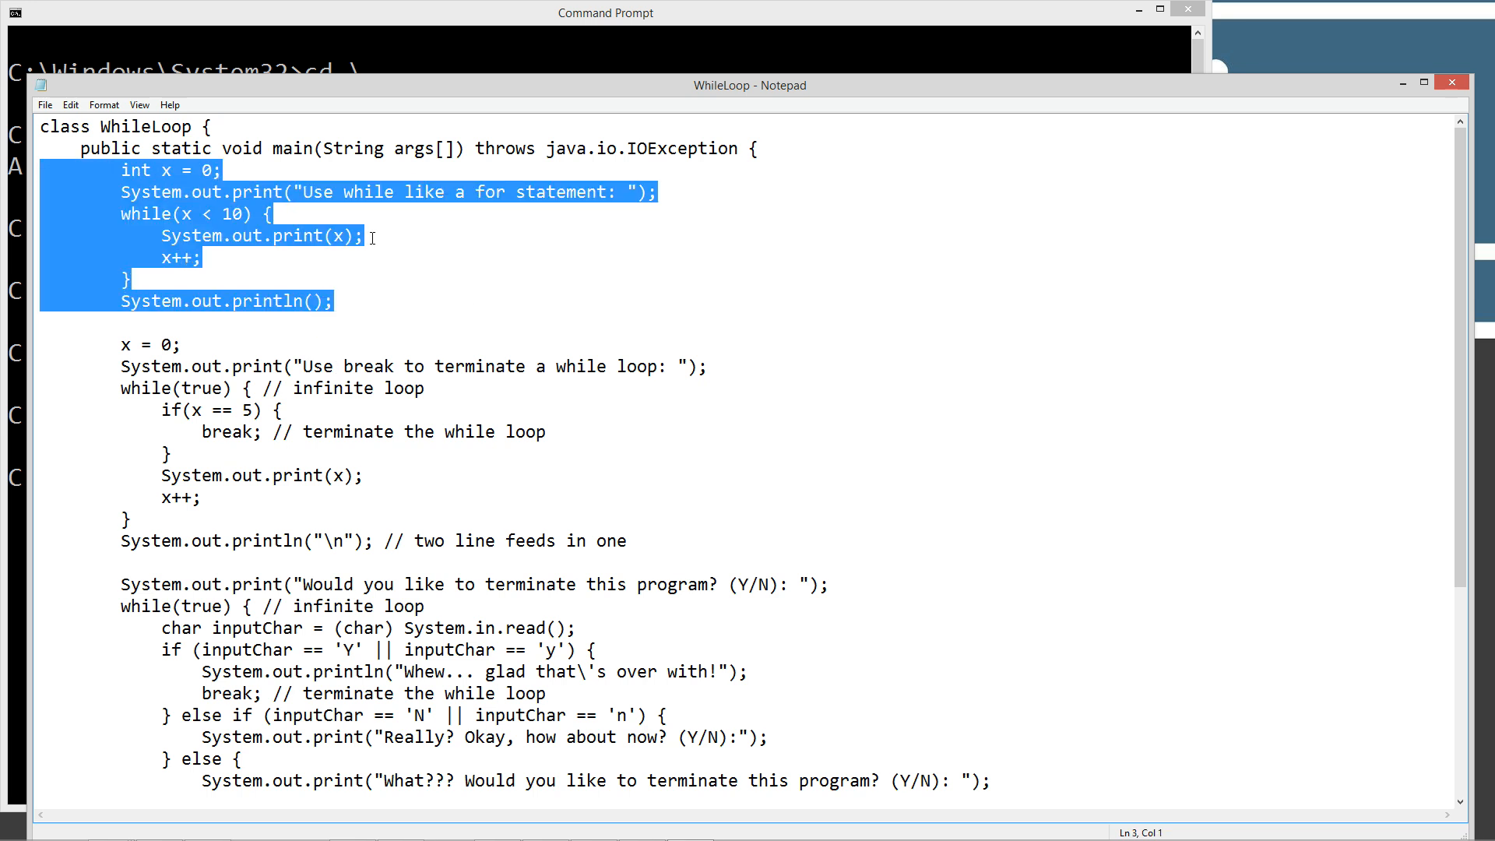
pyautogui.moveTo(406, 197)
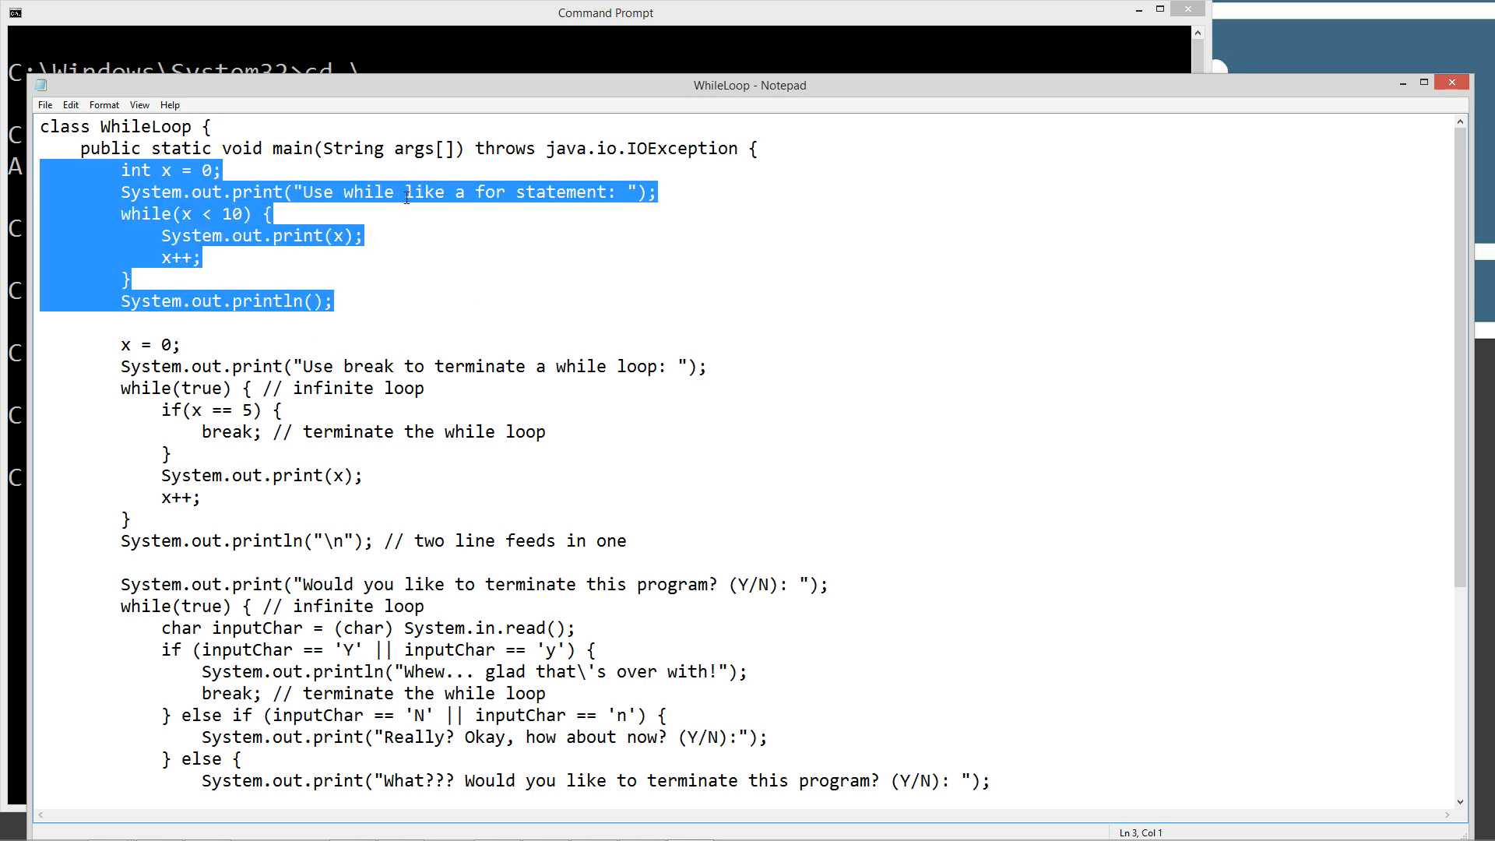
pyautogui.click(220, 228)
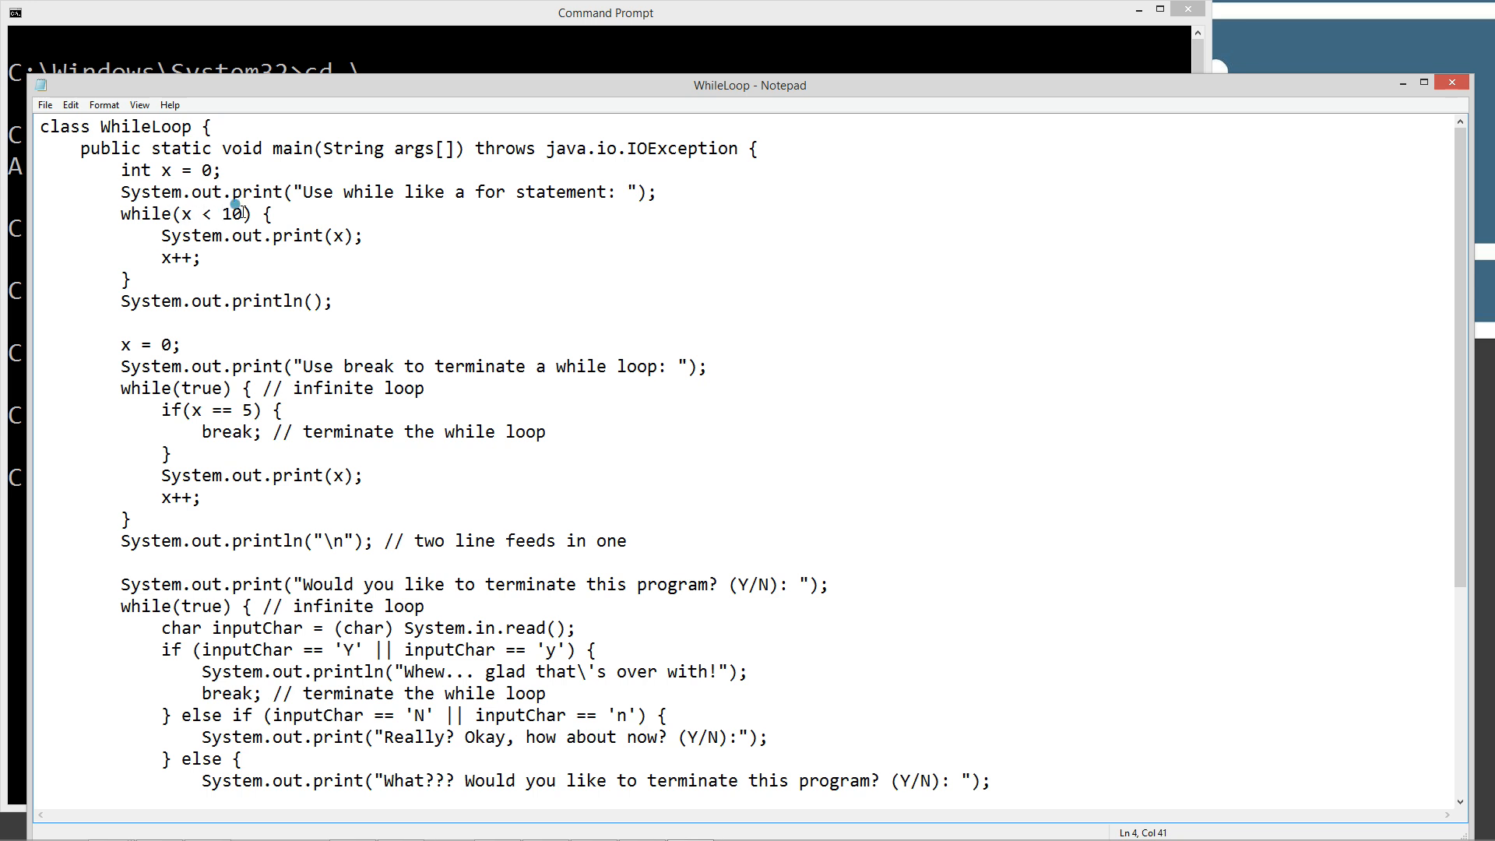
pyautogui.moveTo(177, 213); pyautogui.dragTo(246, 213)
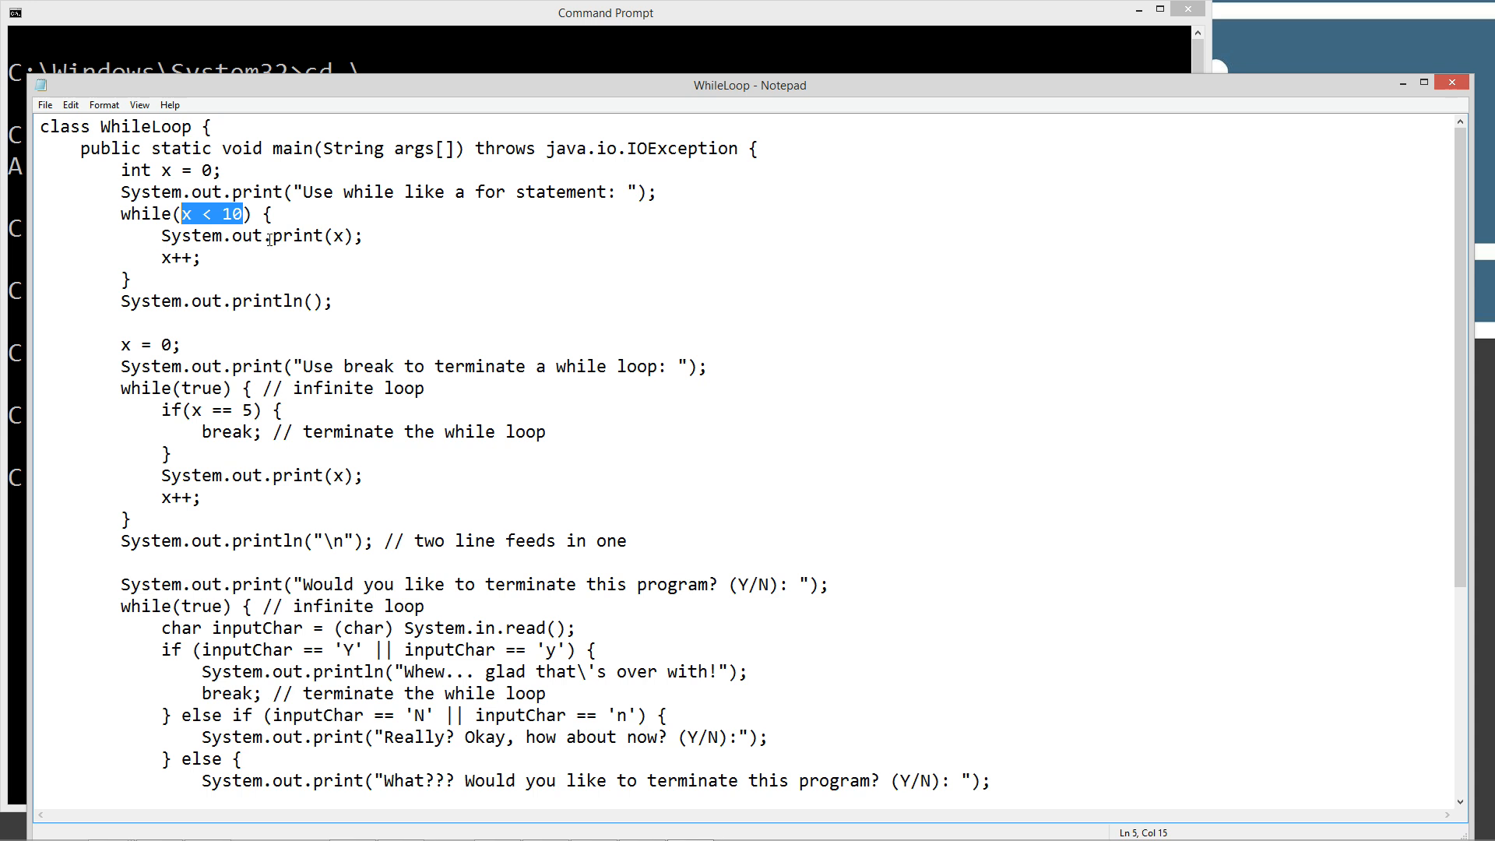
pyautogui.moveTo(340, 236)
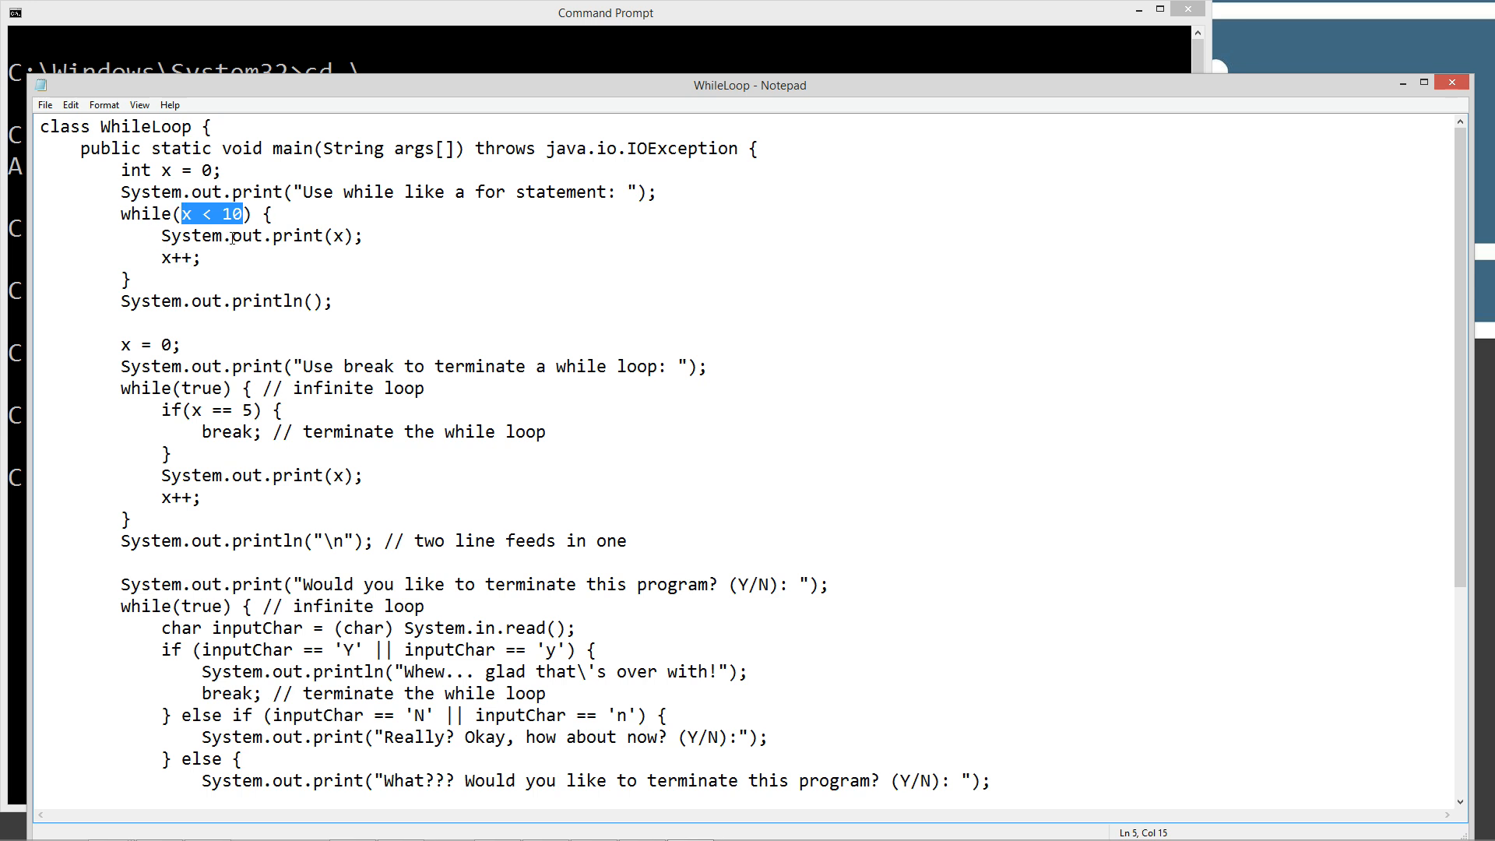
pyautogui.moveTo(204, 216)
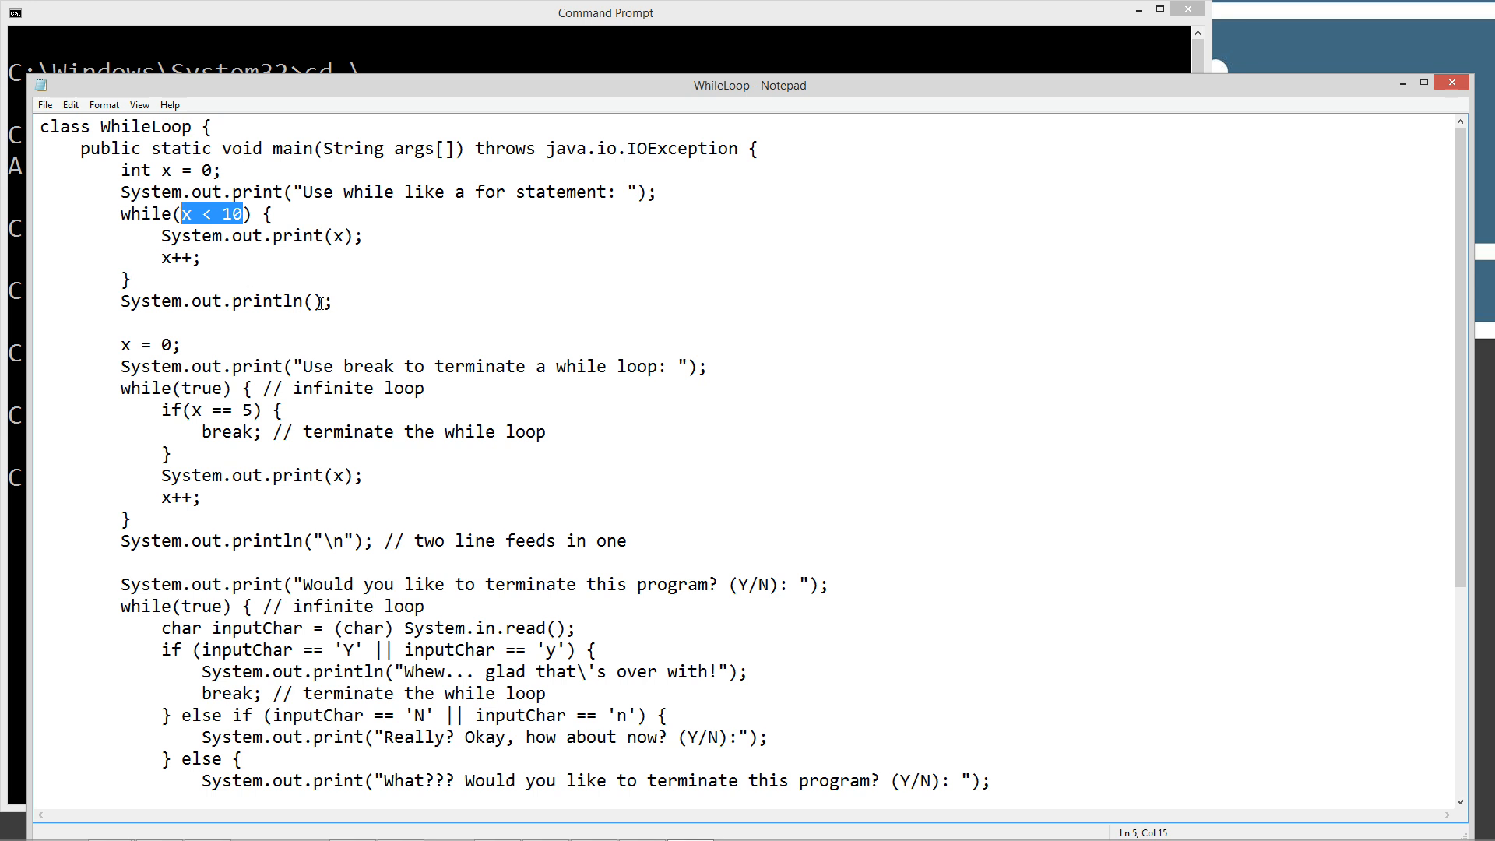
pyautogui.moveTo(365, 297)
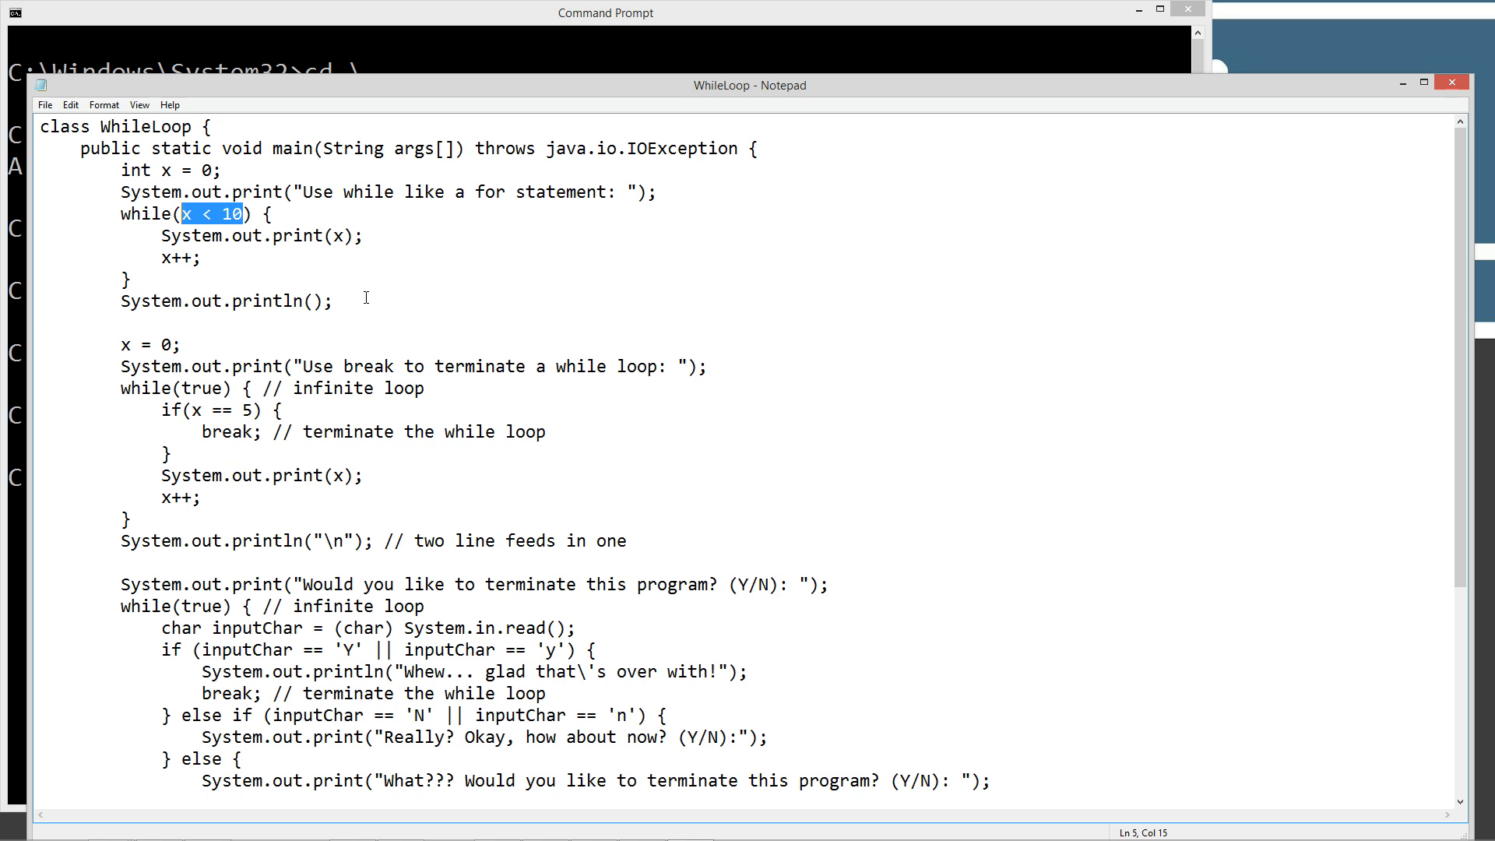
pyautogui.moveTo(652, 538)
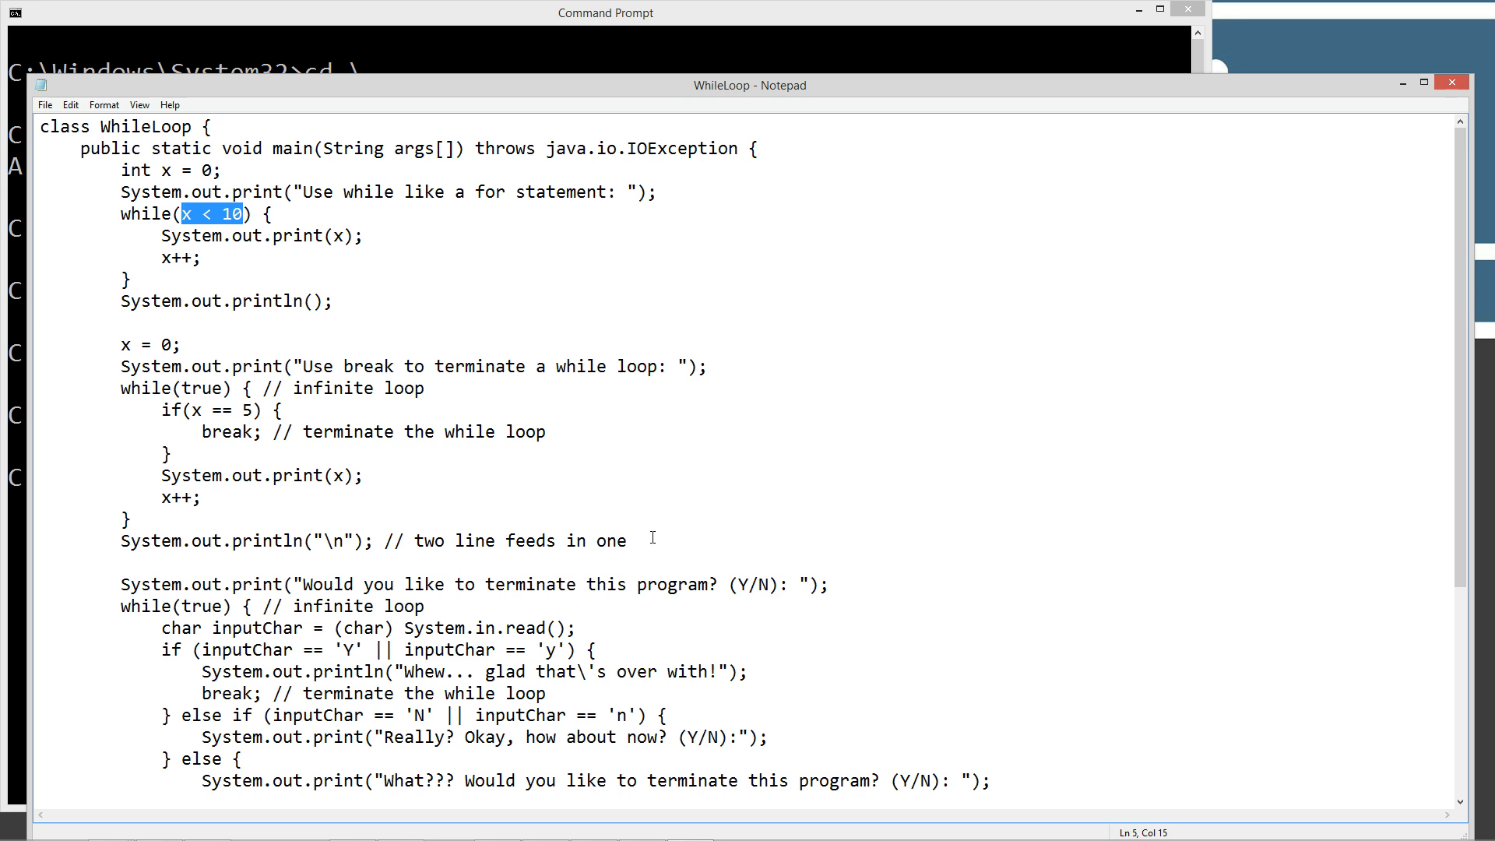
pyautogui.moveTo(122, 344); pyautogui.dragTo(626, 540)
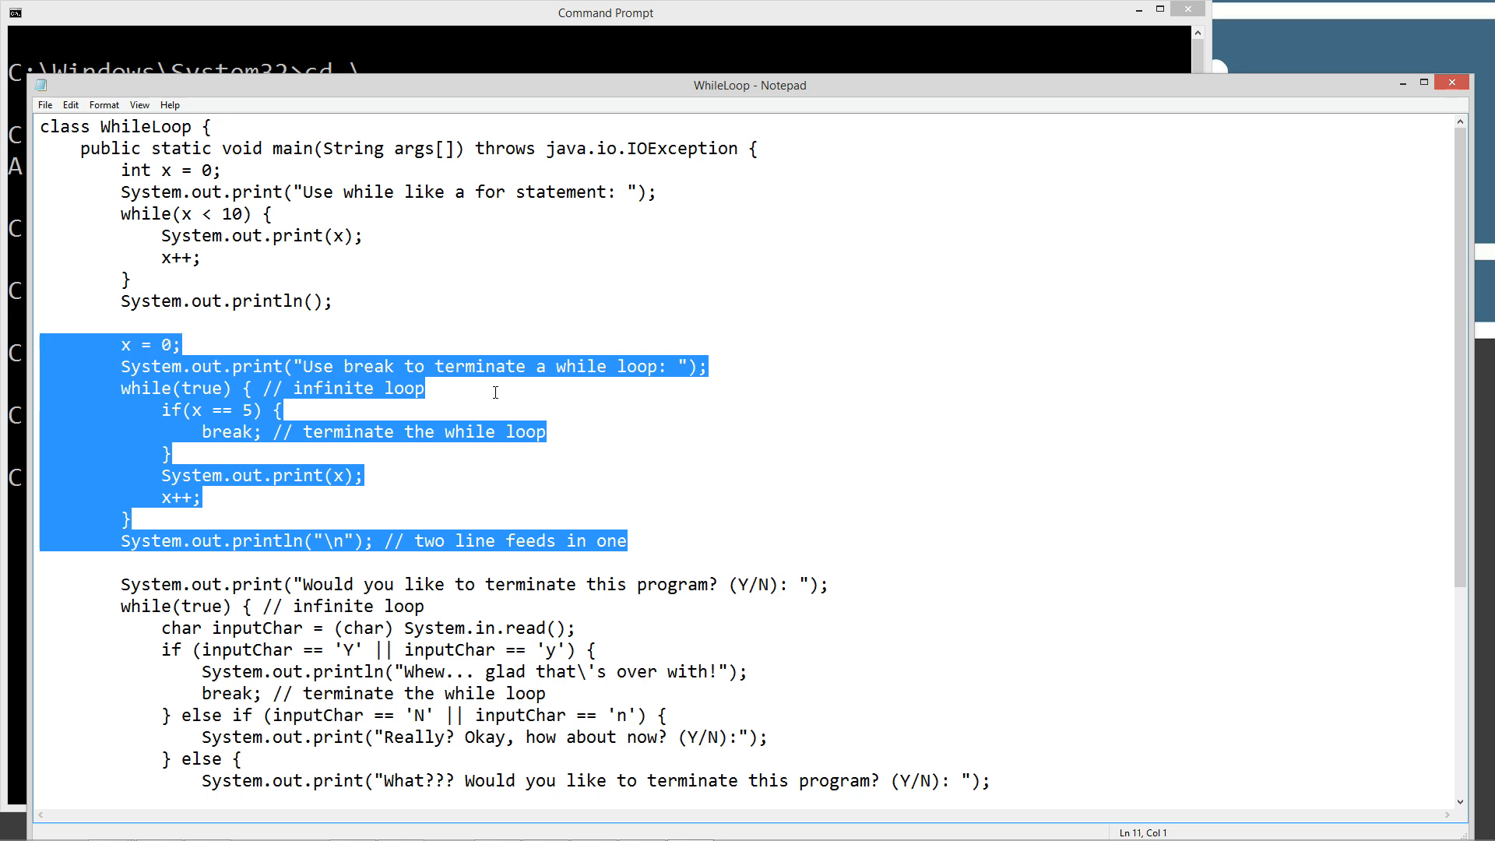
pyautogui.moveTo(628, 366)
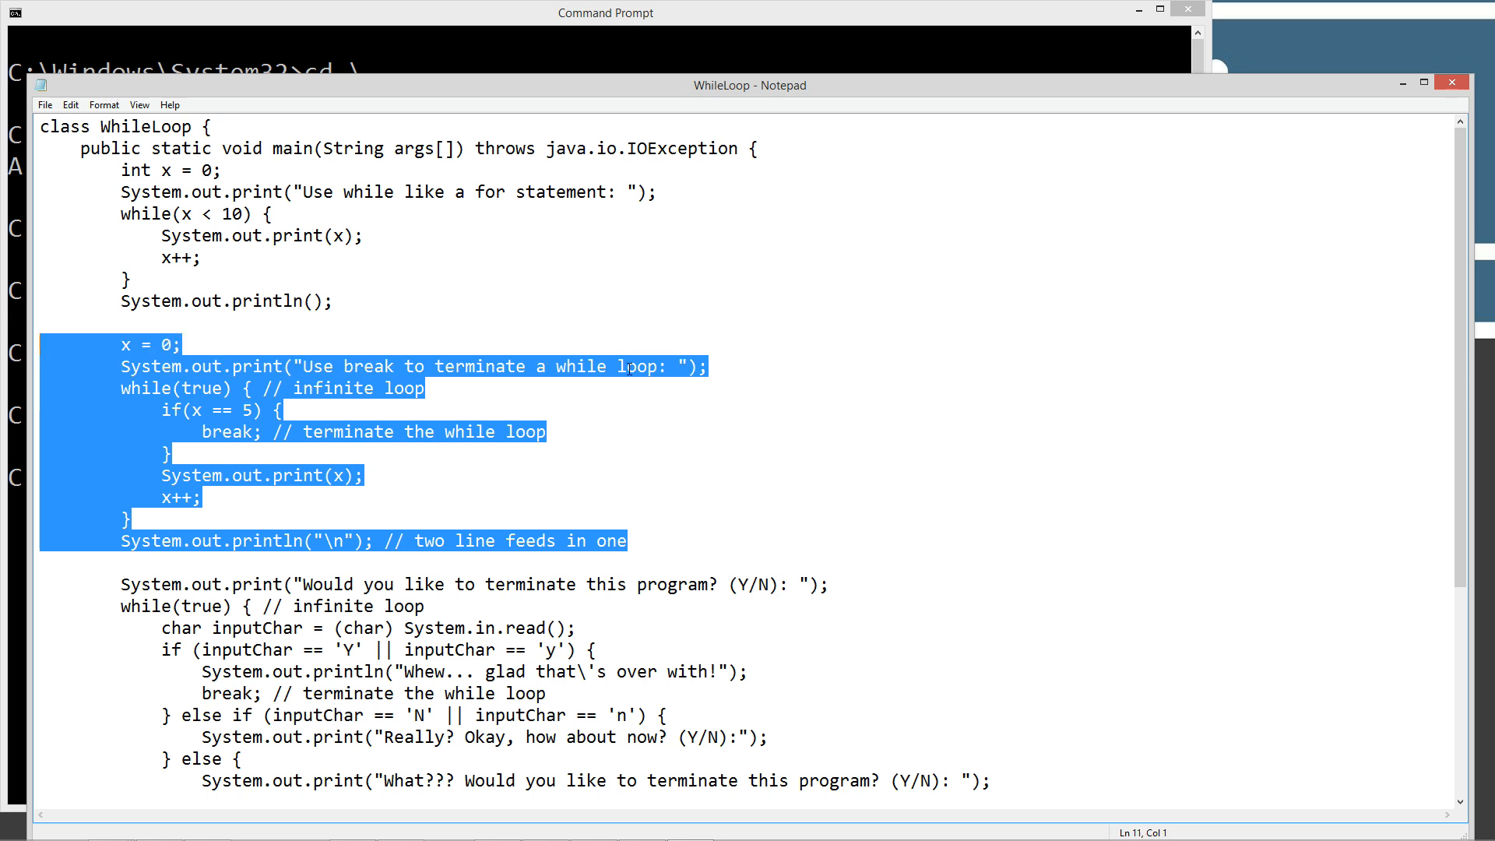
pyautogui.click(636, 366)
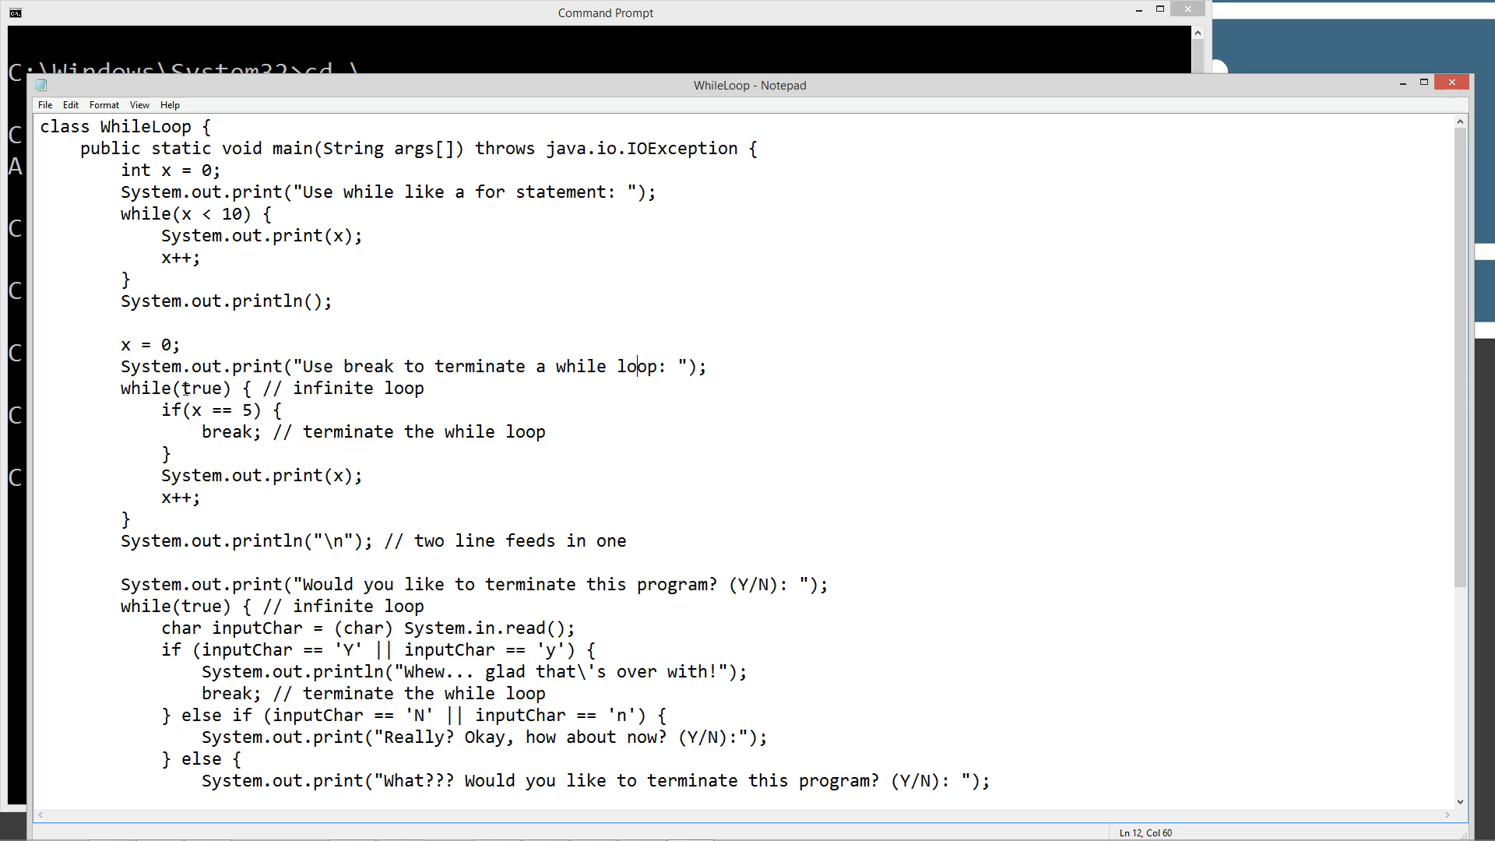
pyautogui.doubleClick(201, 388)
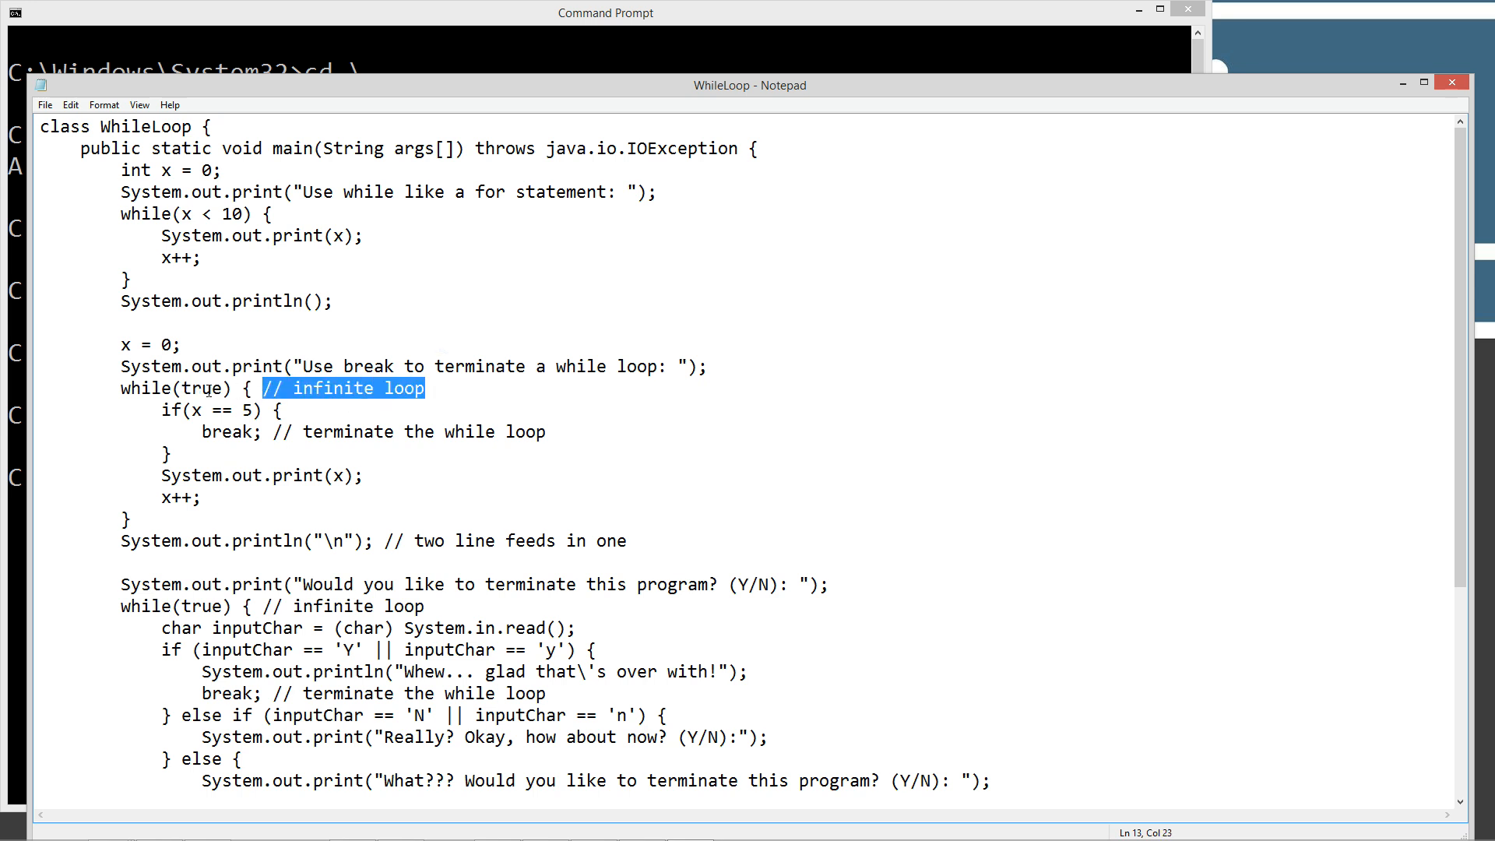
pyautogui.moveTo(175, 419)
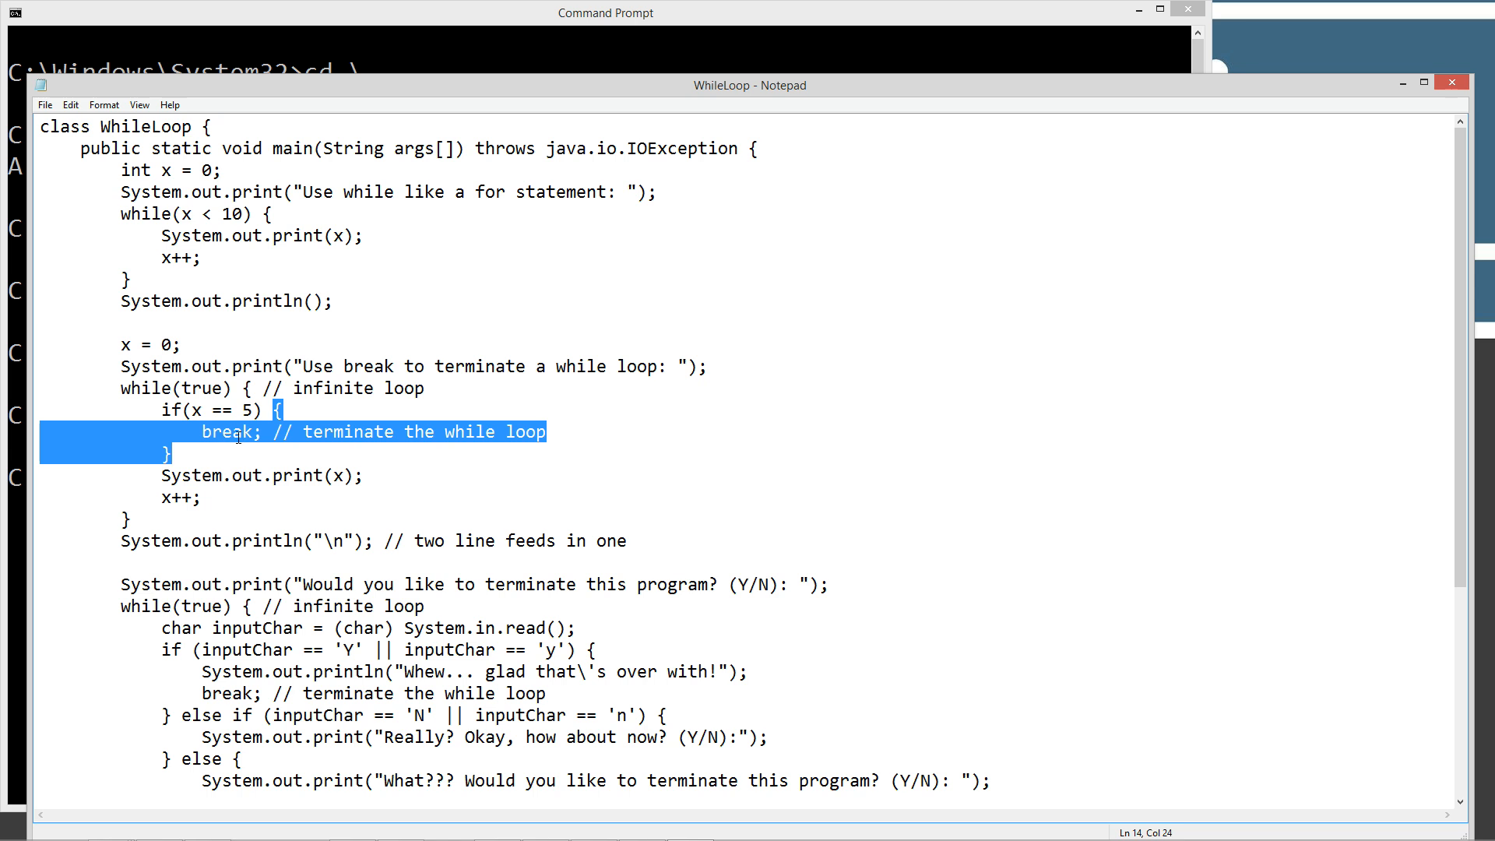
pyautogui.doubleClick(226, 432)
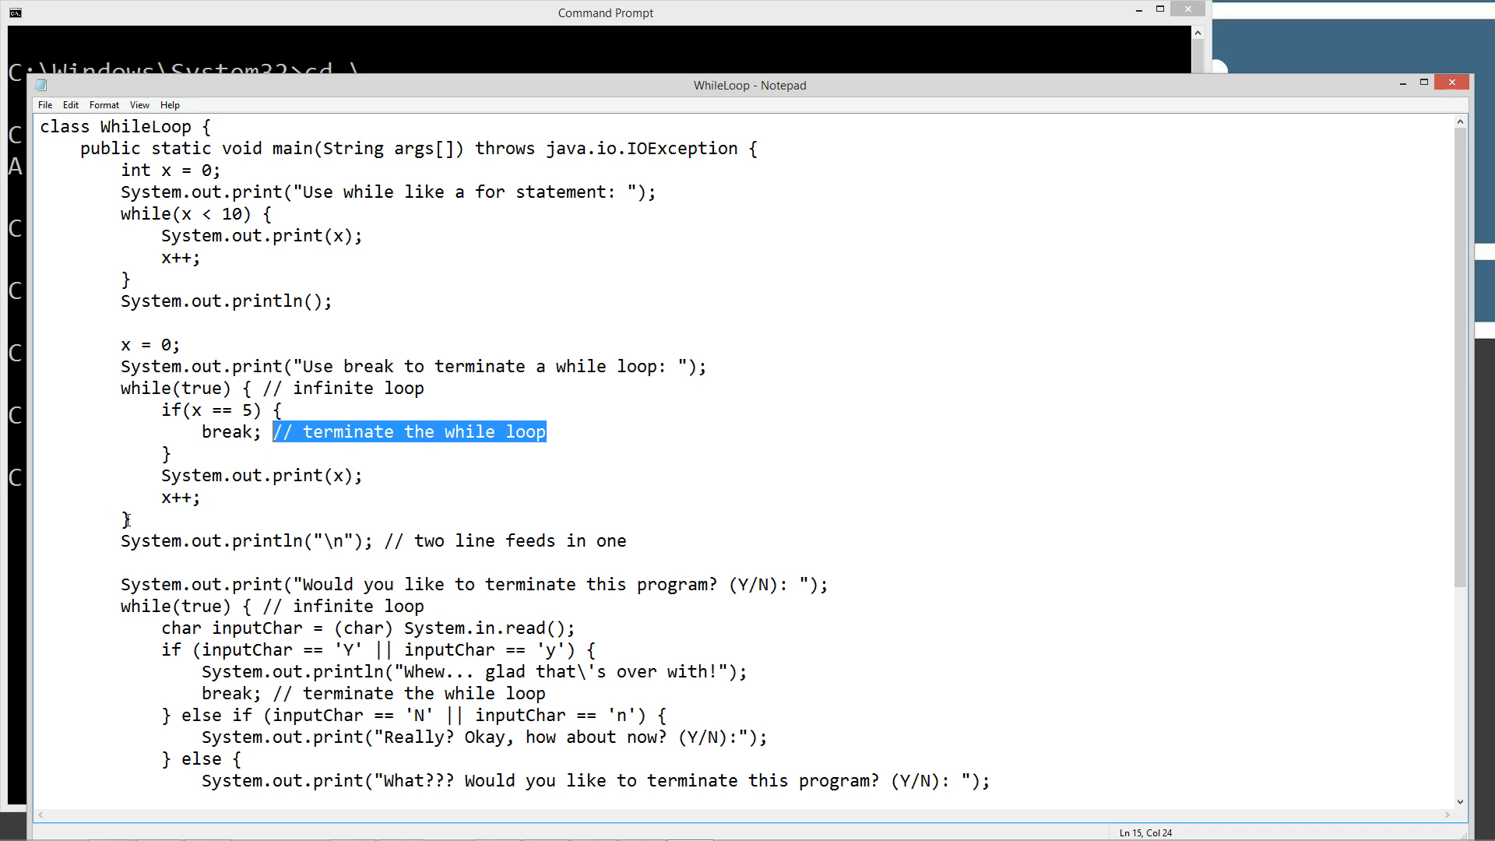
pyautogui.click(121, 541)
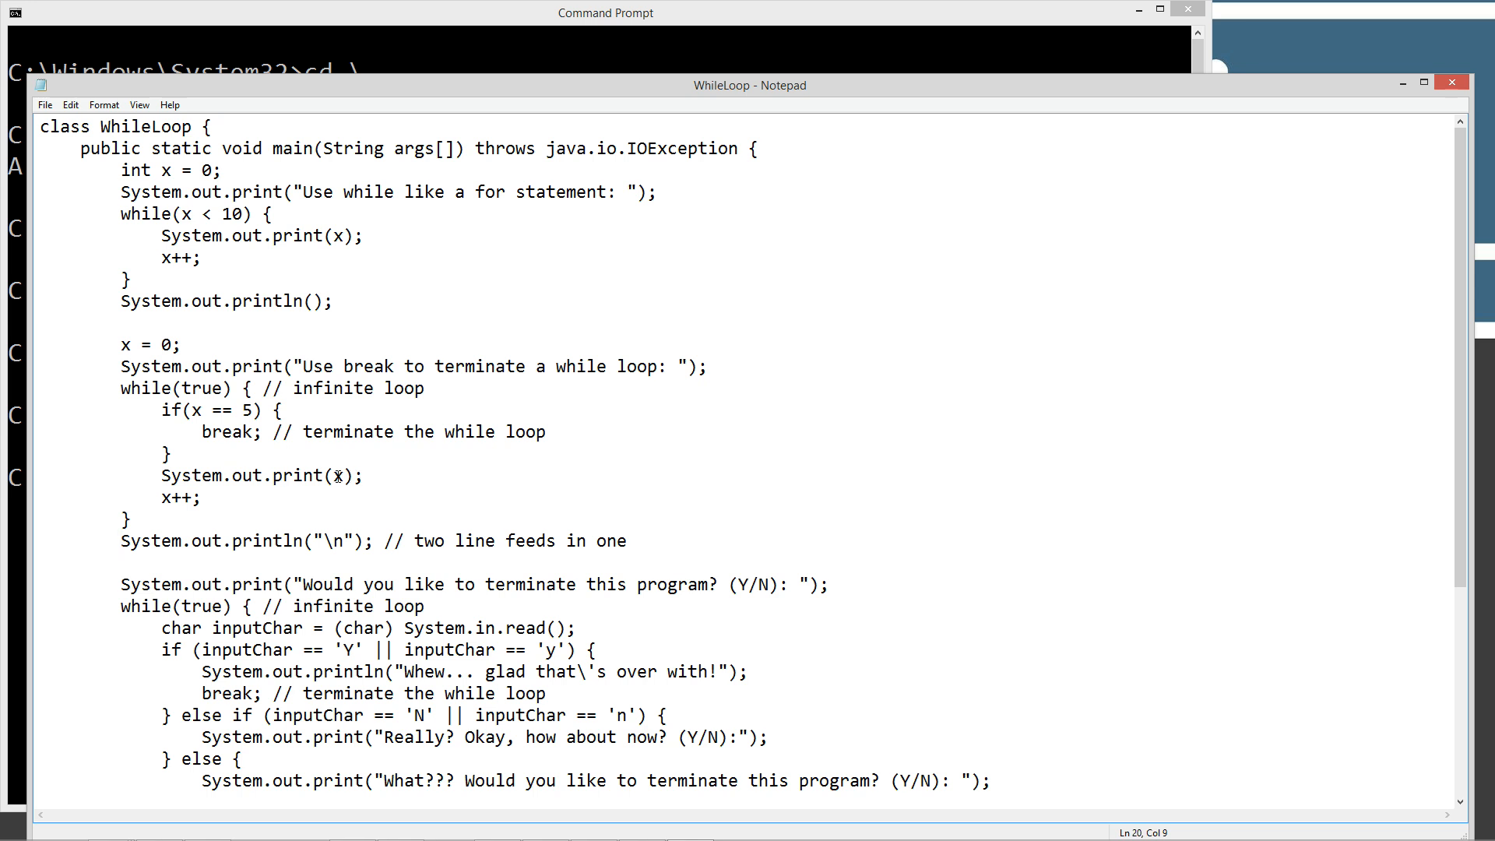
pyautogui.doubleClick(336, 475)
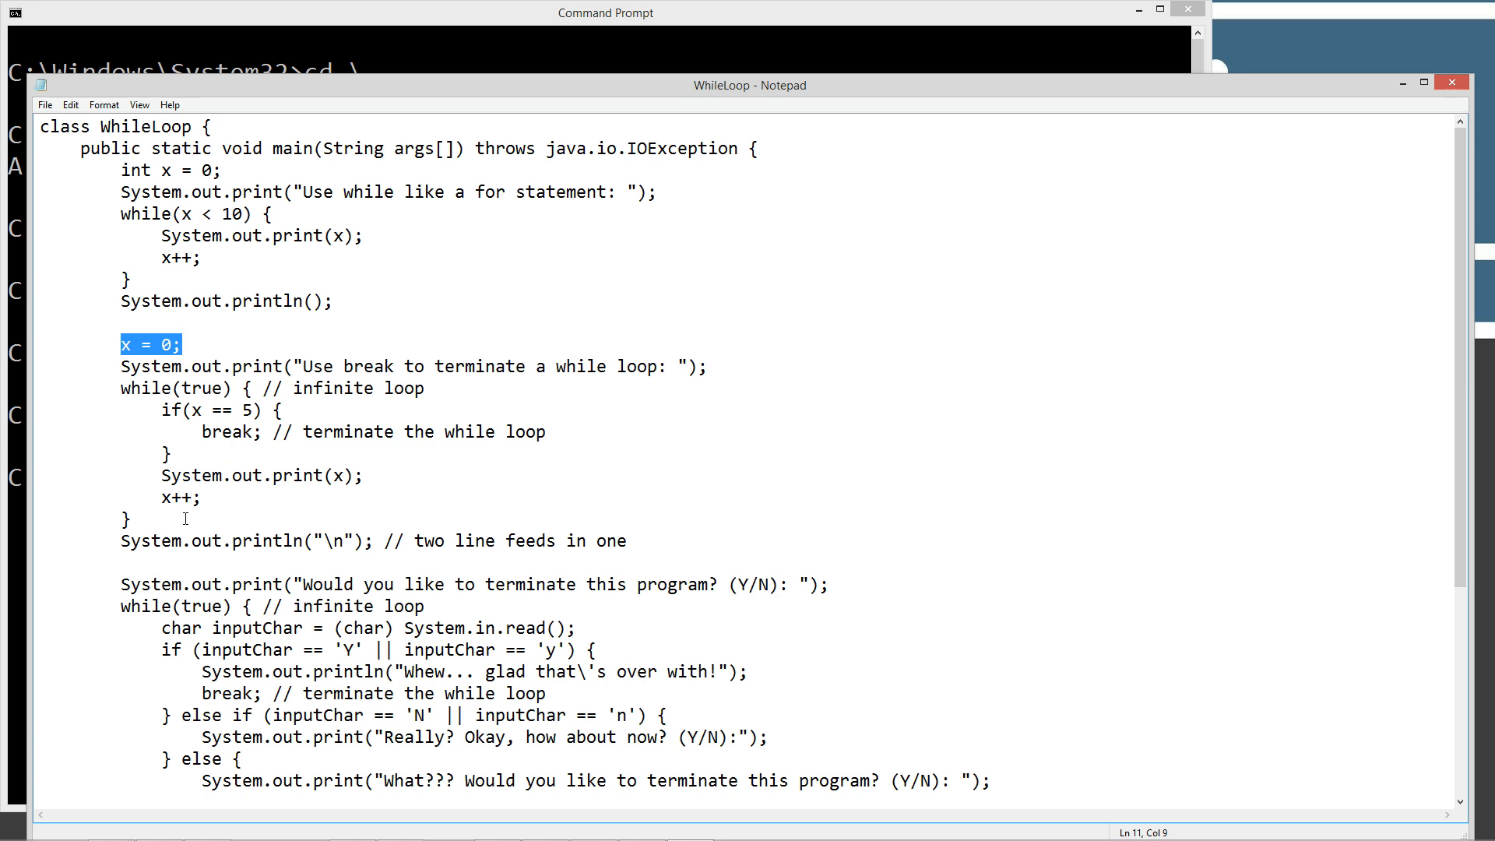
pyautogui.doubleClick(176, 496)
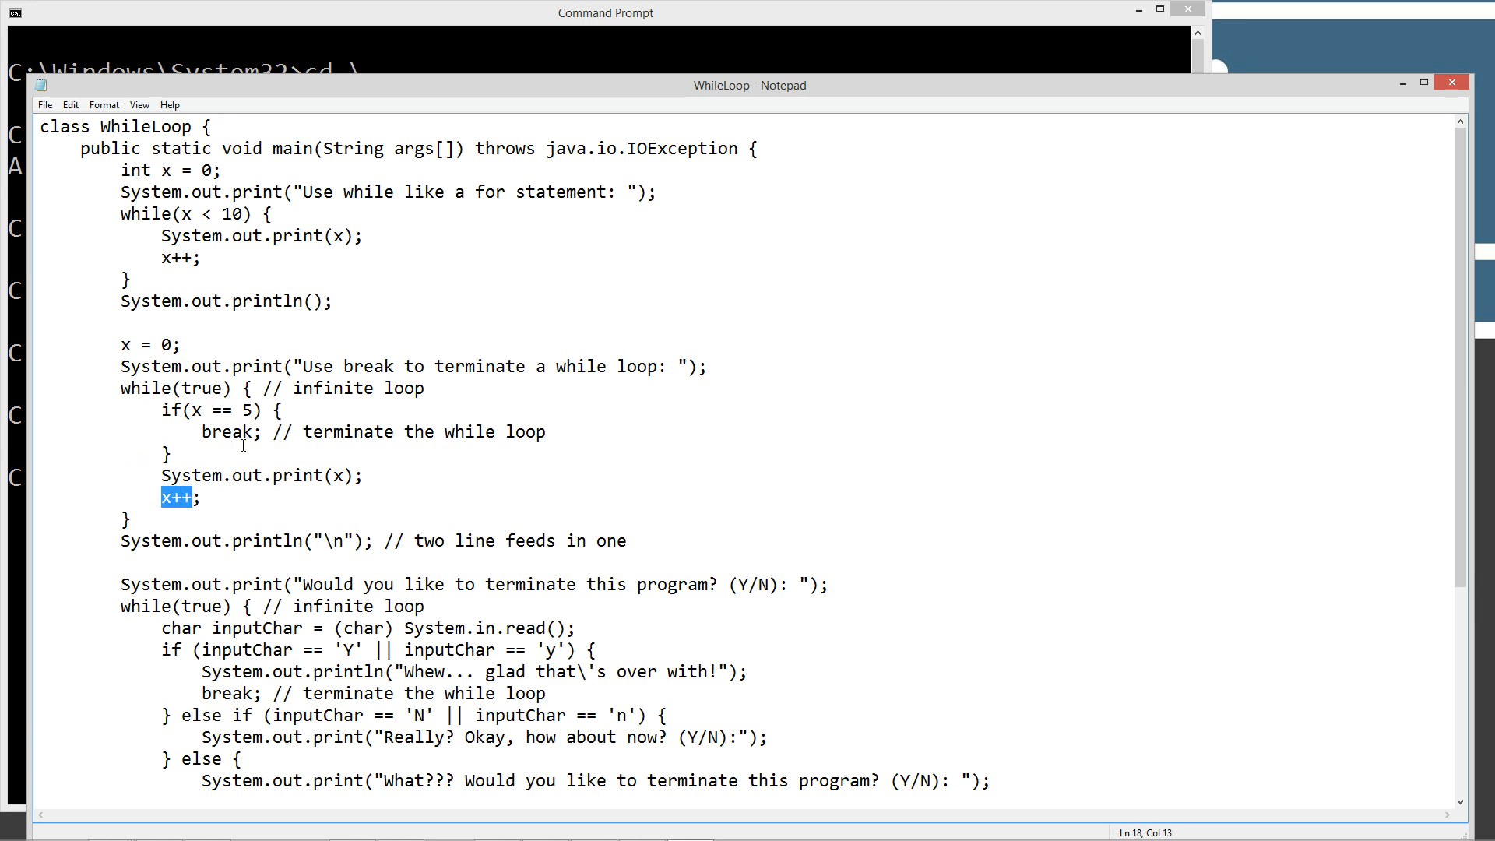
pyautogui.moveTo(371, 469)
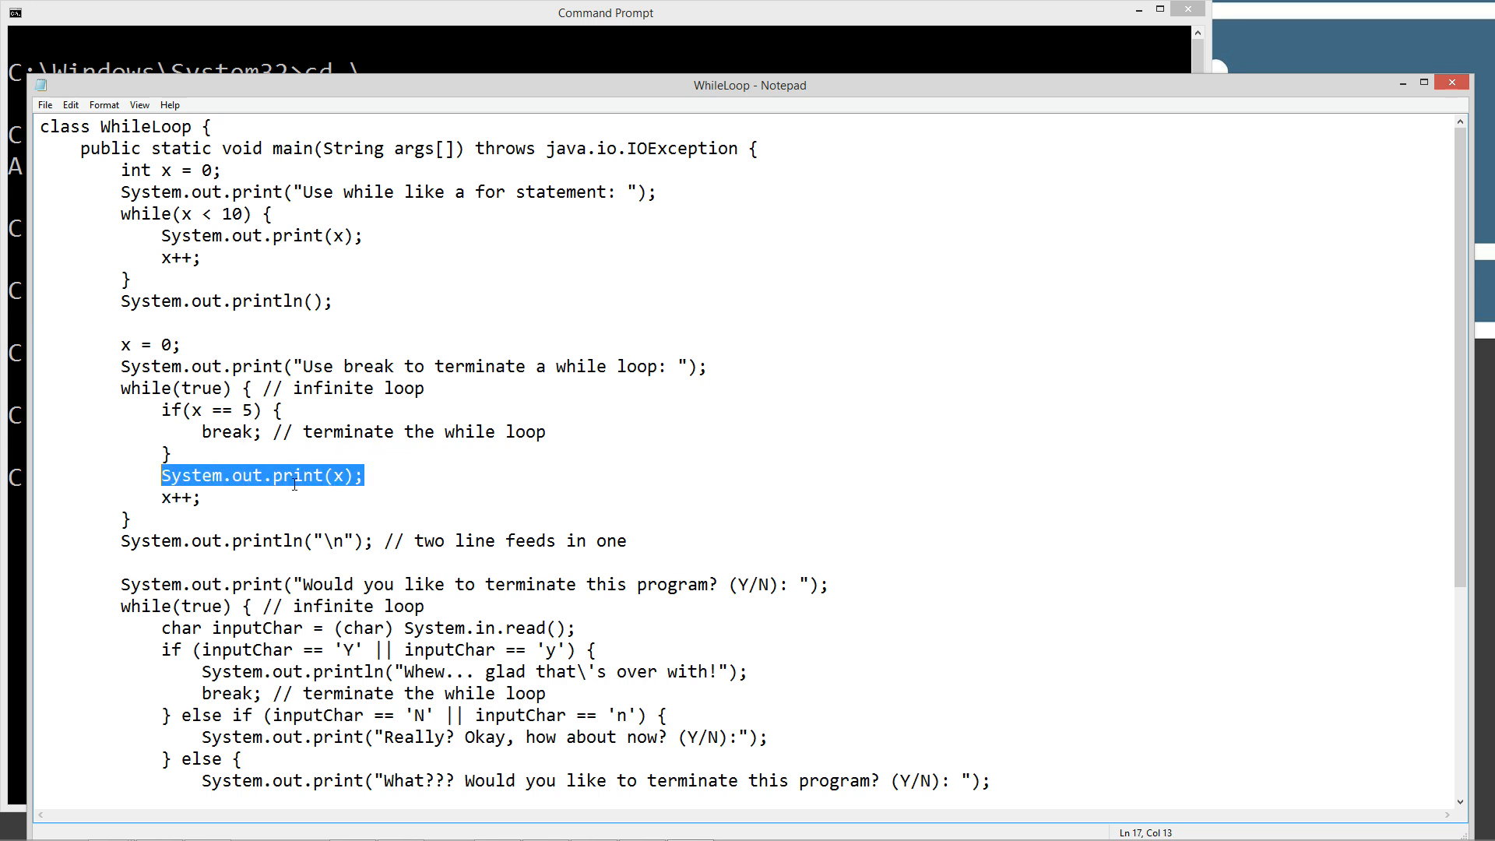
pyautogui.moveTo(296, 577)
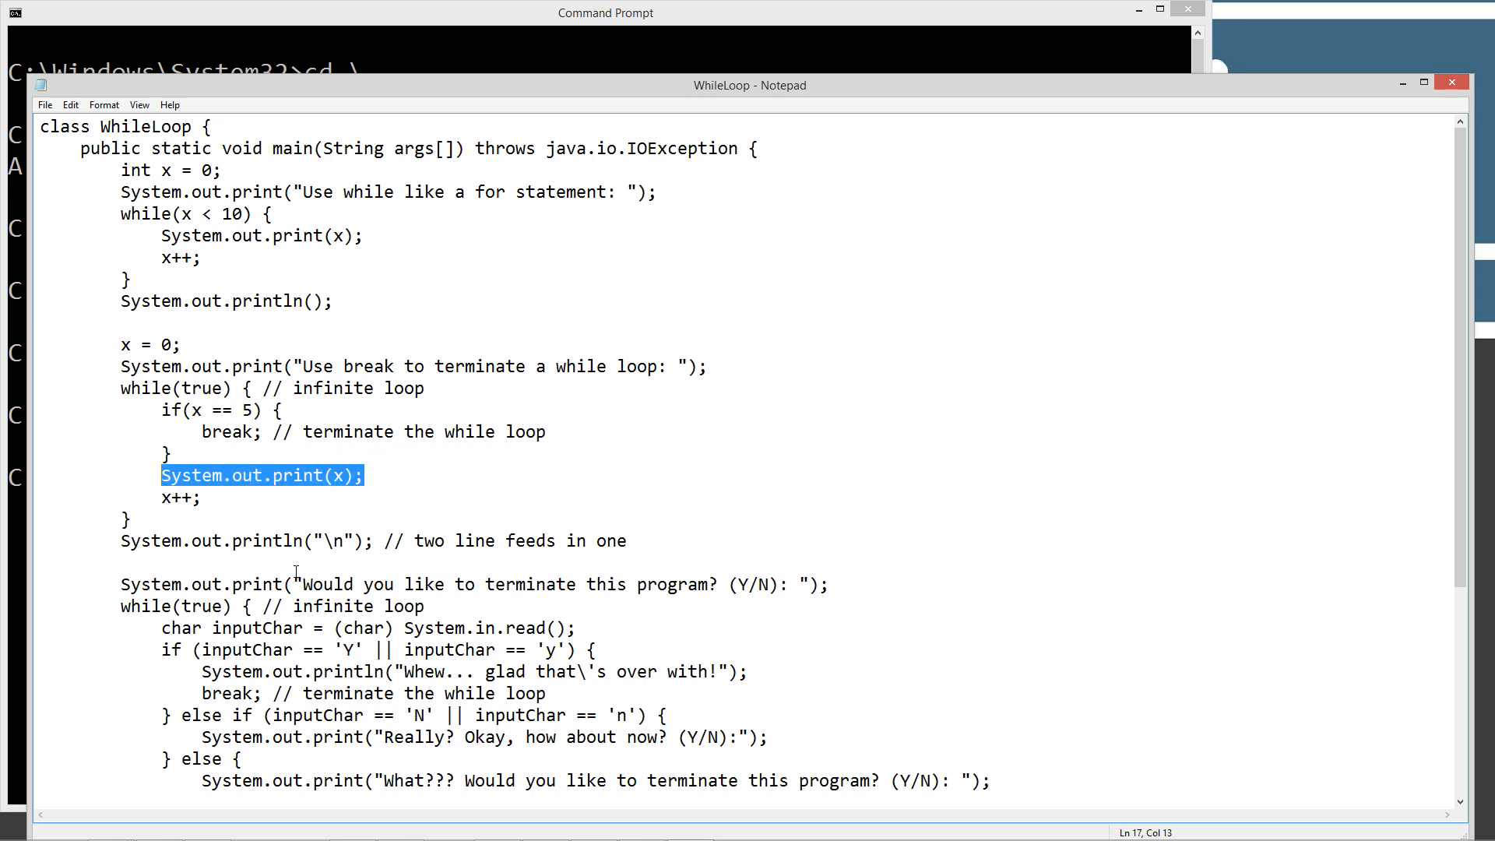
pyautogui.click(283, 540)
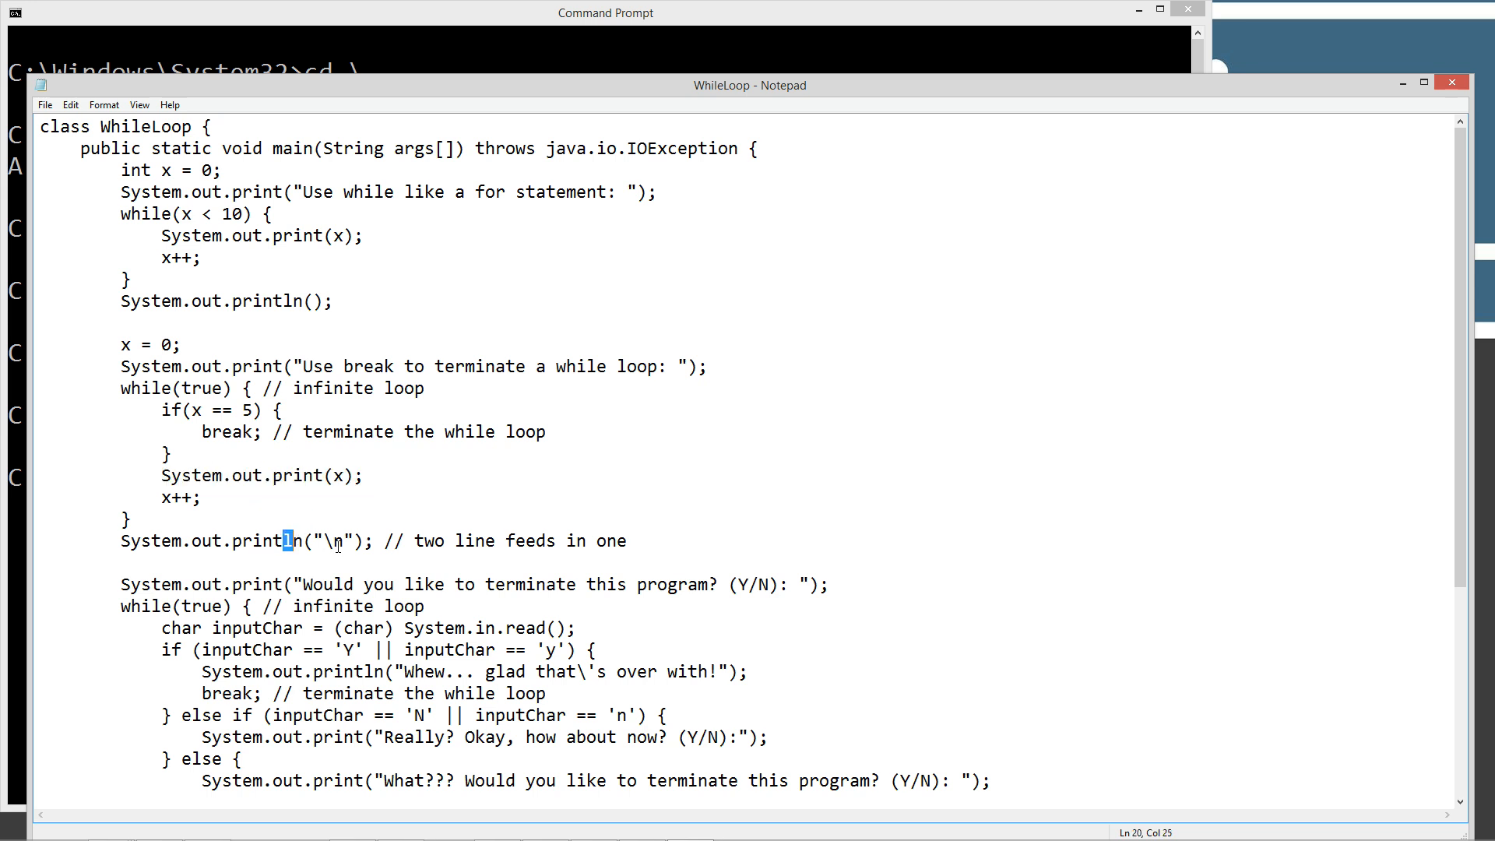
pyautogui.moveTo(286, 540); pyautogui.dragTo(341, 540)
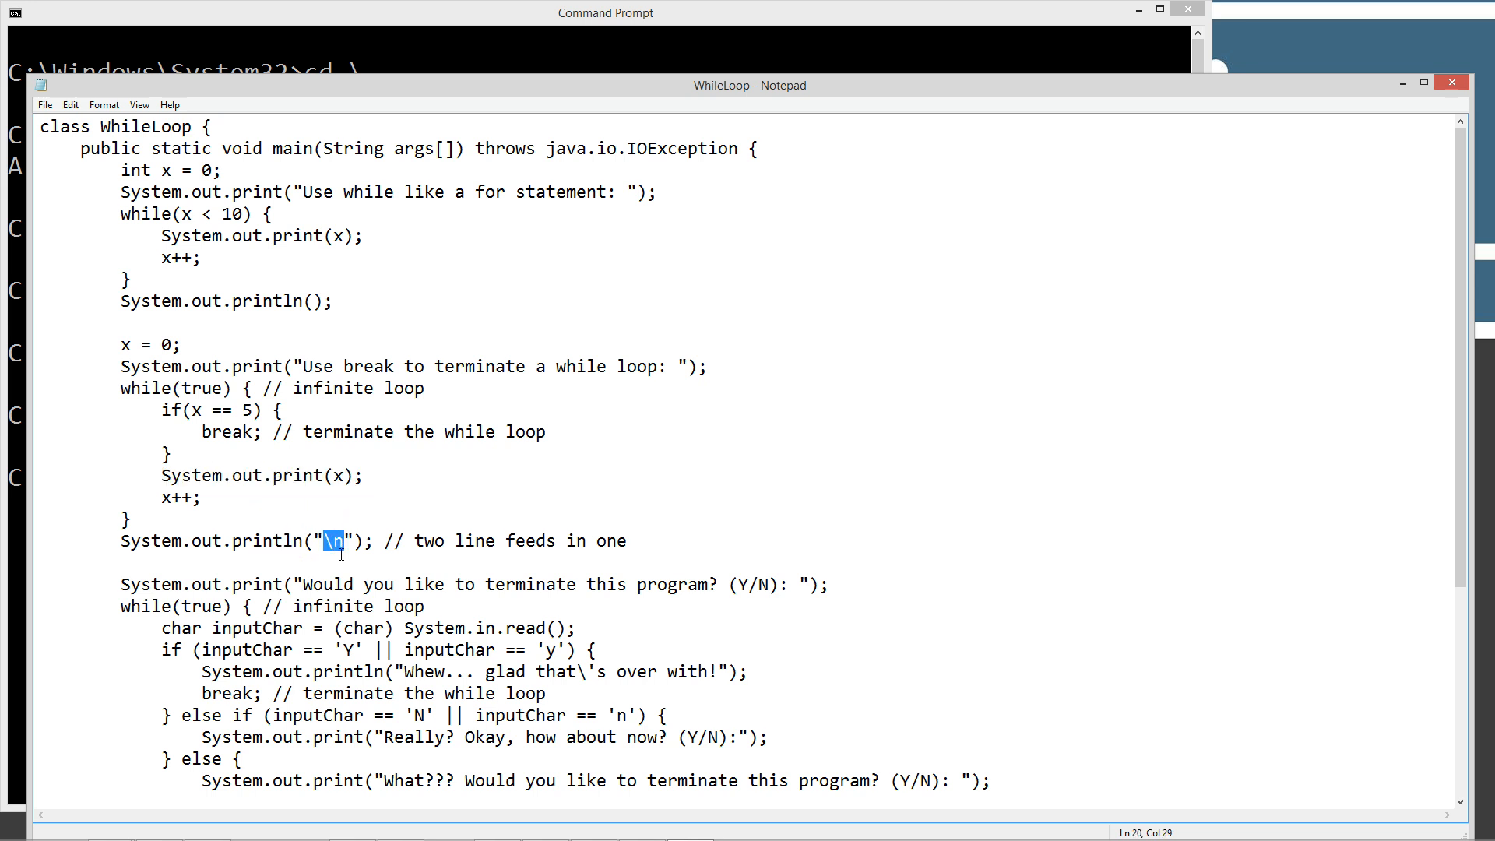
pyautogui.moveTo(587, 545)
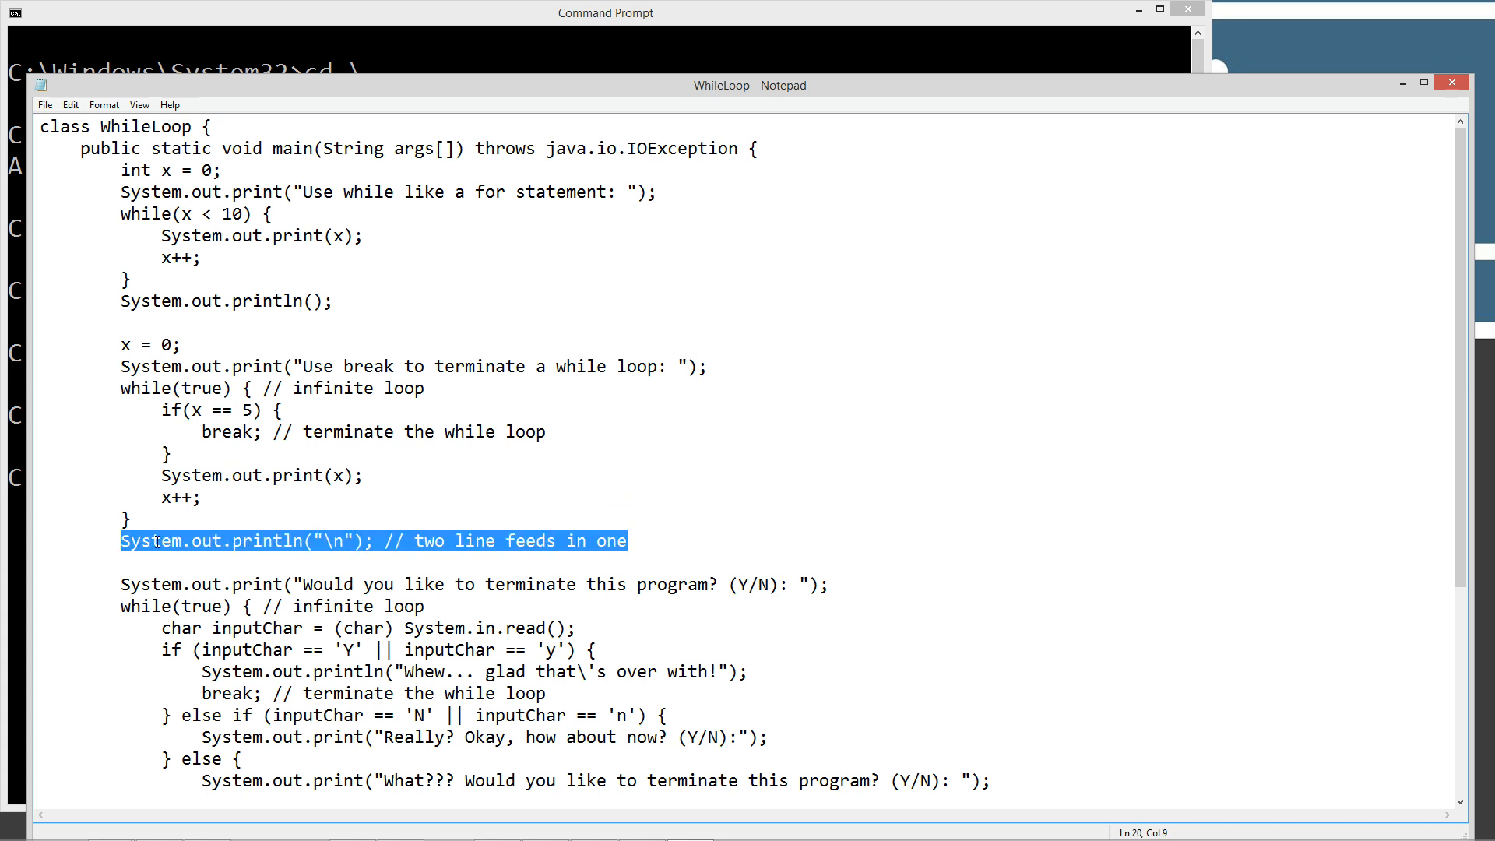
pyautogui.doubleClick(260, 540)
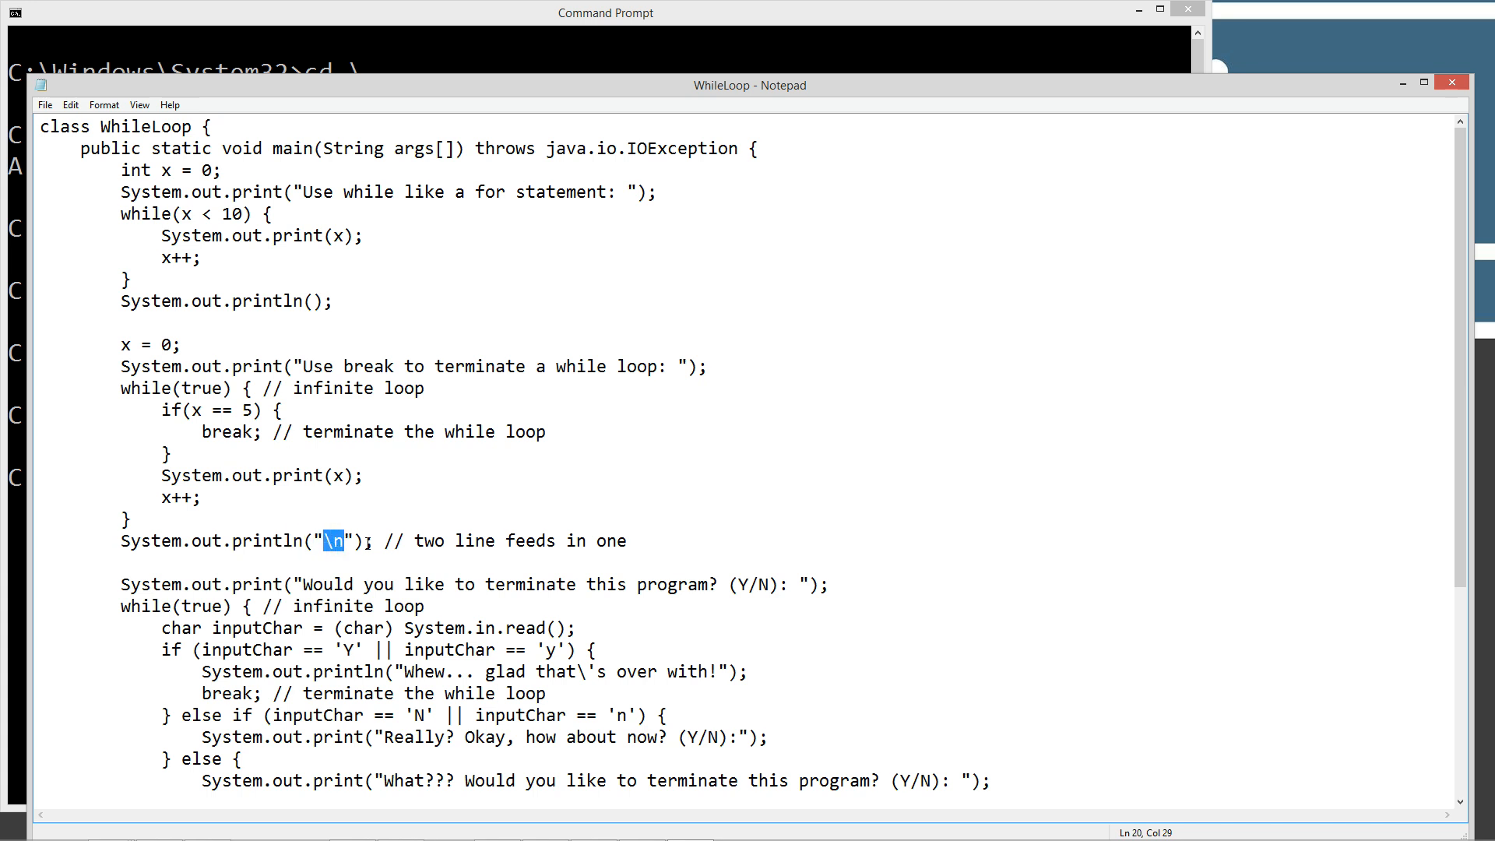
pyautogui.scroll(-3)
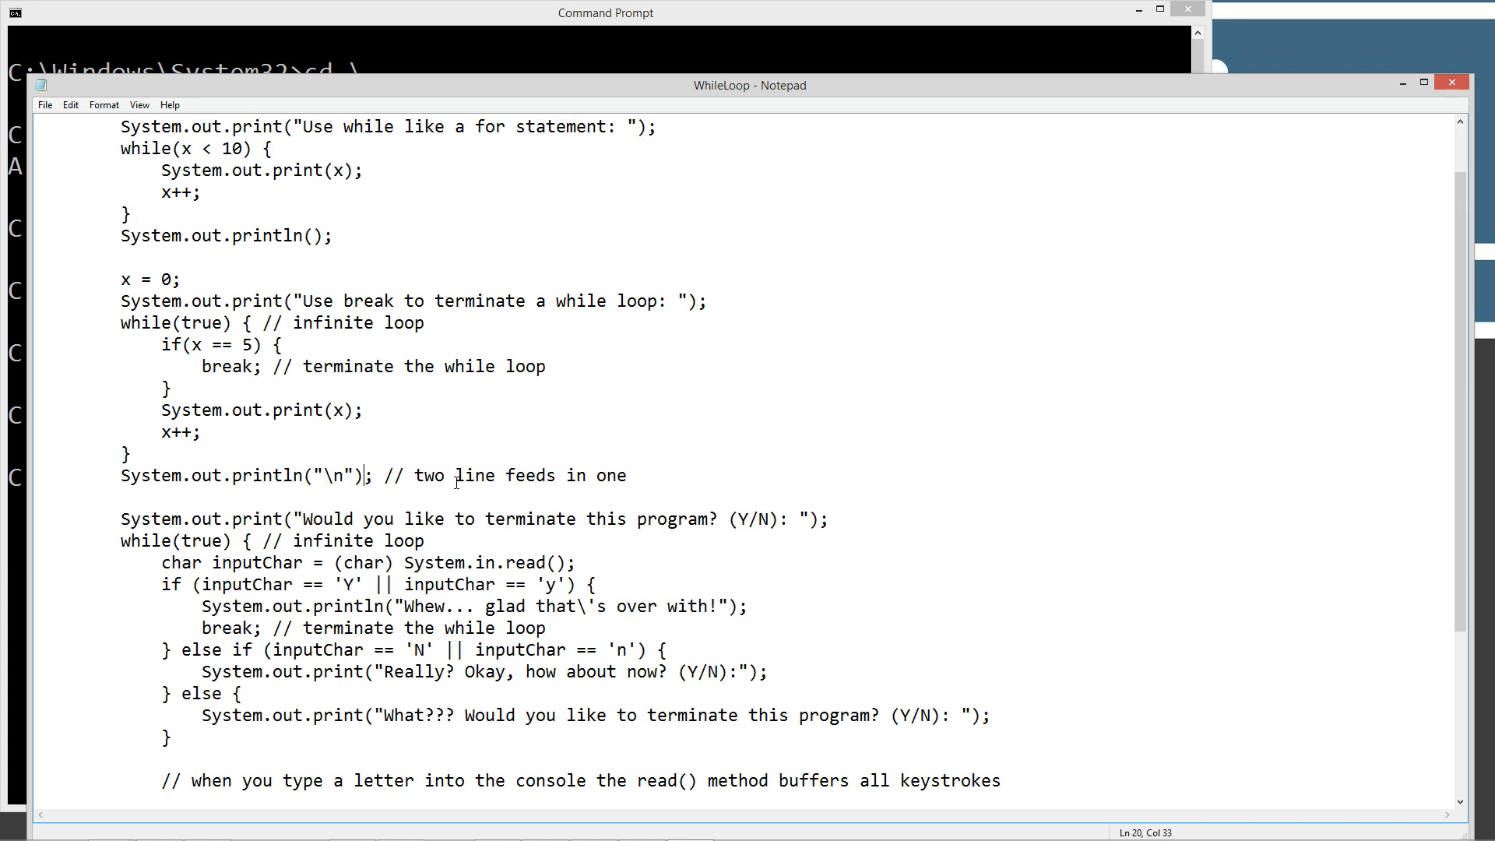
pyautogui.scroll(-3)
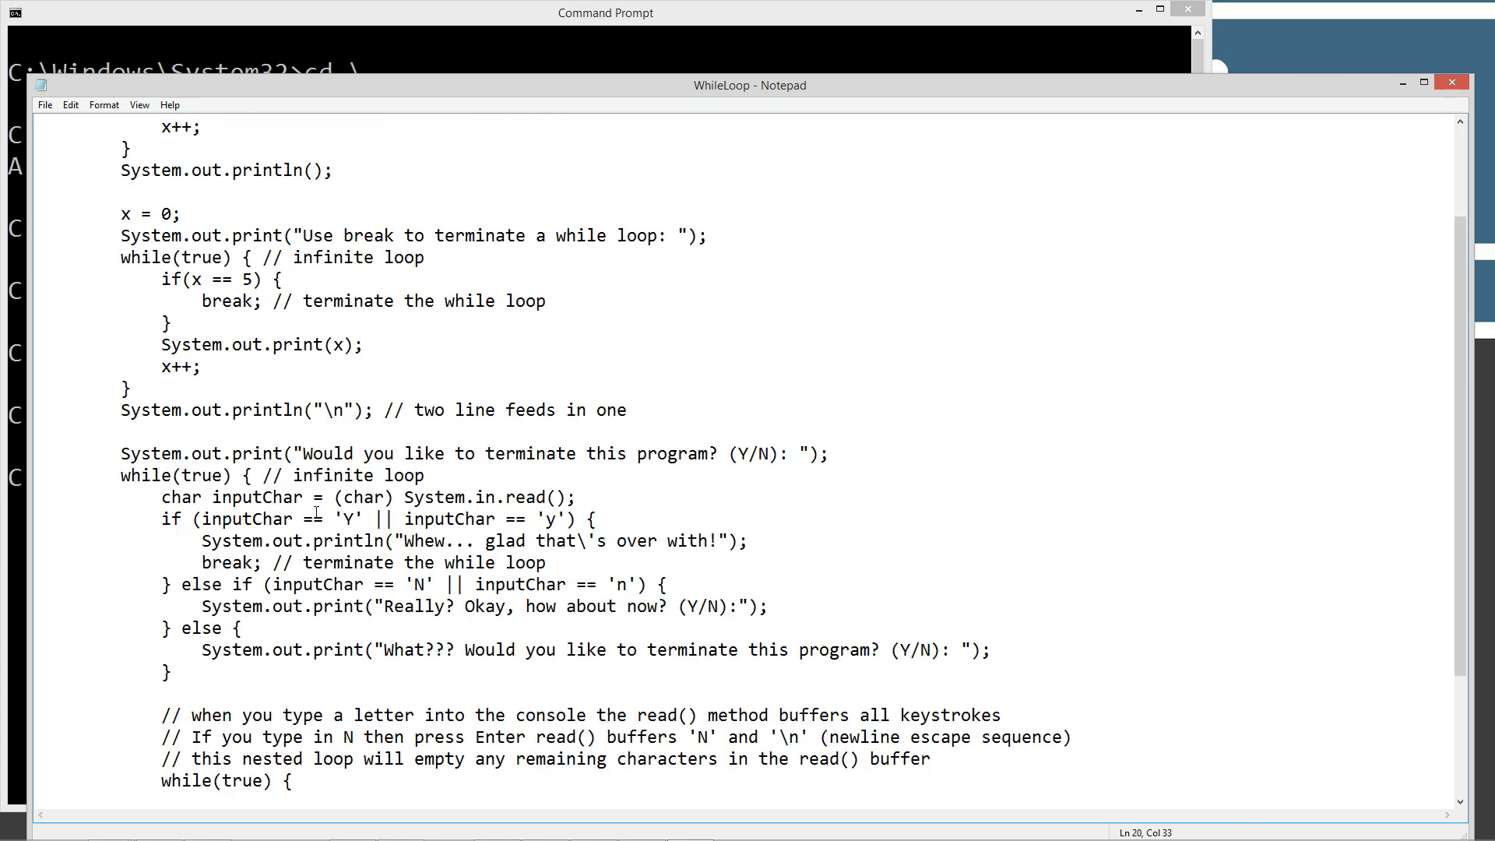
pyautogui.doubleClick(335, 411)
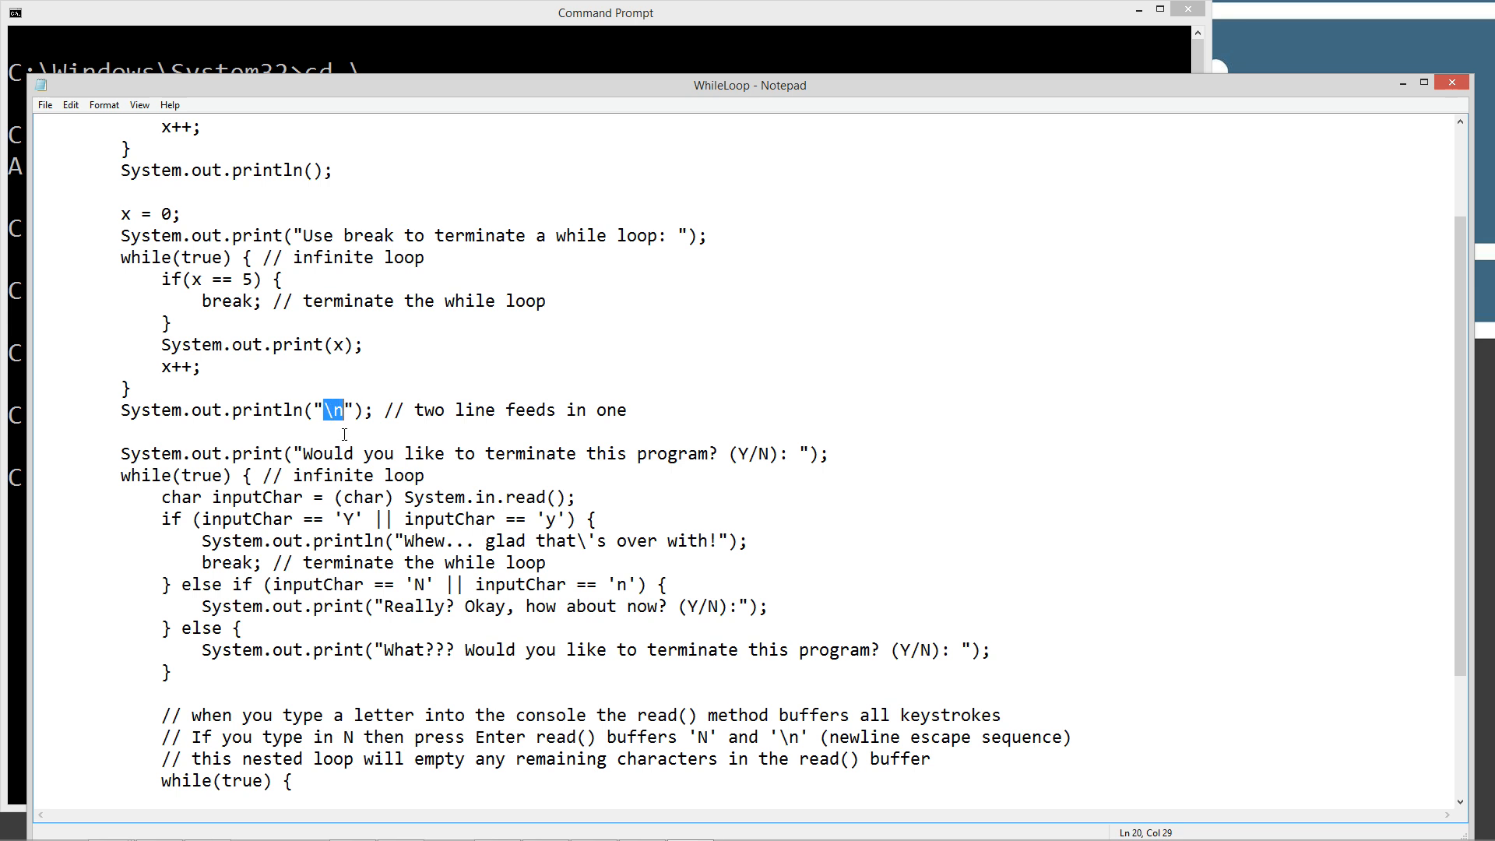
pyautogui.scroll(-3)
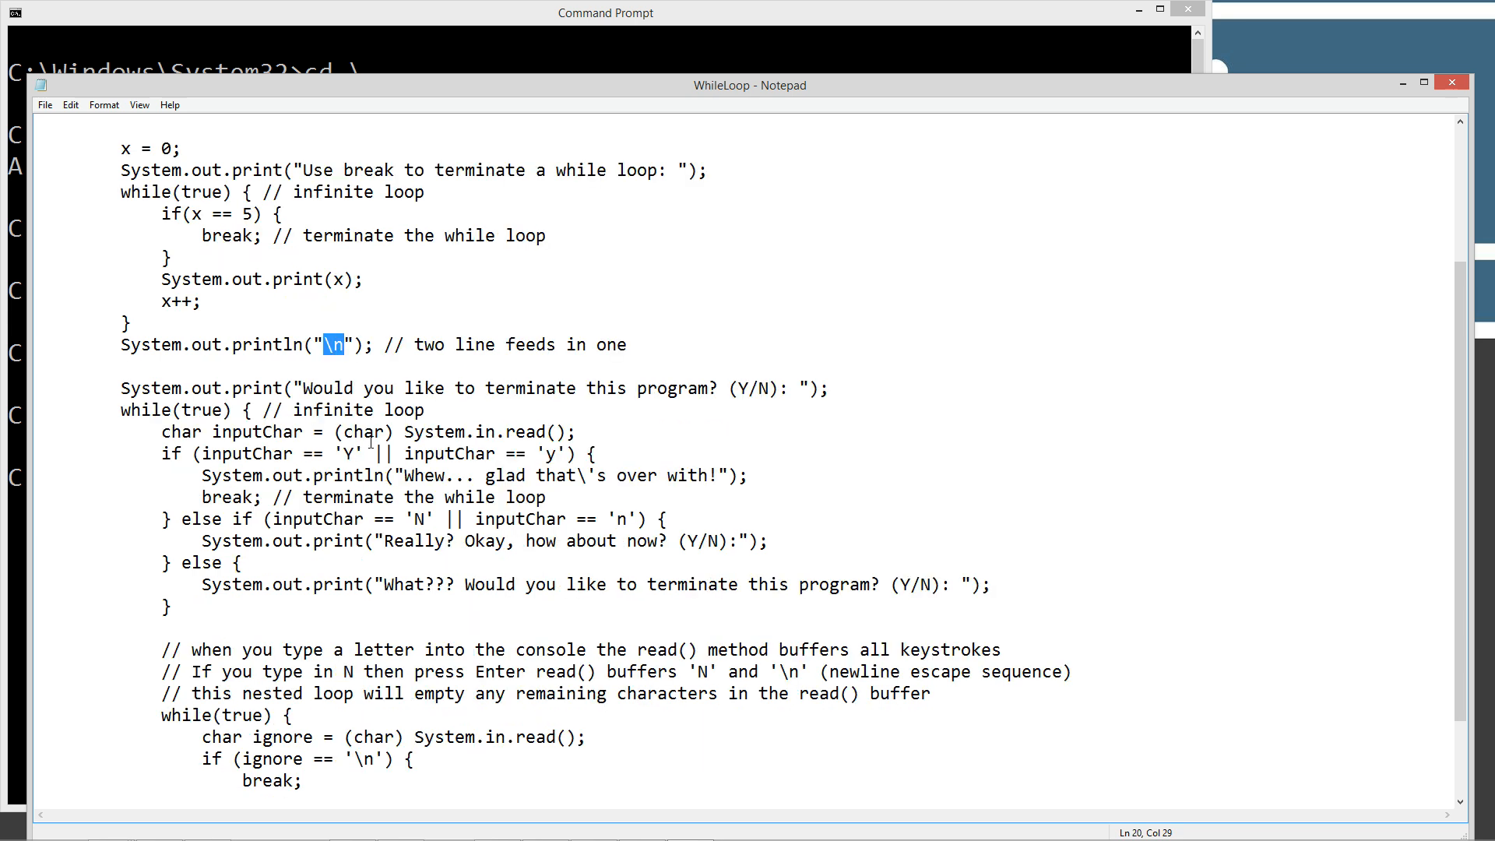
pyautogui.scroll(-3)
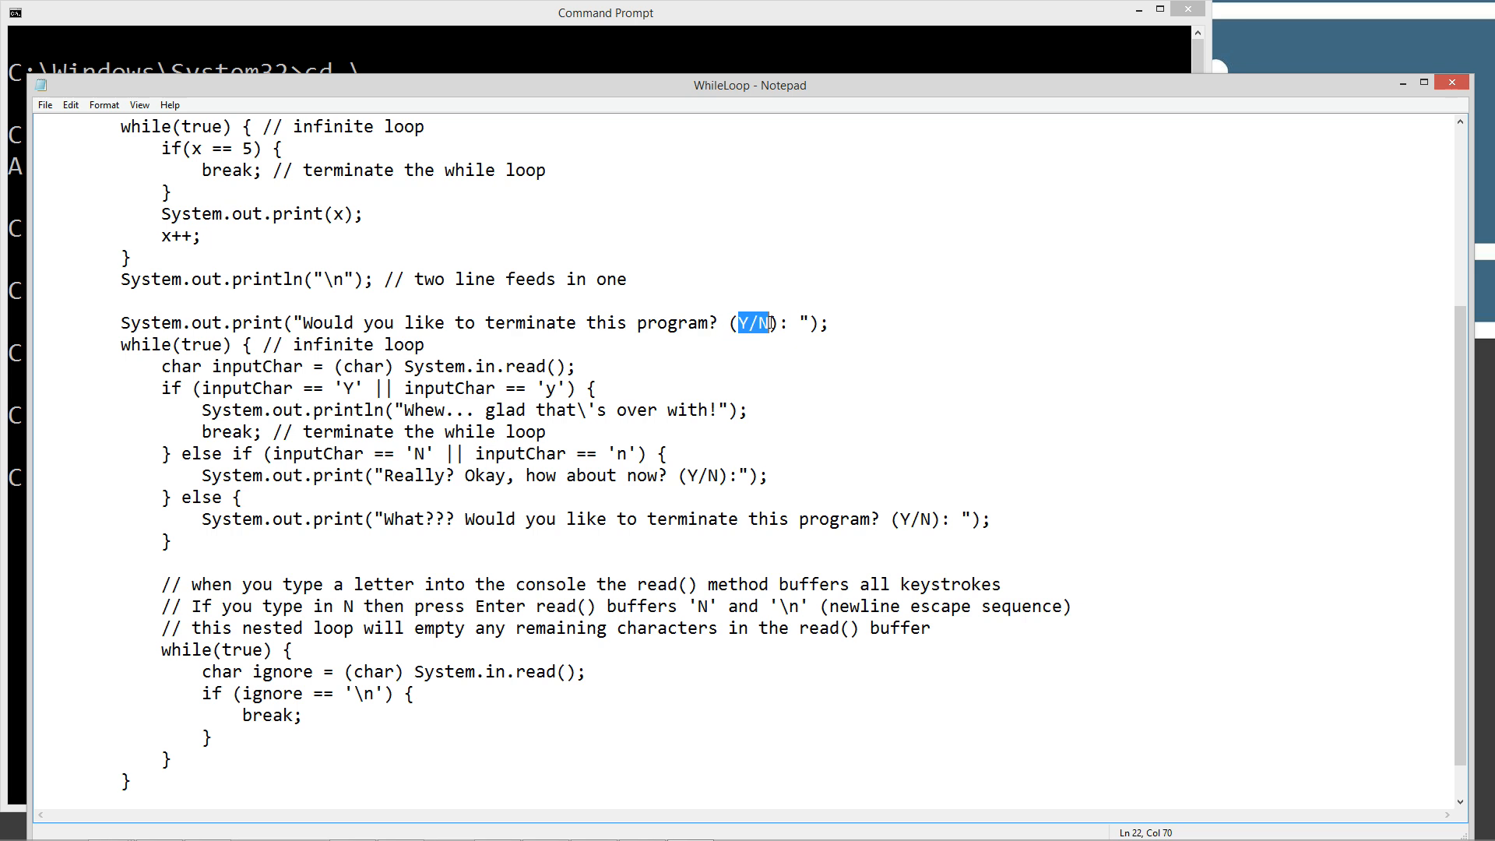
pyautogui.moveTo(802, 319)
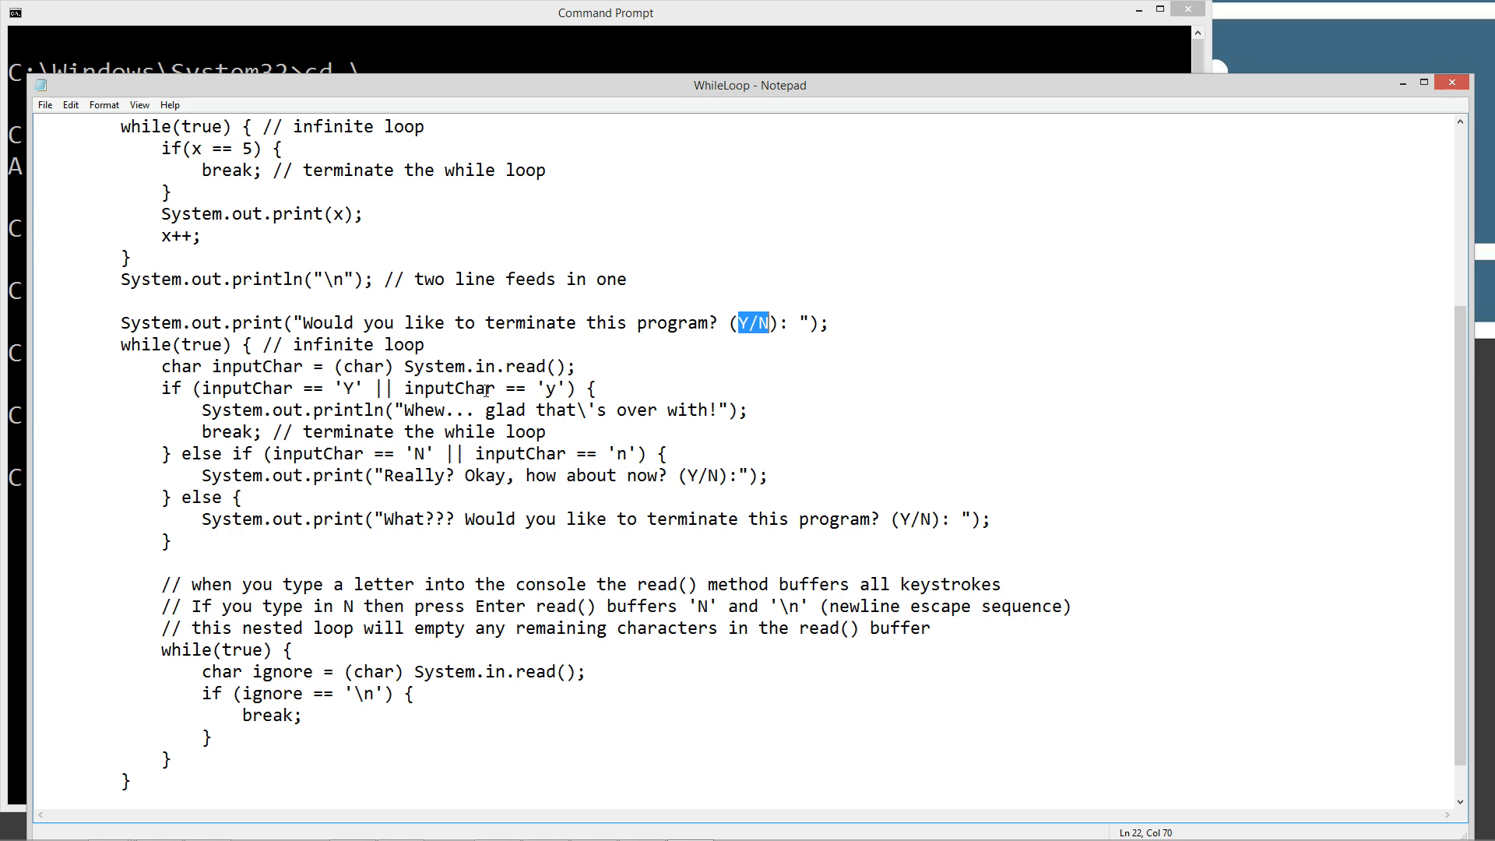
pyautogui.moveTo(585, 360)
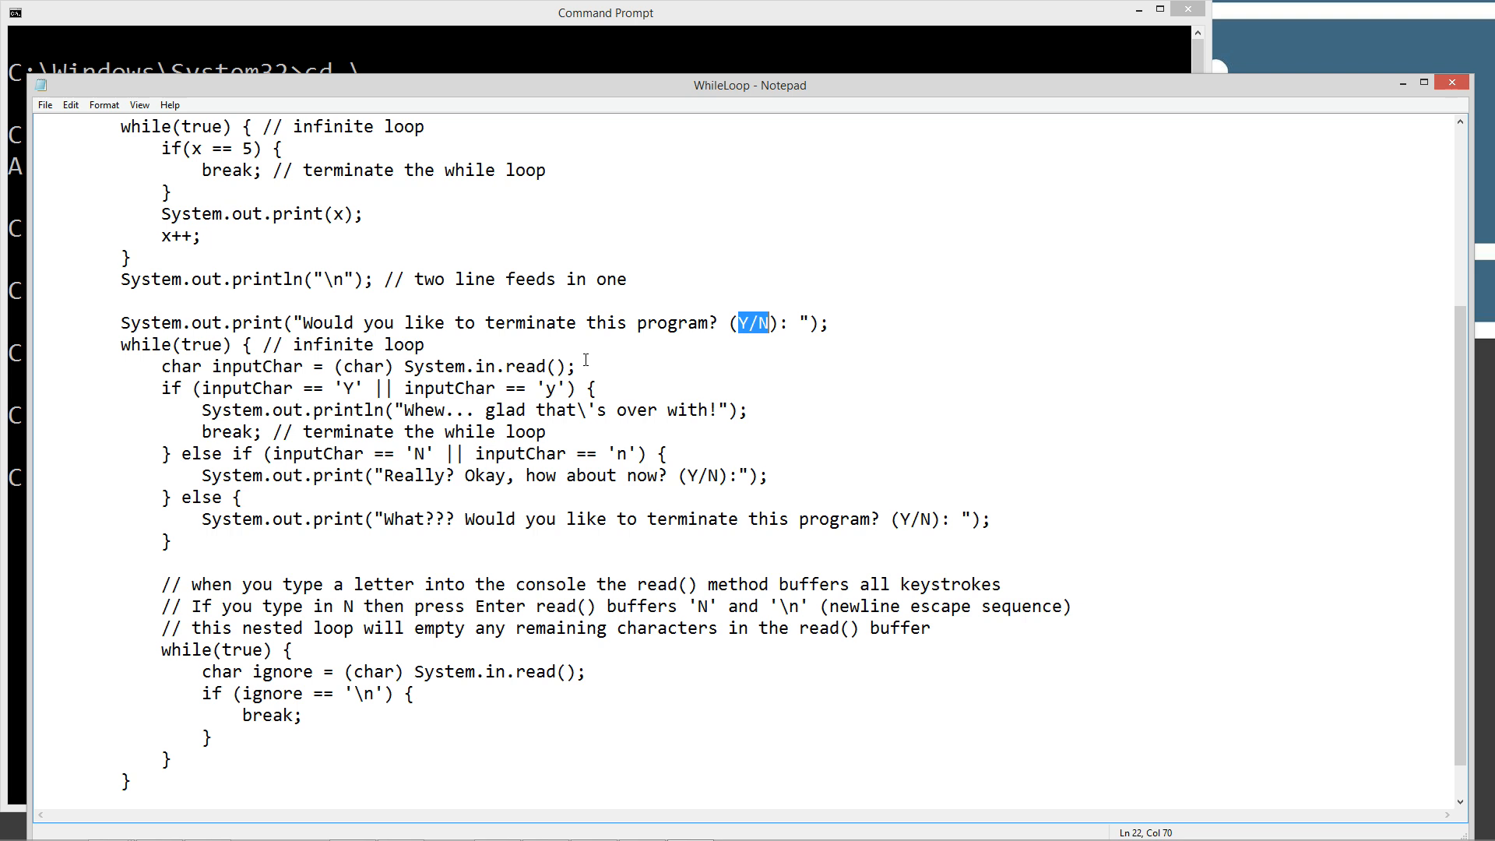
pyautogui.moveTo(282, 373)
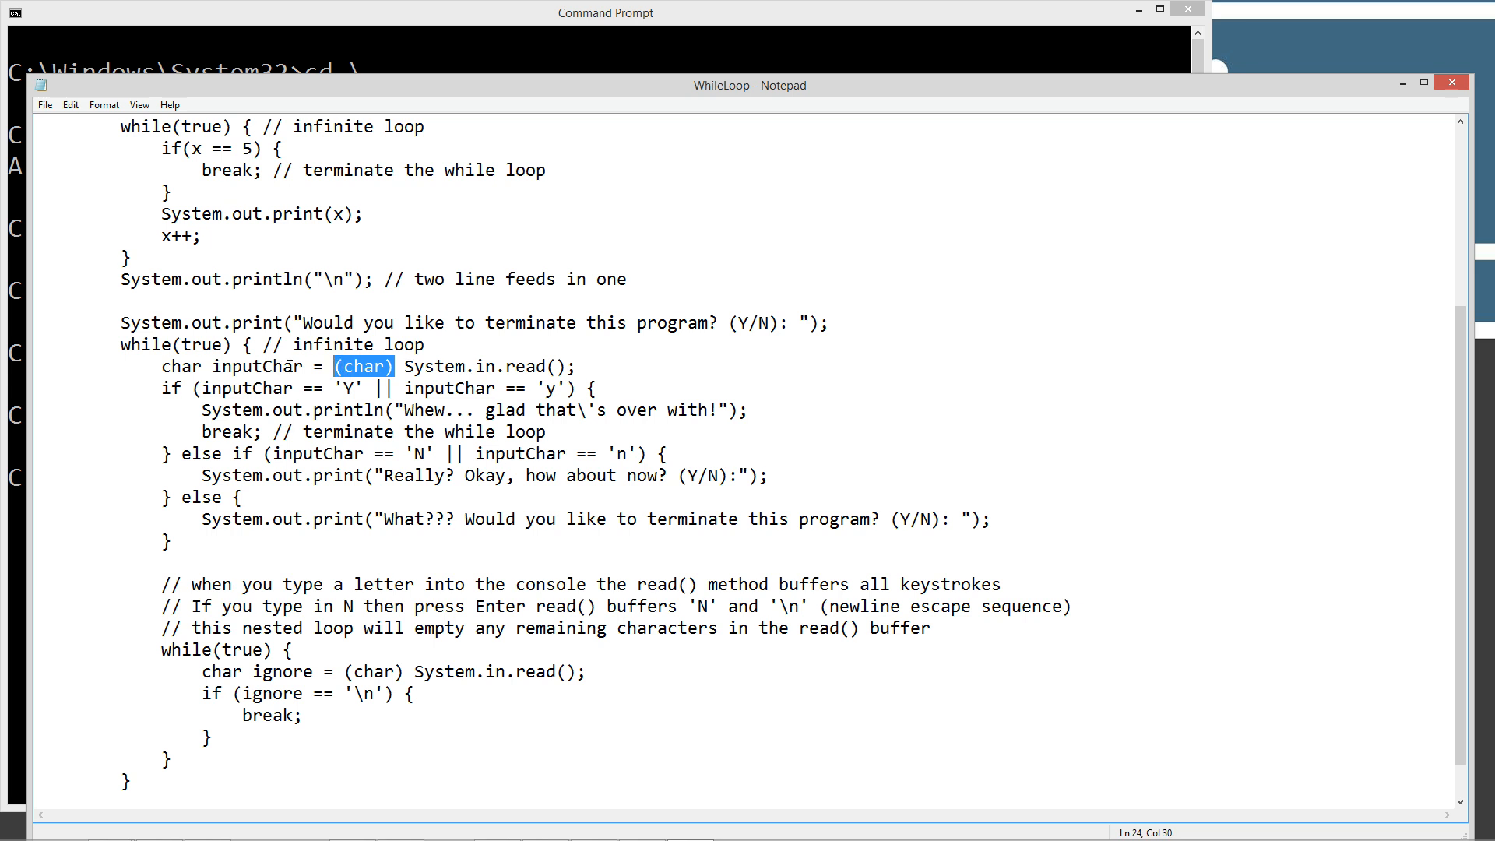
pyautogui.moveTo(208, 360)
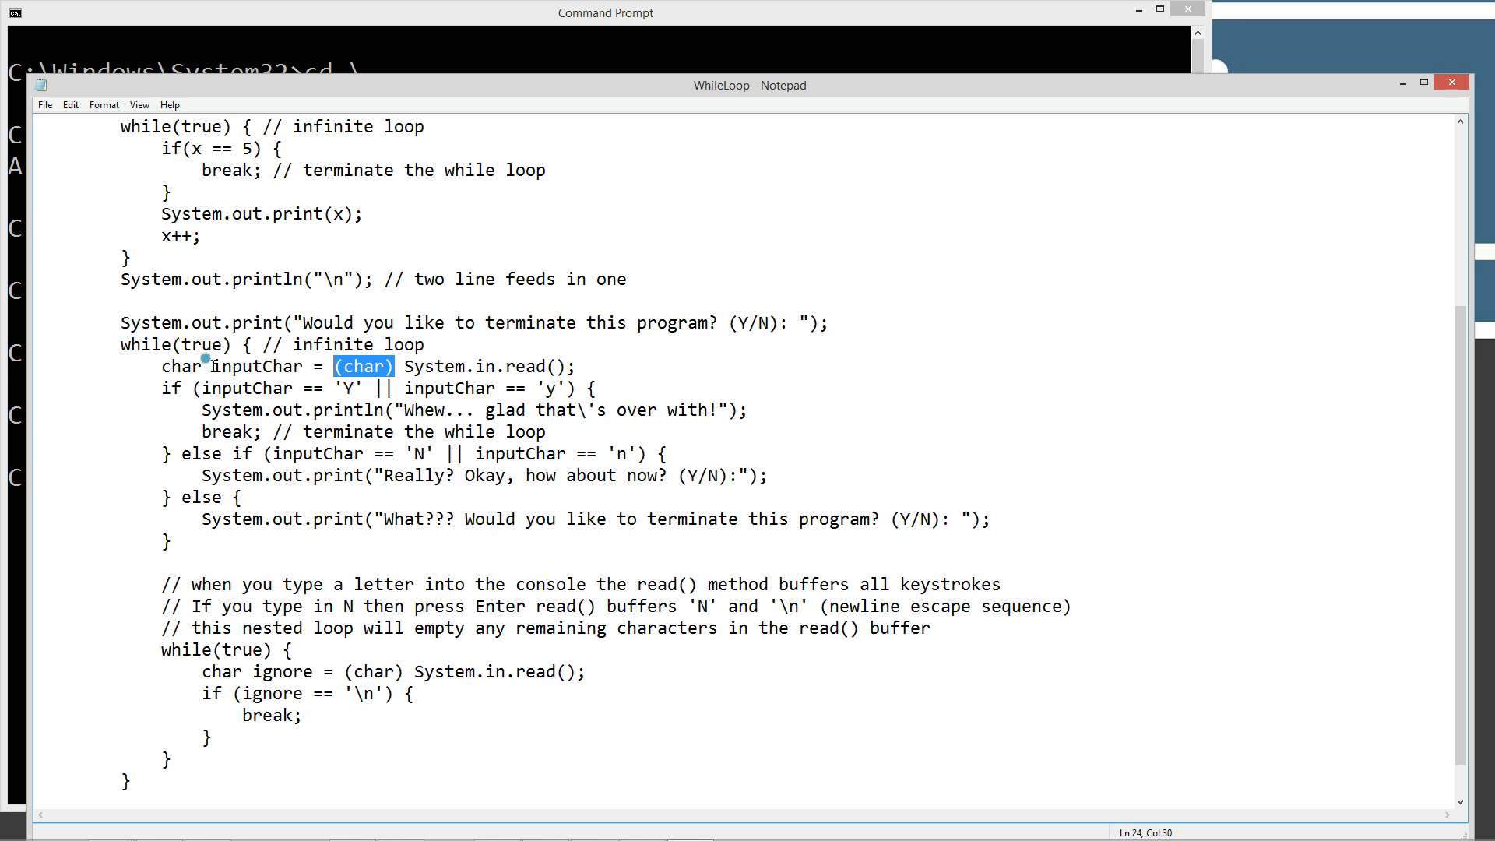
pyautogui.doubleClick(257, 366)
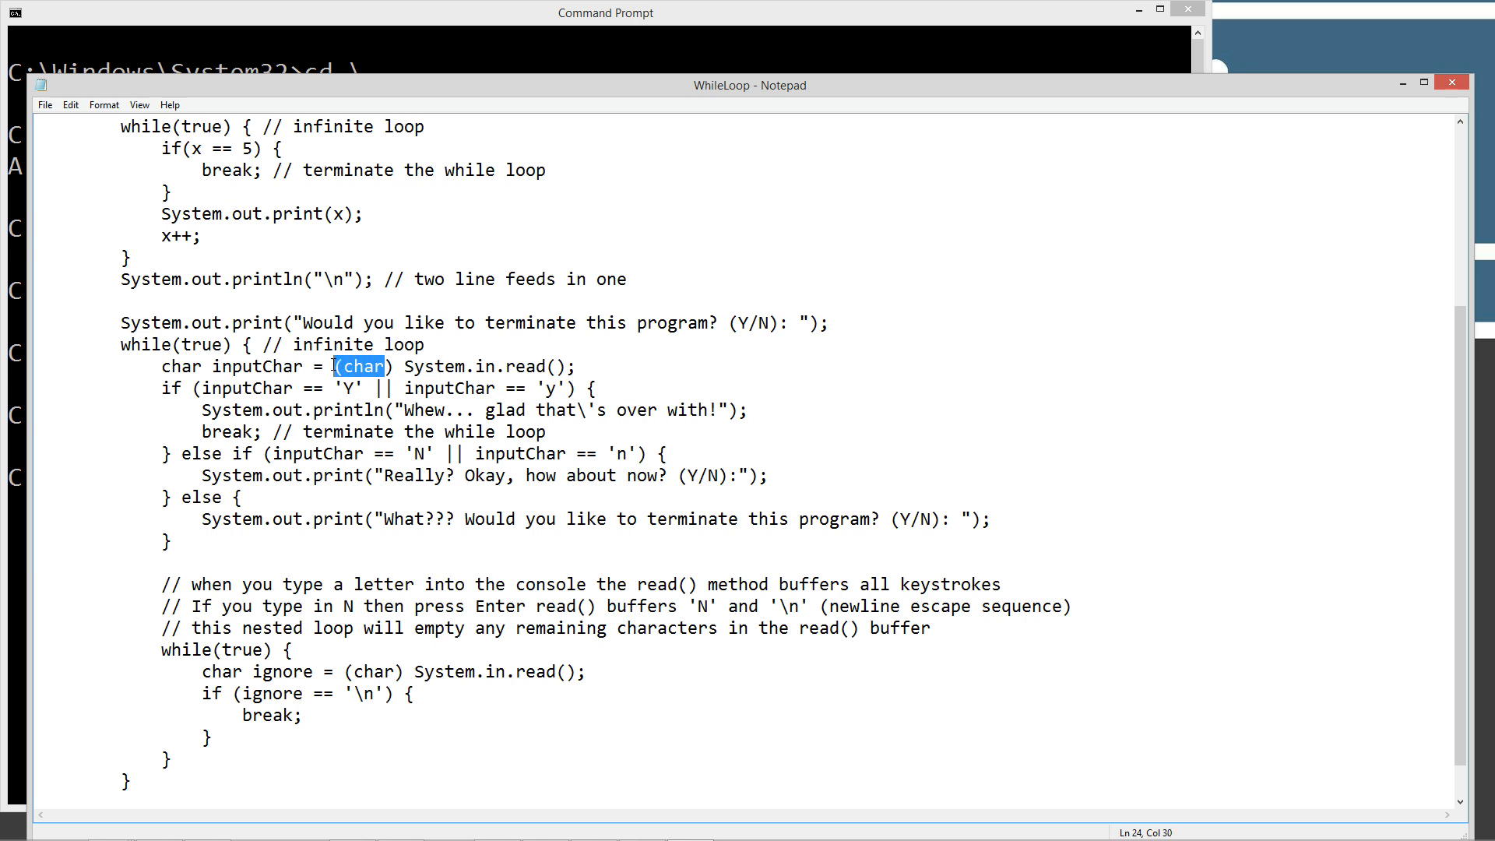
pyautogui.doubleClick(257, 366)
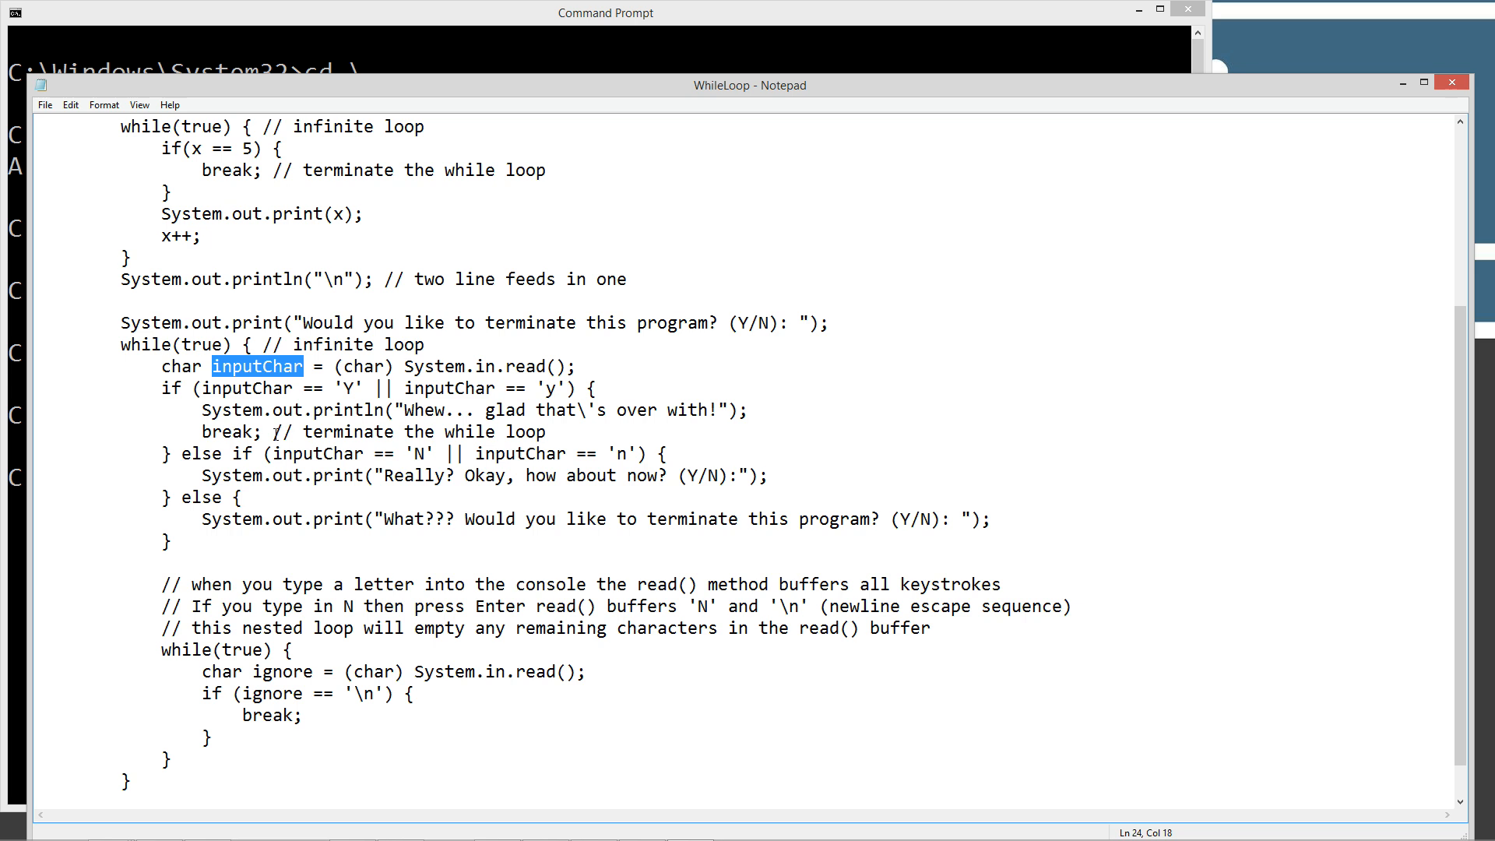
pyautogui.doubleClick(227, 432)
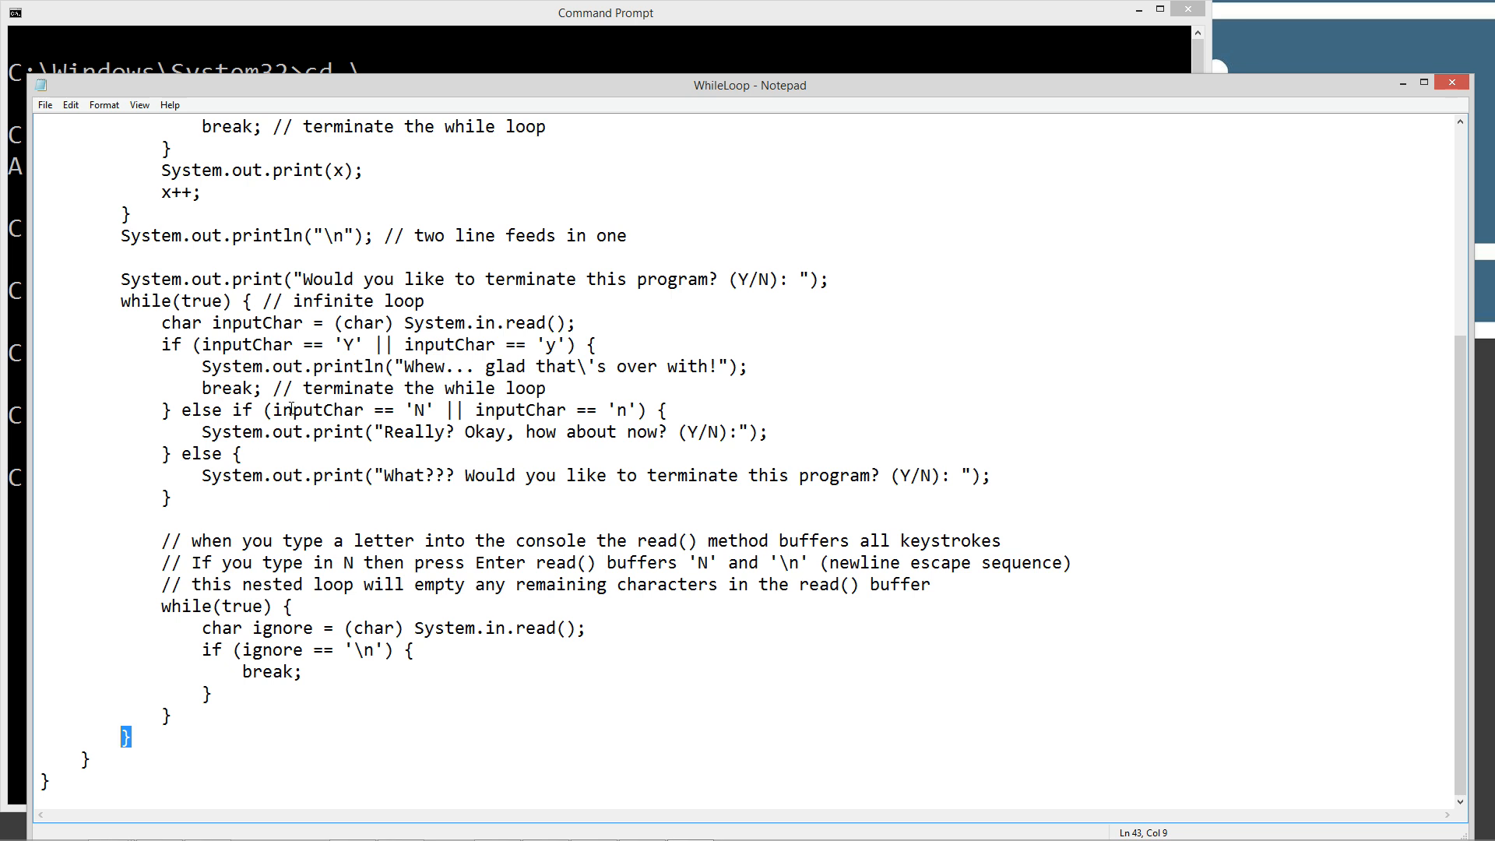
pyautogui.moveTo(437, 409)
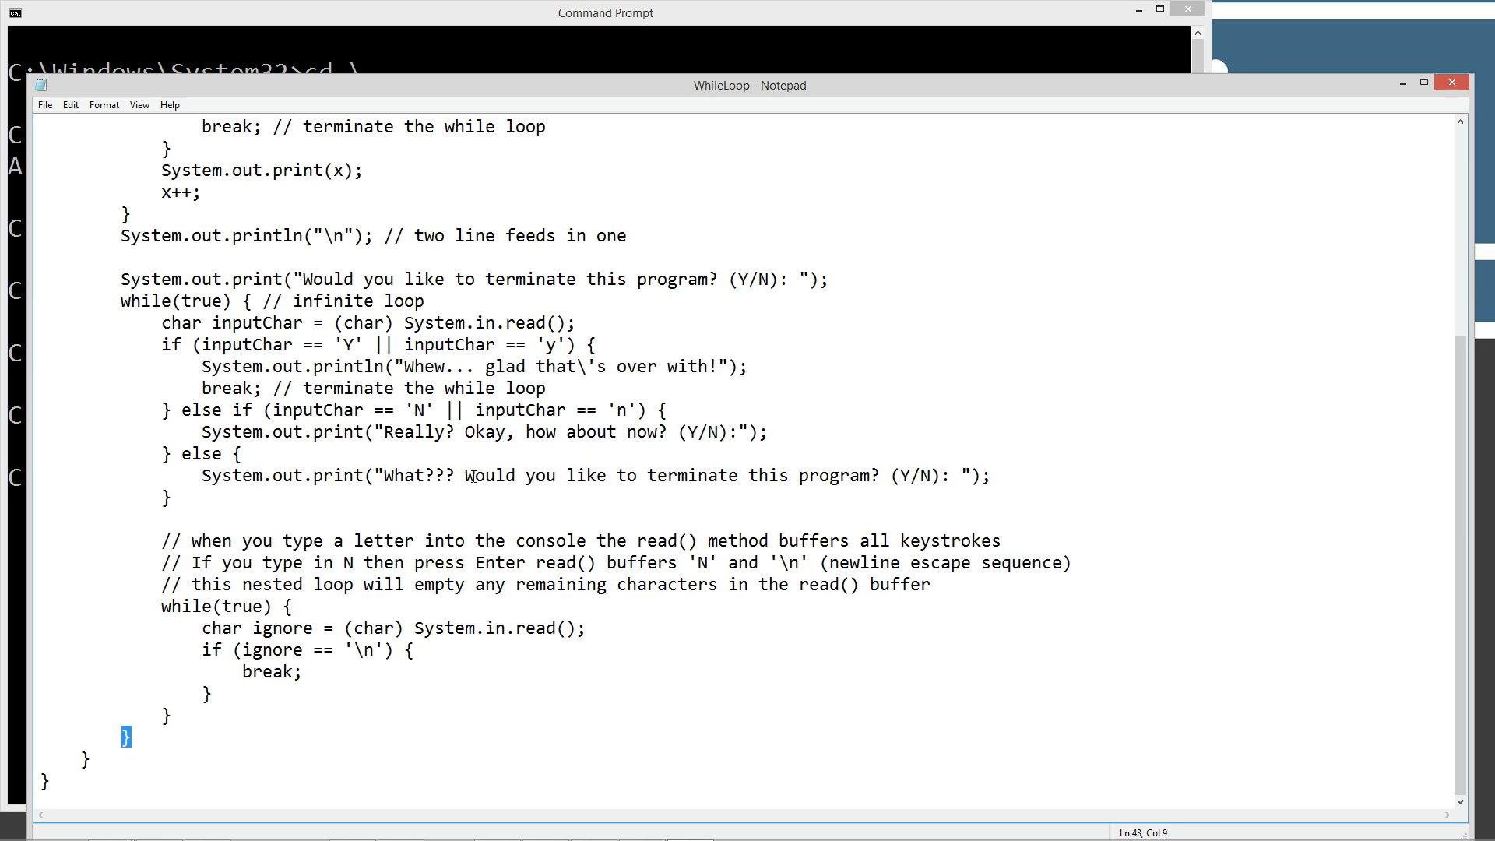
pyautogui.moveTo(854, 482)
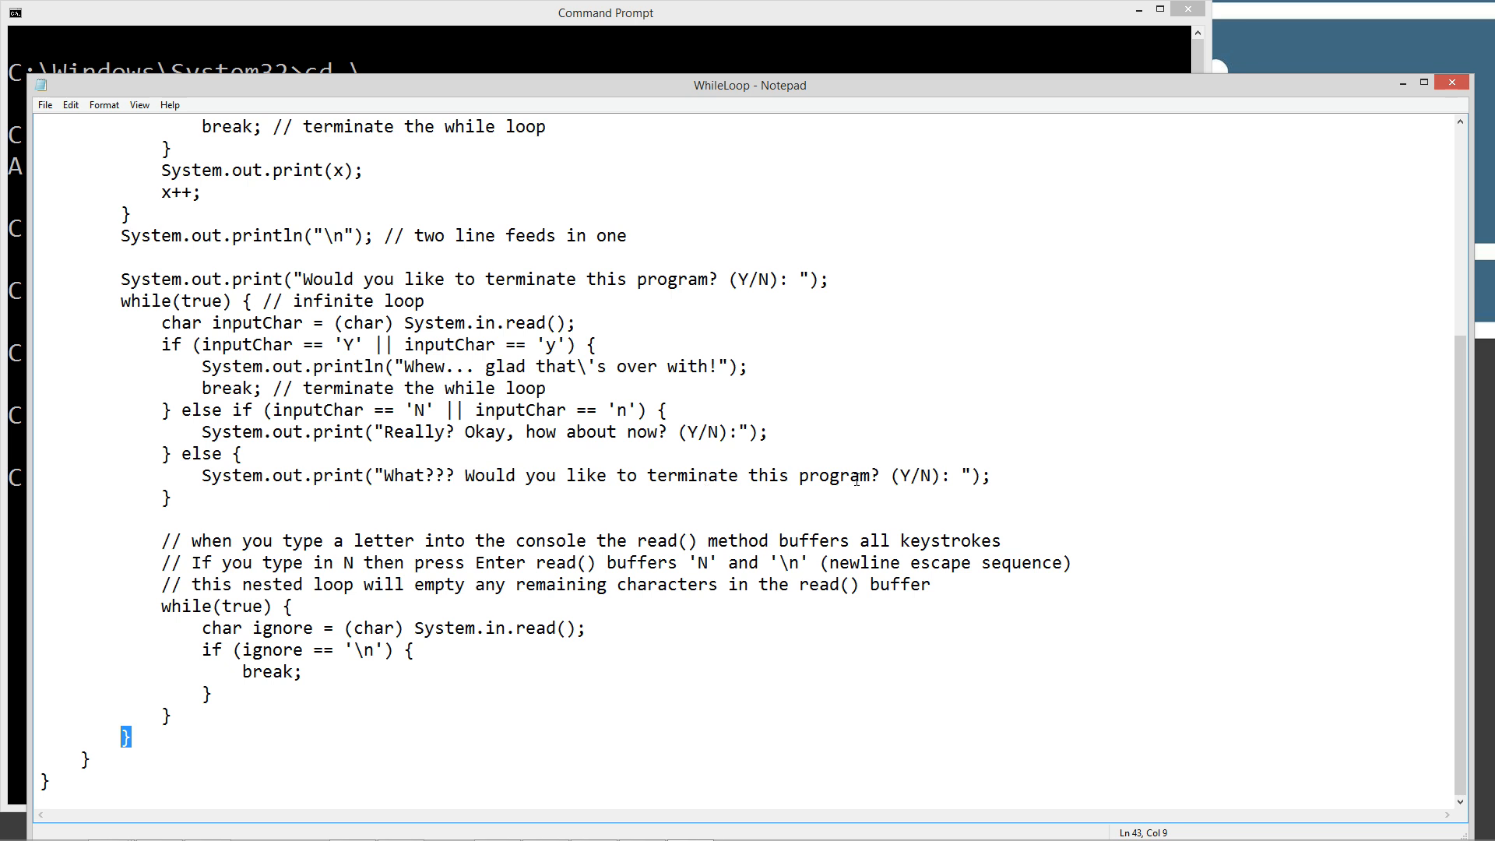
pyautogui.click(442, 467)
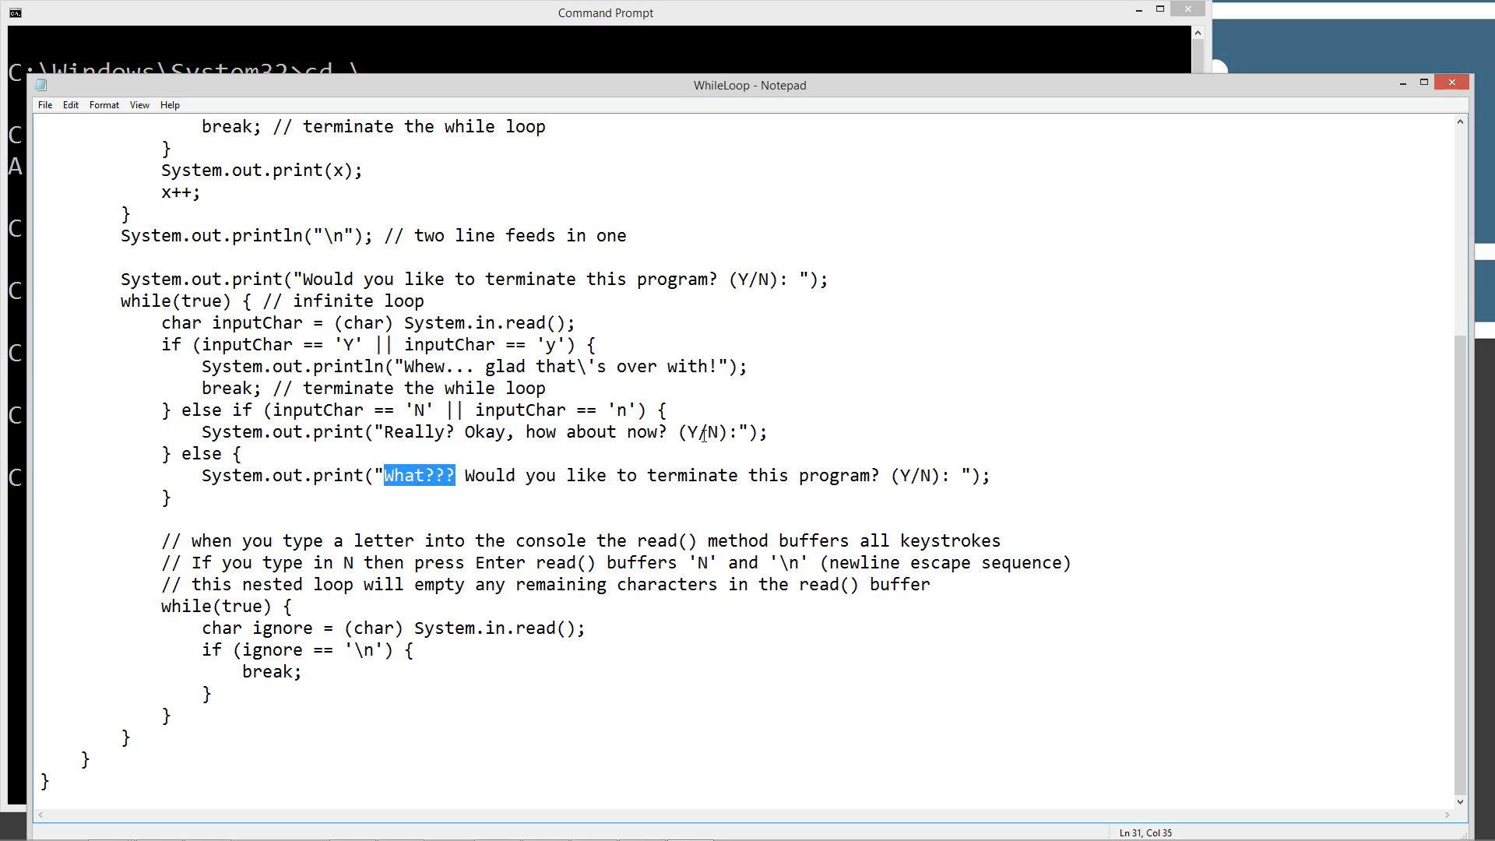
pyautogui.moveTo(676, 509)
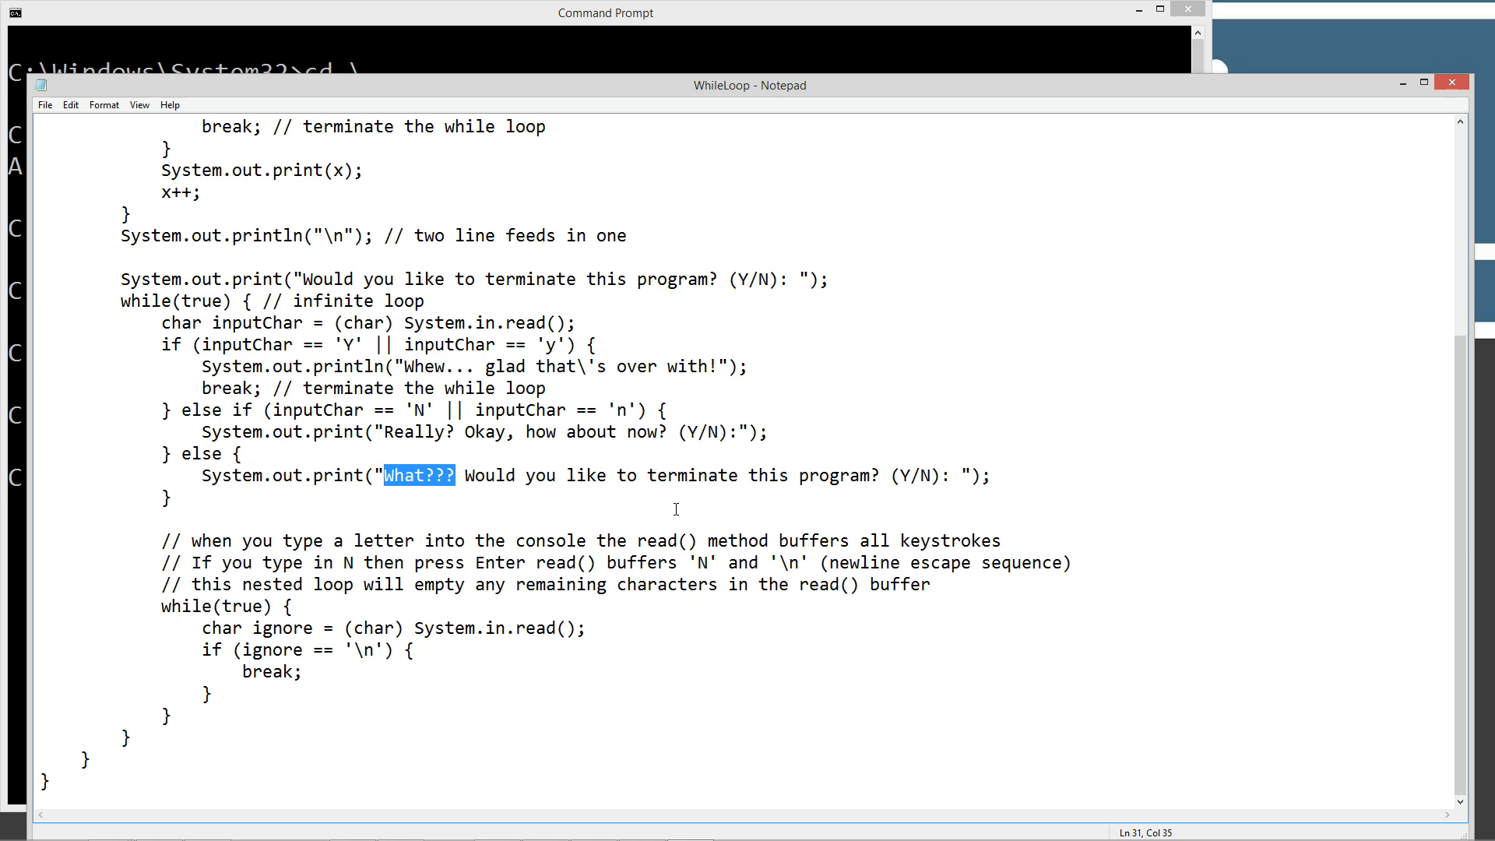
pyautogui.moveTo(661, 343)
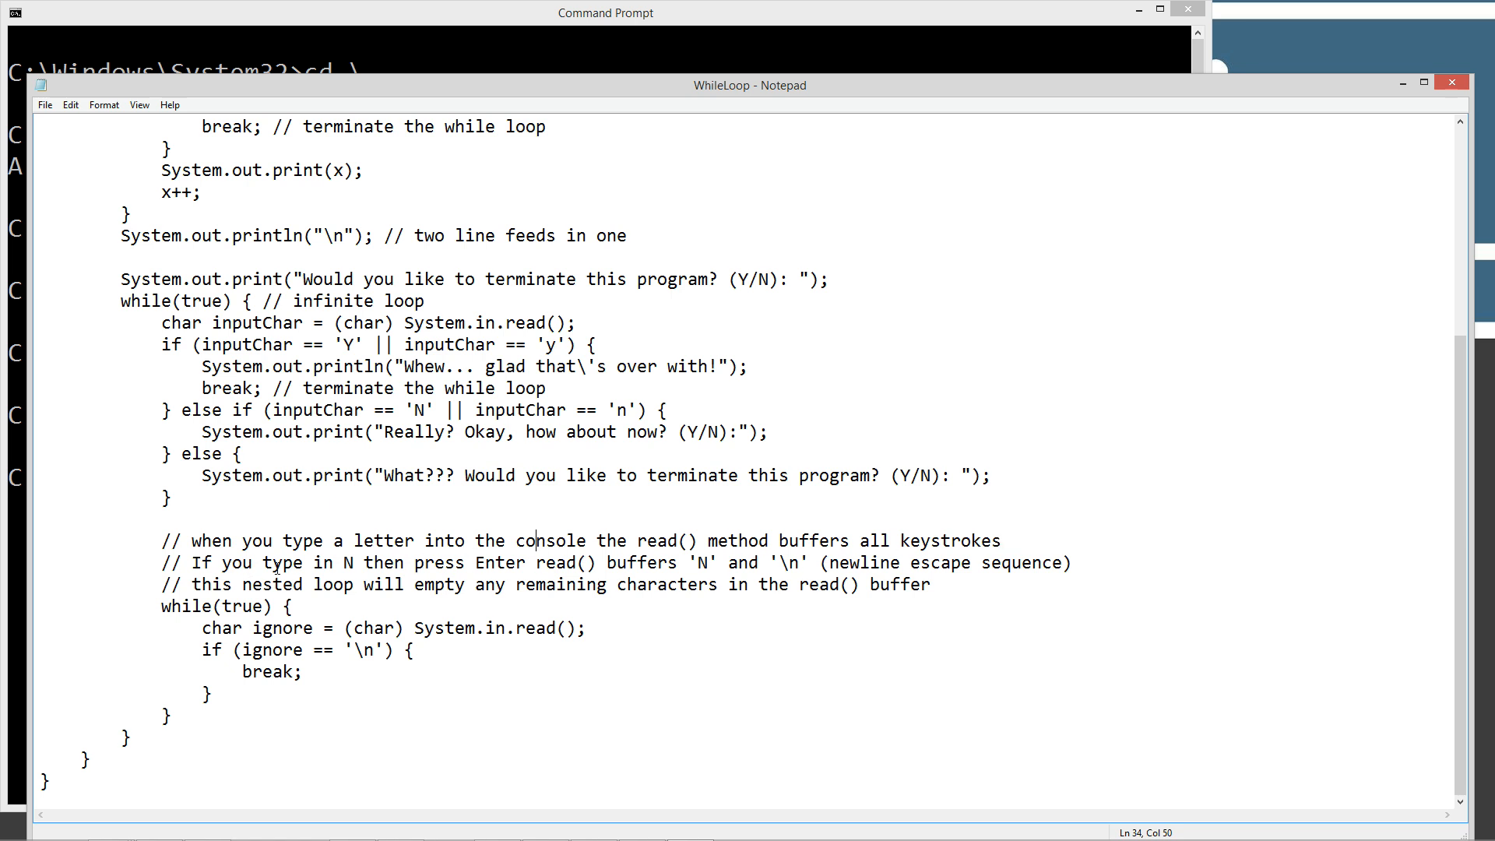
pyautogui.doubleClick(352, 563)
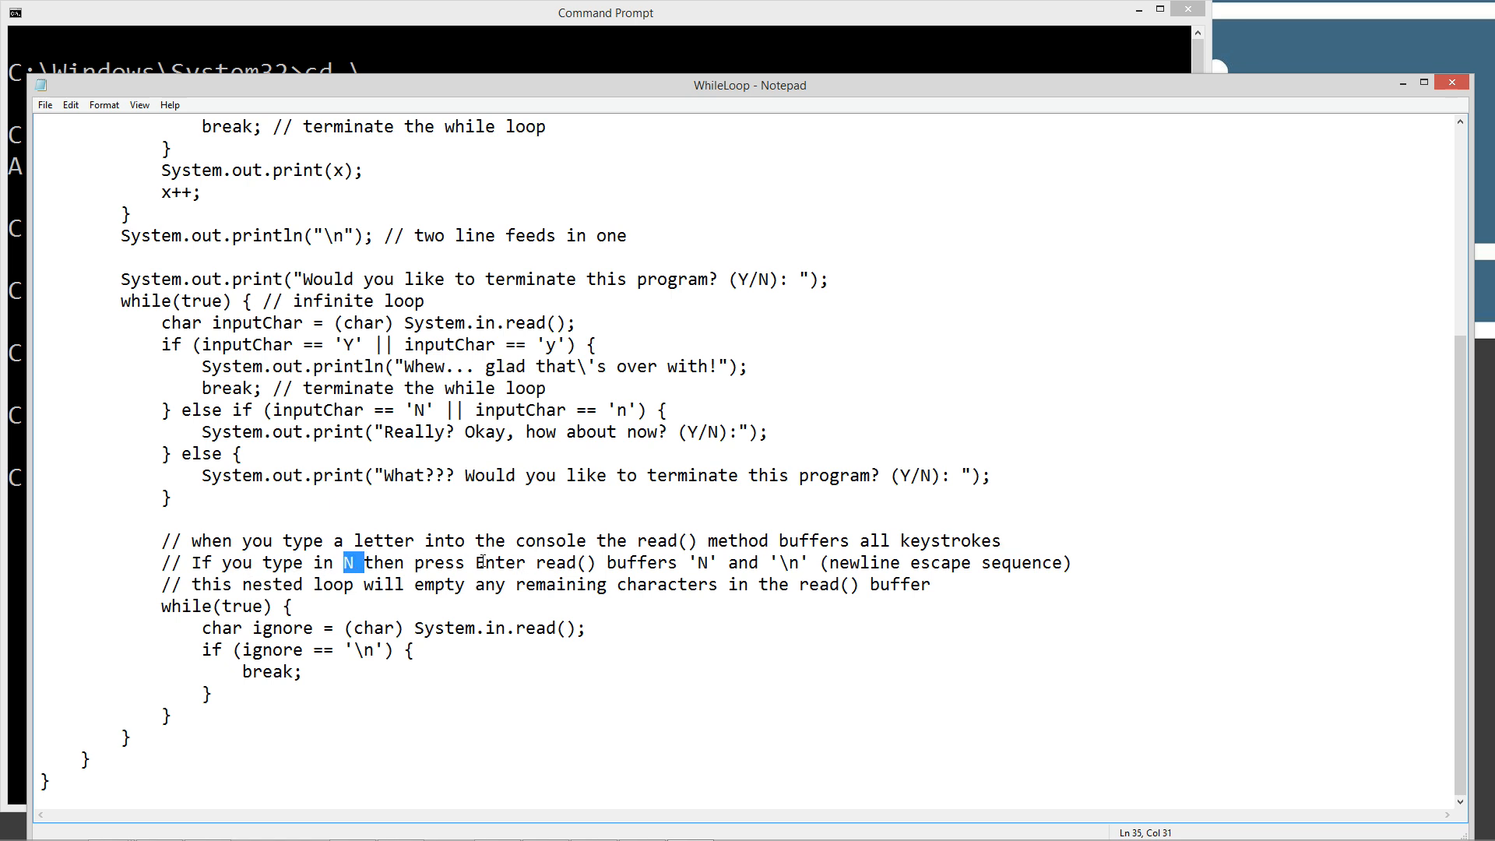
pyautogui.doubleClick(494, 562)
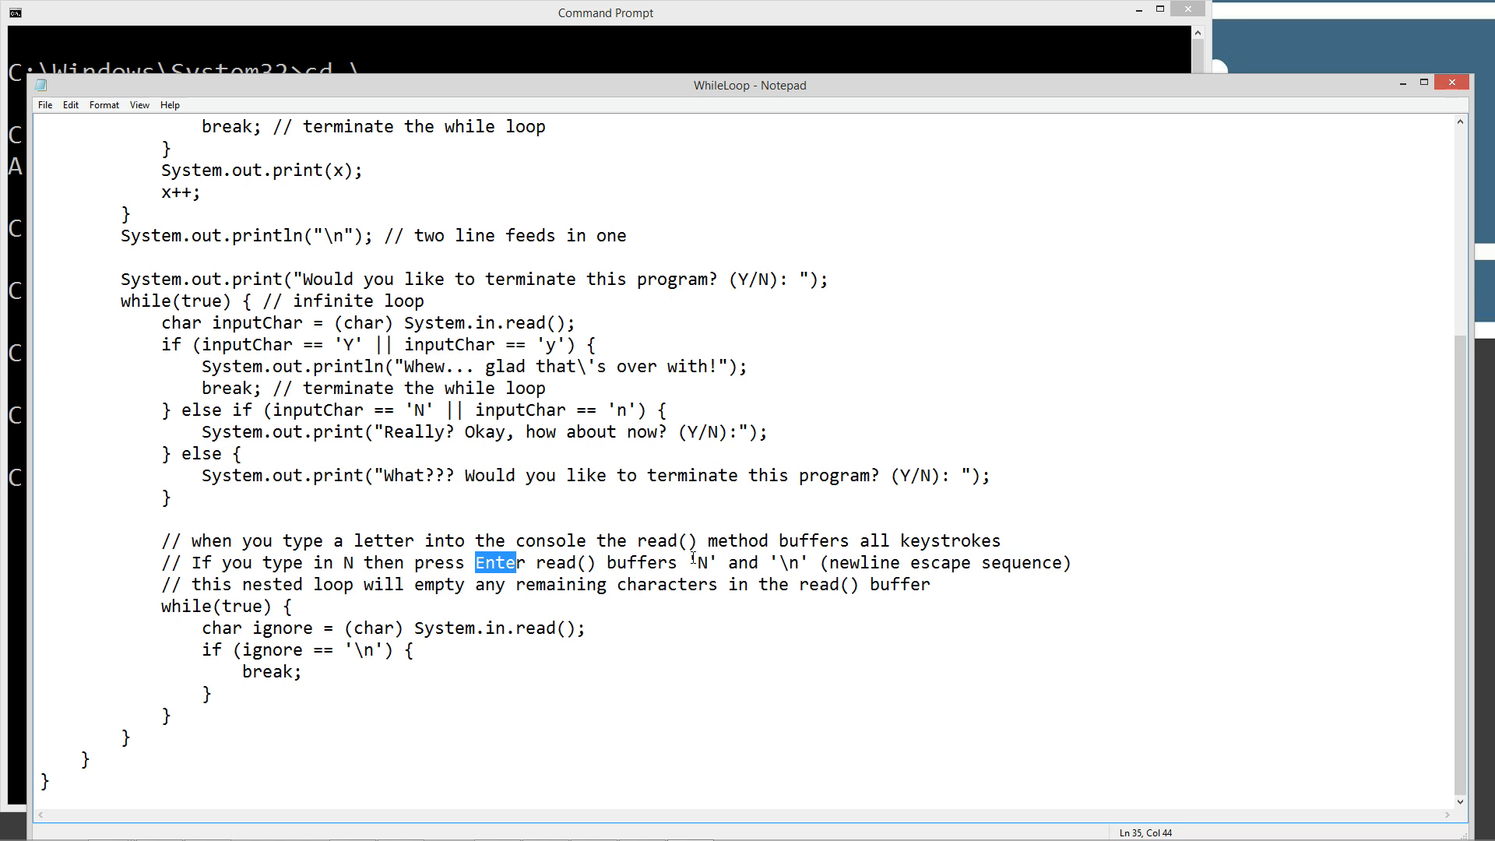
pyautogui.doubleClick(702, 563)
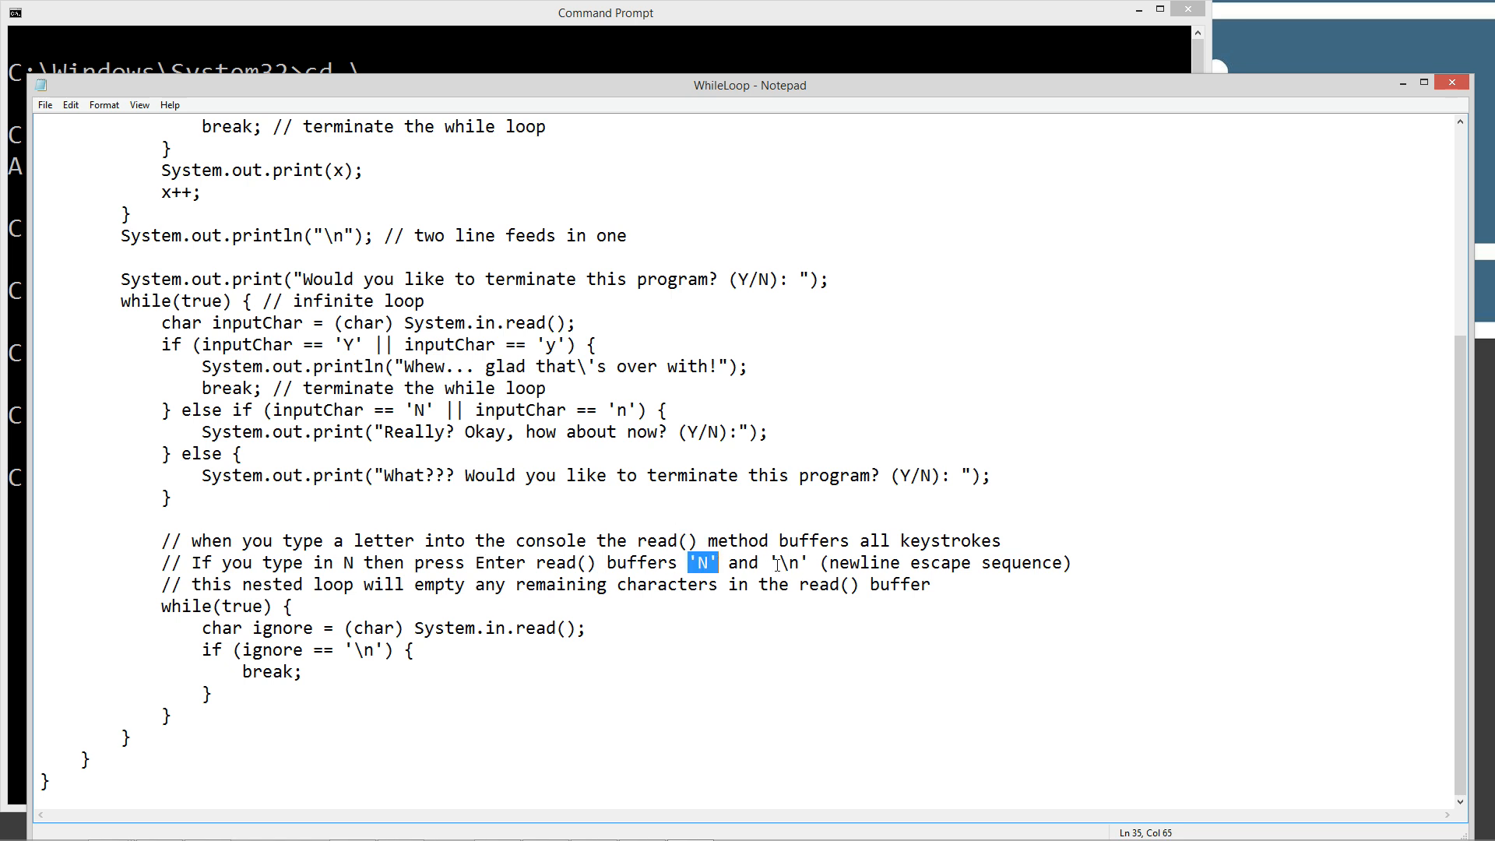
pyautogui.doubleClick(786, 563)
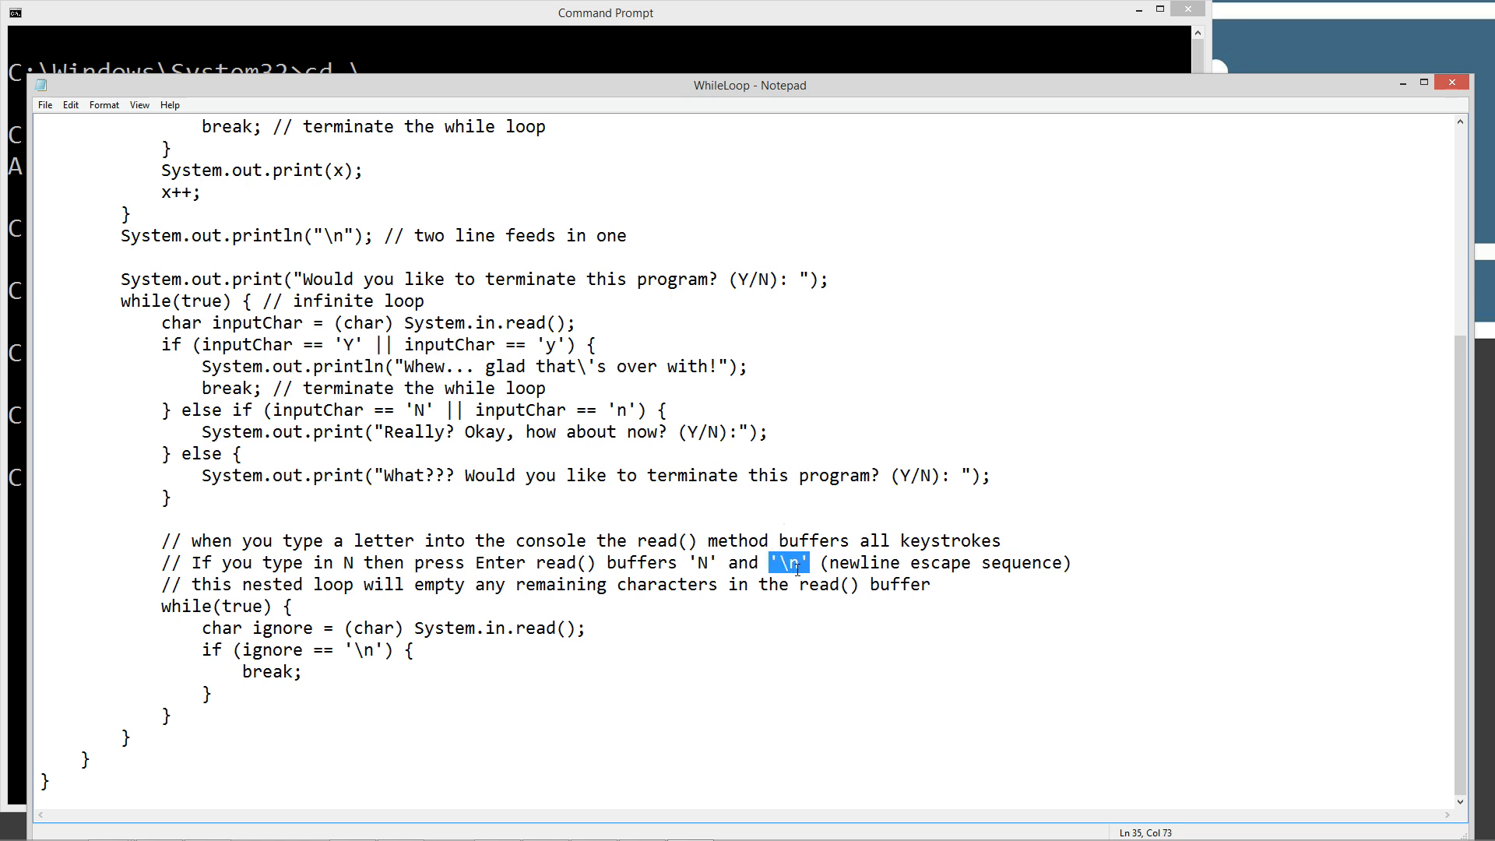
pyautogui.moveTo(1003, 575)
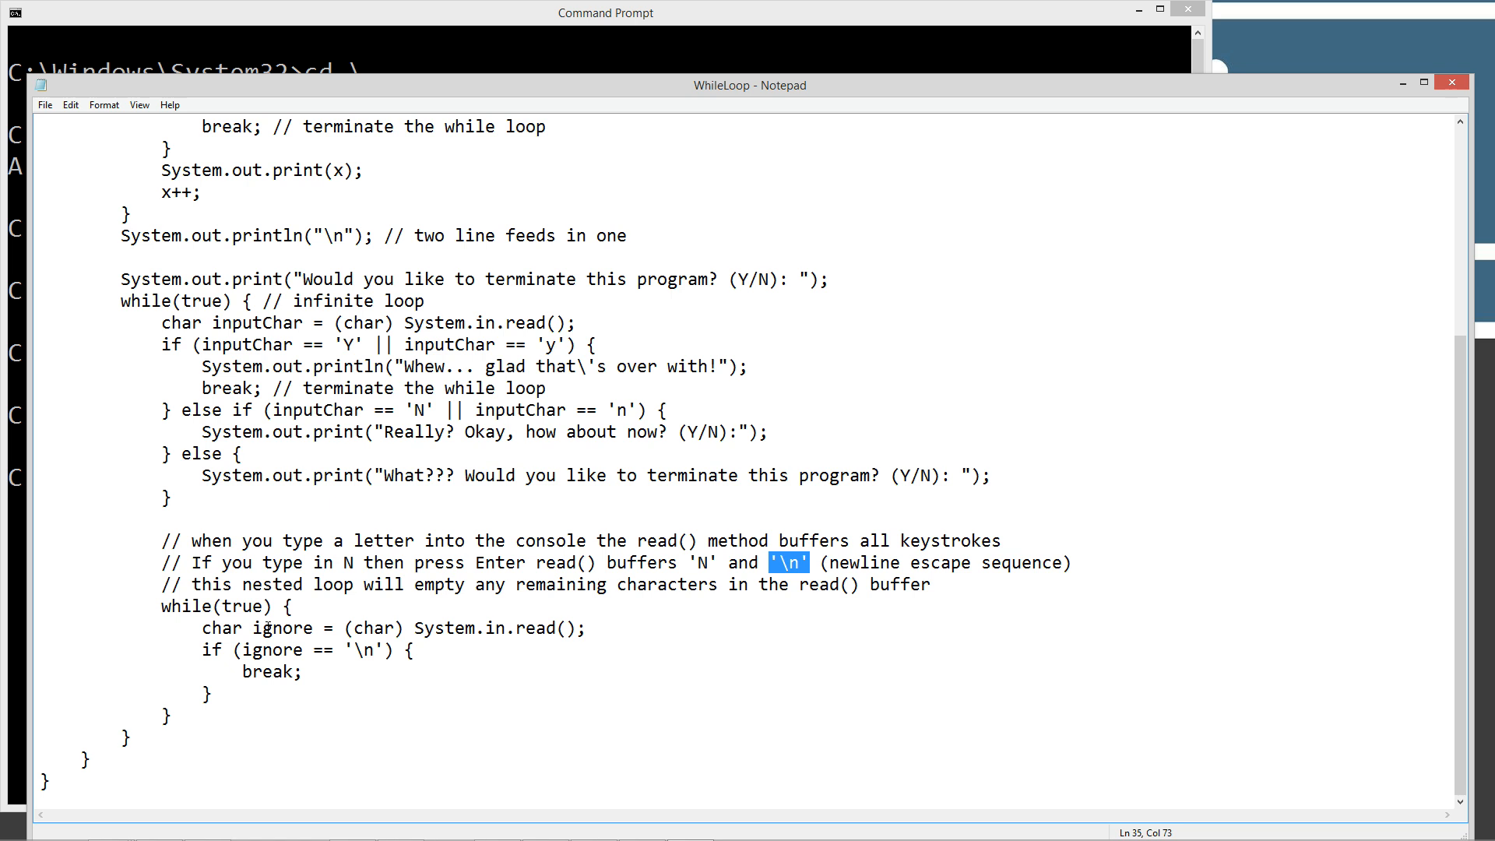
pyautogui.moveTo(161, 605); pyautogui.dragTo(229, 713)
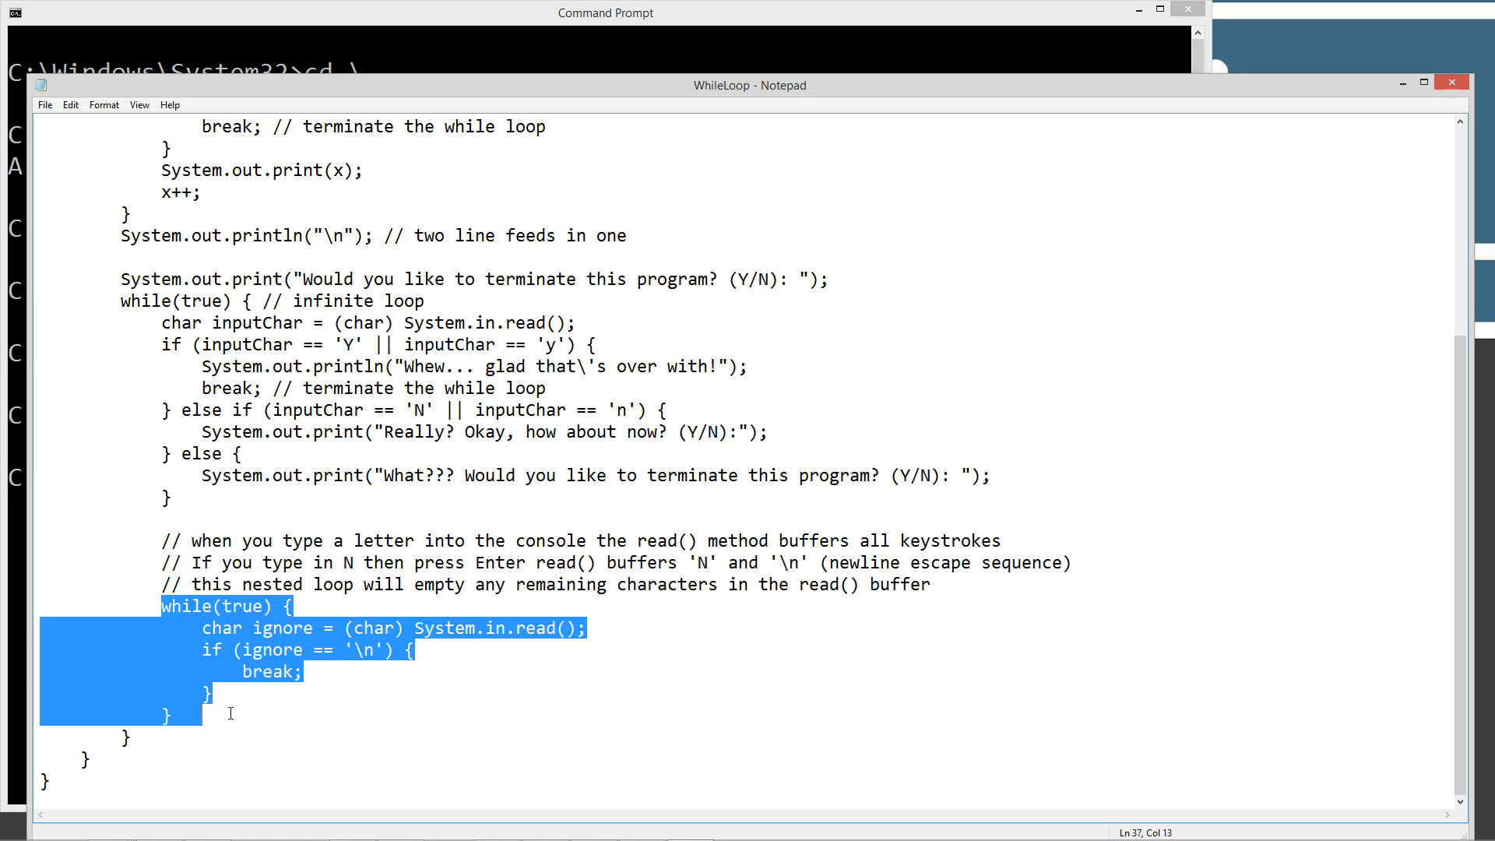
pyautogui.click(209, 607)
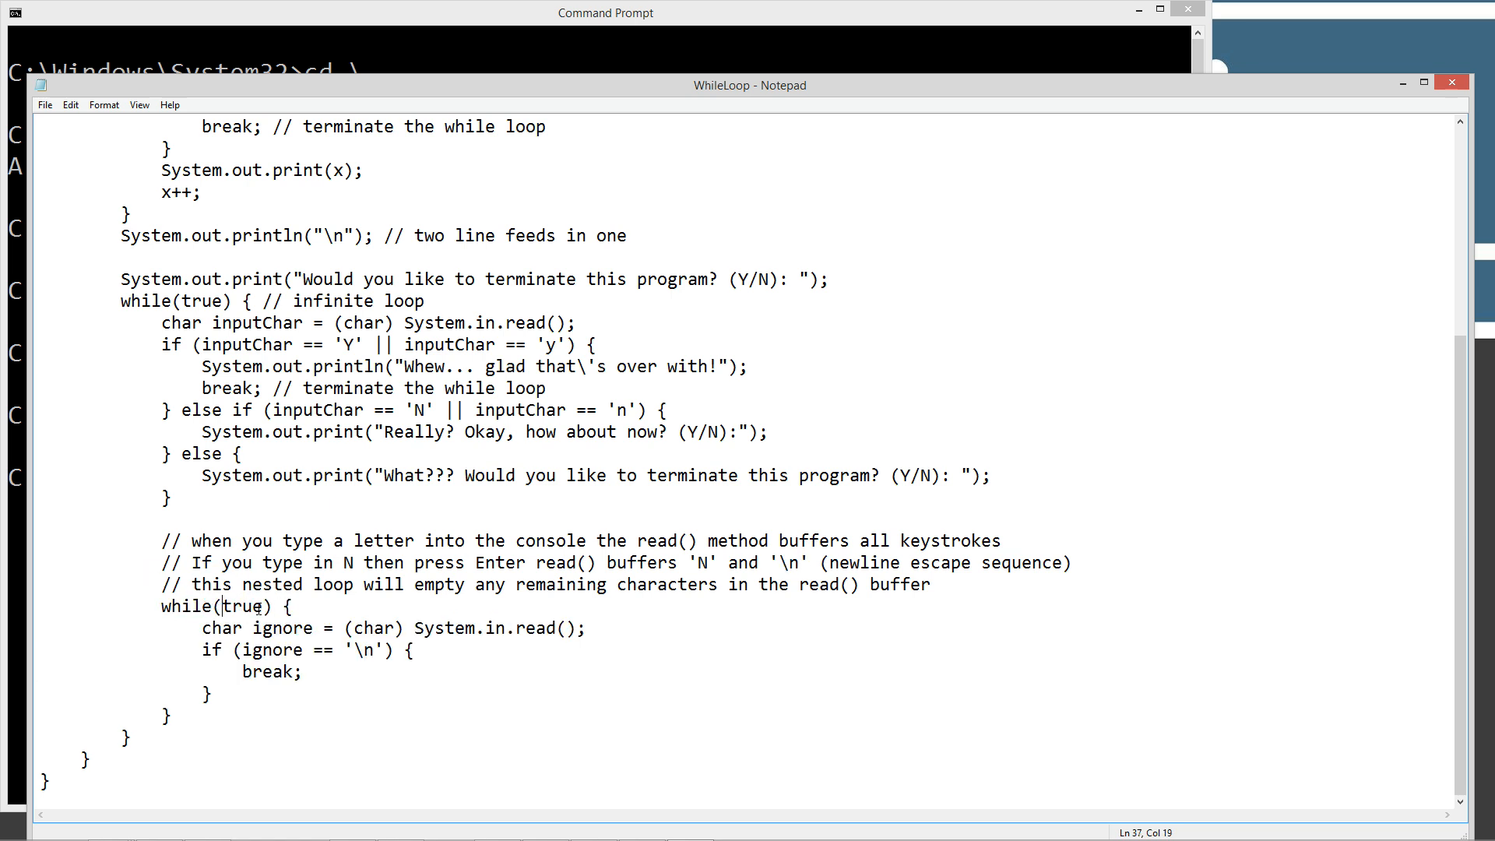
pyautogui.doubleClick(247, 606)
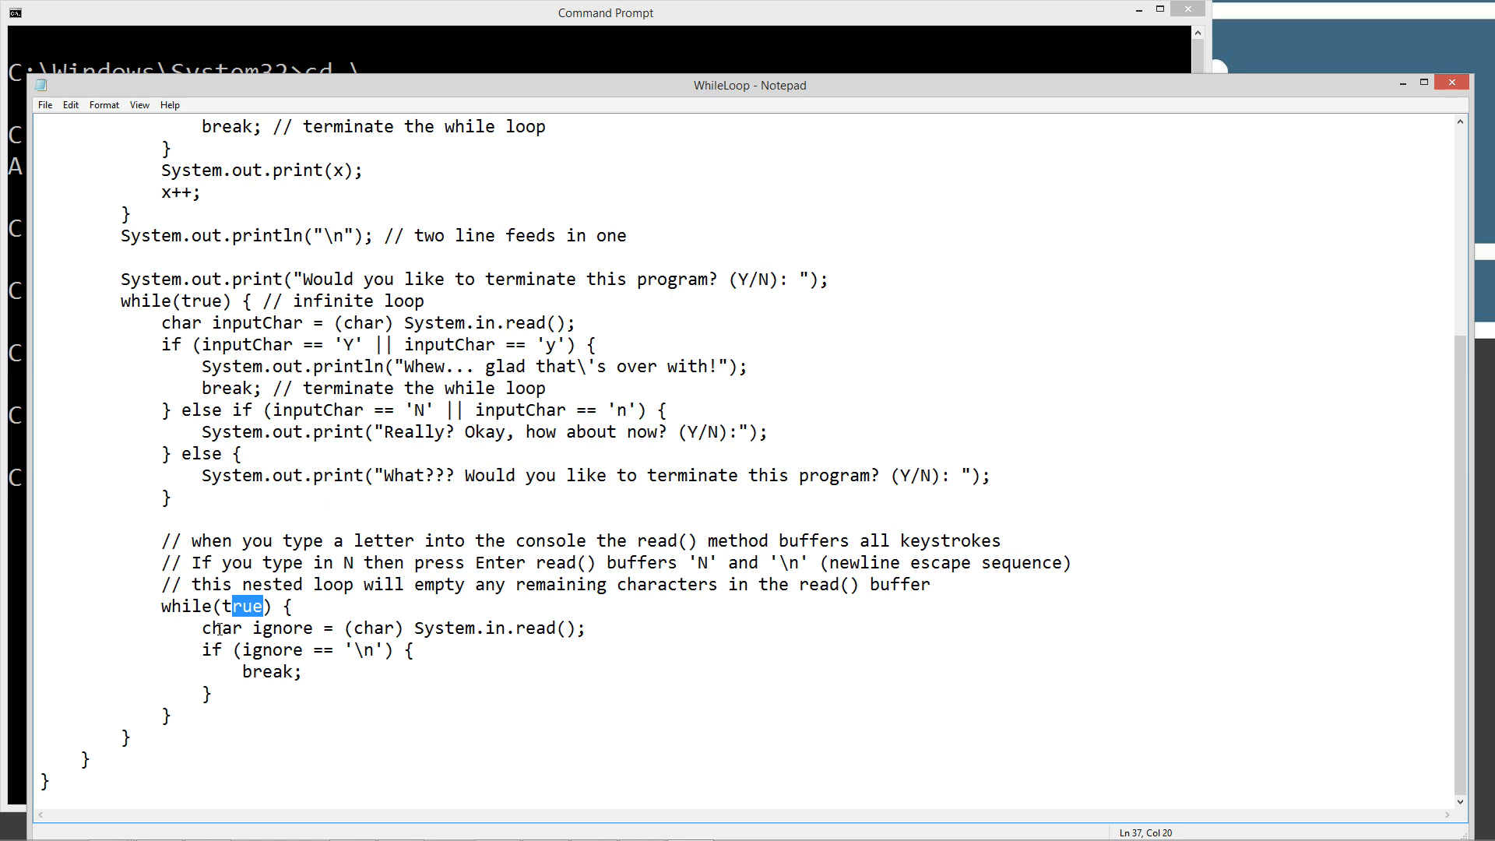
pyautogui.moveTo(575, 633)
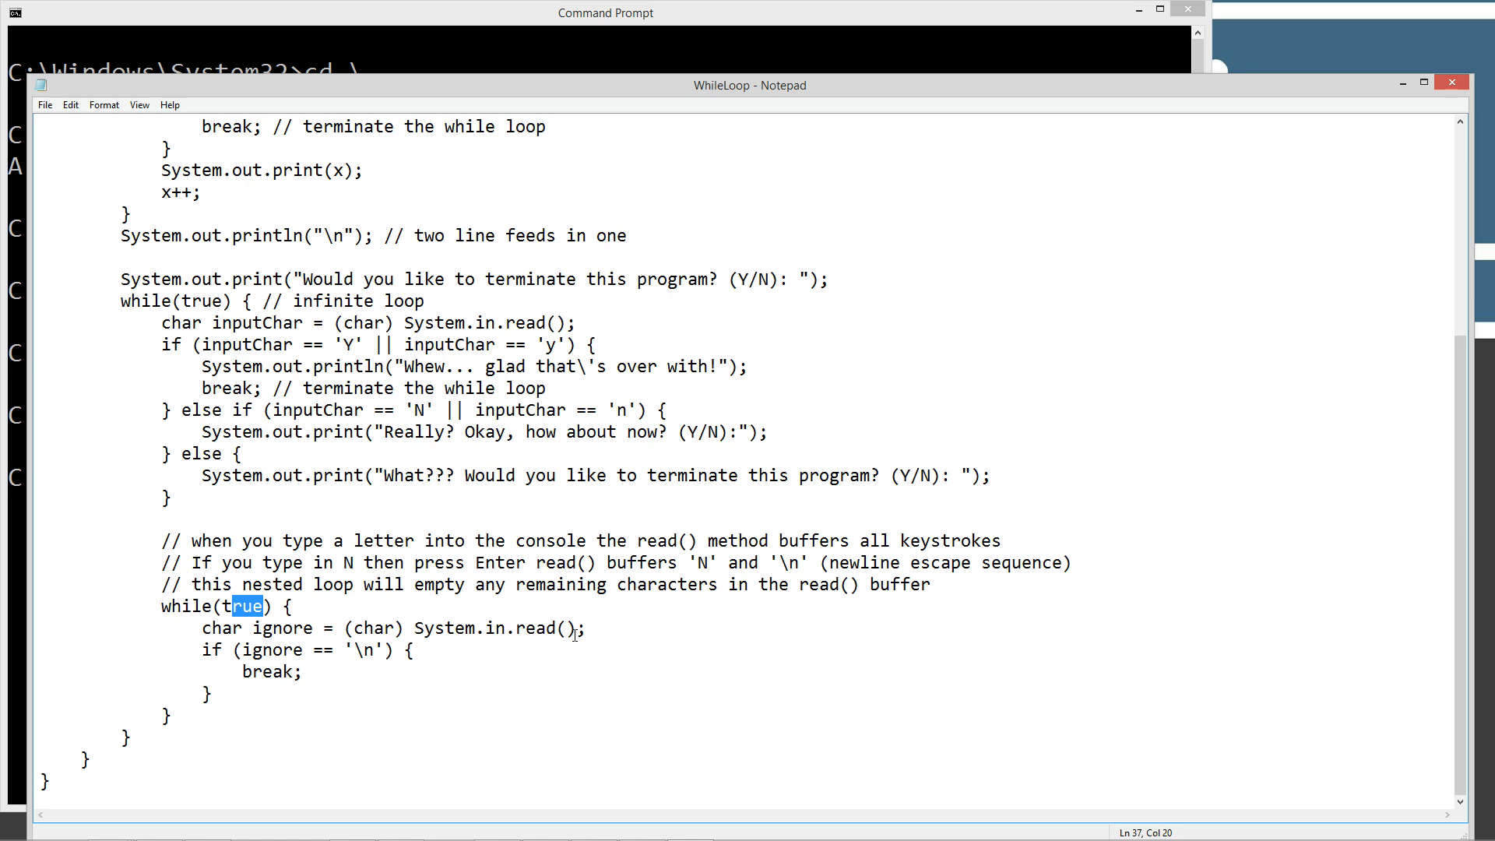
pyautogui.moveTo(417, 628); pyautogui.dragTo(587, 629)
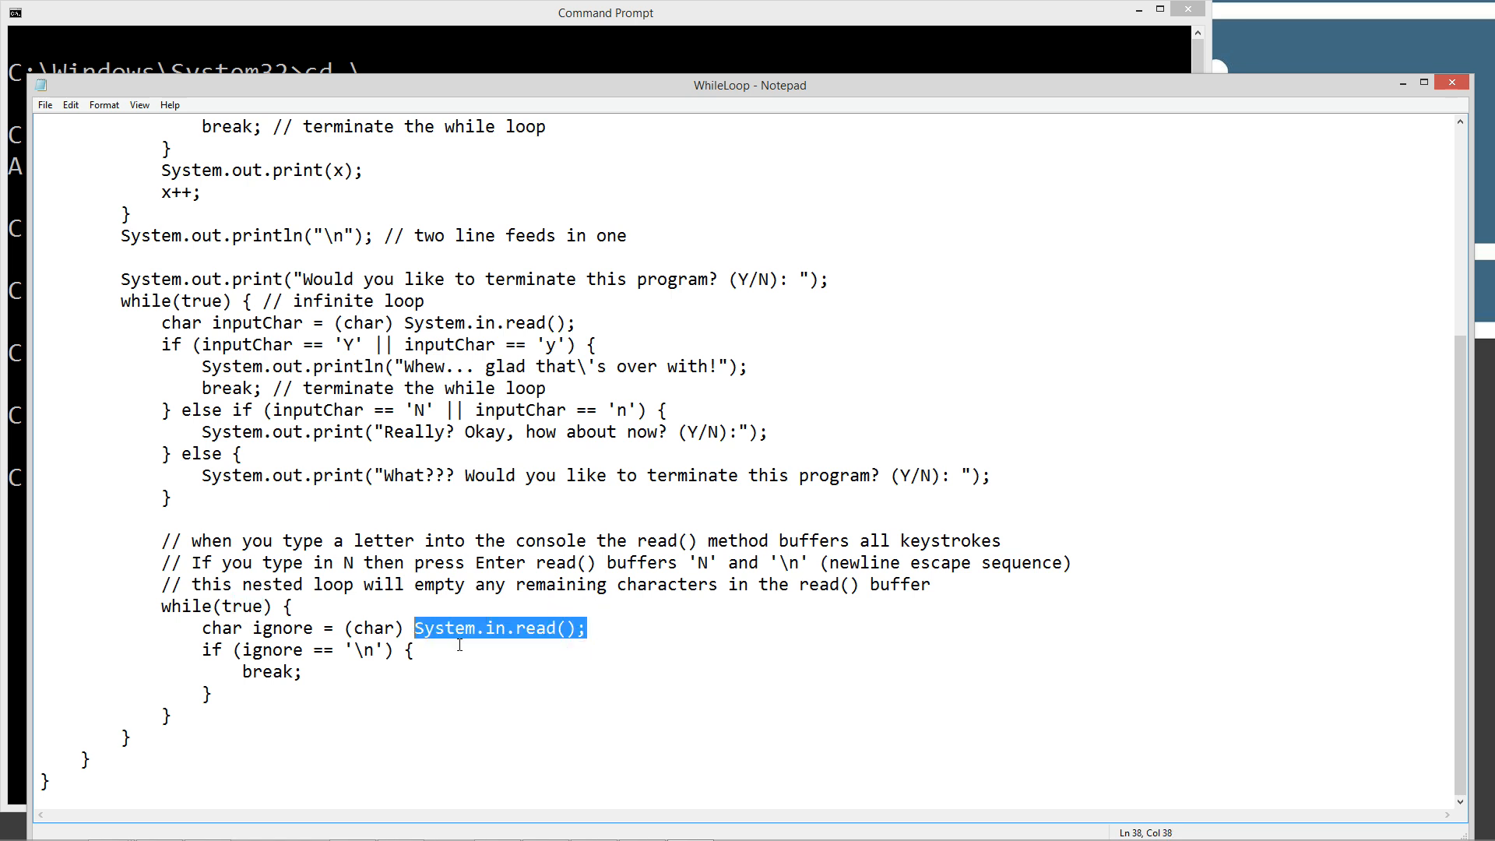
pyautogui.moveTo(464, 643)
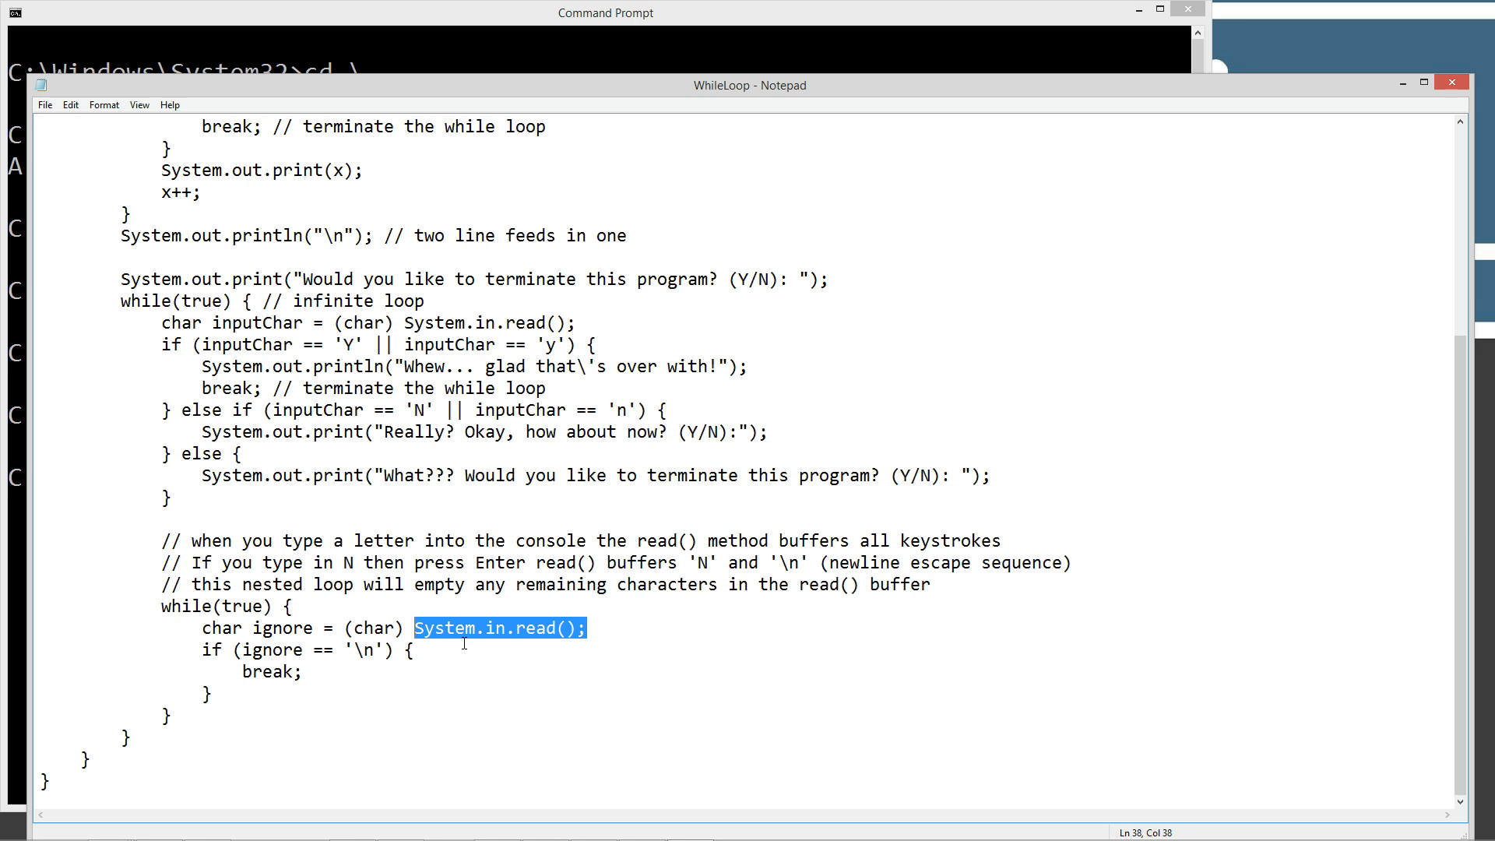
pyautogui.moveTo(702, 561)
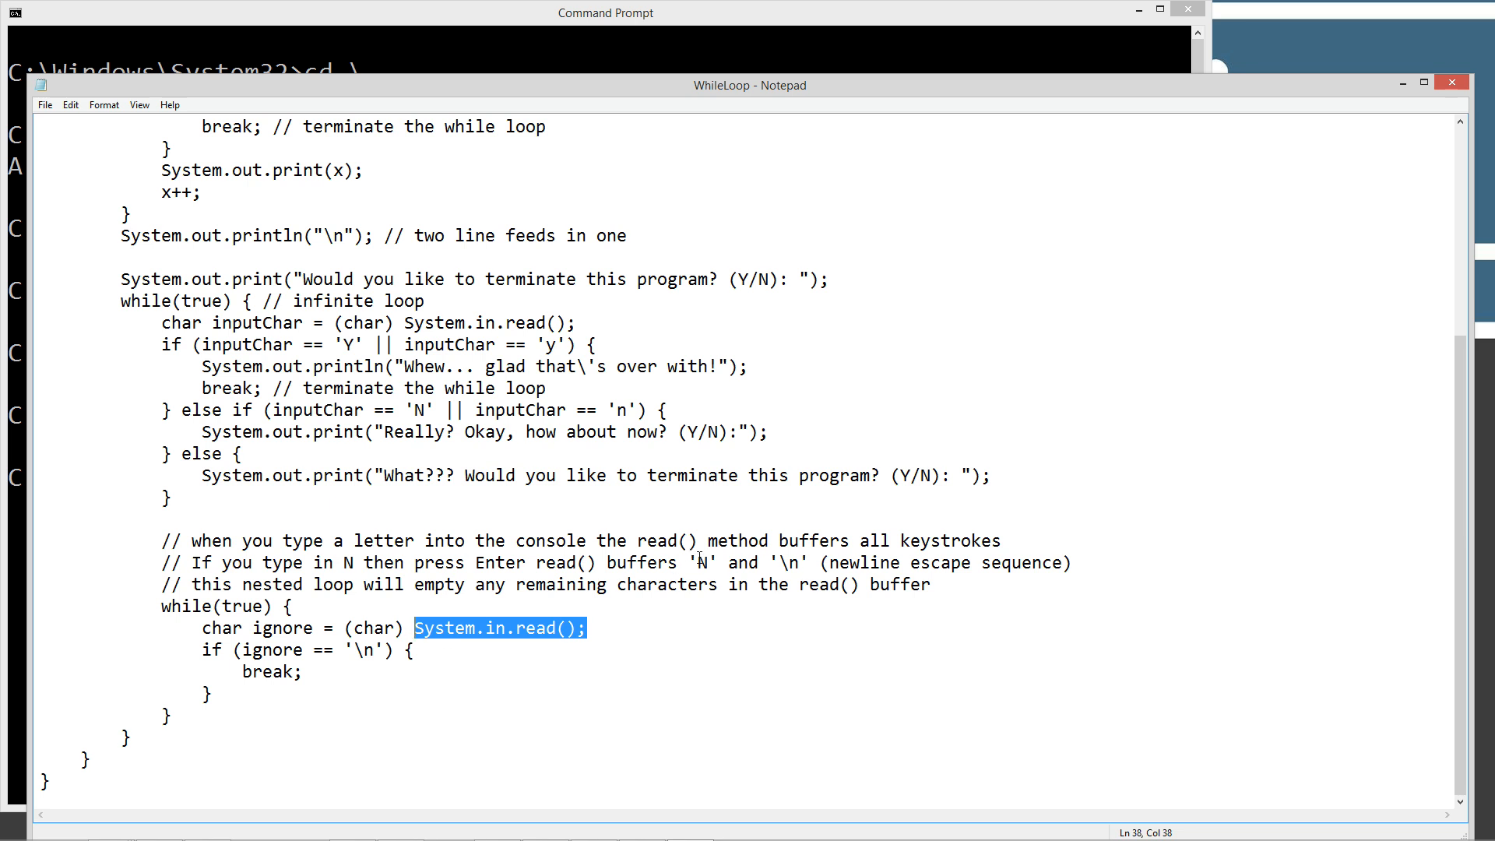
pyautogui.doubleClick(789, 562)
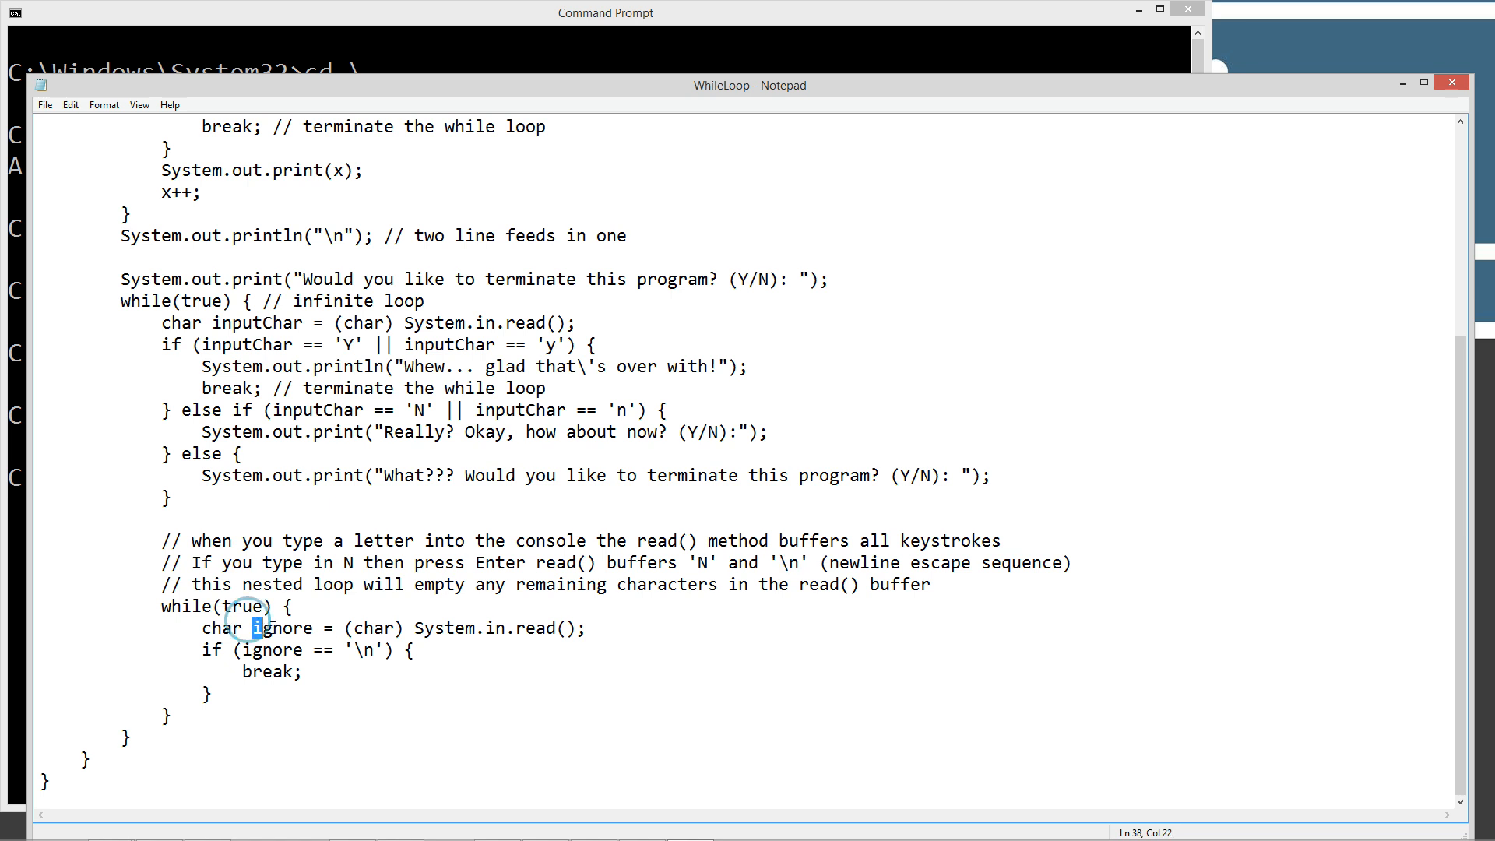
pyautogui.doubleClick(278, 628)
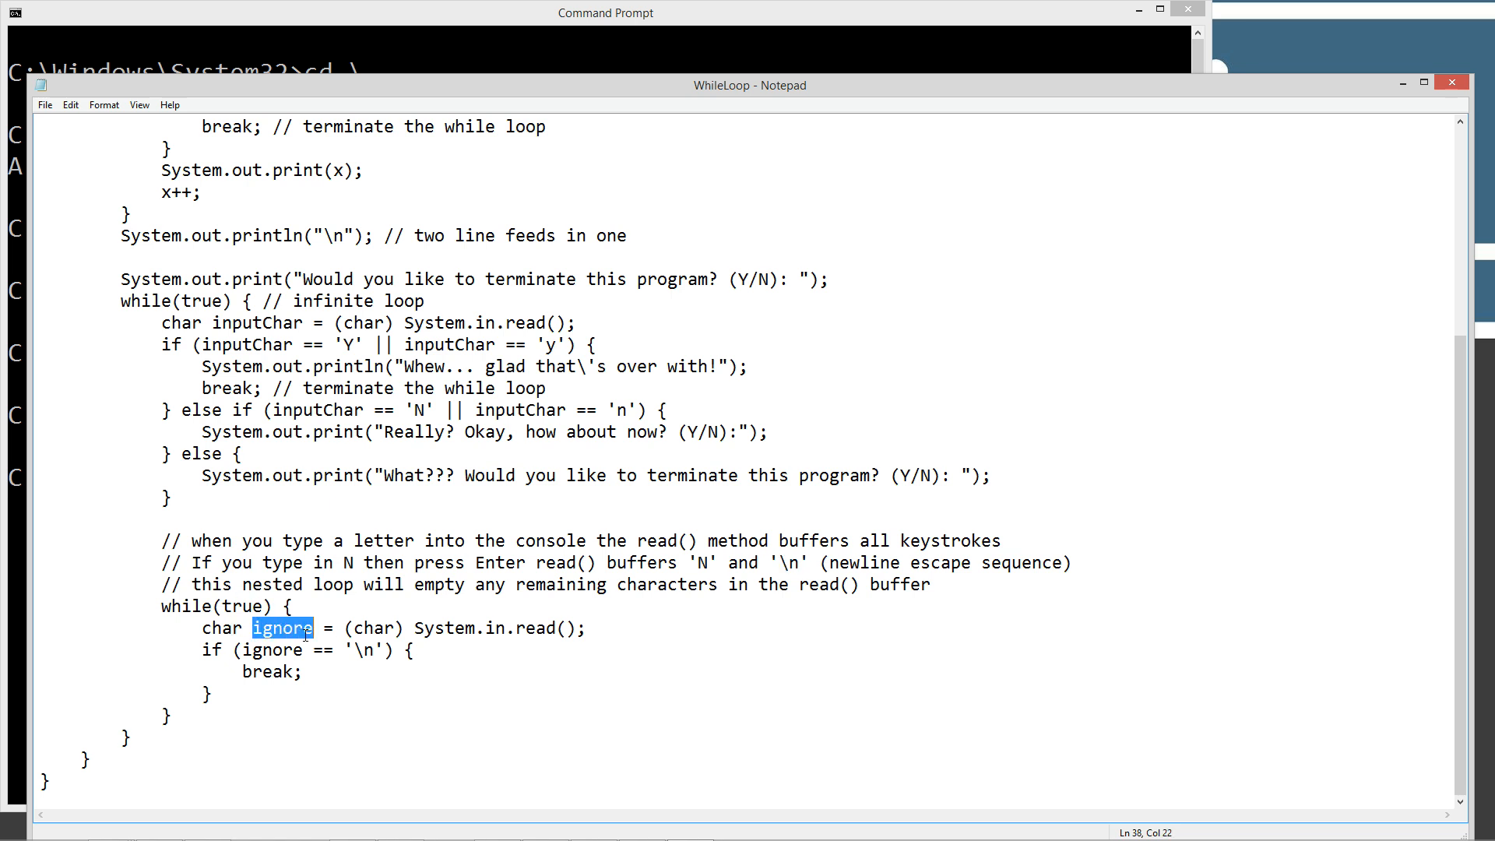
pyautogui.doubleClick(360, 650)
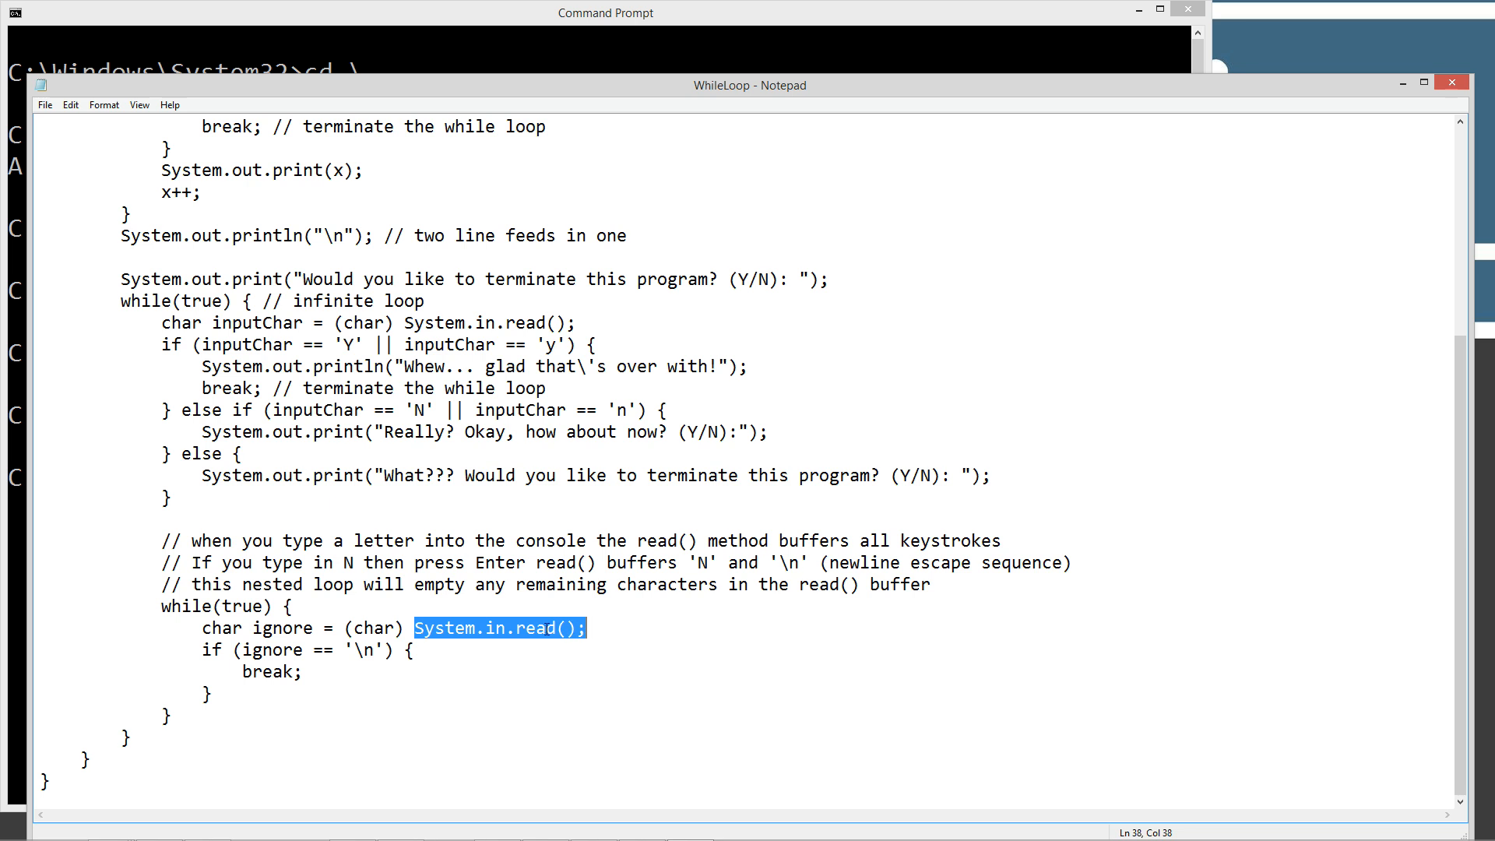
pyautogui.click(338, 344)
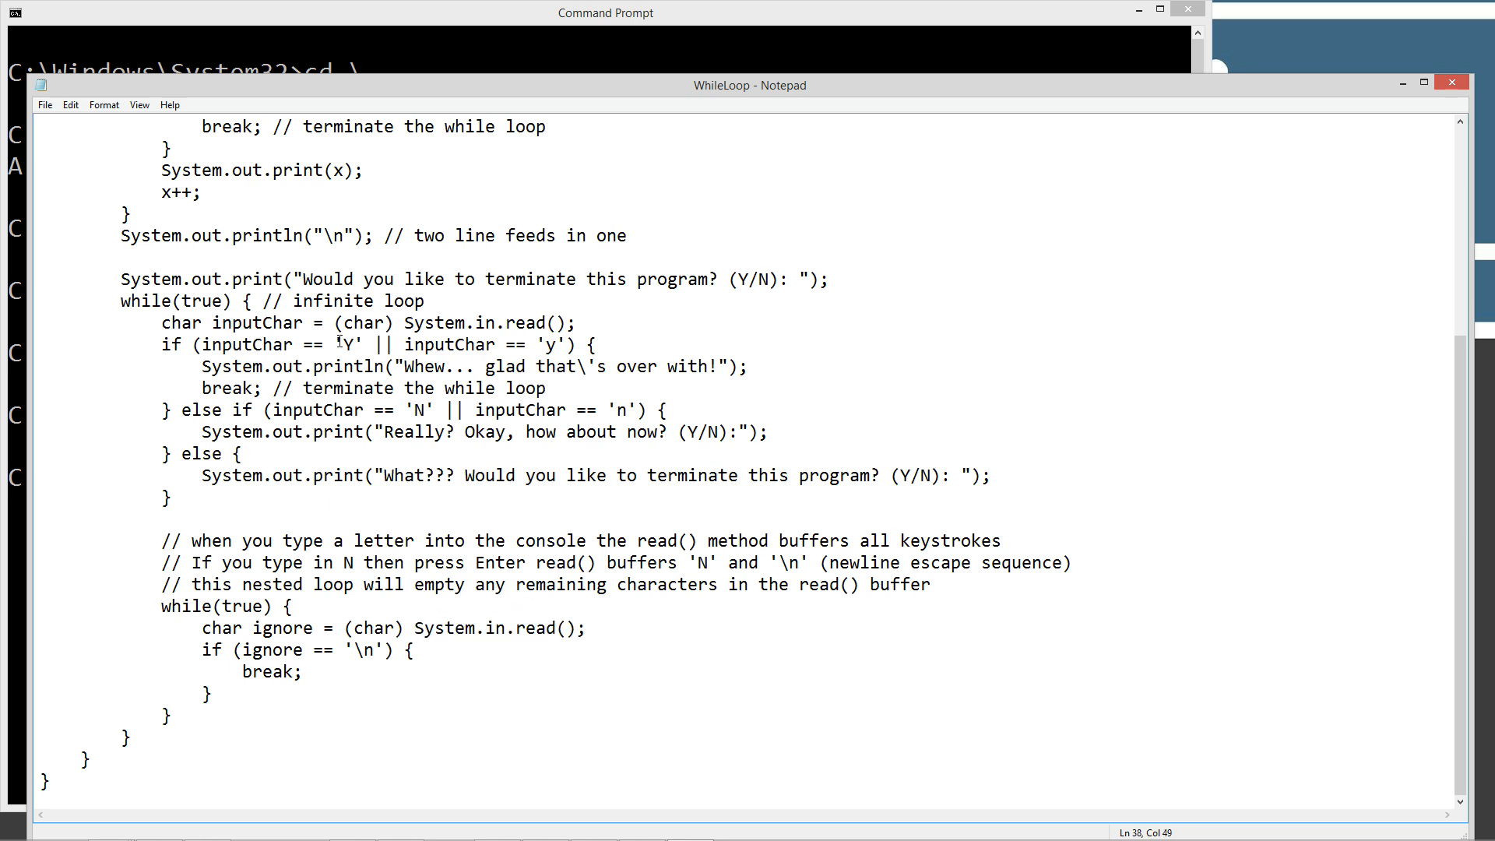
pyautogui.doubleClick(354, 344)
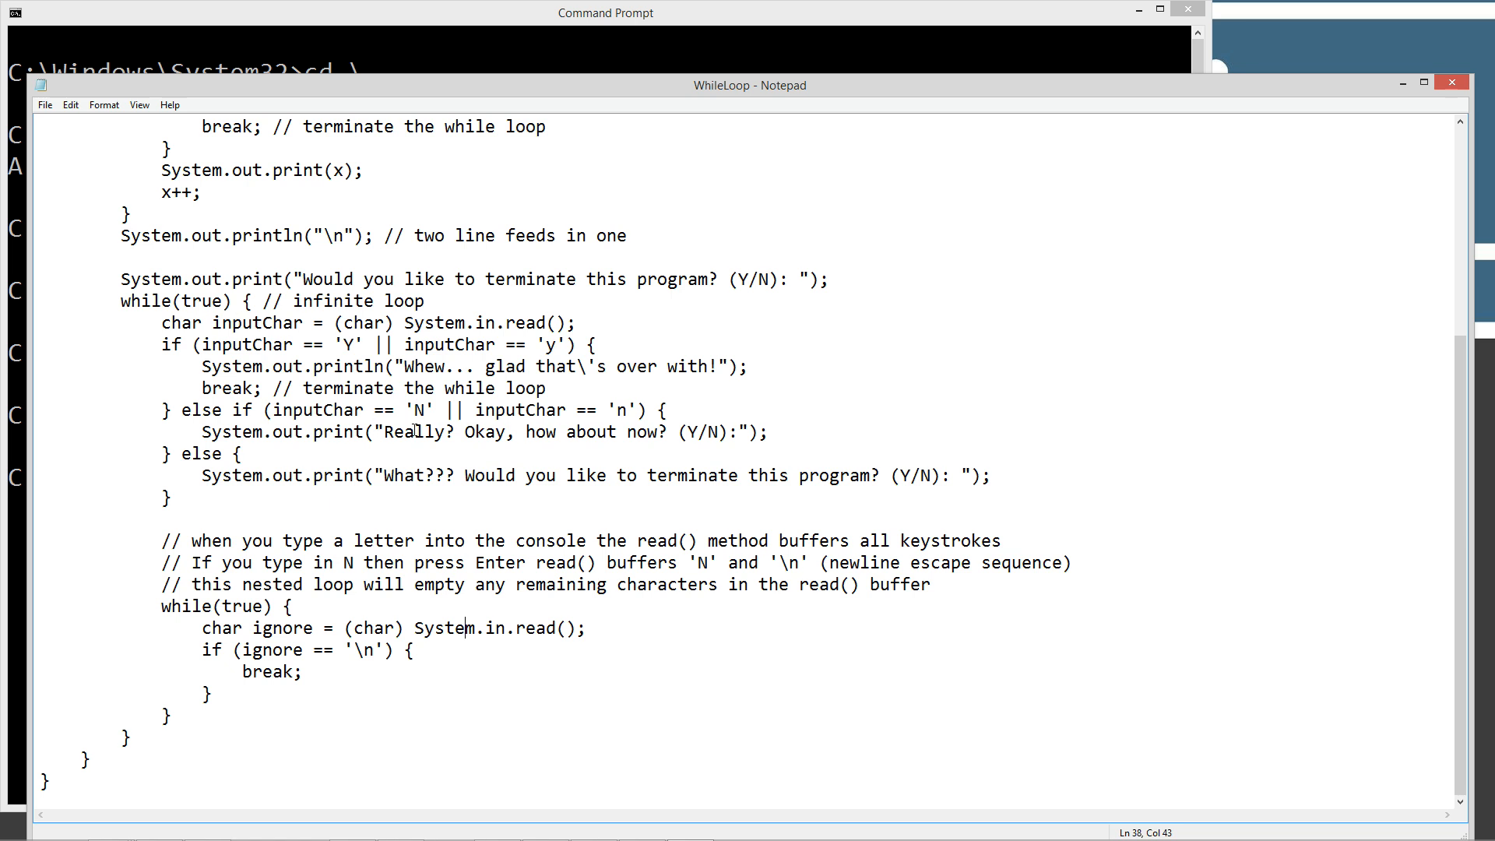
pyautogui.moveTo(616, 613)
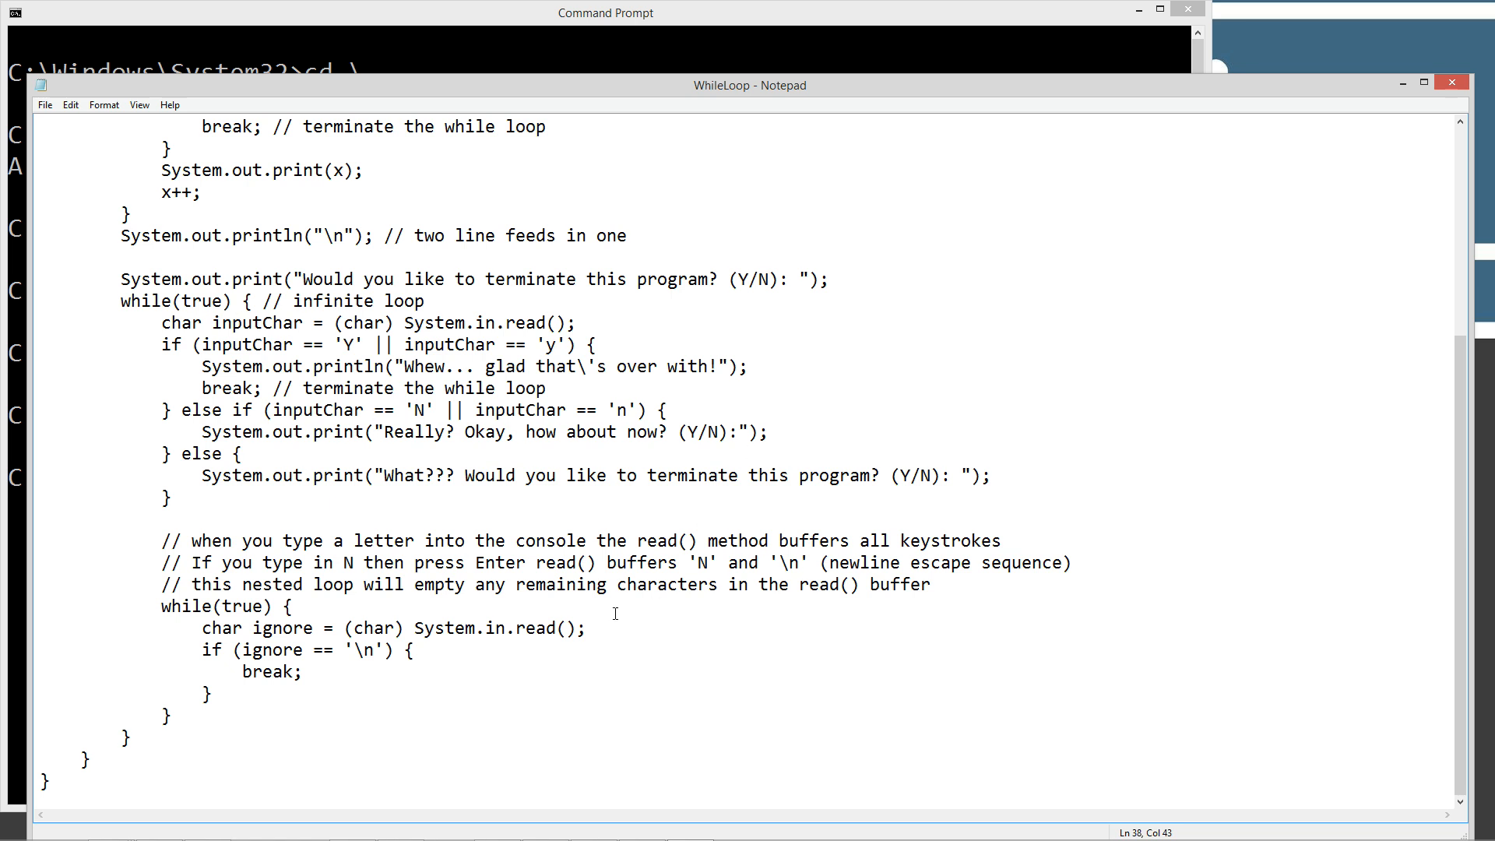
pyautogui.moveTo(332, 630)
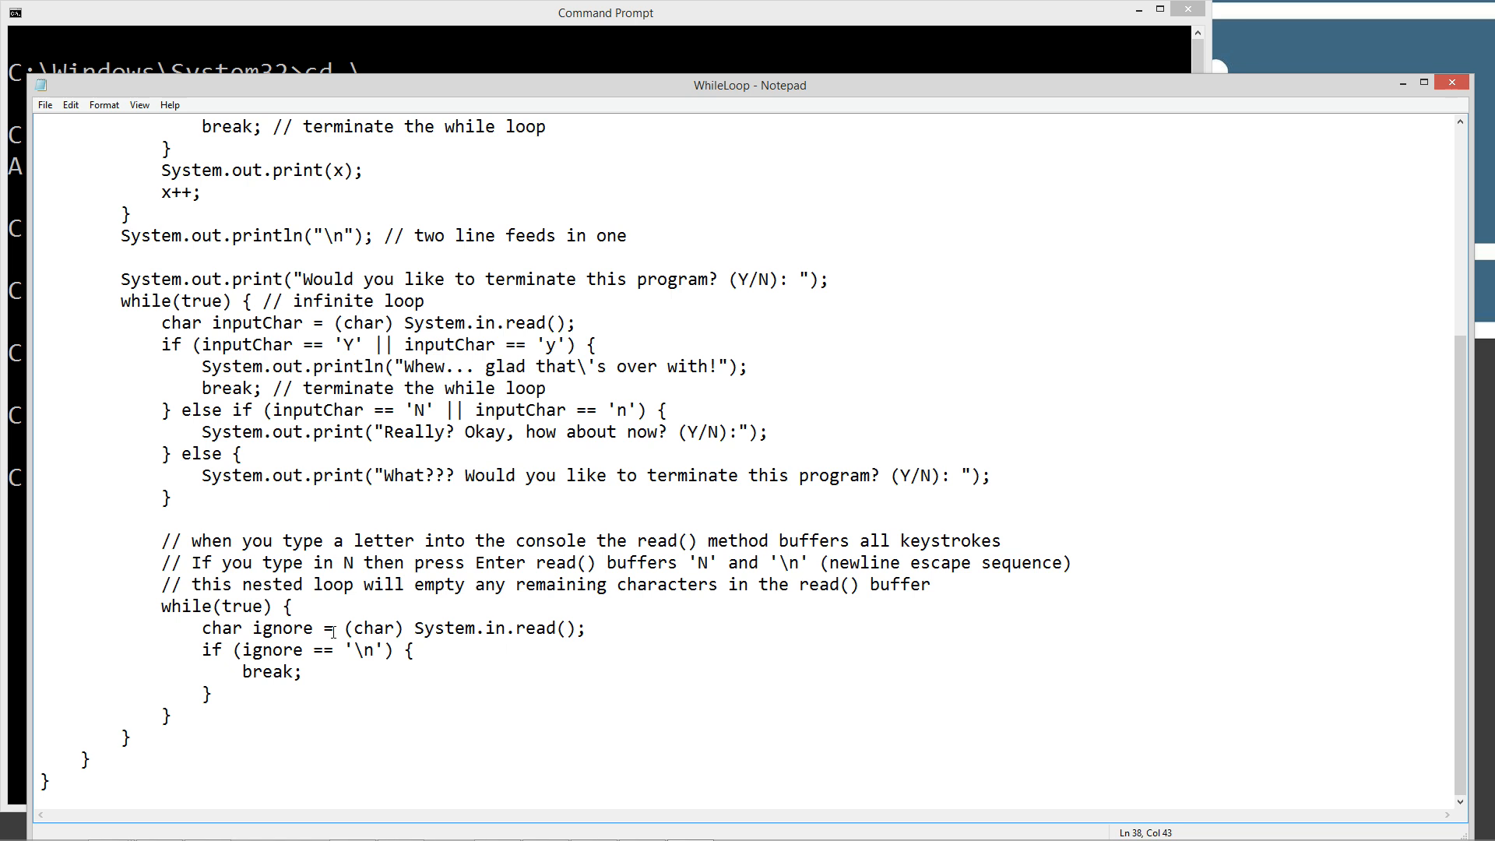
pyautogui.moveTo(215, 707)
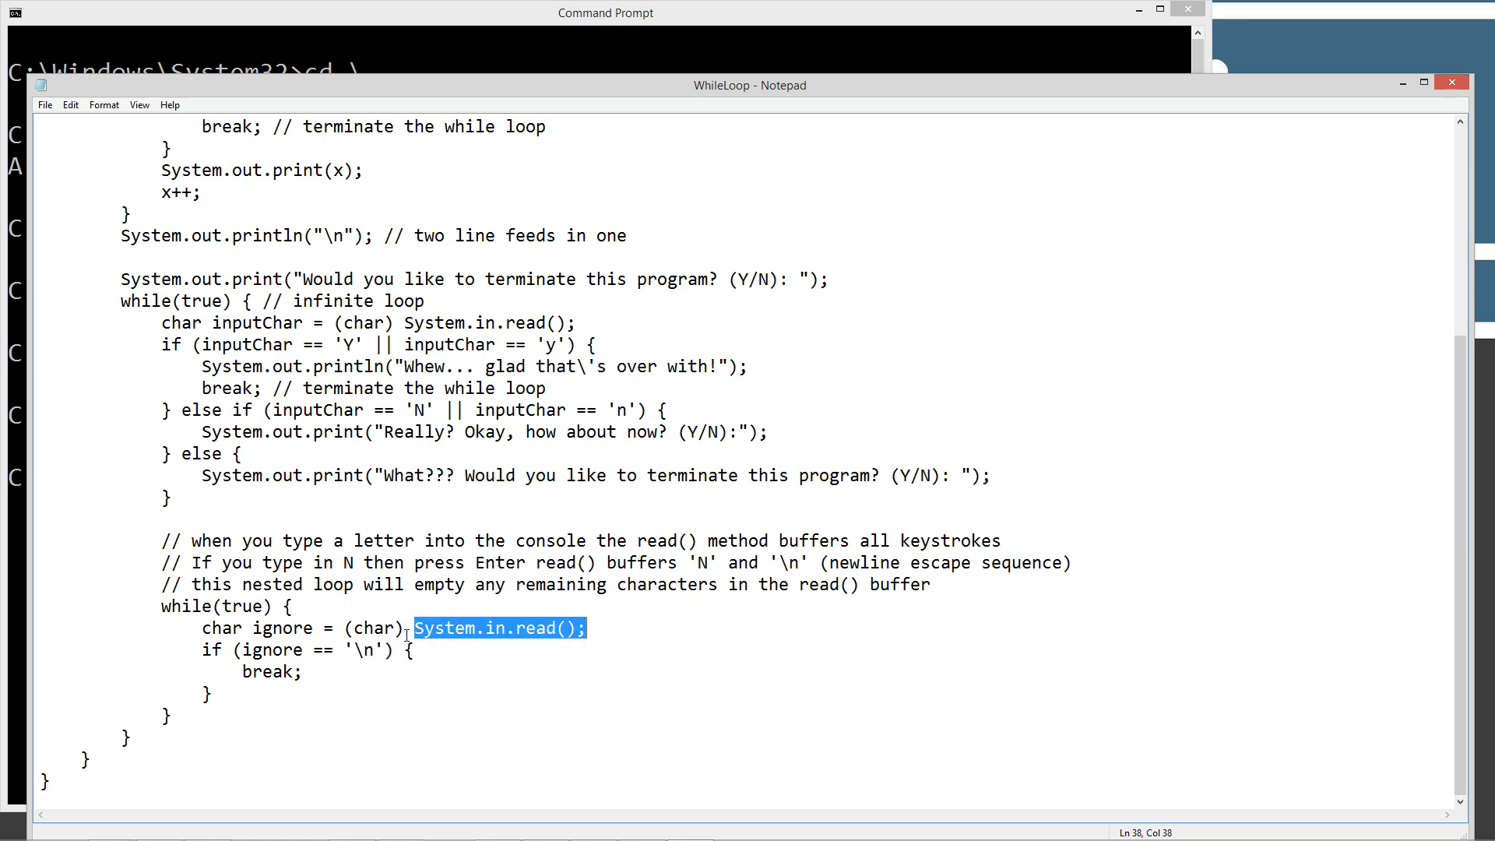
pyautogui.doubleClick(281, 628)
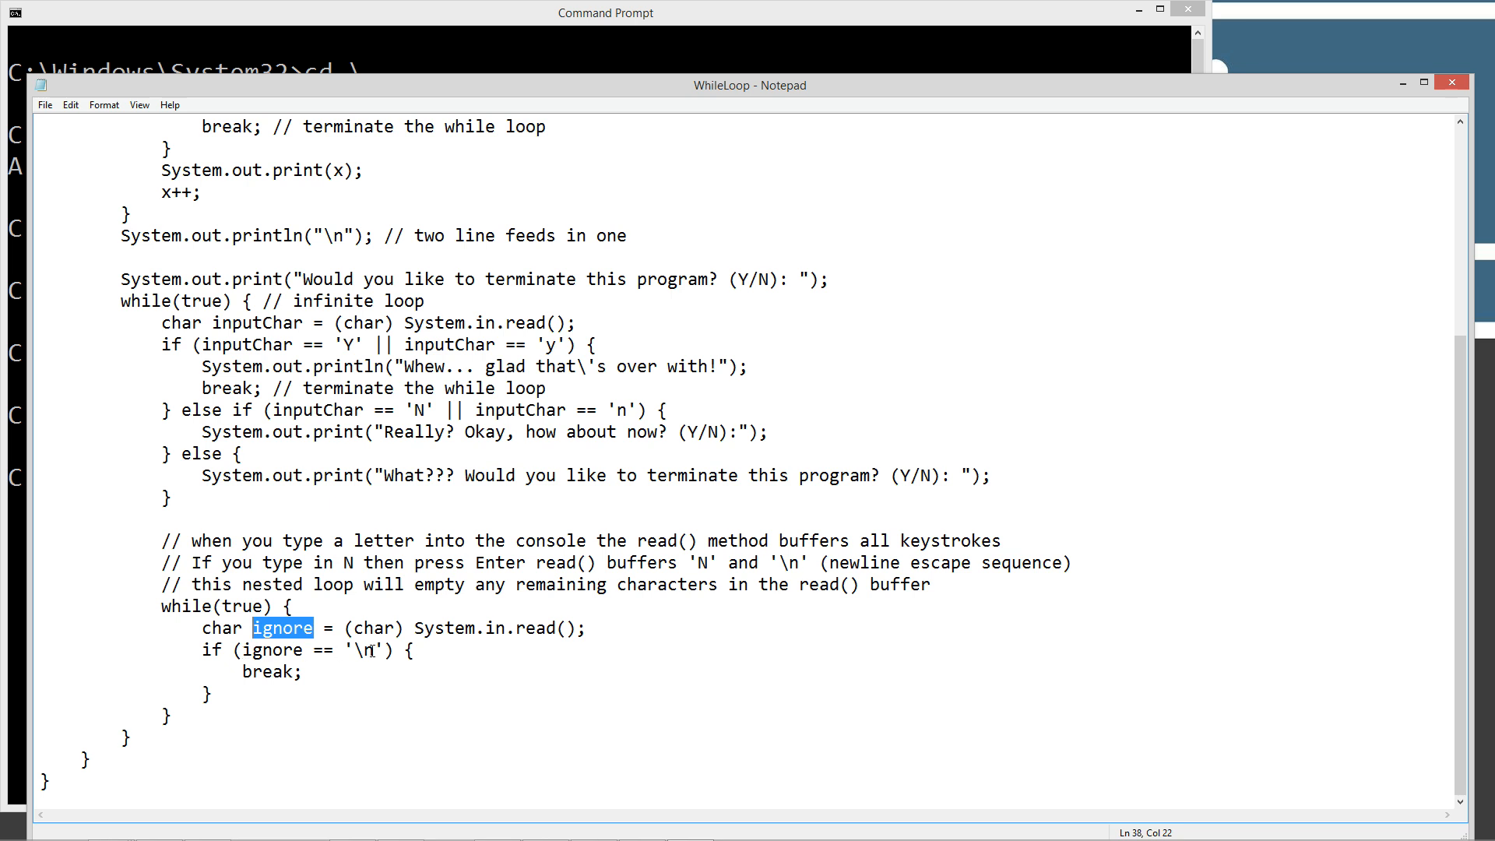
pyautogui.doubleClick(368, 650)
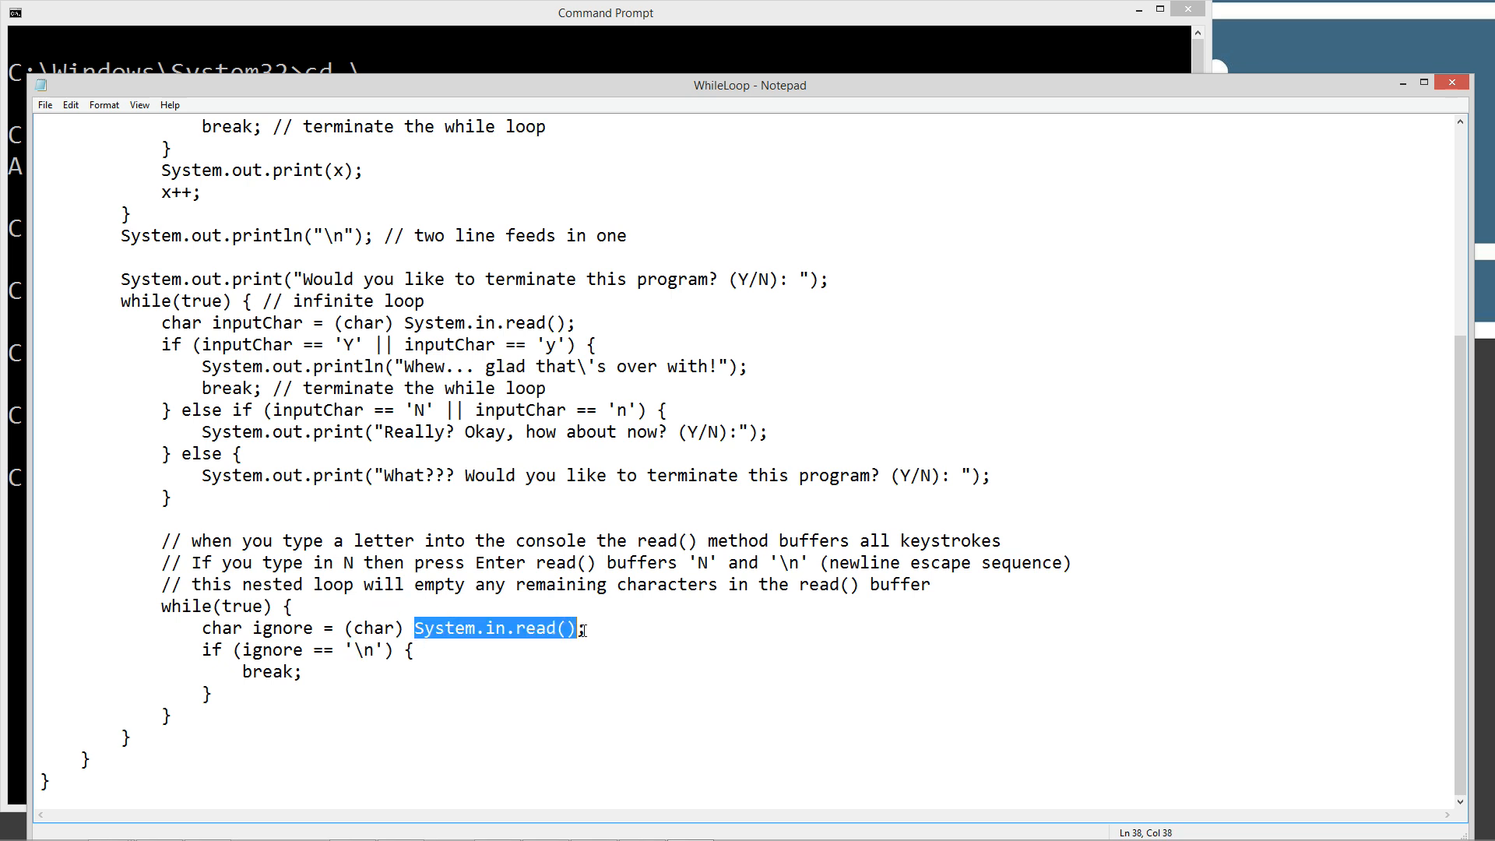
pyautogui.doubleClick(283, 628)
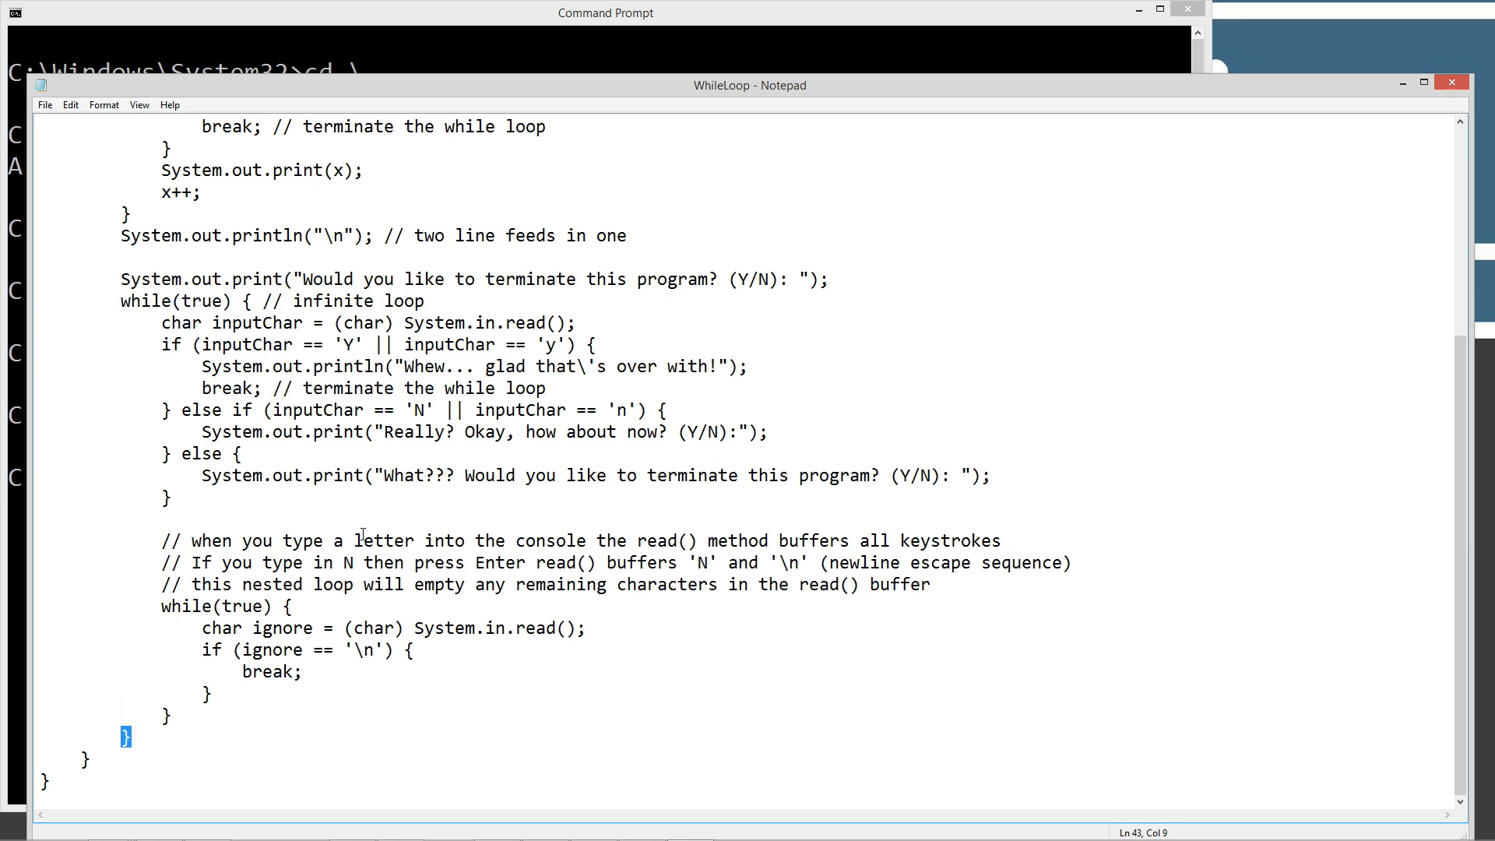
pyautogui.click(193, 585)
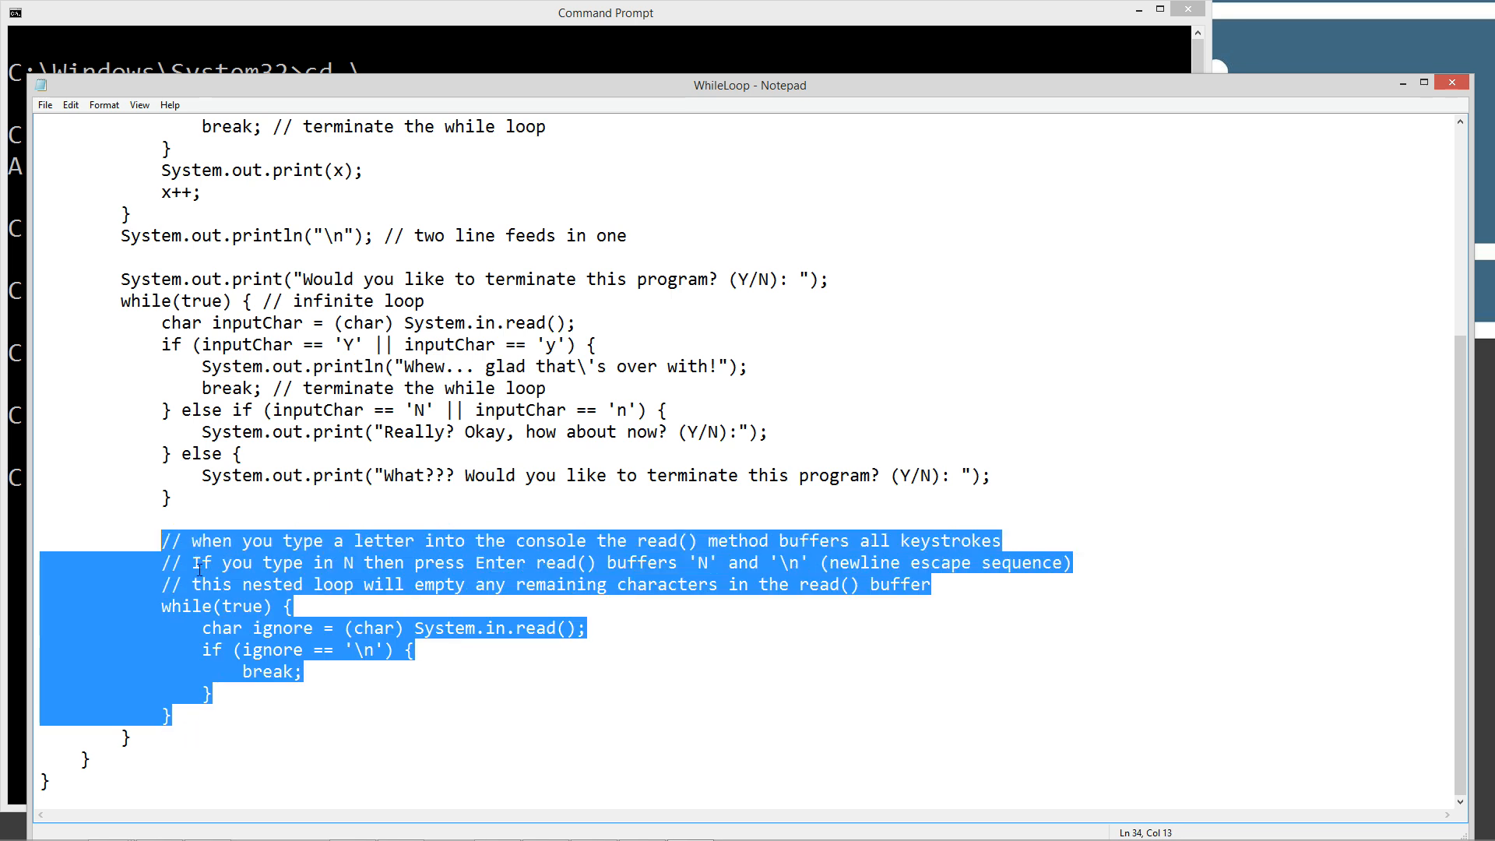
pyautogui.moveTo(318, 601)
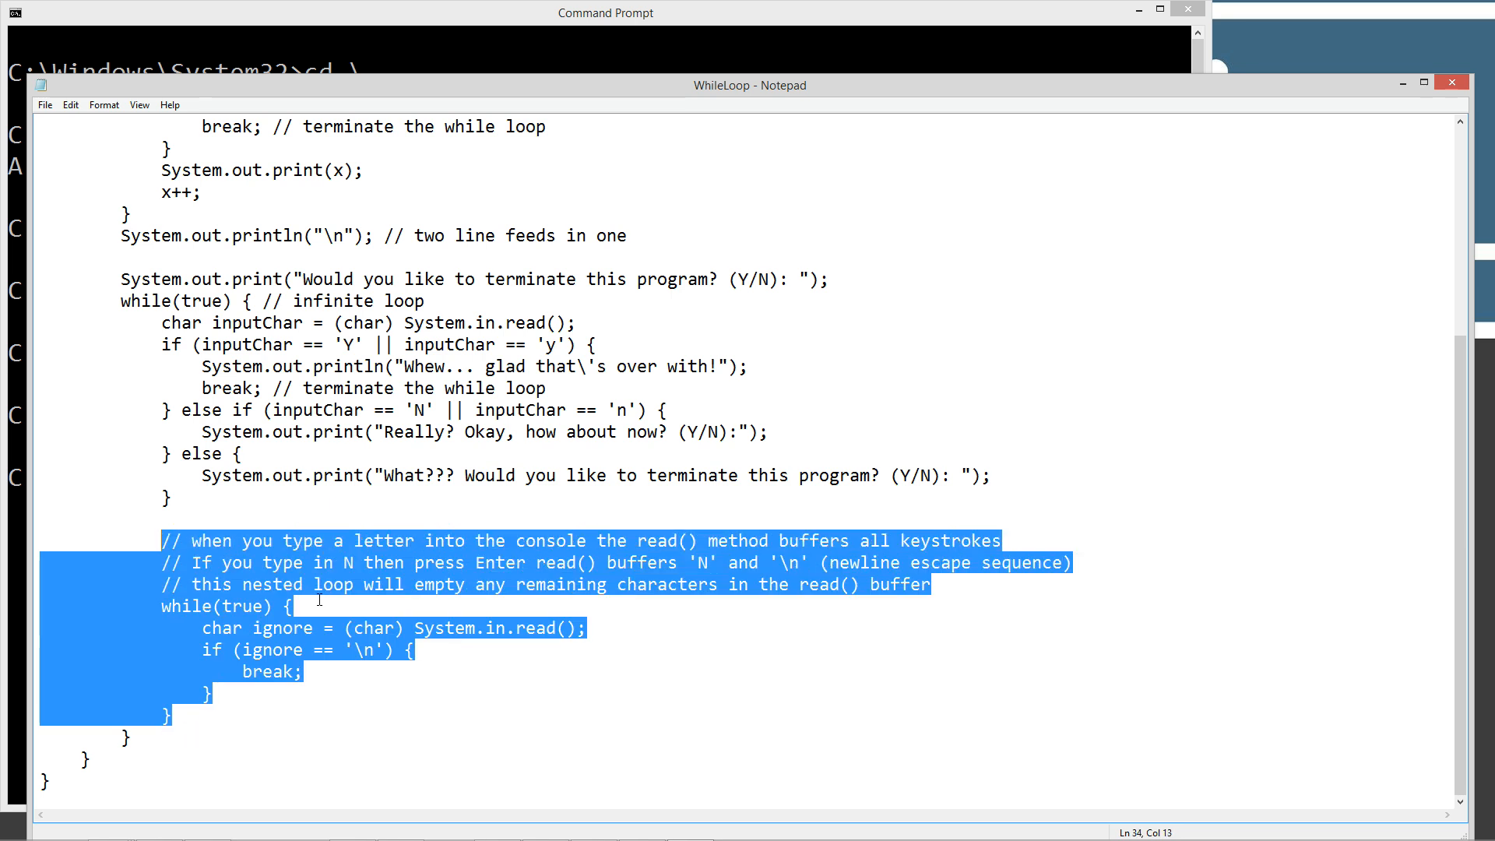
pyautogui.moveTo(362, 606)
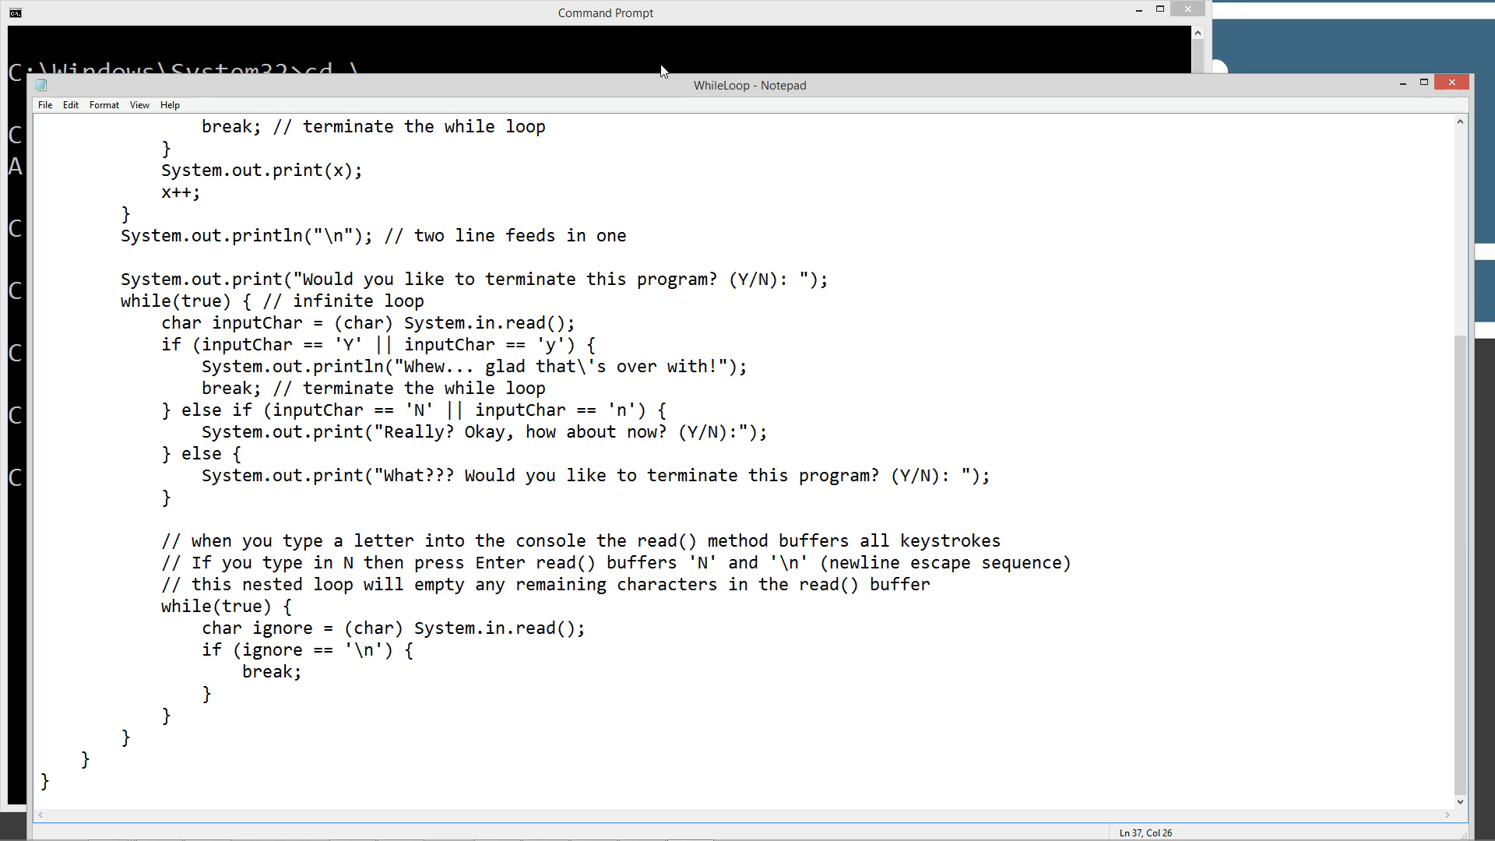
# Compile WhileLoop.java with javac in the Command Prompt window
pyautogui.click(44, 104)
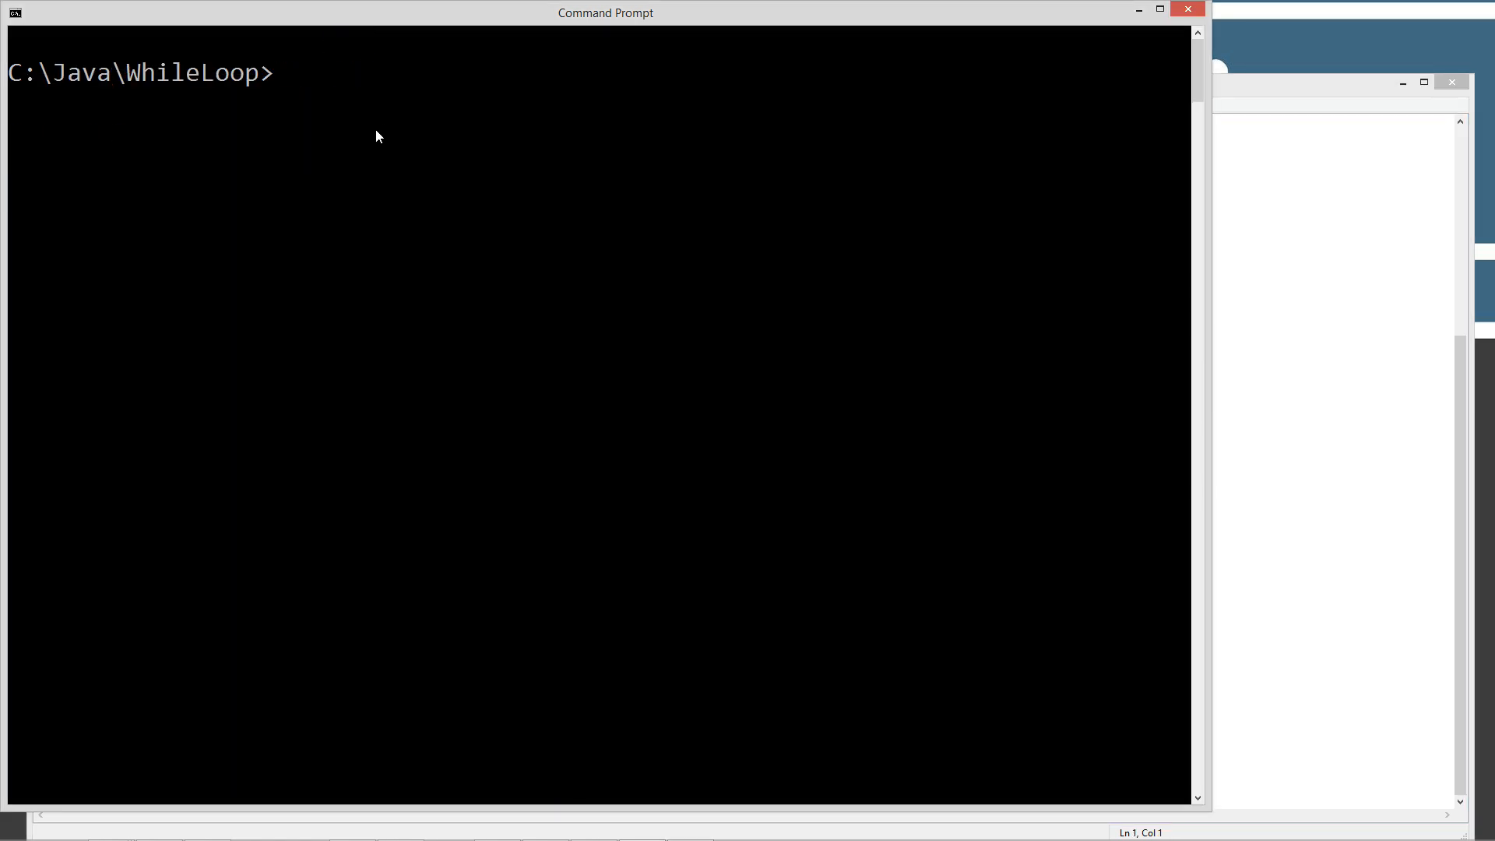
pyautogui.write('javac')
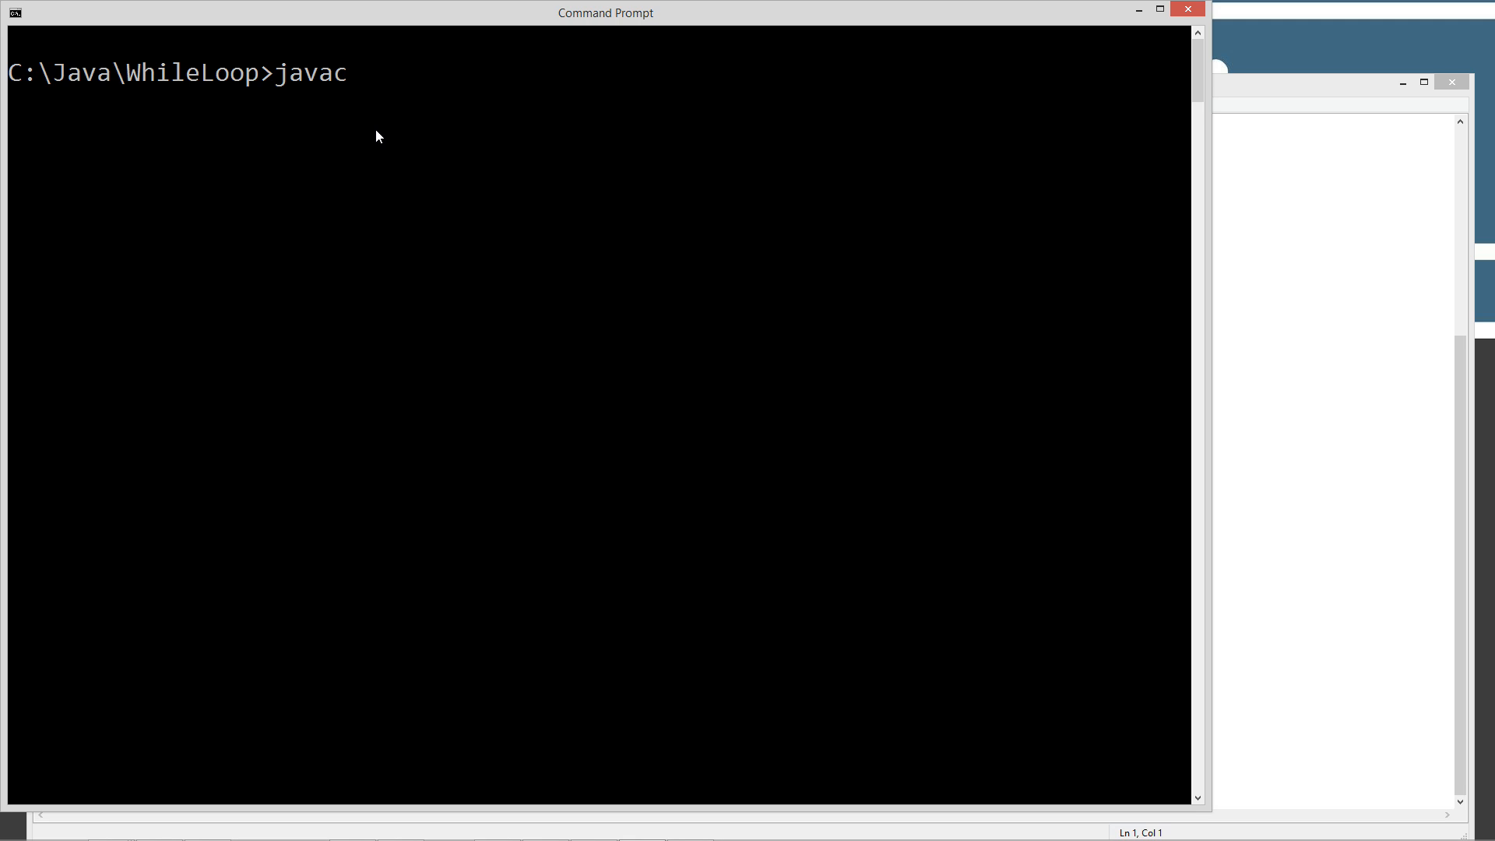
pyautogui.write('WhileLoop.java')
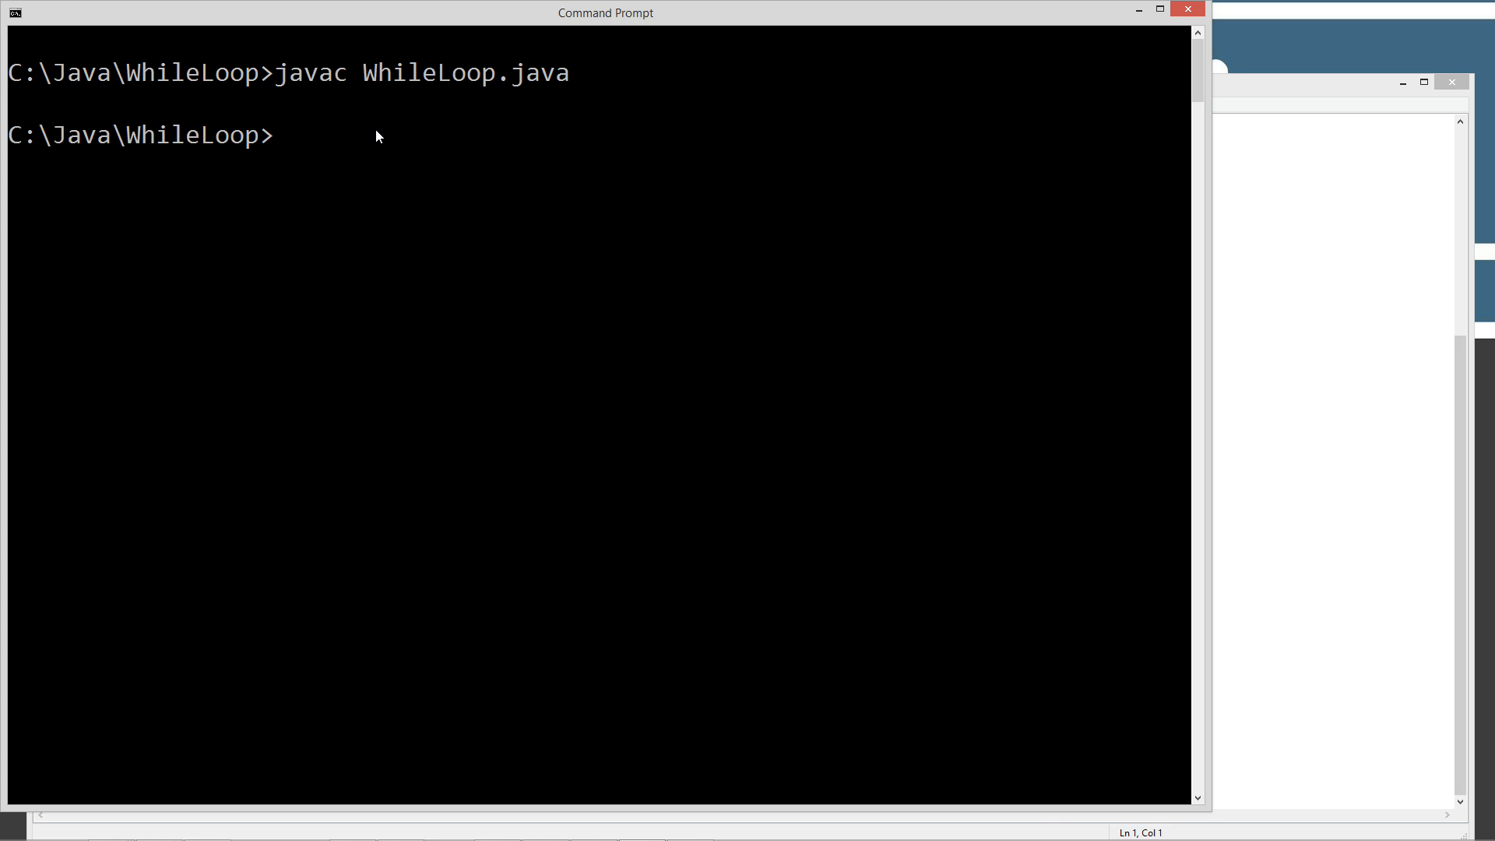
# Run the compiled WhileLoop program with 'java WhileLoop'
pyautogui.write('JAV')
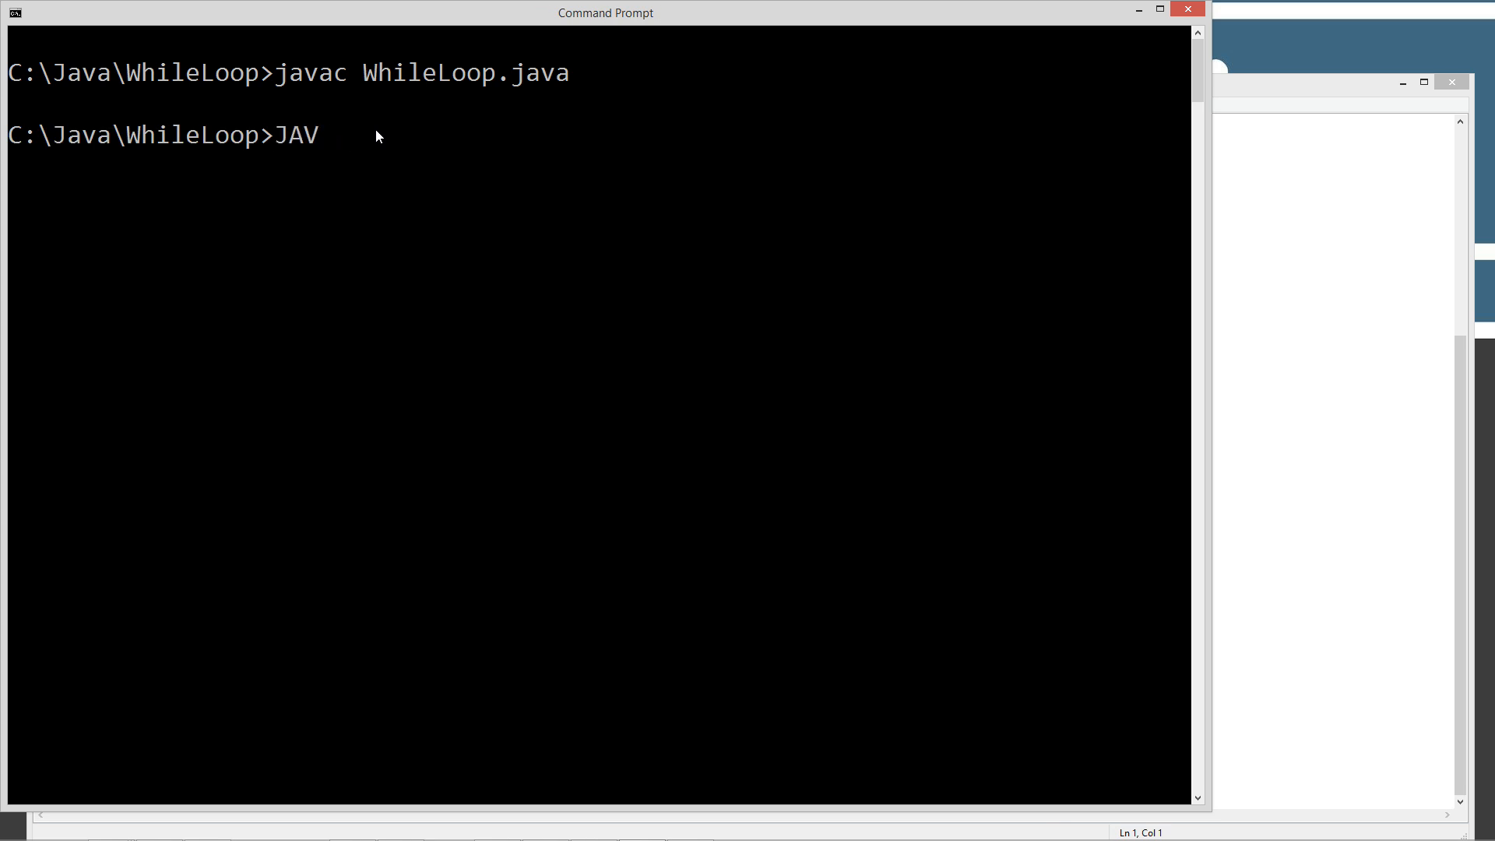
pyautogui.write('java')
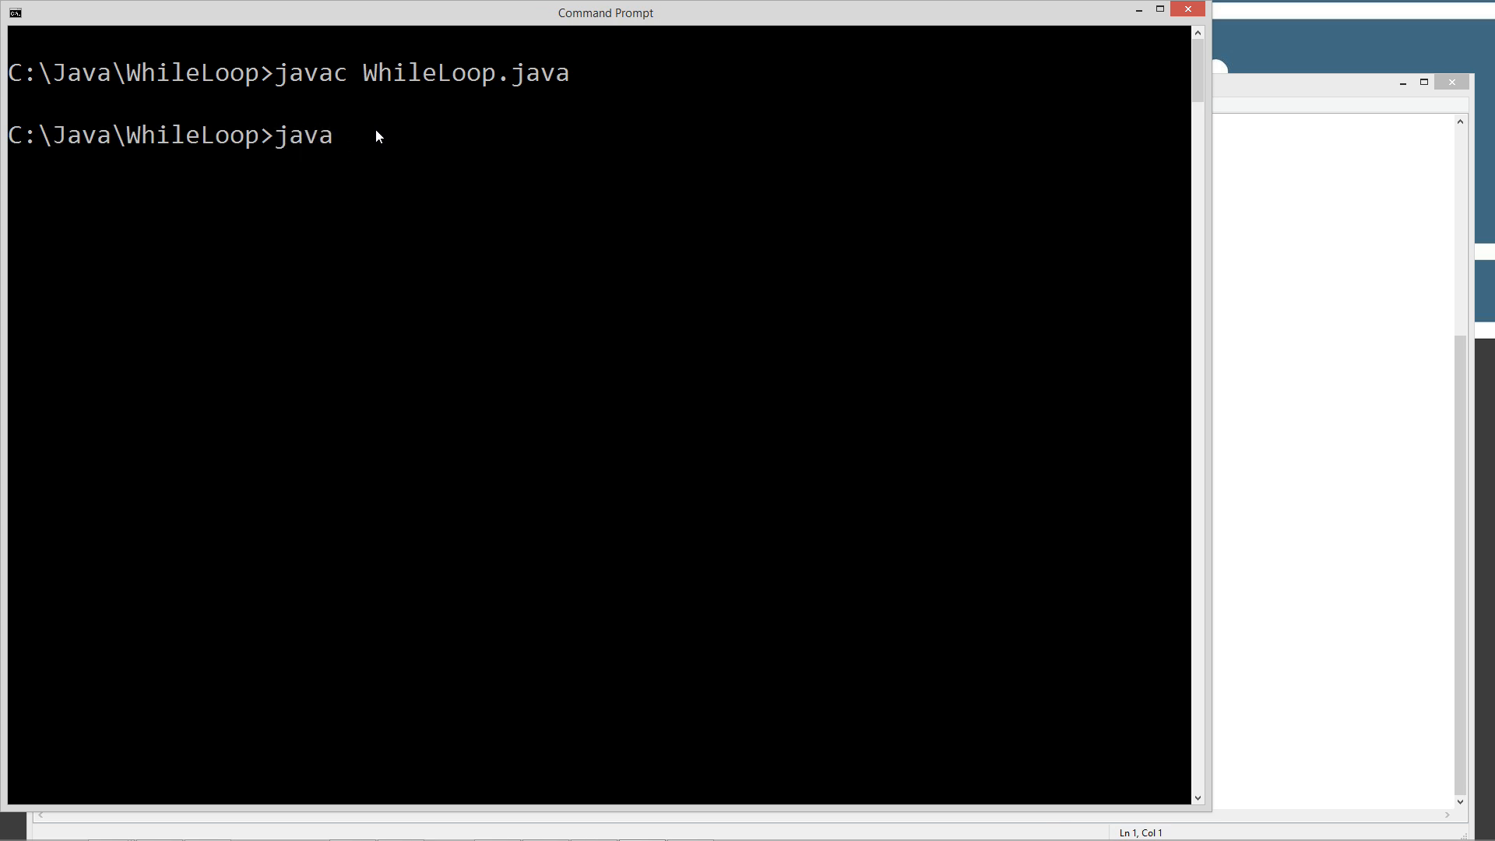
pyautogui.write('WhileLoop')
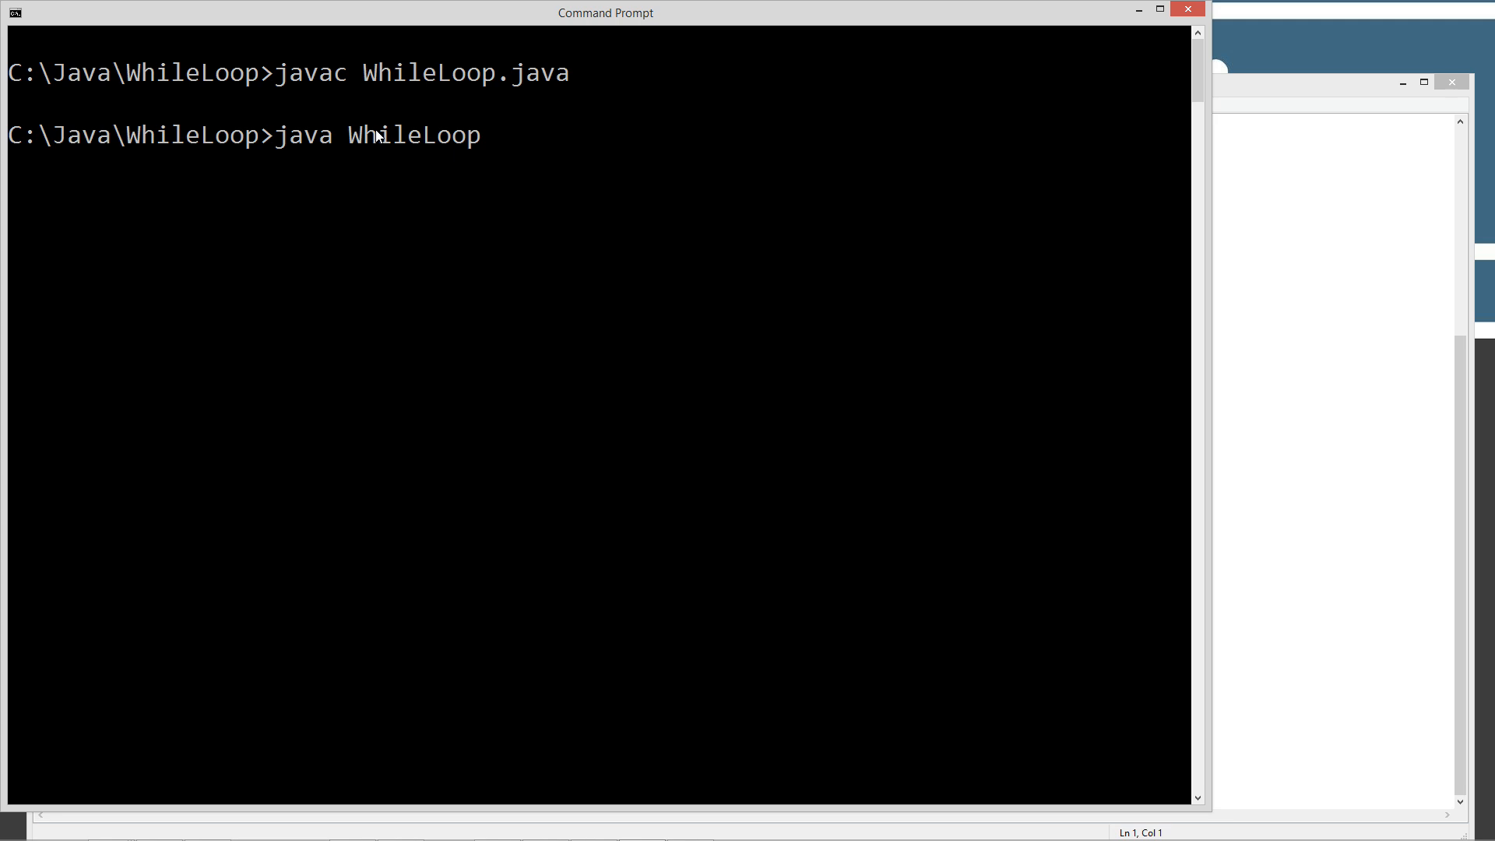
pyautogui.press('enter')
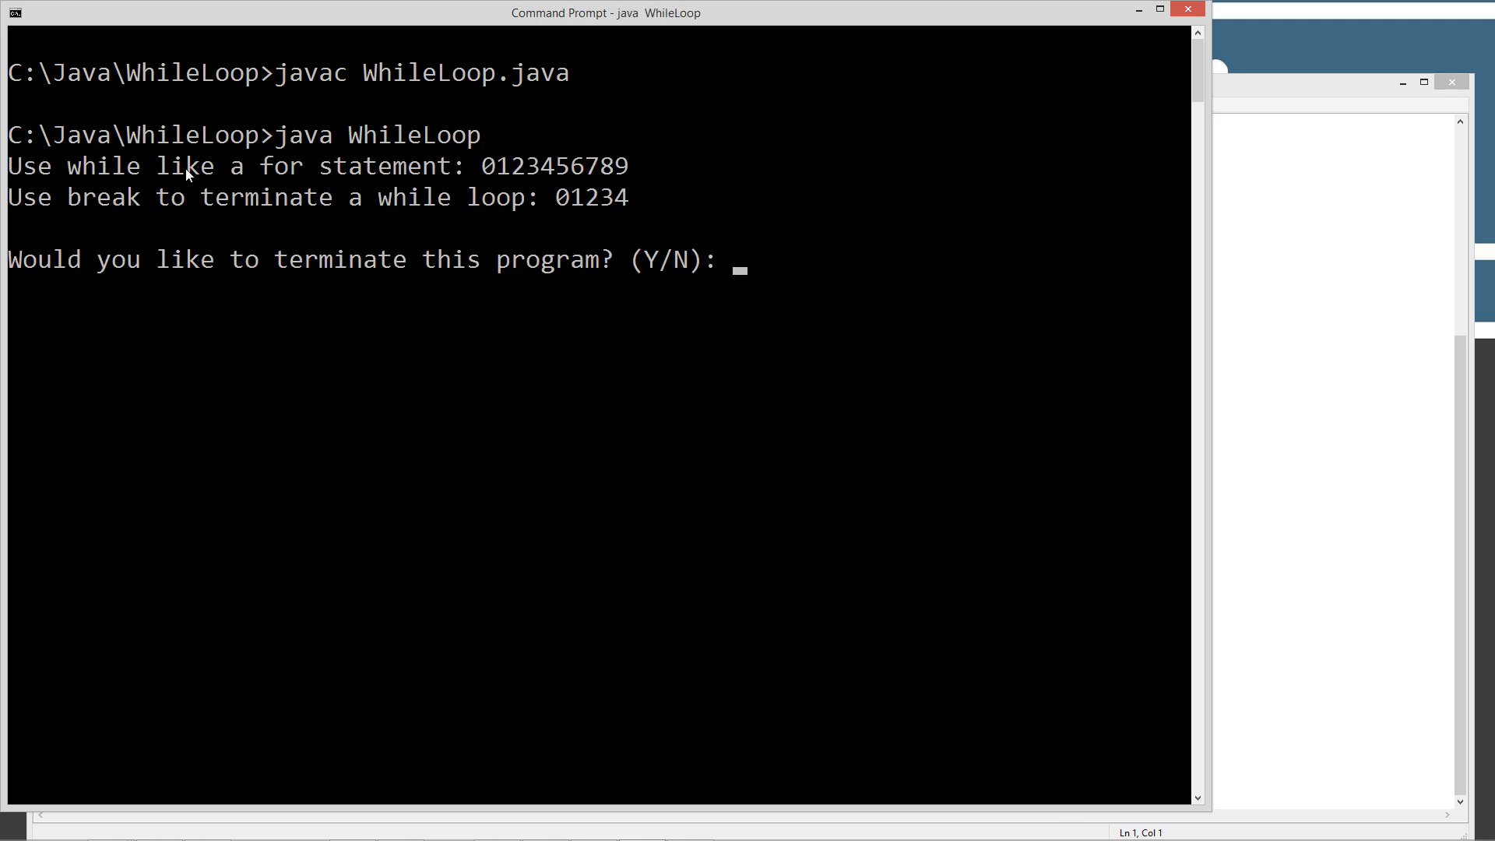
pyautogui.moveTo(611, 172)
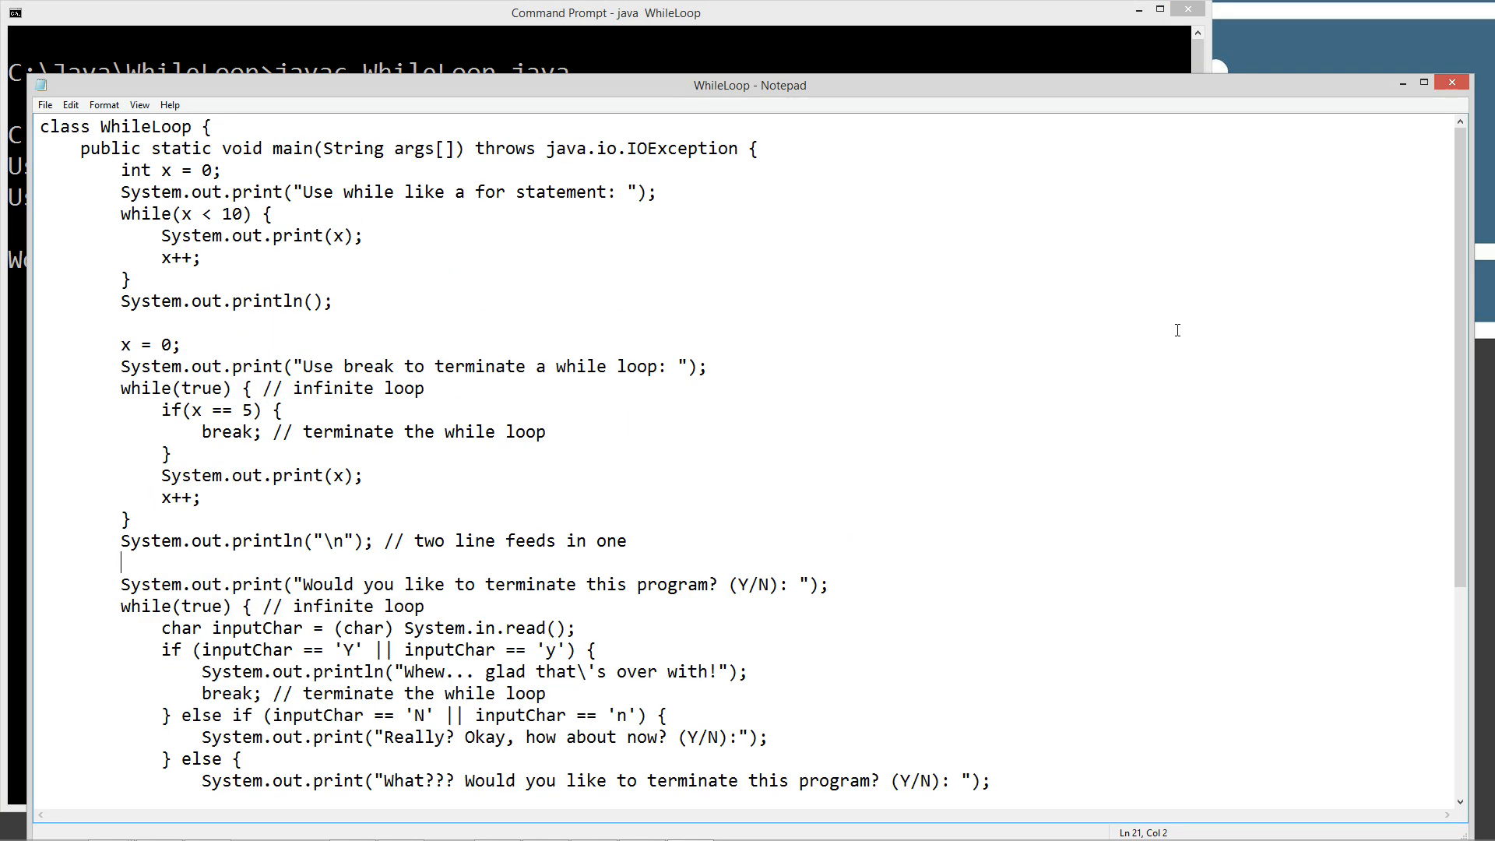
pyautogui.moveTo(209, 221)
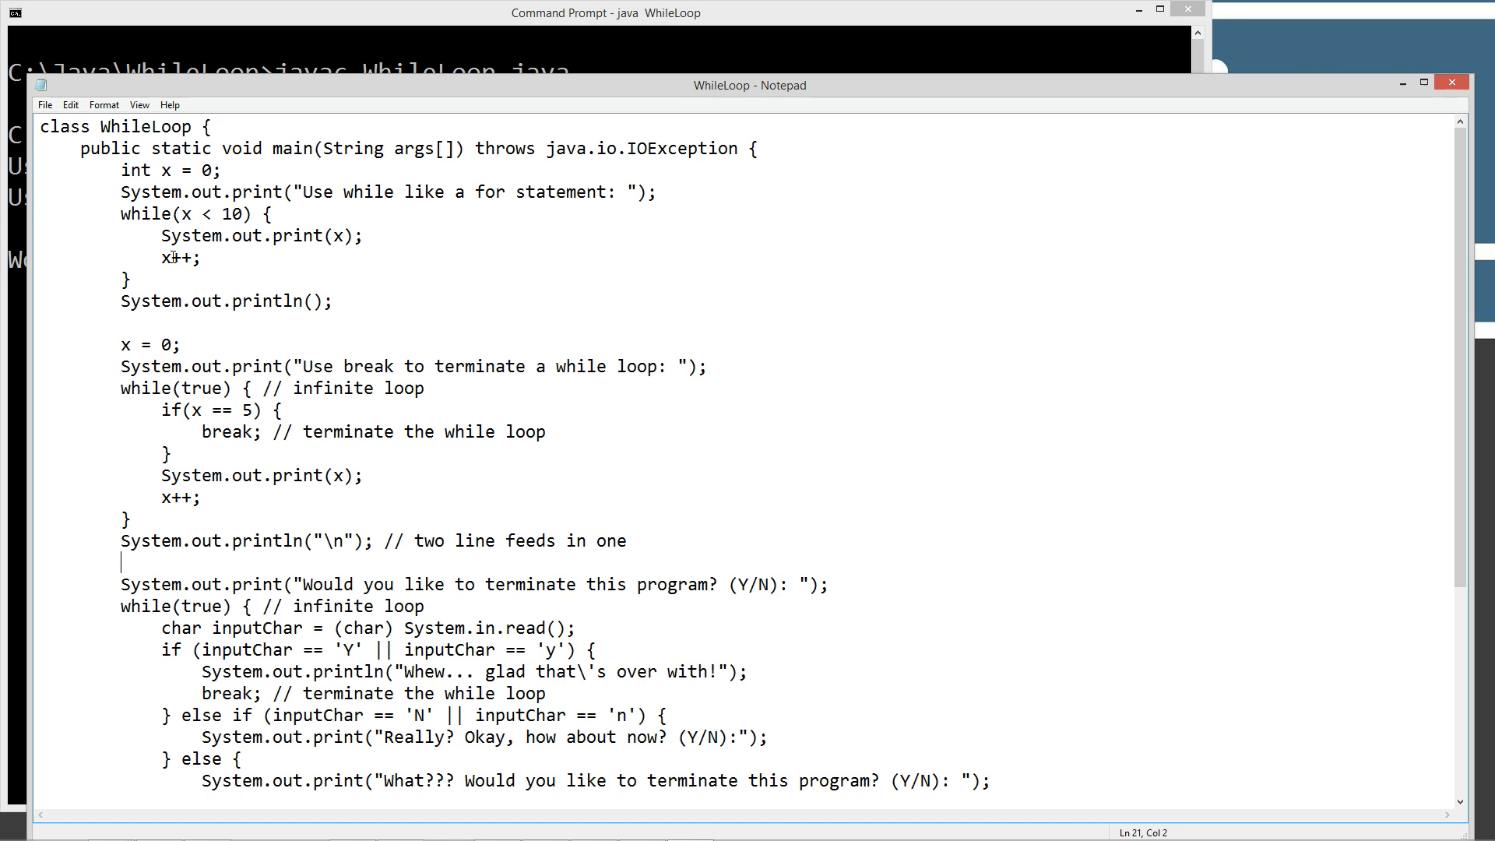
pyautogui.click(605, 13)
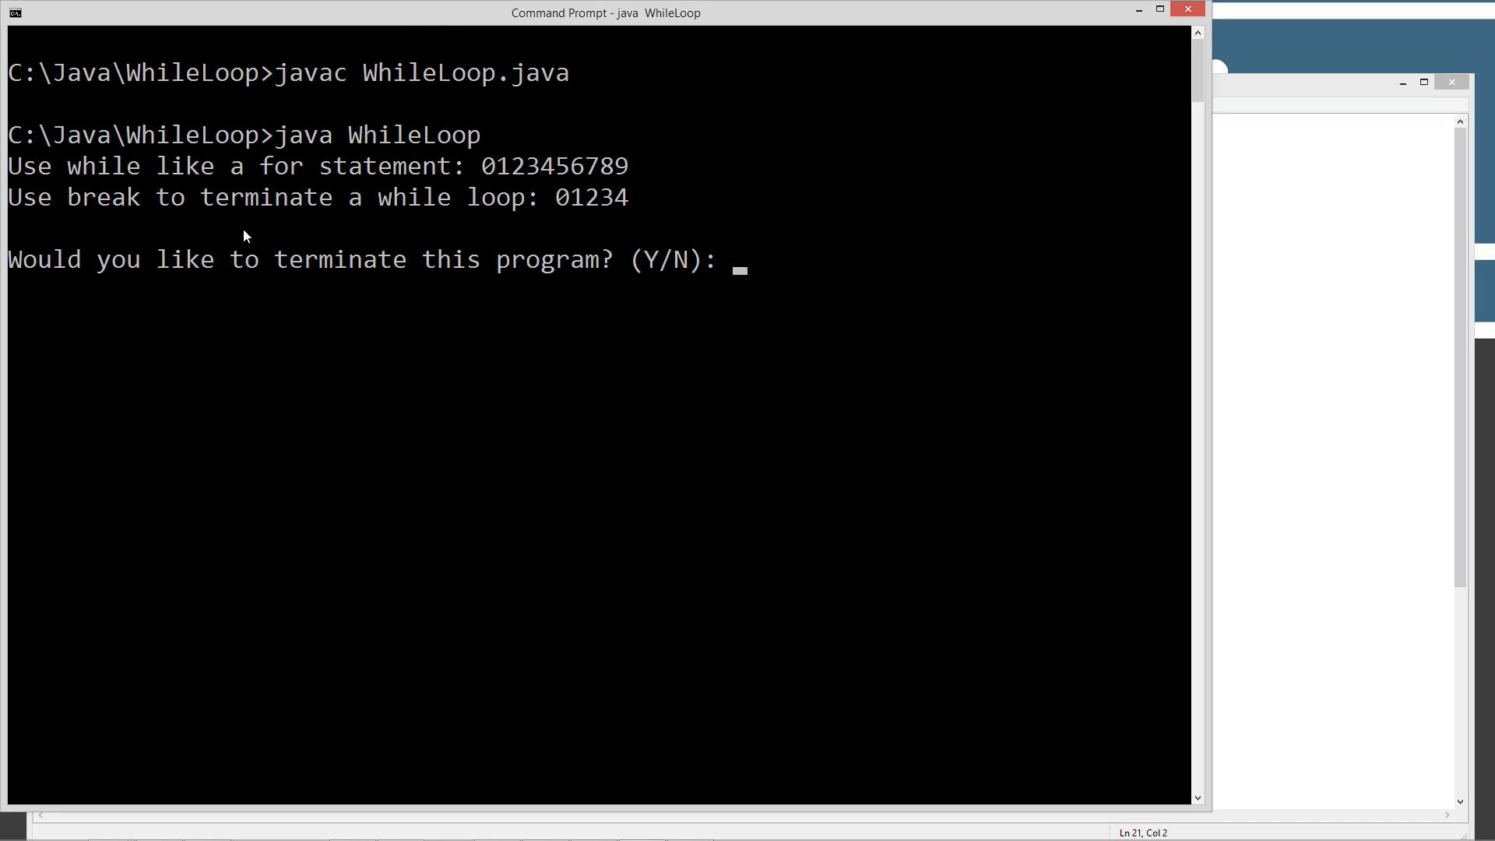
pyautogui.moveTo(108, 209)
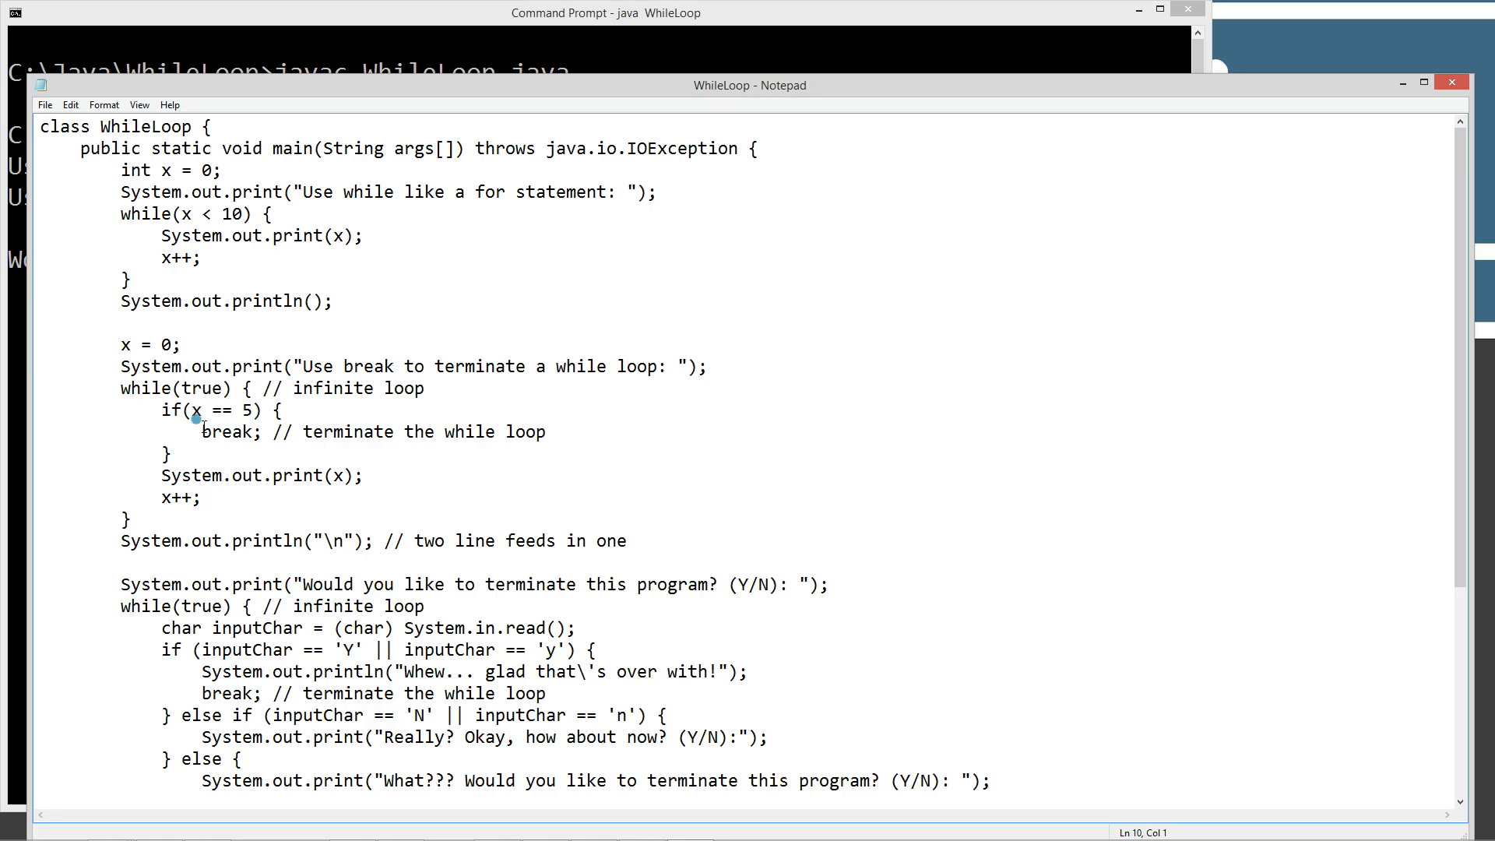
pyautogui.doubleClick(228, 431)
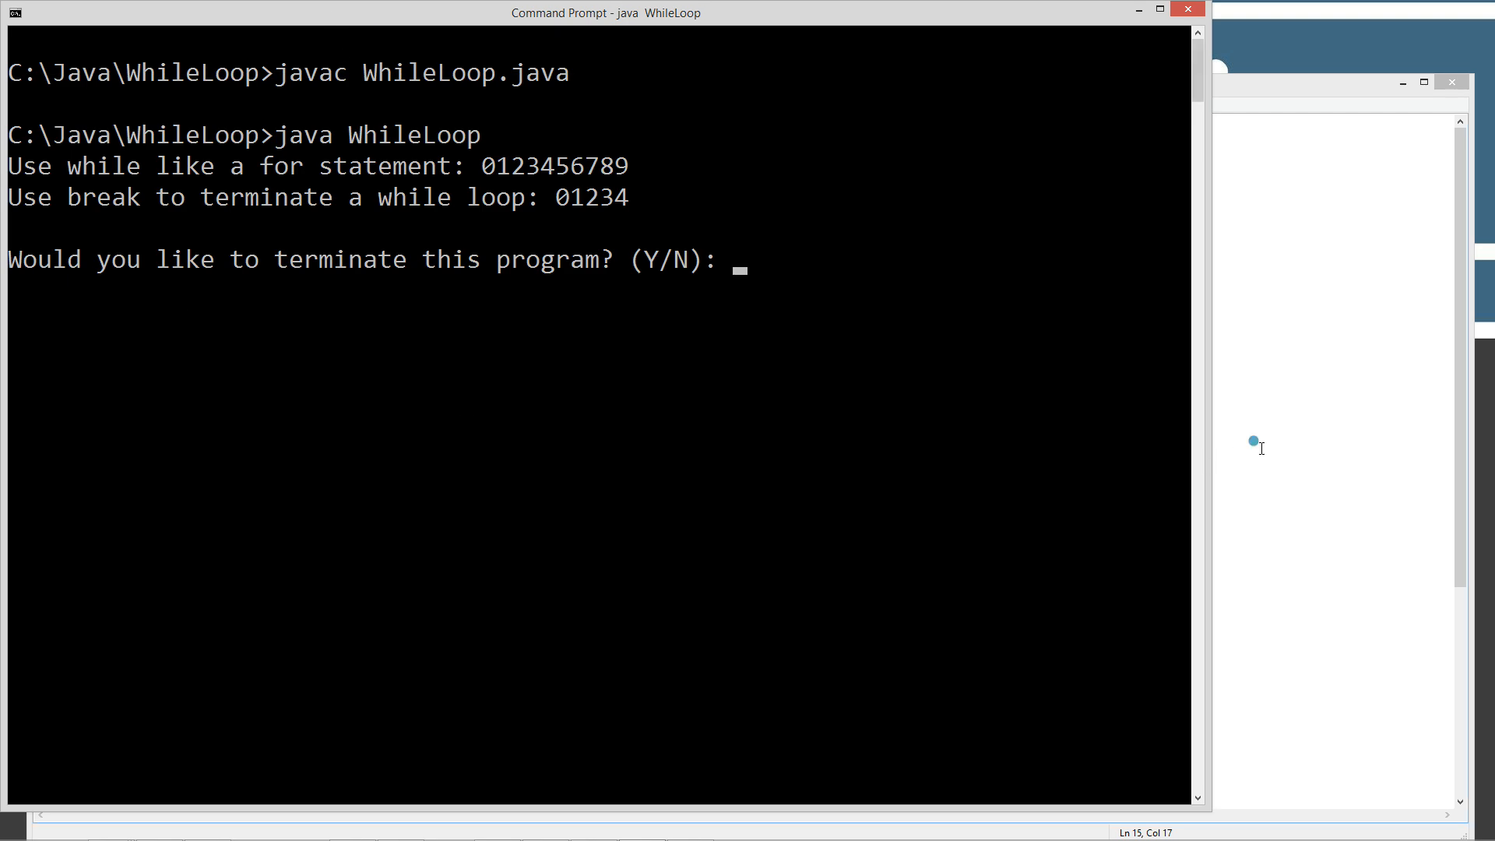
pyautogui.click(1254, 442)
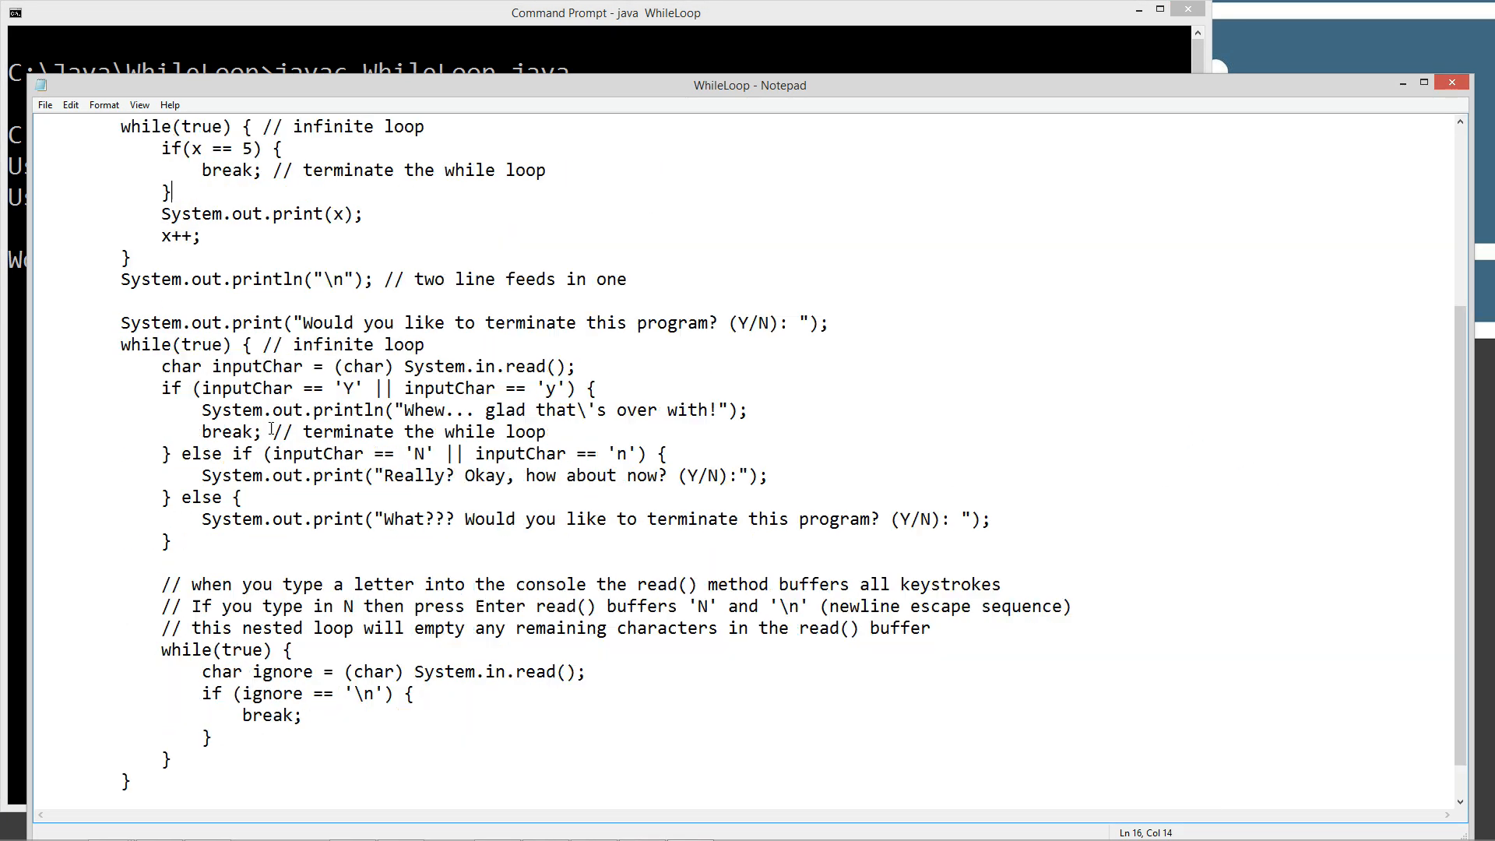
pyautogui.click(602, 13)
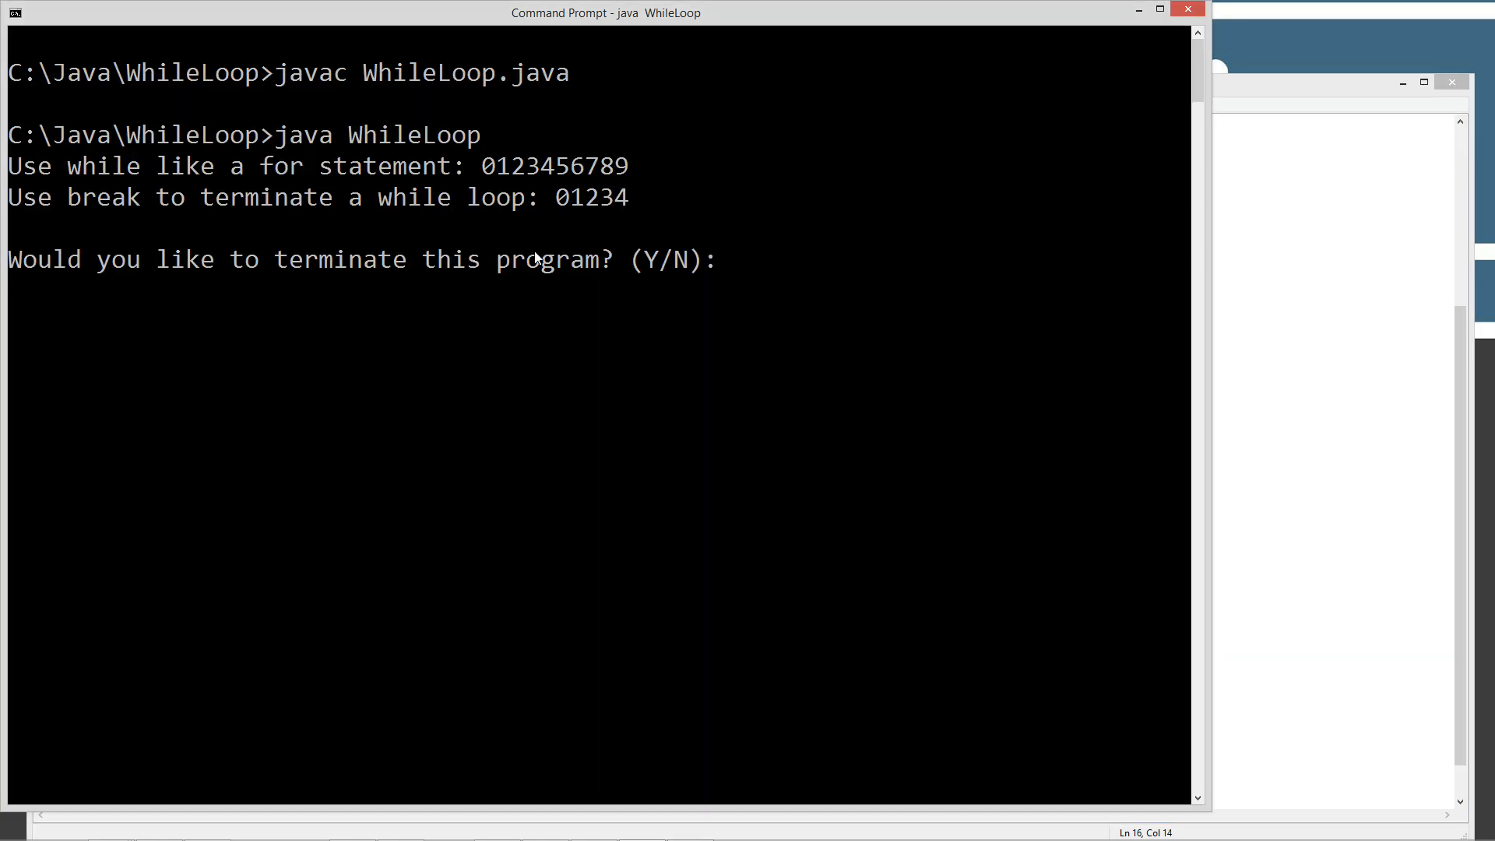
pyautogui.moveTo(564, 286)
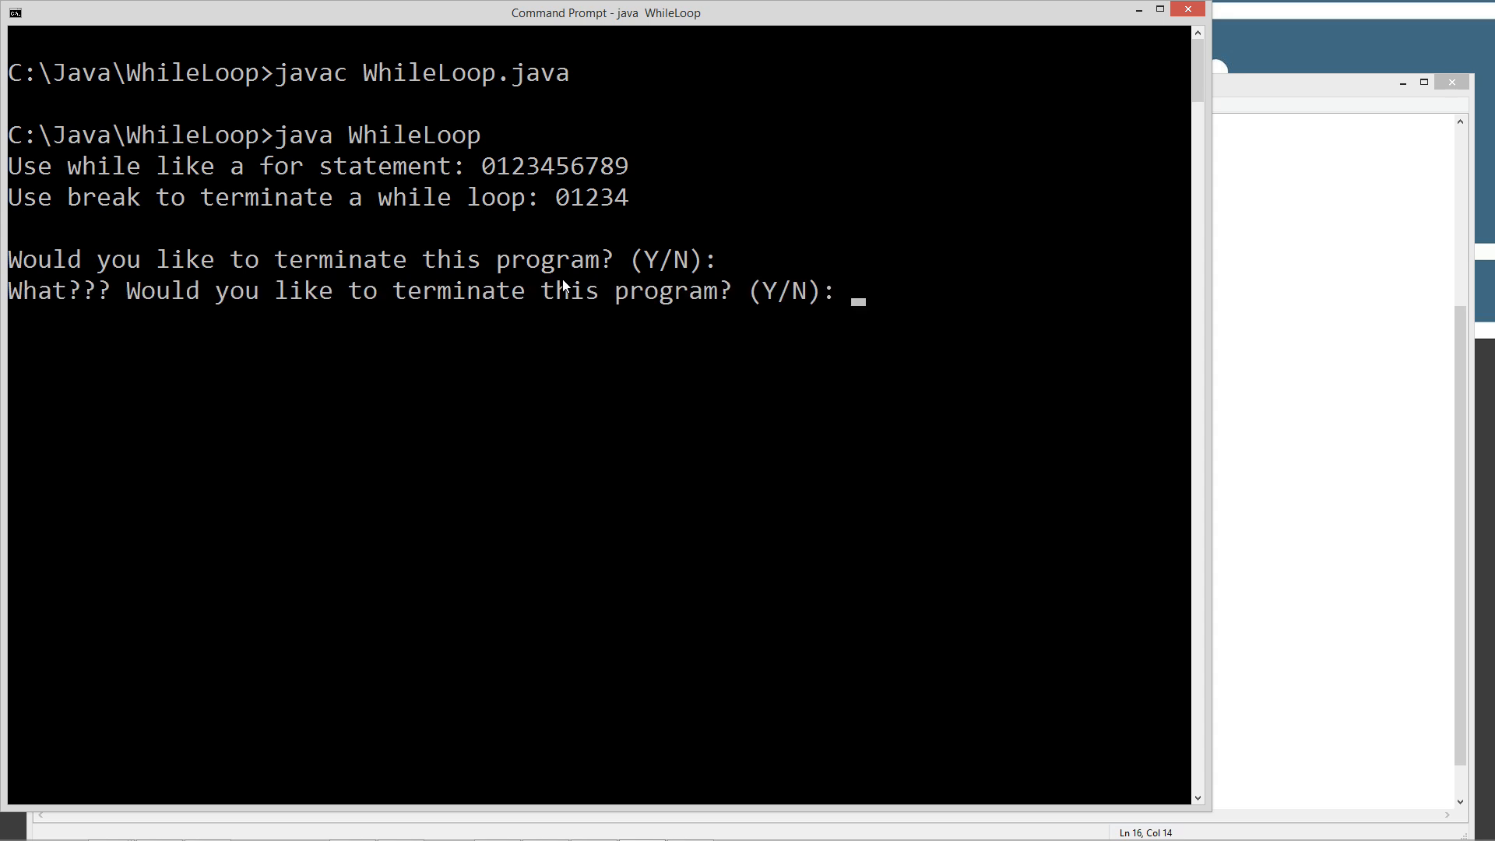
# Answer the terminate prompts with n, 5, n and y, then close Command Prompt
pyautogui.write('n')
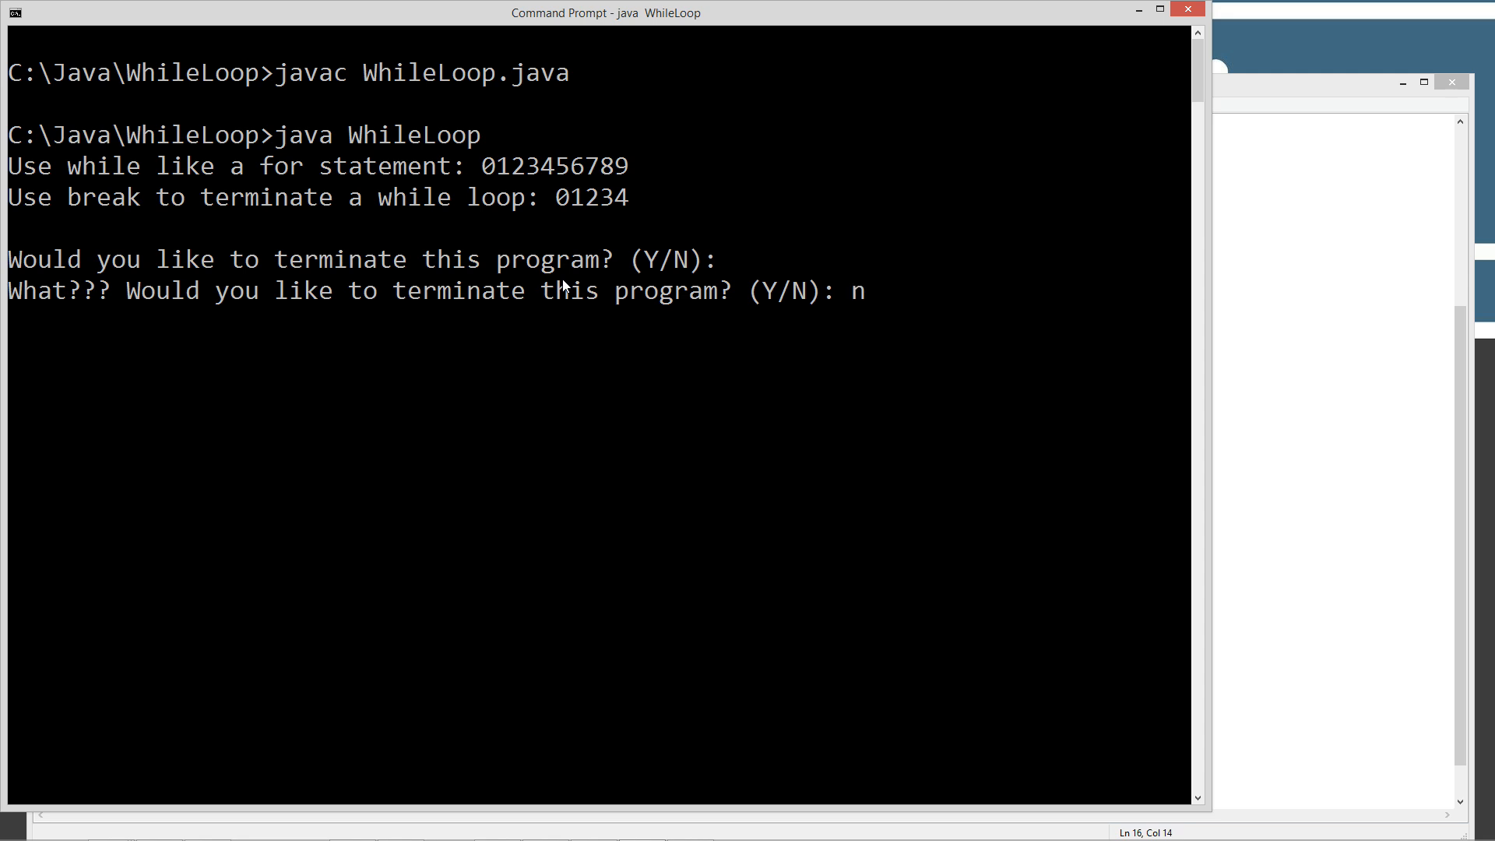
pyautogui.press('enter')
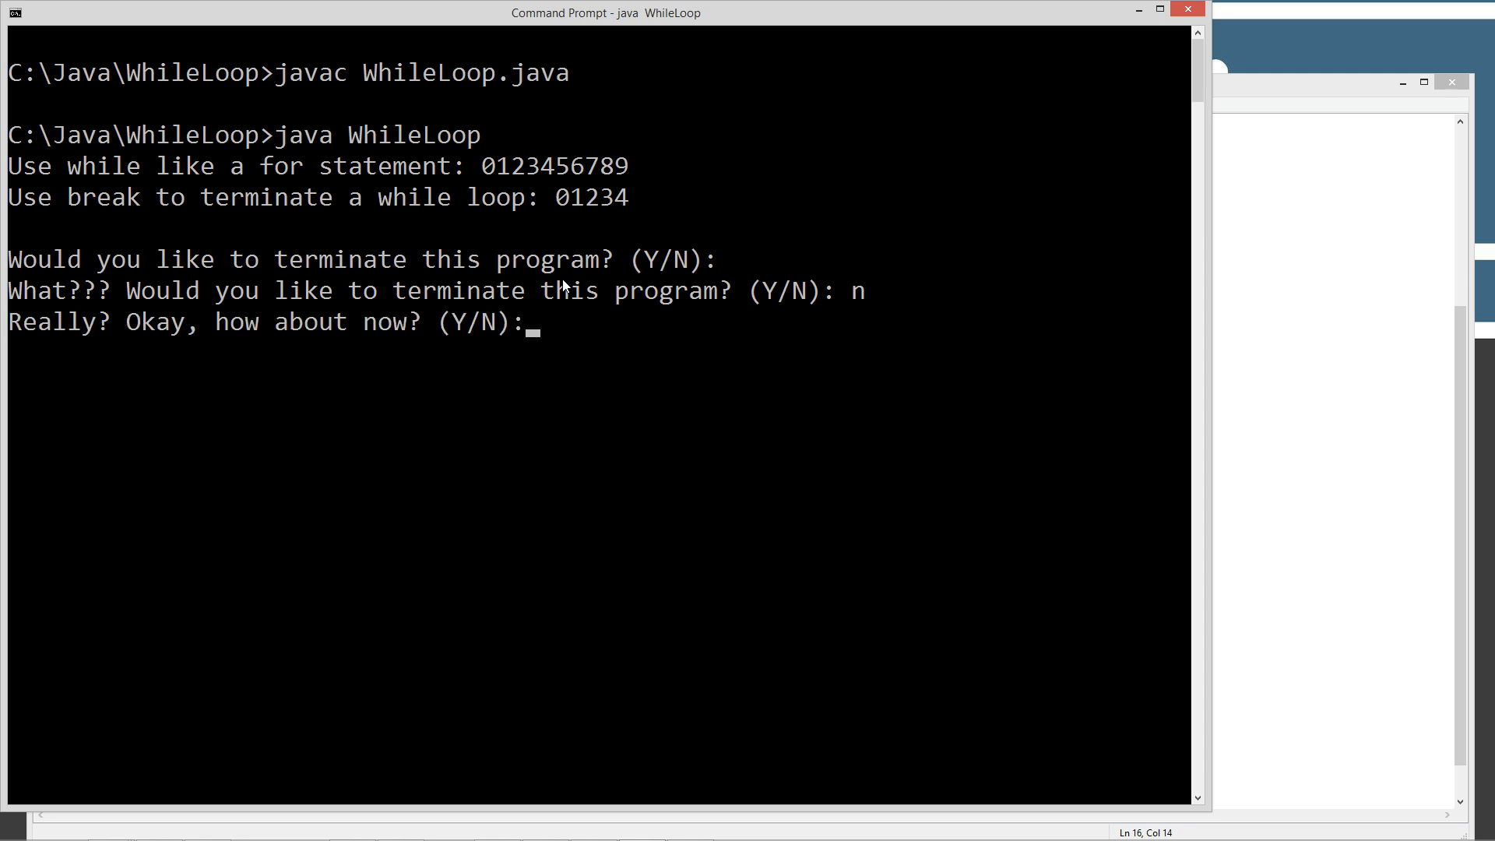
pyautogui.write('5')
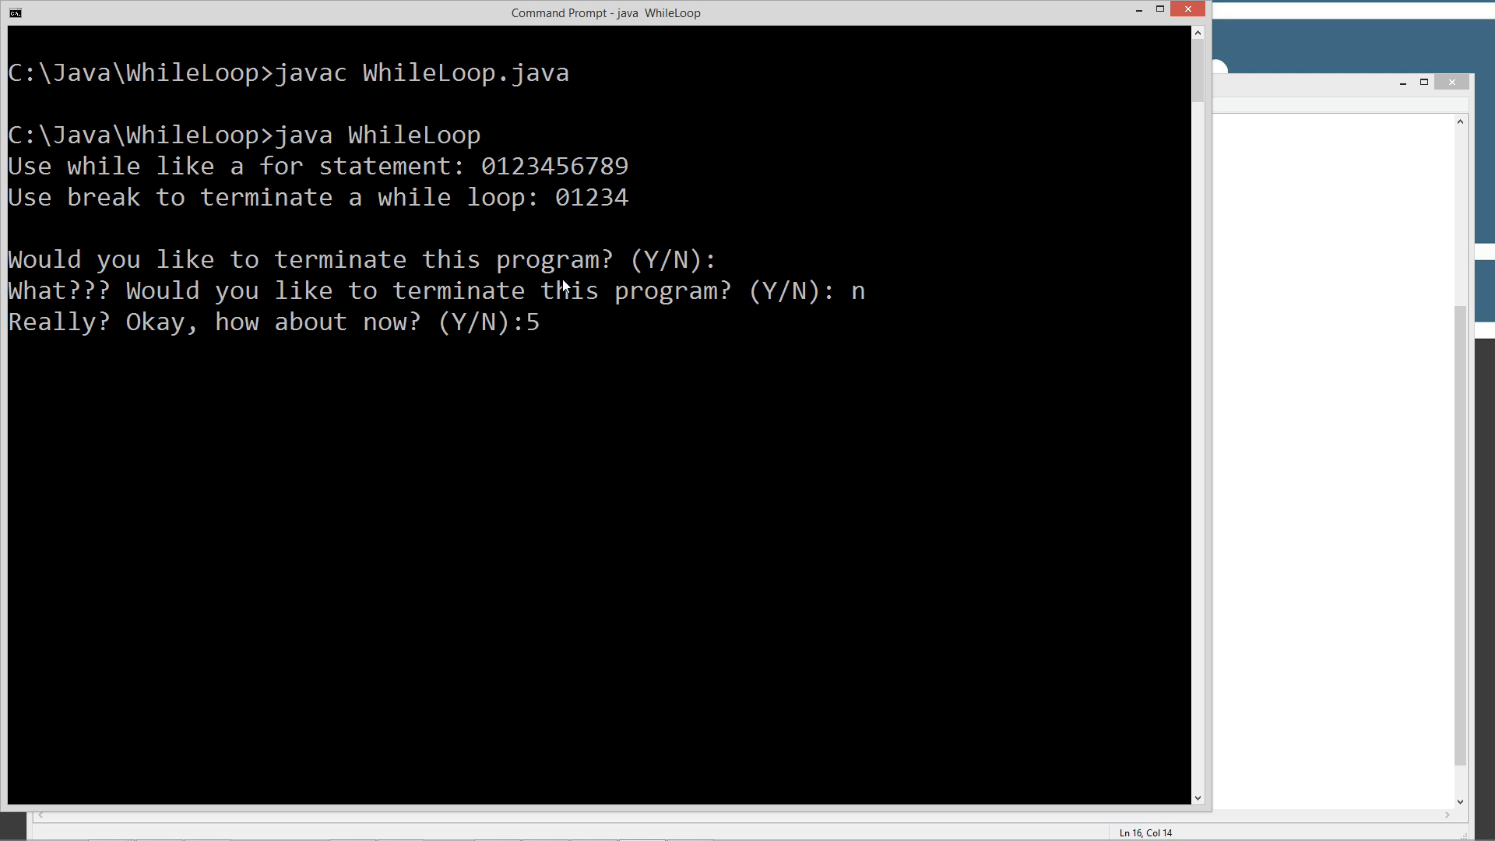
pyautogui.press('Enter')
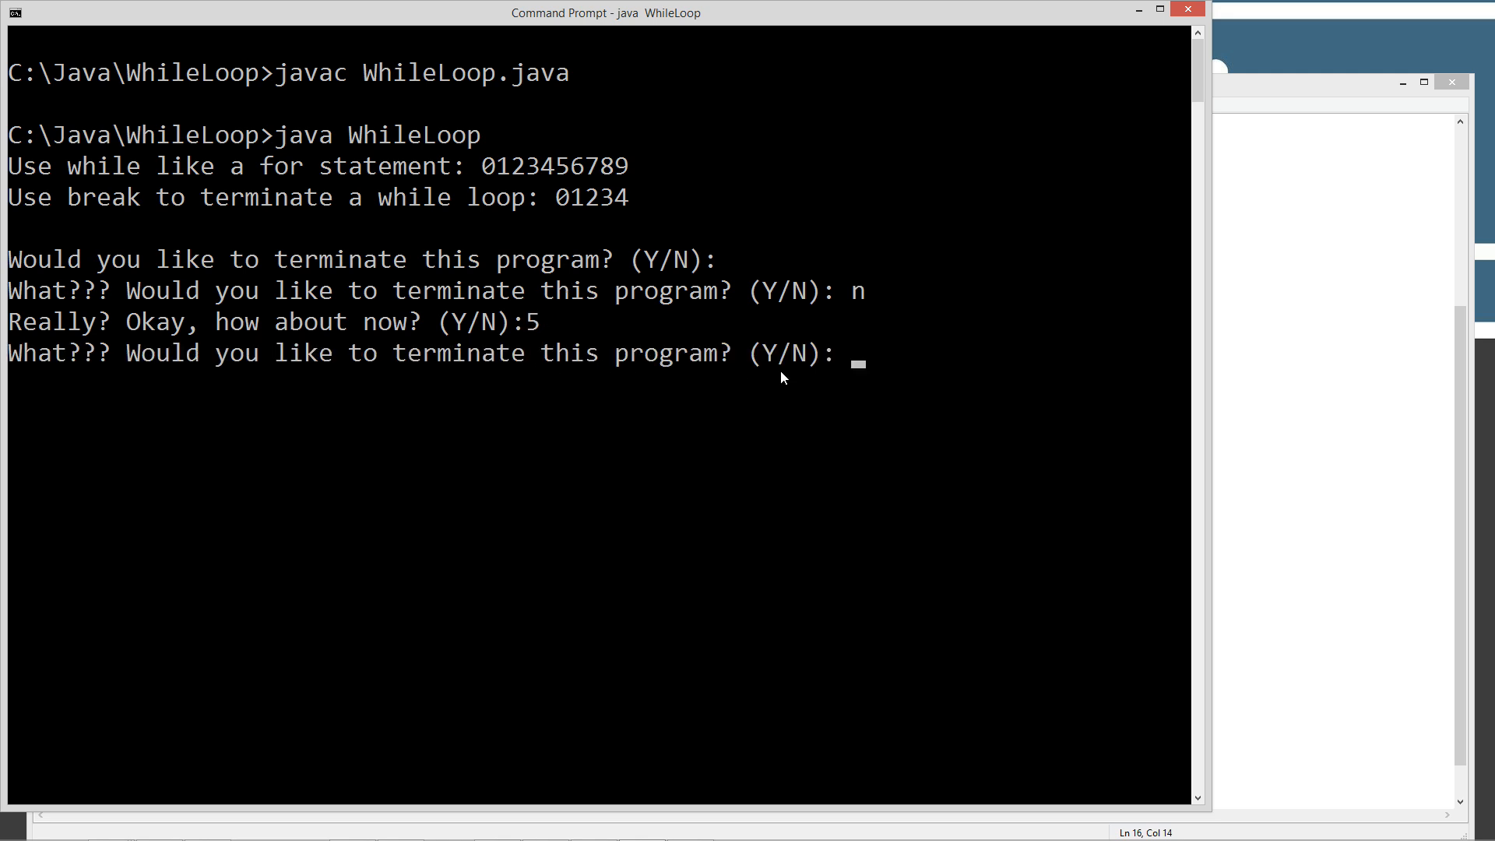
pyautogui.write('n')
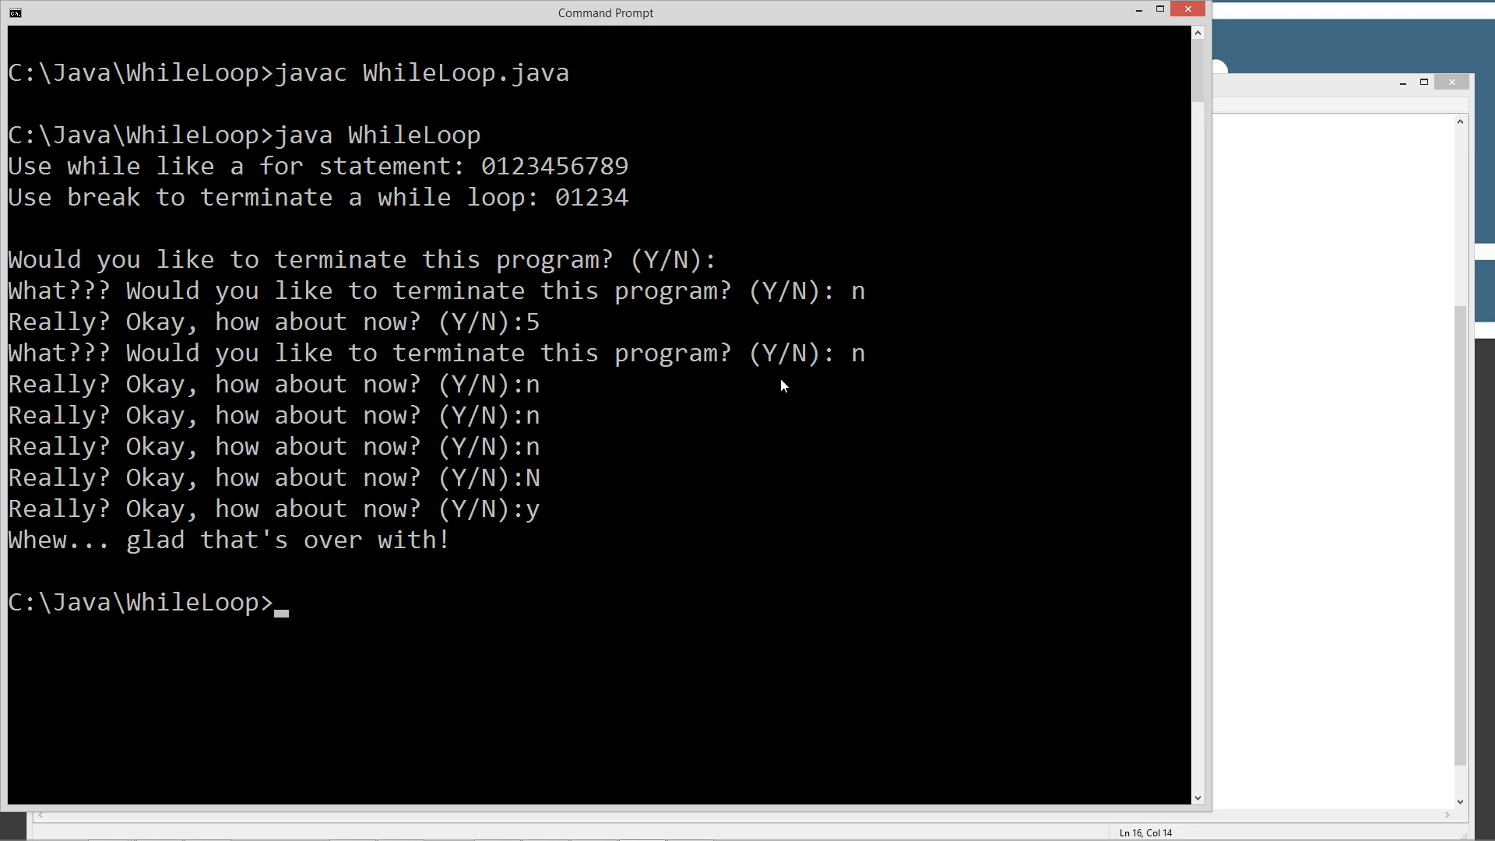
pyautogui.moveTo(773, 373)
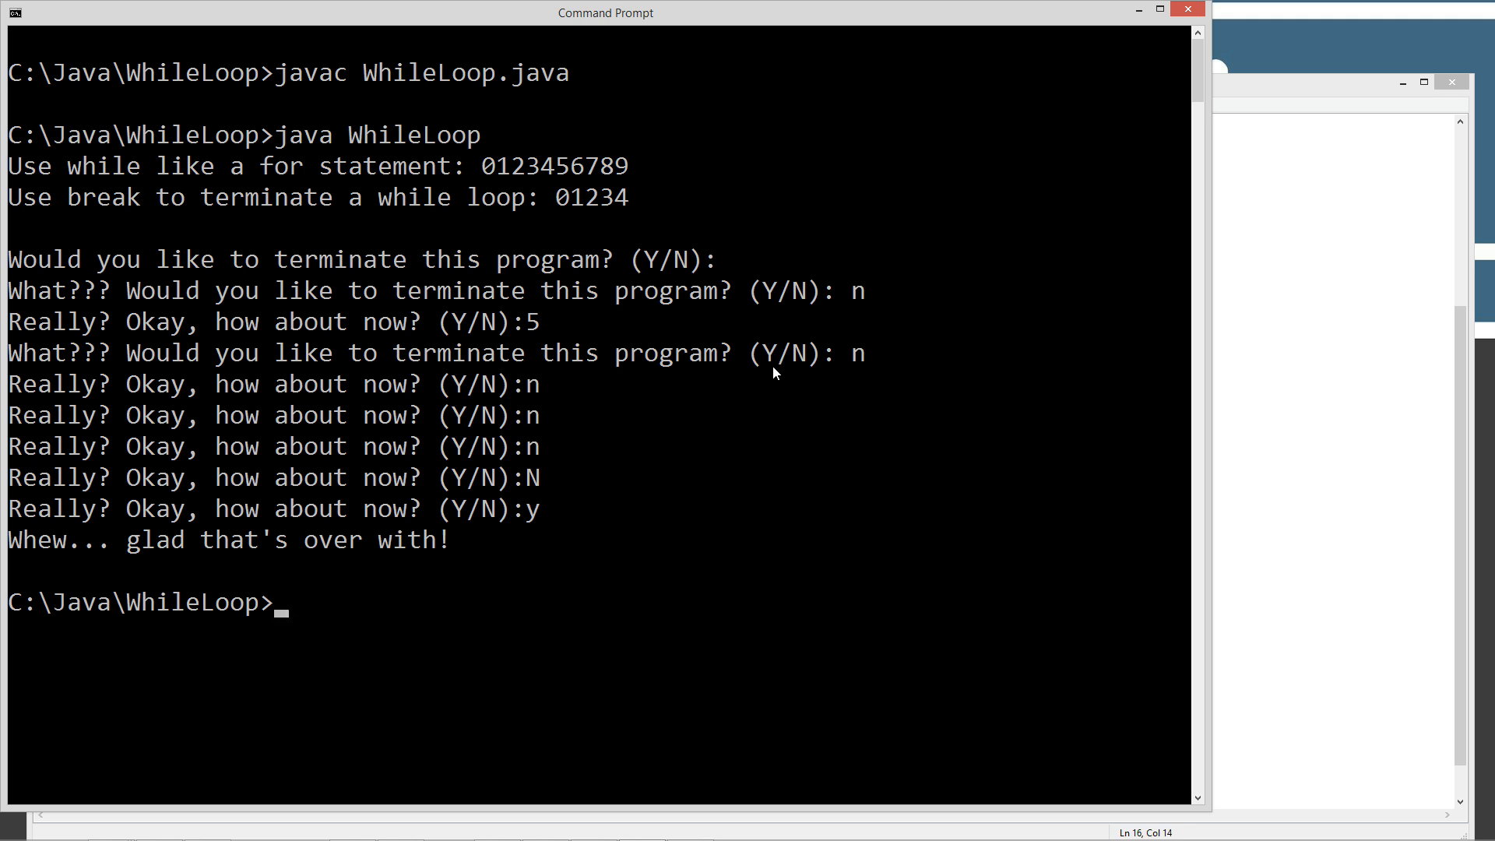
pyautogui.moveTo(1292, 332)
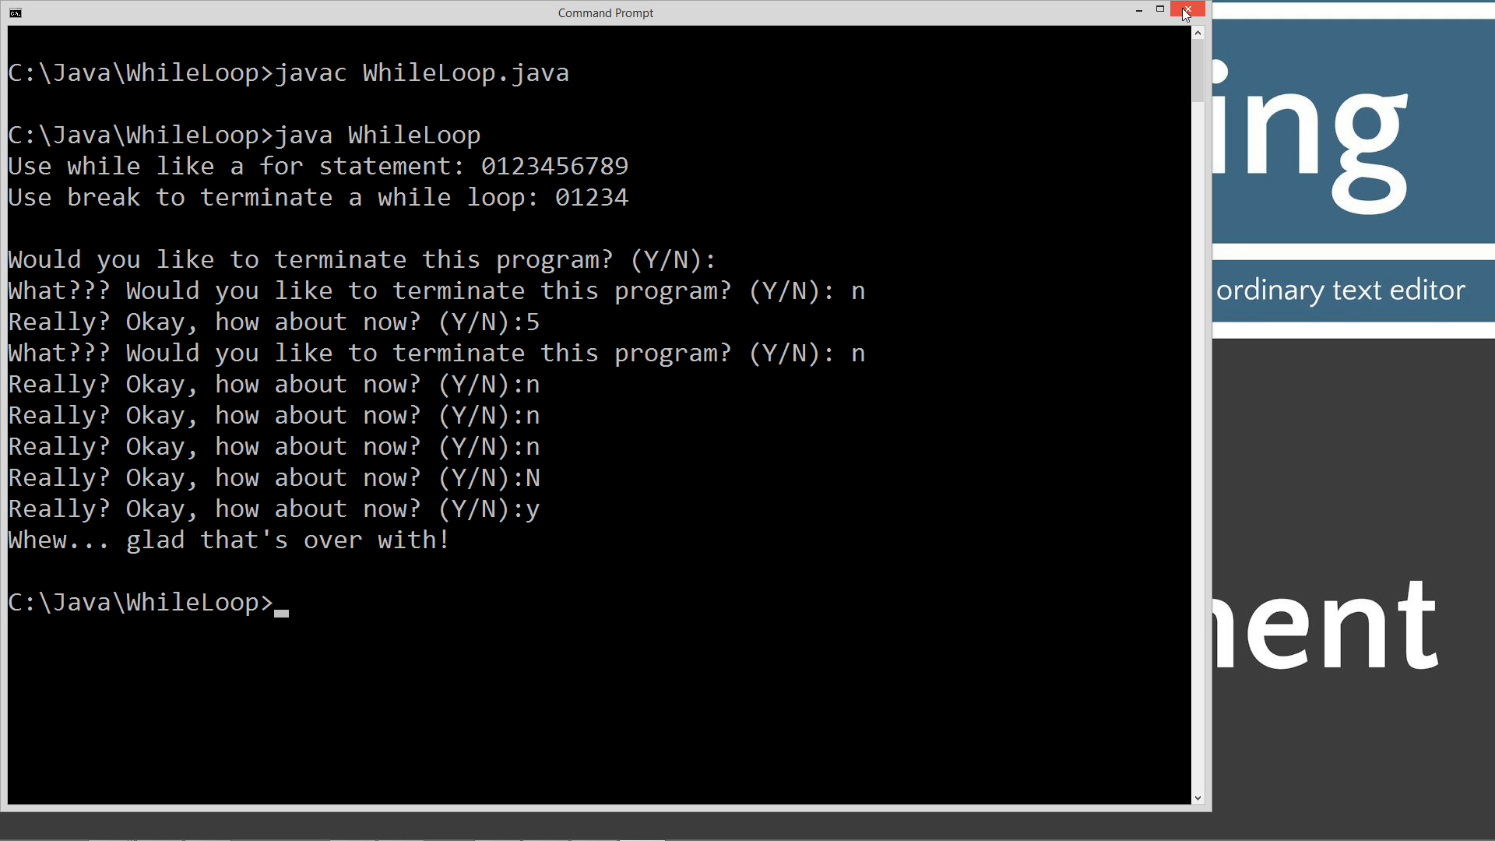
pyautogui.click(1187, 8)
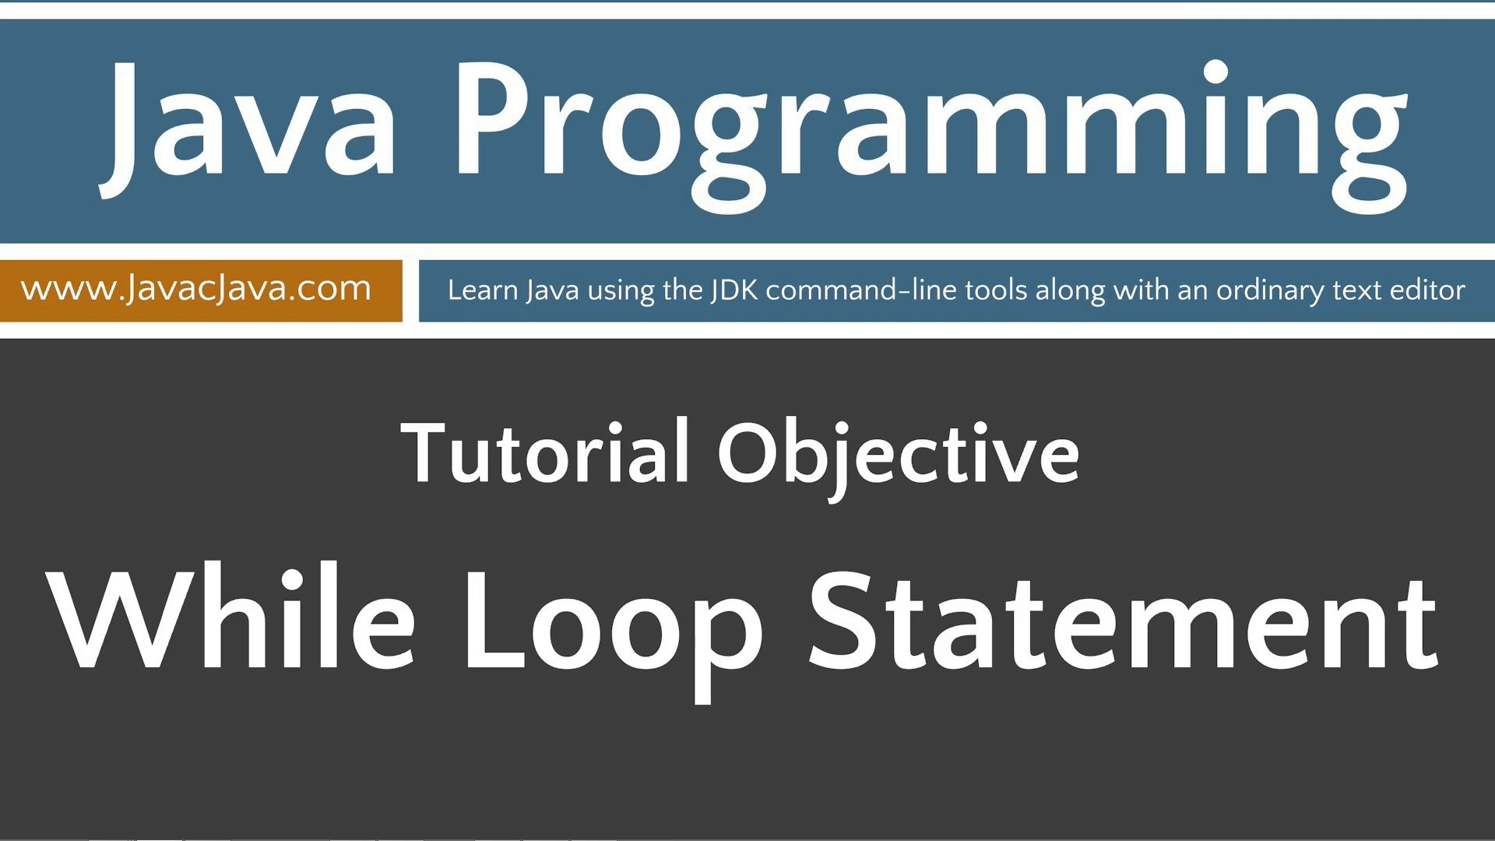